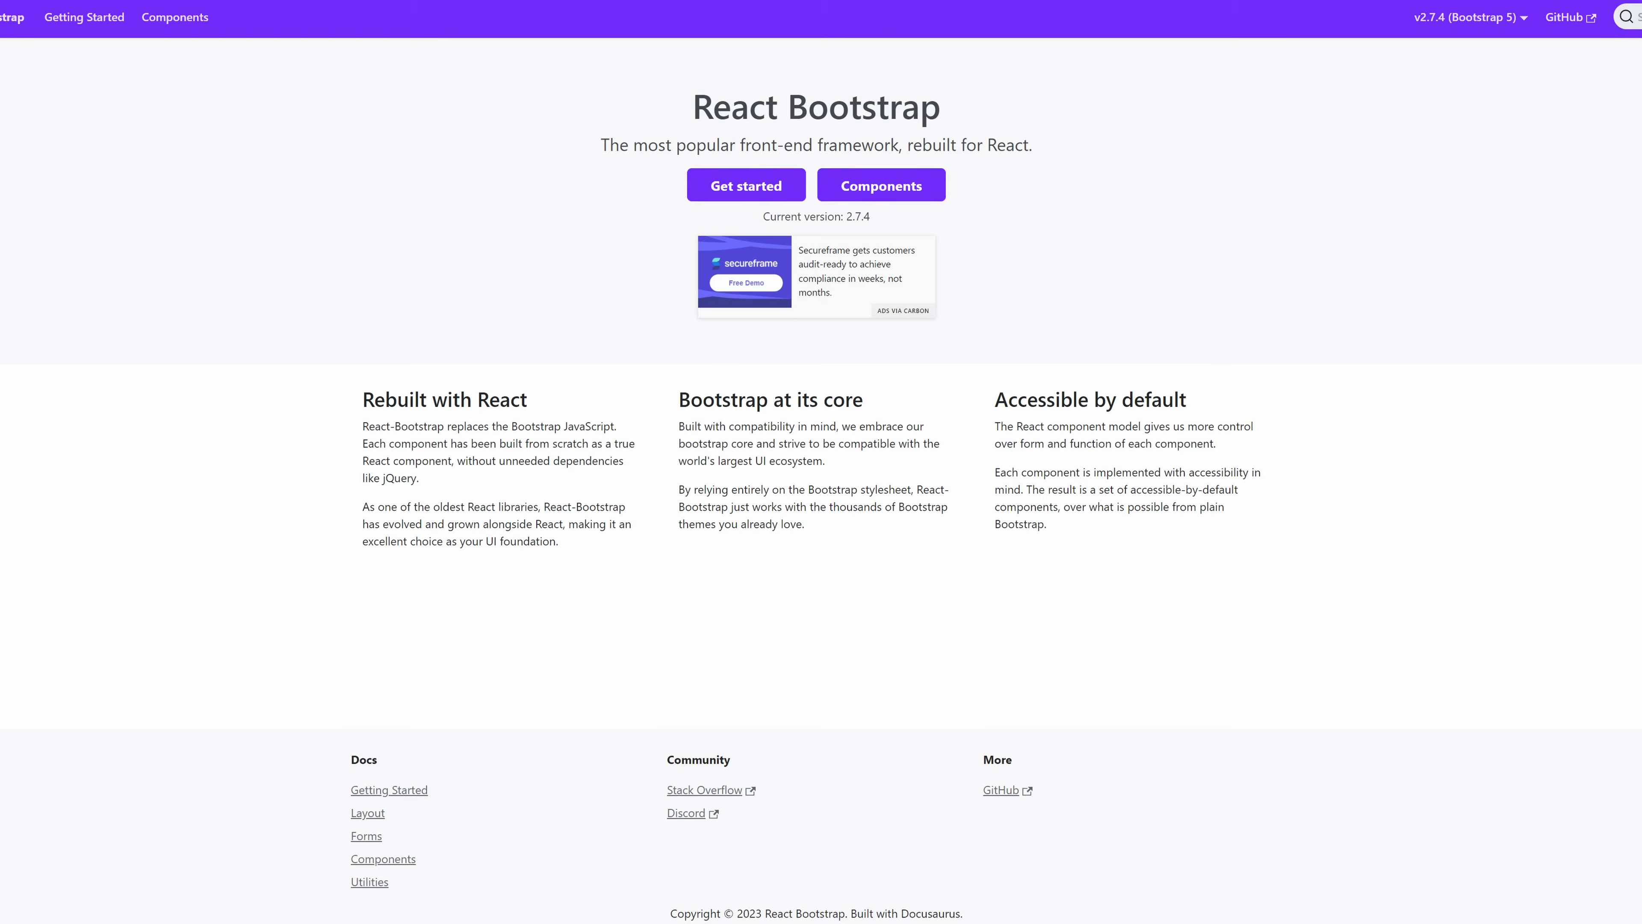
# Close the Radix UI homepage tab, returning to the shadcn/ui Command component docs.
pyautogui.scroll(-3)
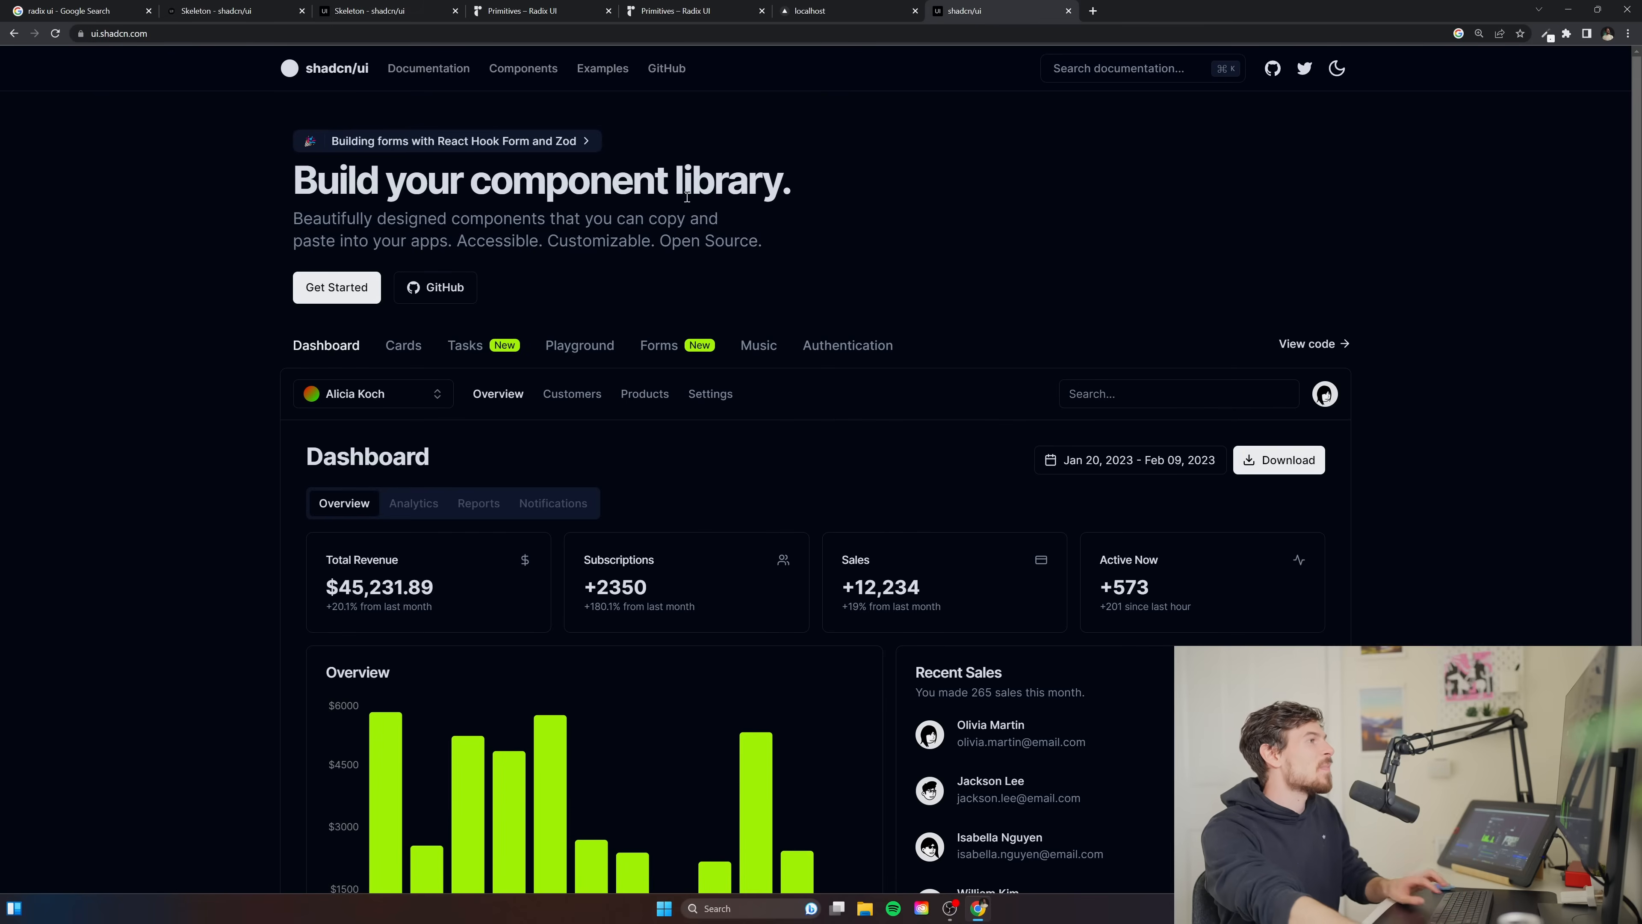
pyautogui.scroll(-3)
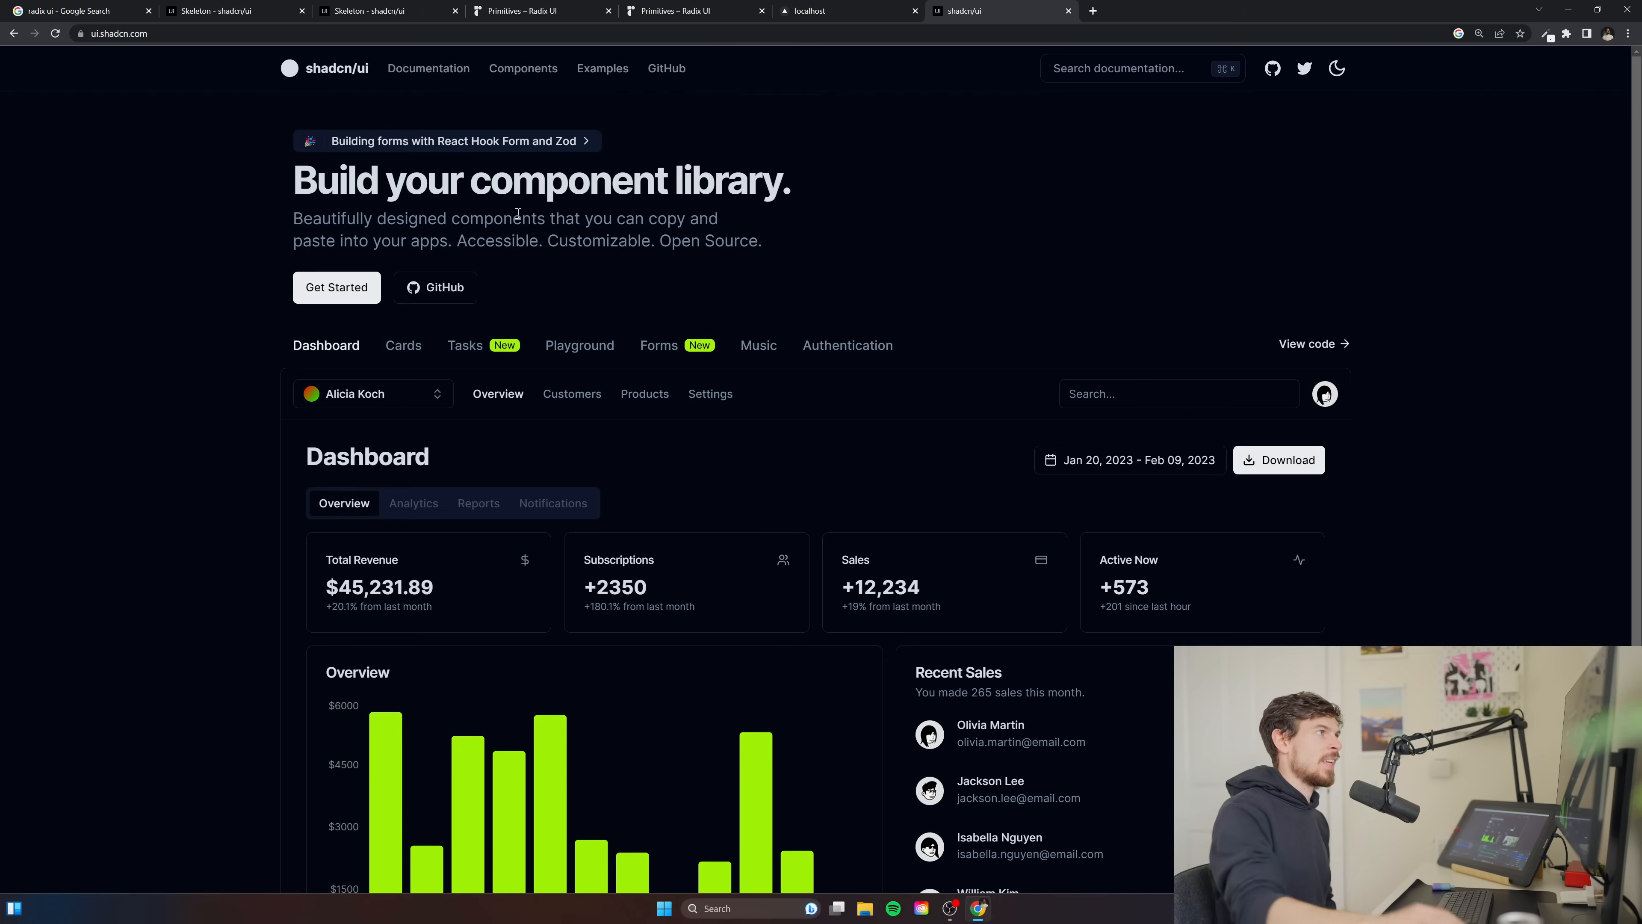
pyautogui.click(427, 68)
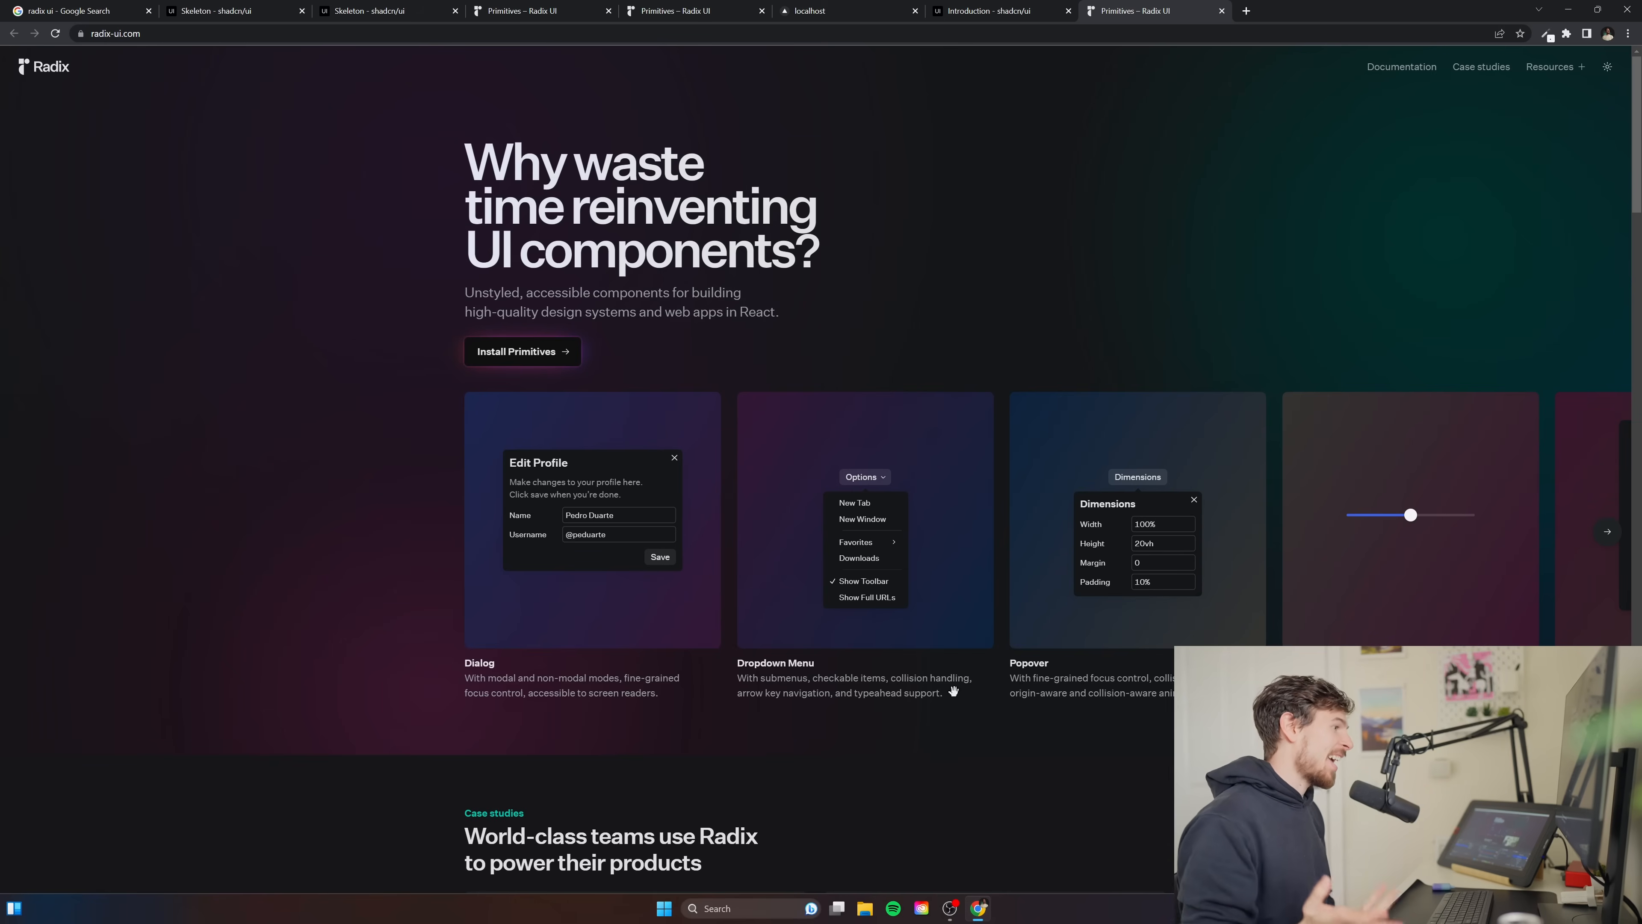
pyautogui.moveTo(591, 125)
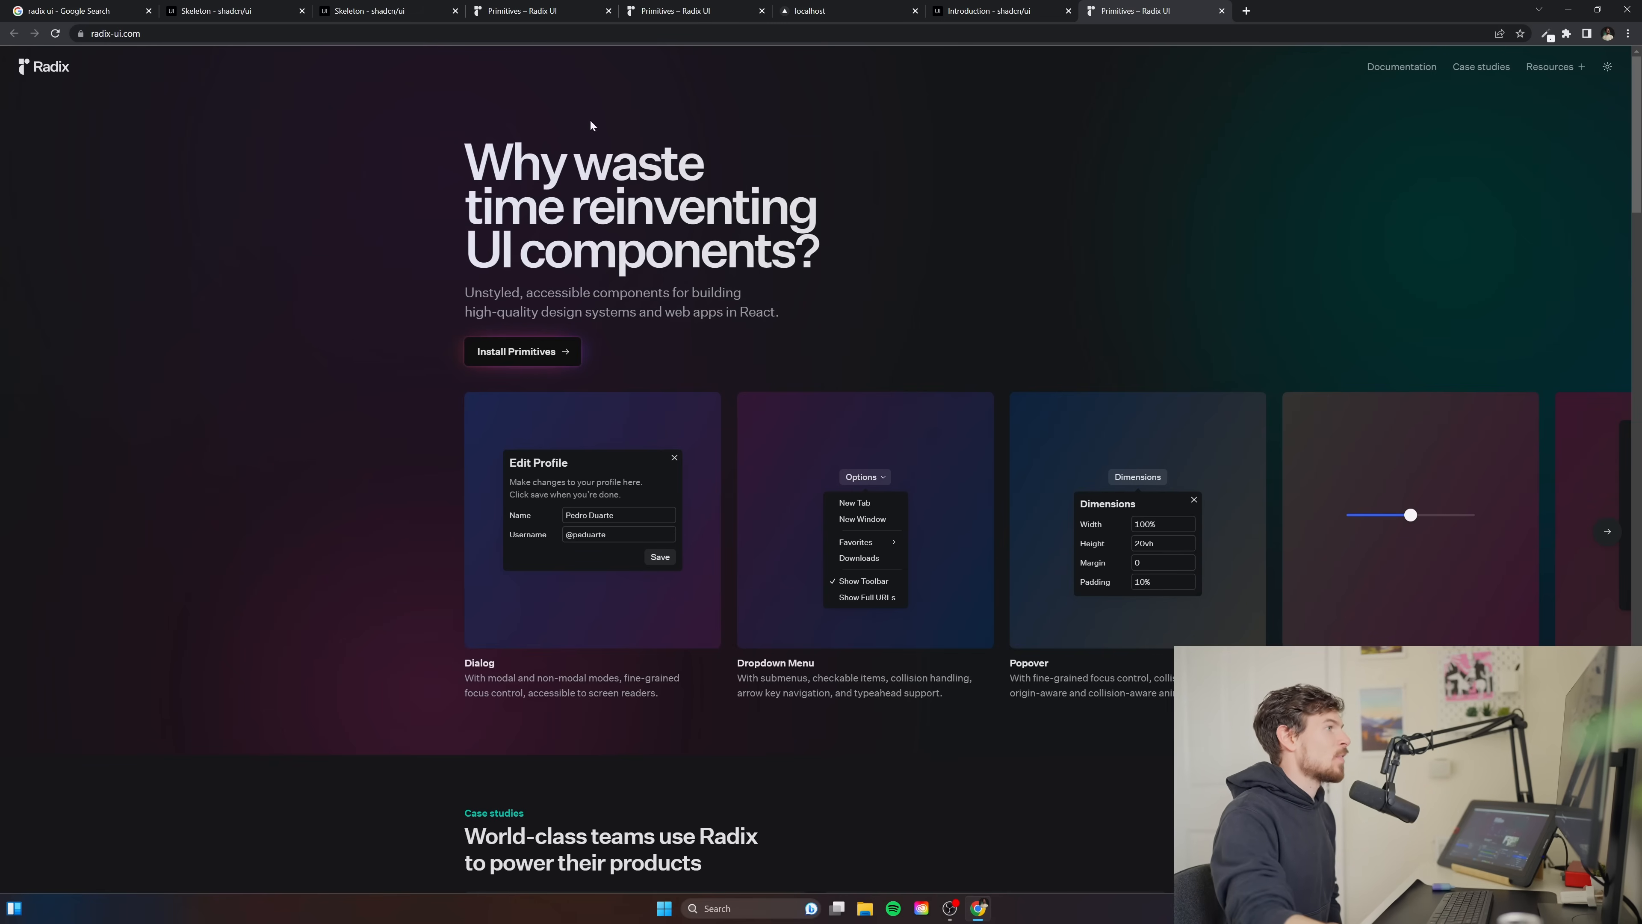
pyautogui.moveTo(999, 281)
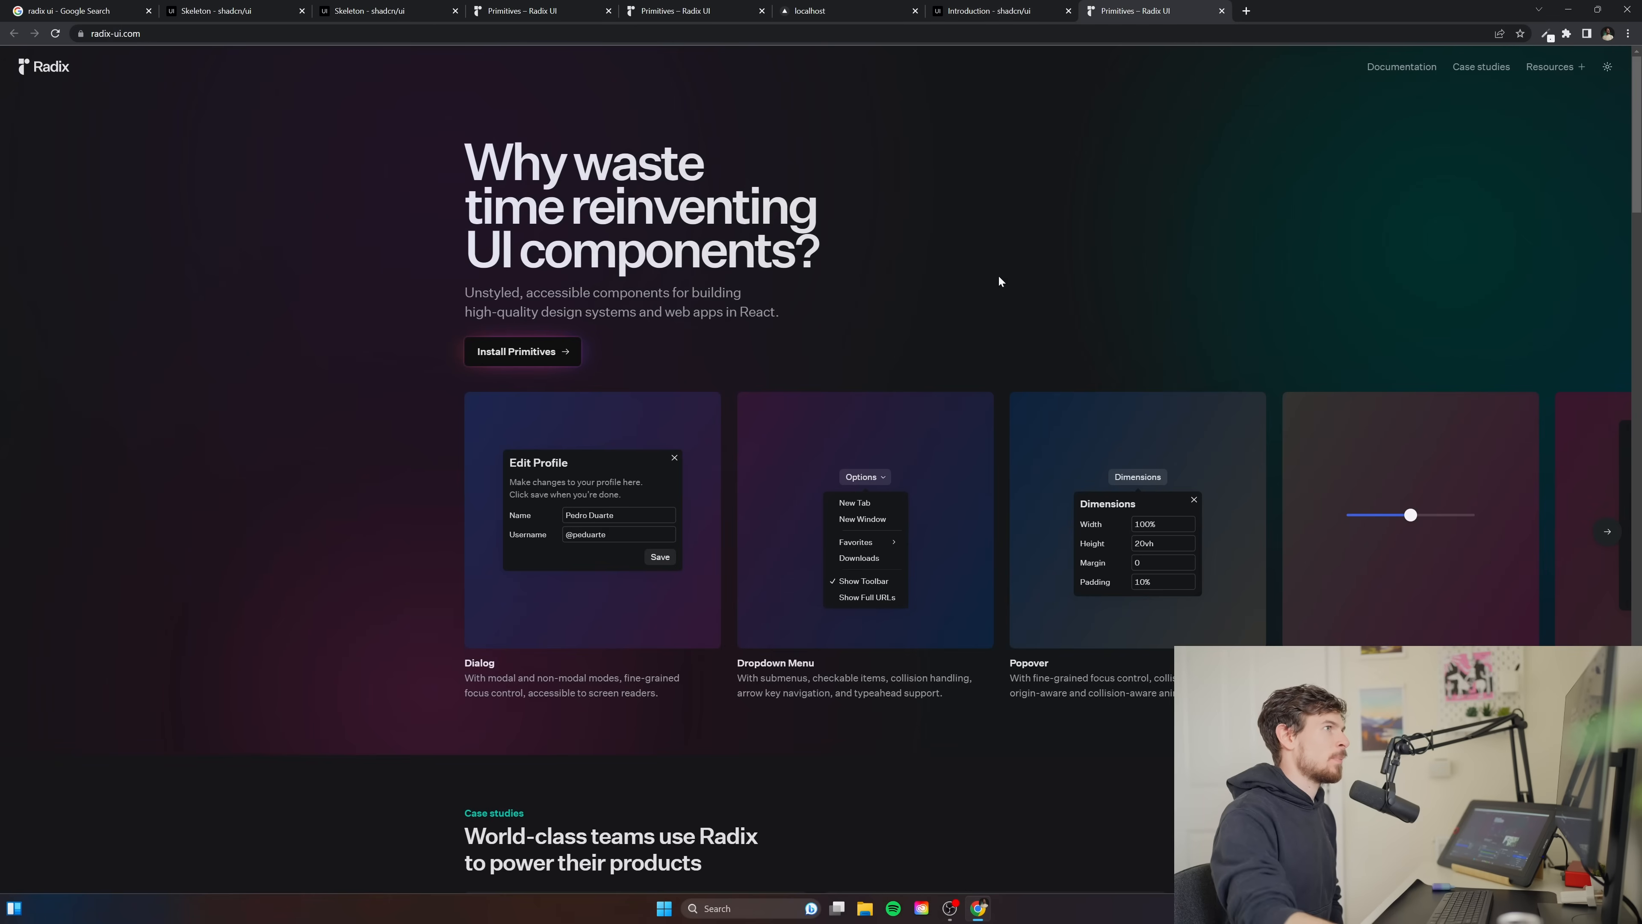
pyautogui.click(995, 11)
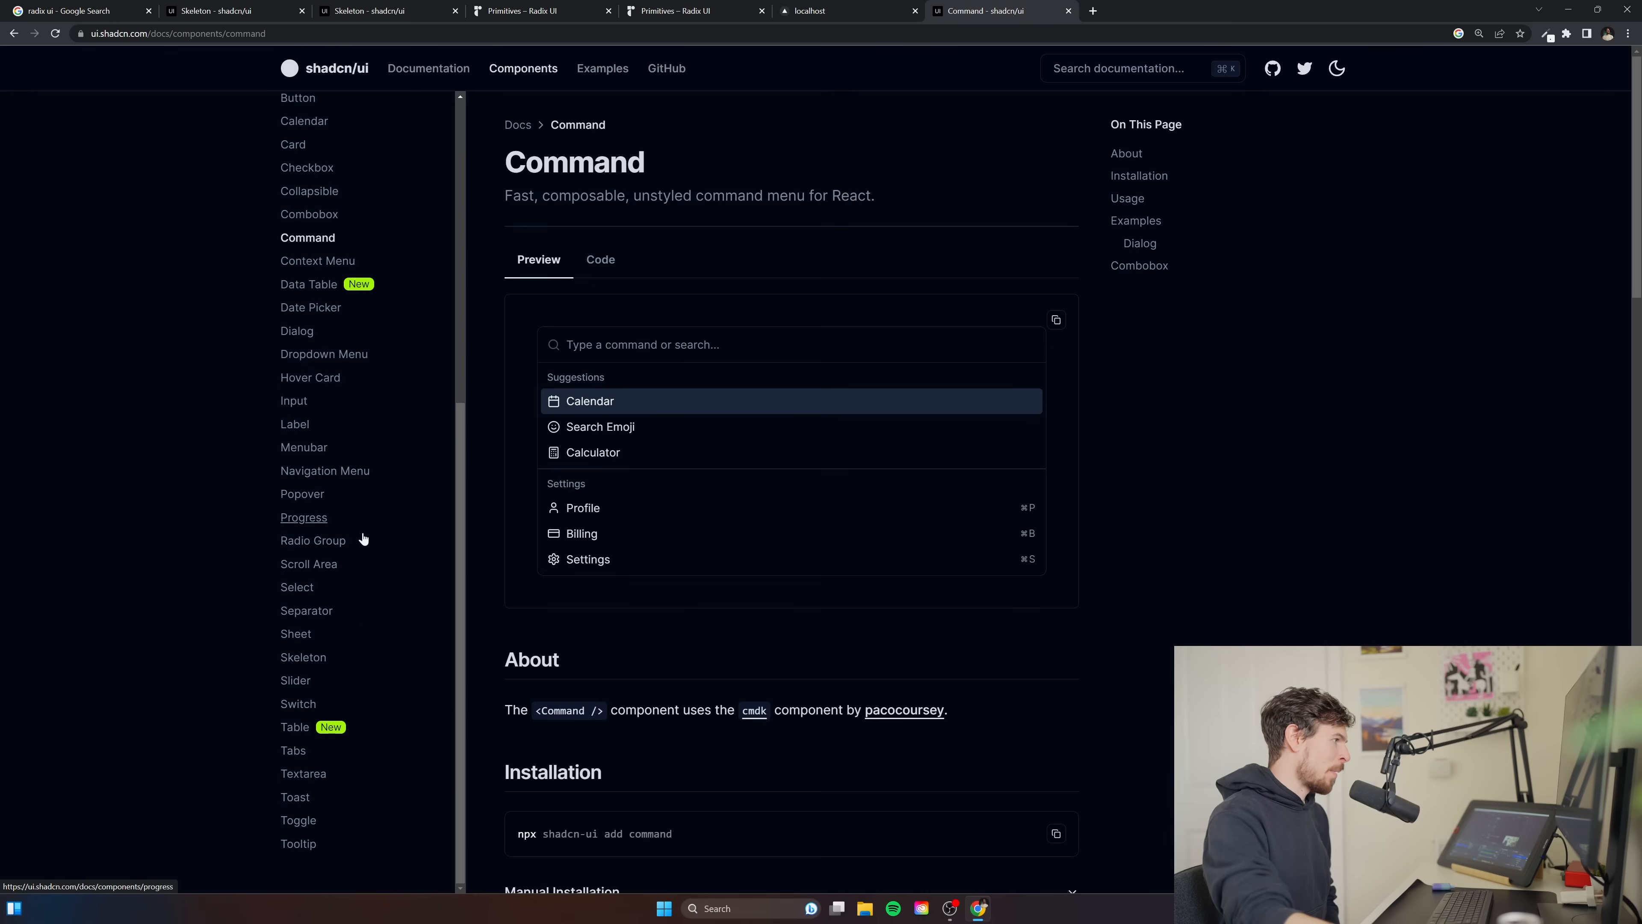
# View the local Next.js app showing Hello, then return to the shadcn/ui homepage.
pyautogui.click(303, 657)
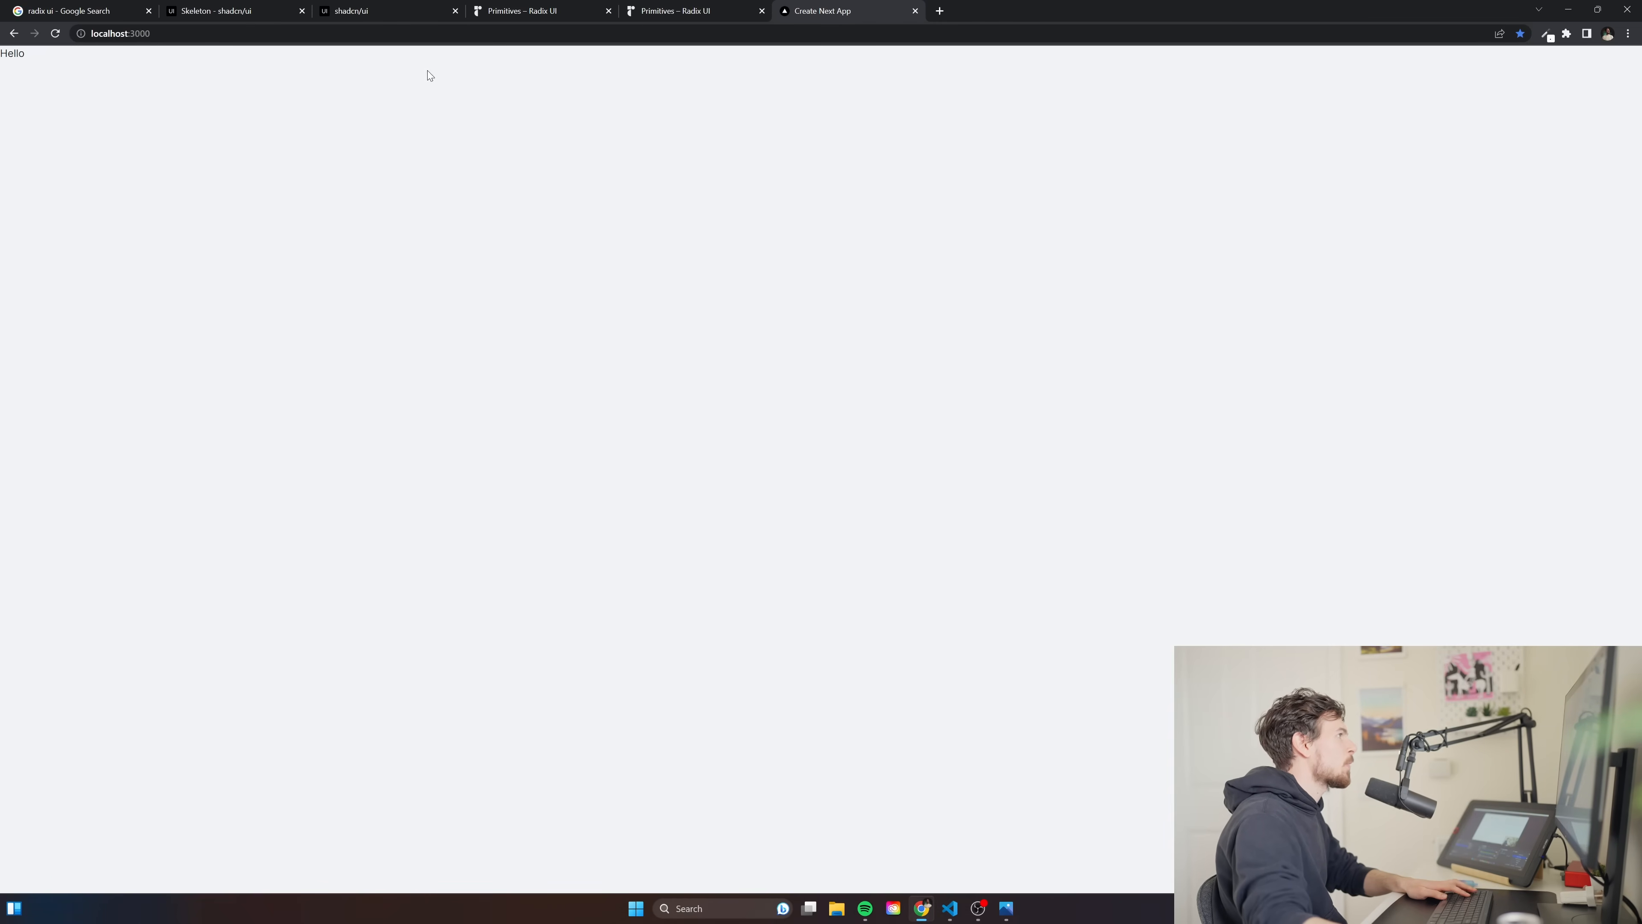
pyautogui.moveTo(823, 643)
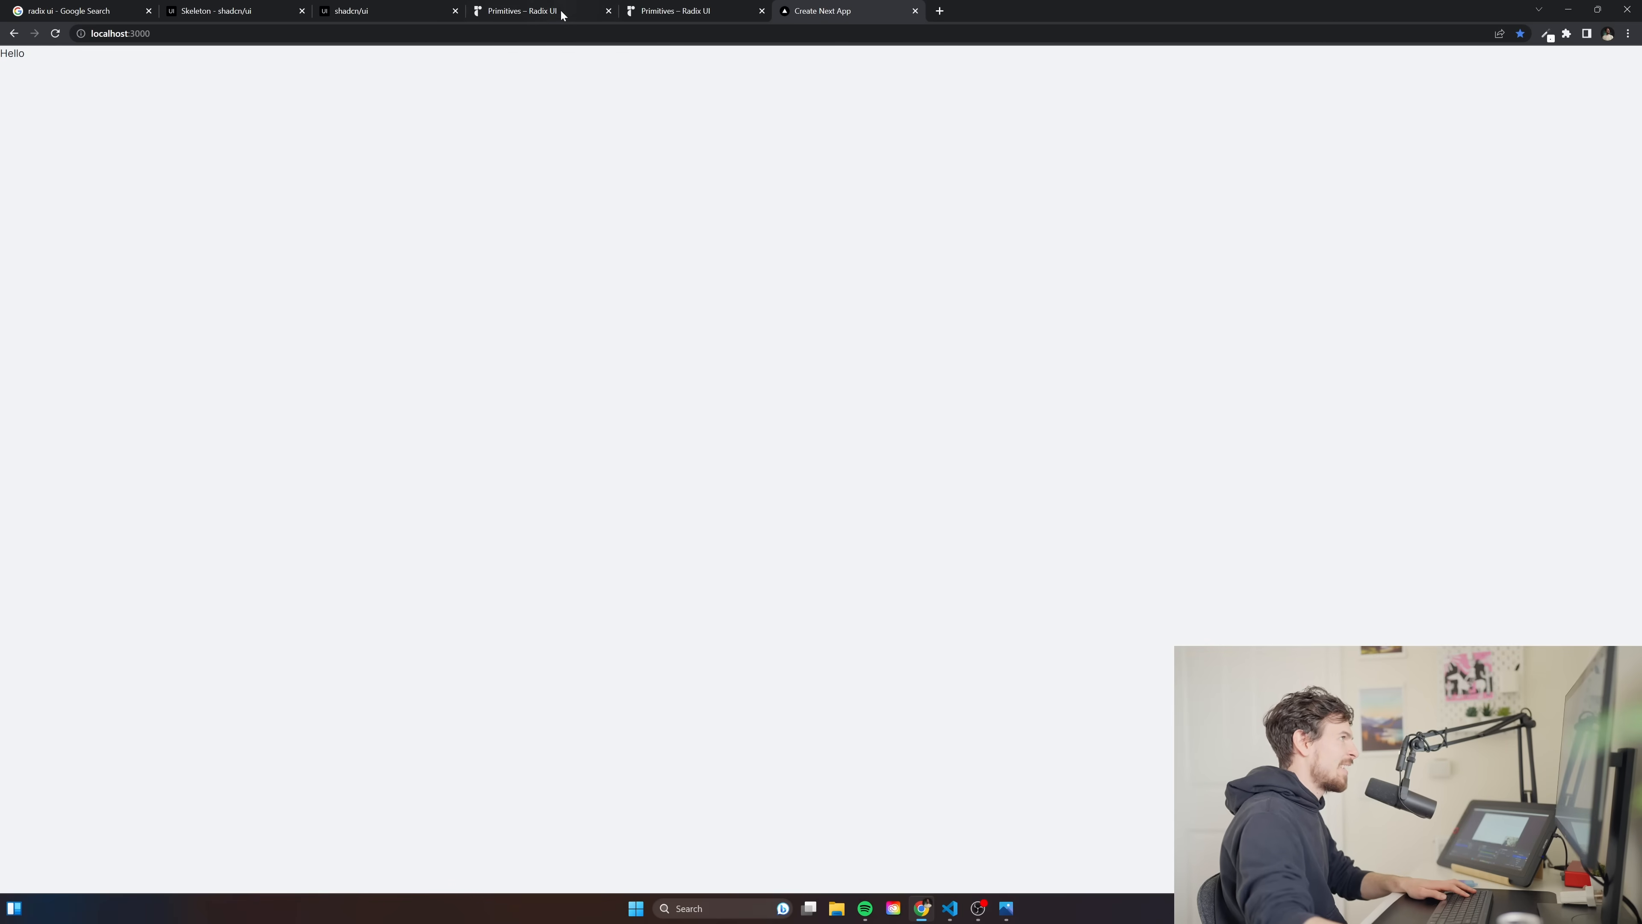
pyautogui.click(387, 10)
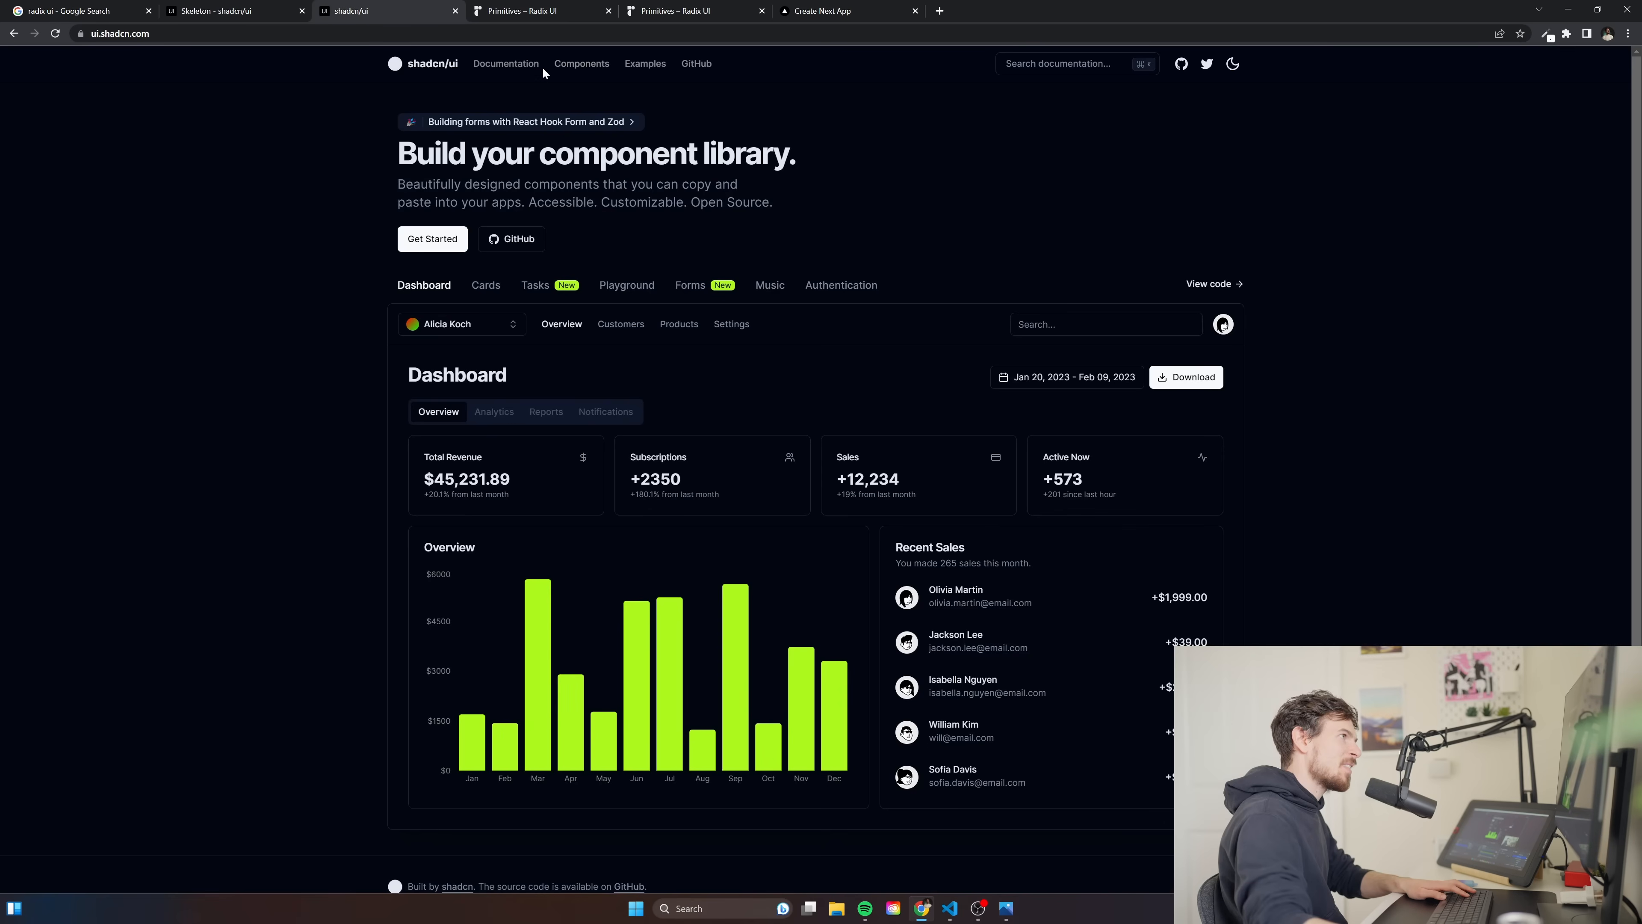
pyautogui.moveTo(776, 268)
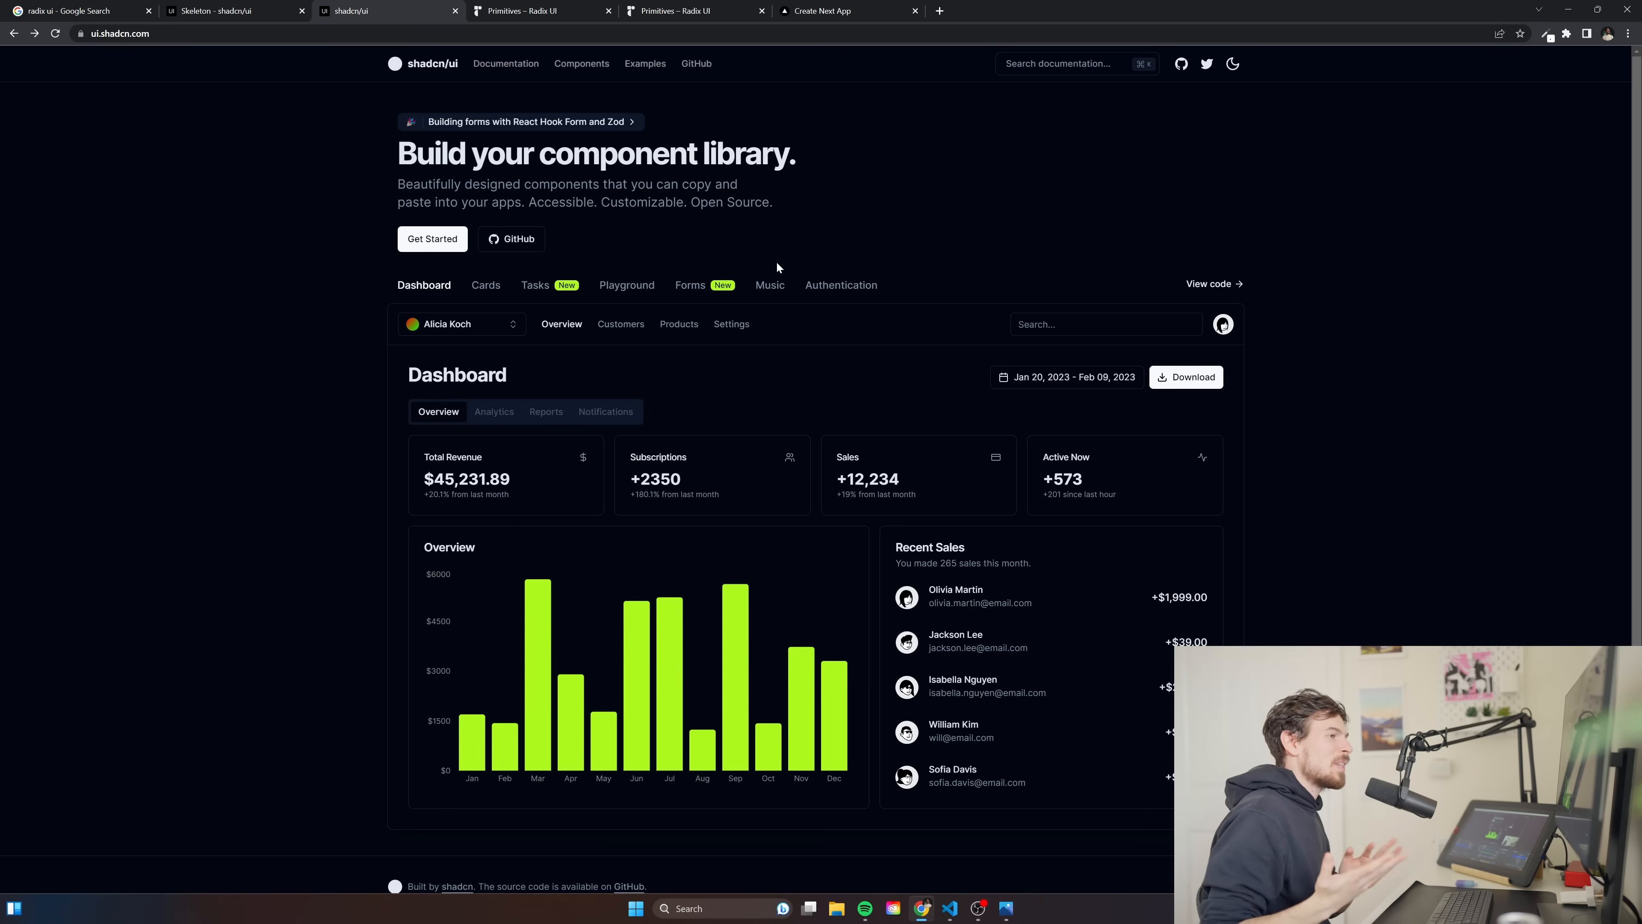
# Browse the Cards and Tasks examples, then show the Alert component's example source code.
pyautogui.click(486, 285)
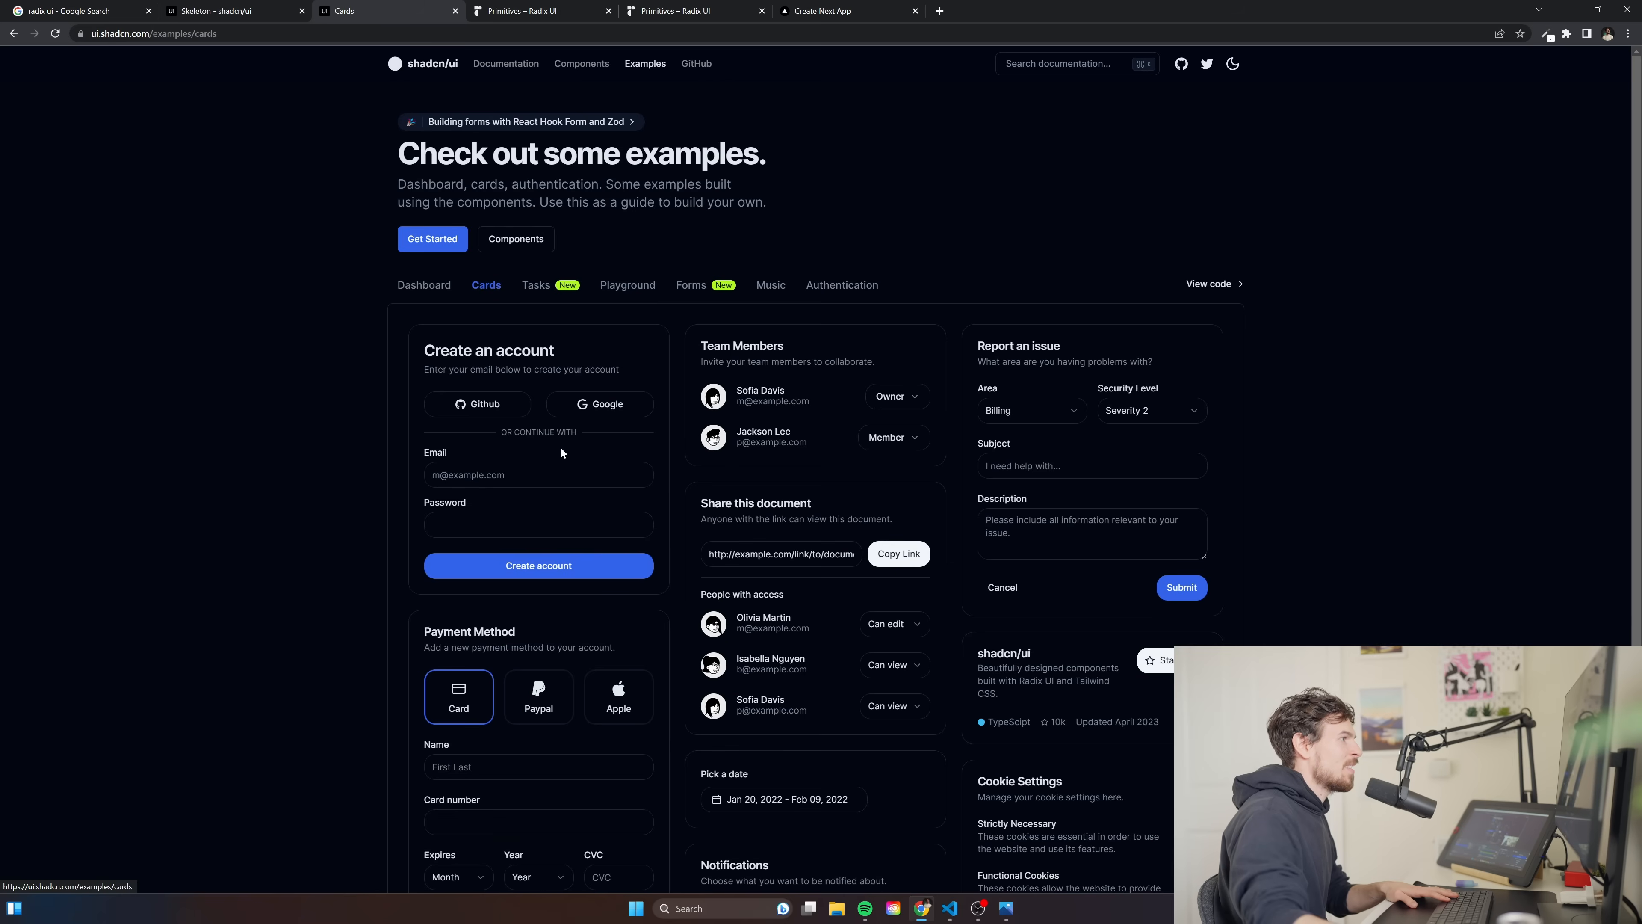
pyautogui.click(535, 285)
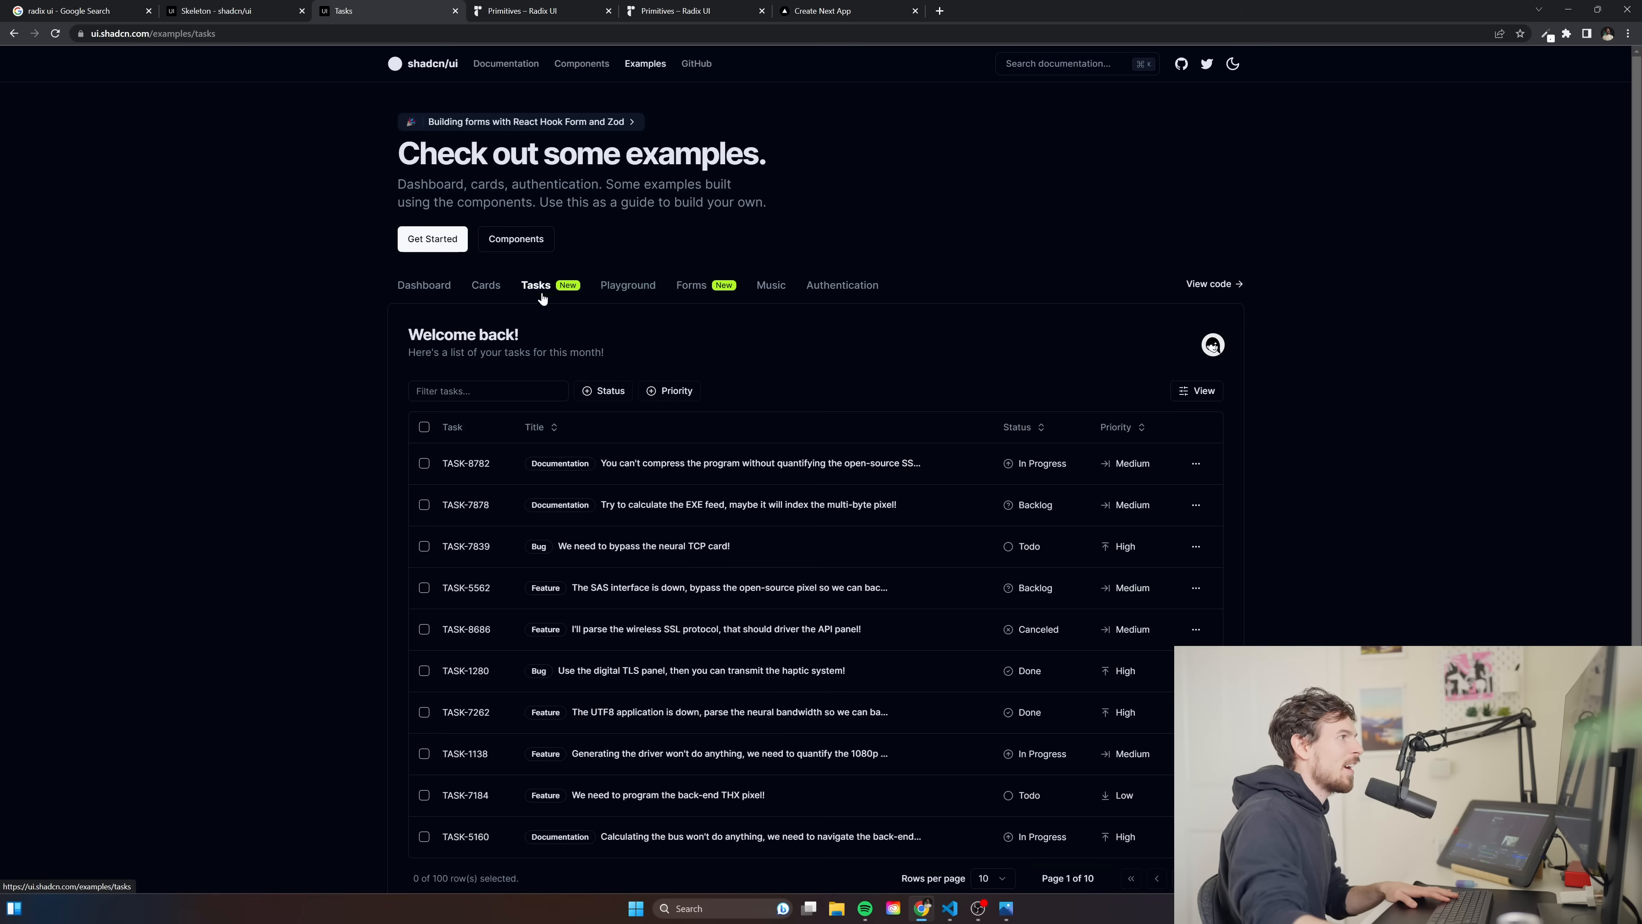
pyautogui.click(424, 285)
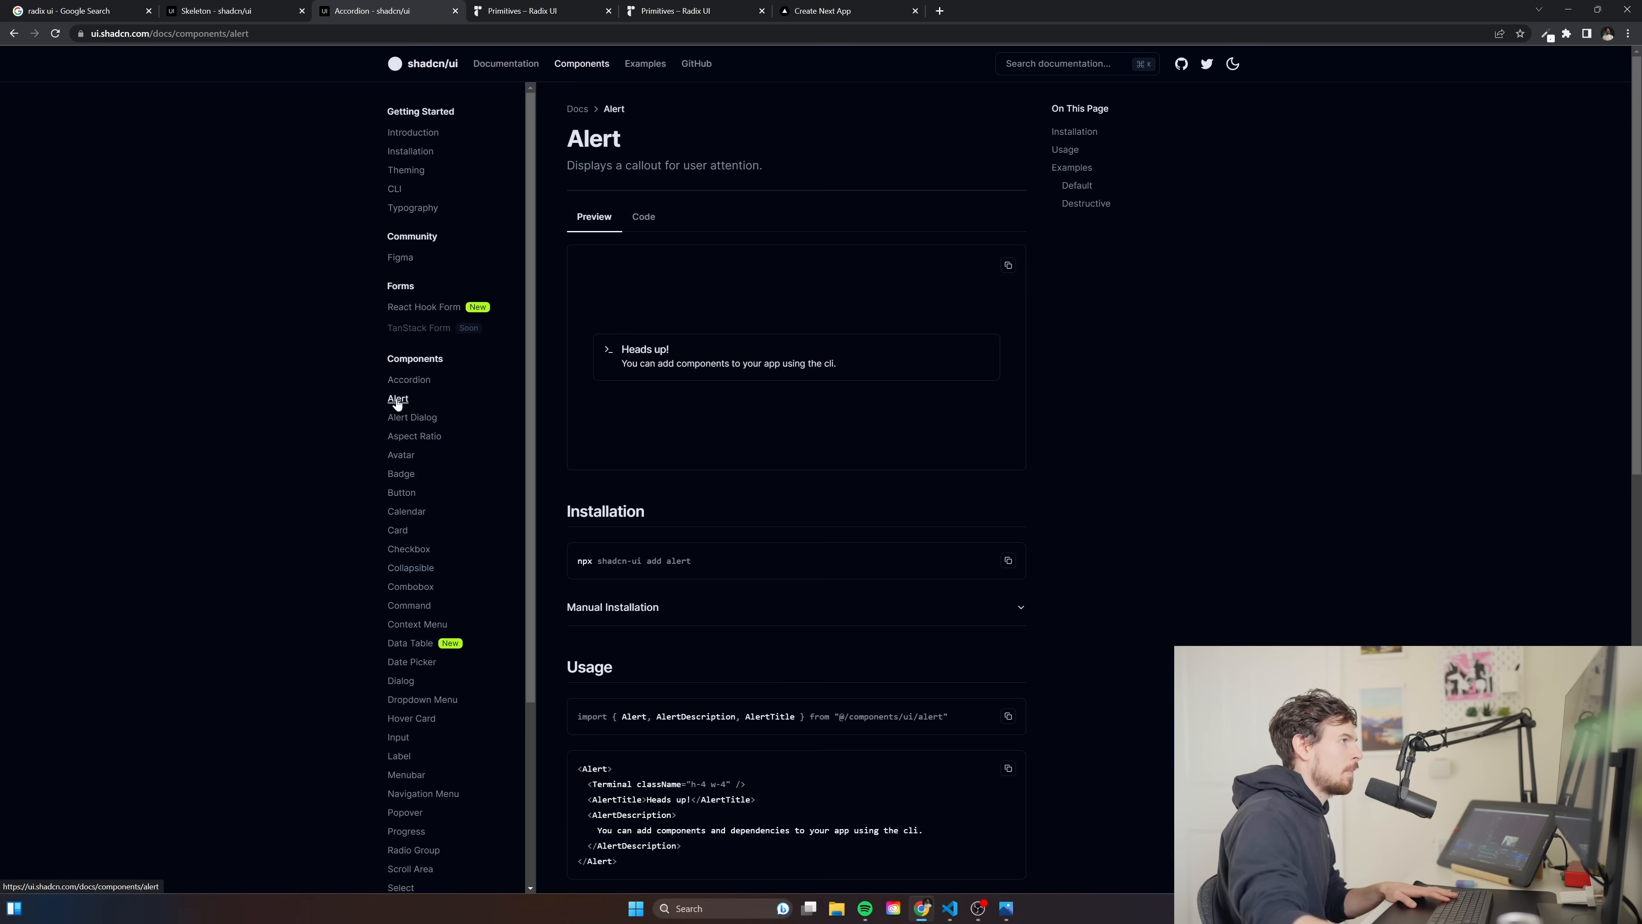
pyautogui.click(643, 216)
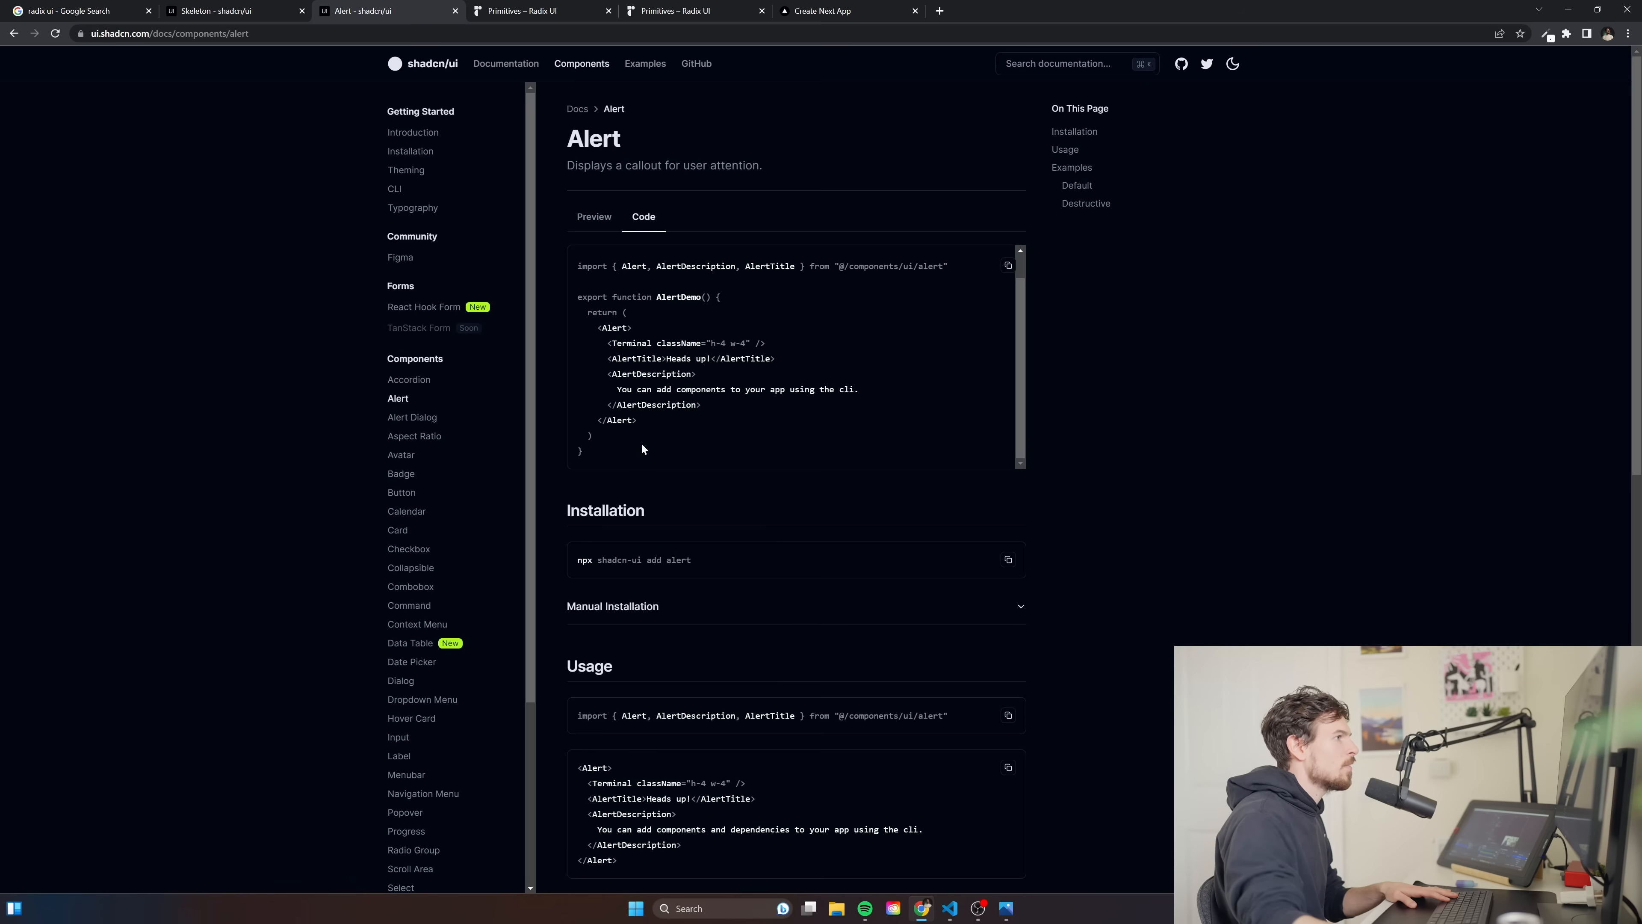
pyautogui.moveTo(994, 666)
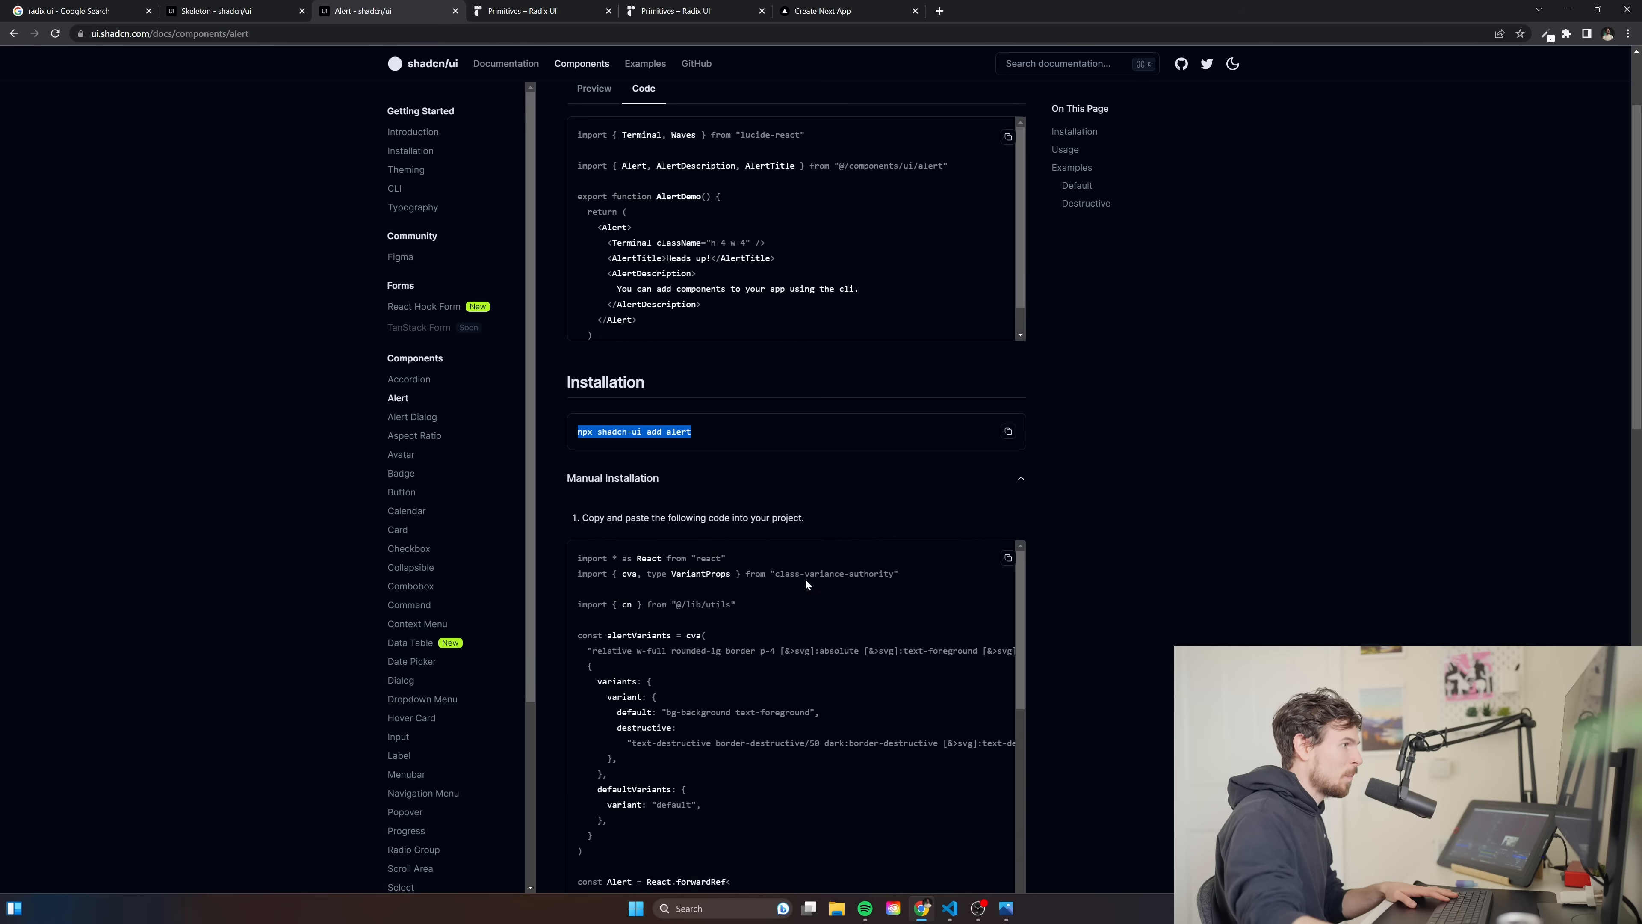
# View the Installation guide and CLI docs zoomed in, select the init section, then switch to VS Code.
pyautogui.click(410, 151)
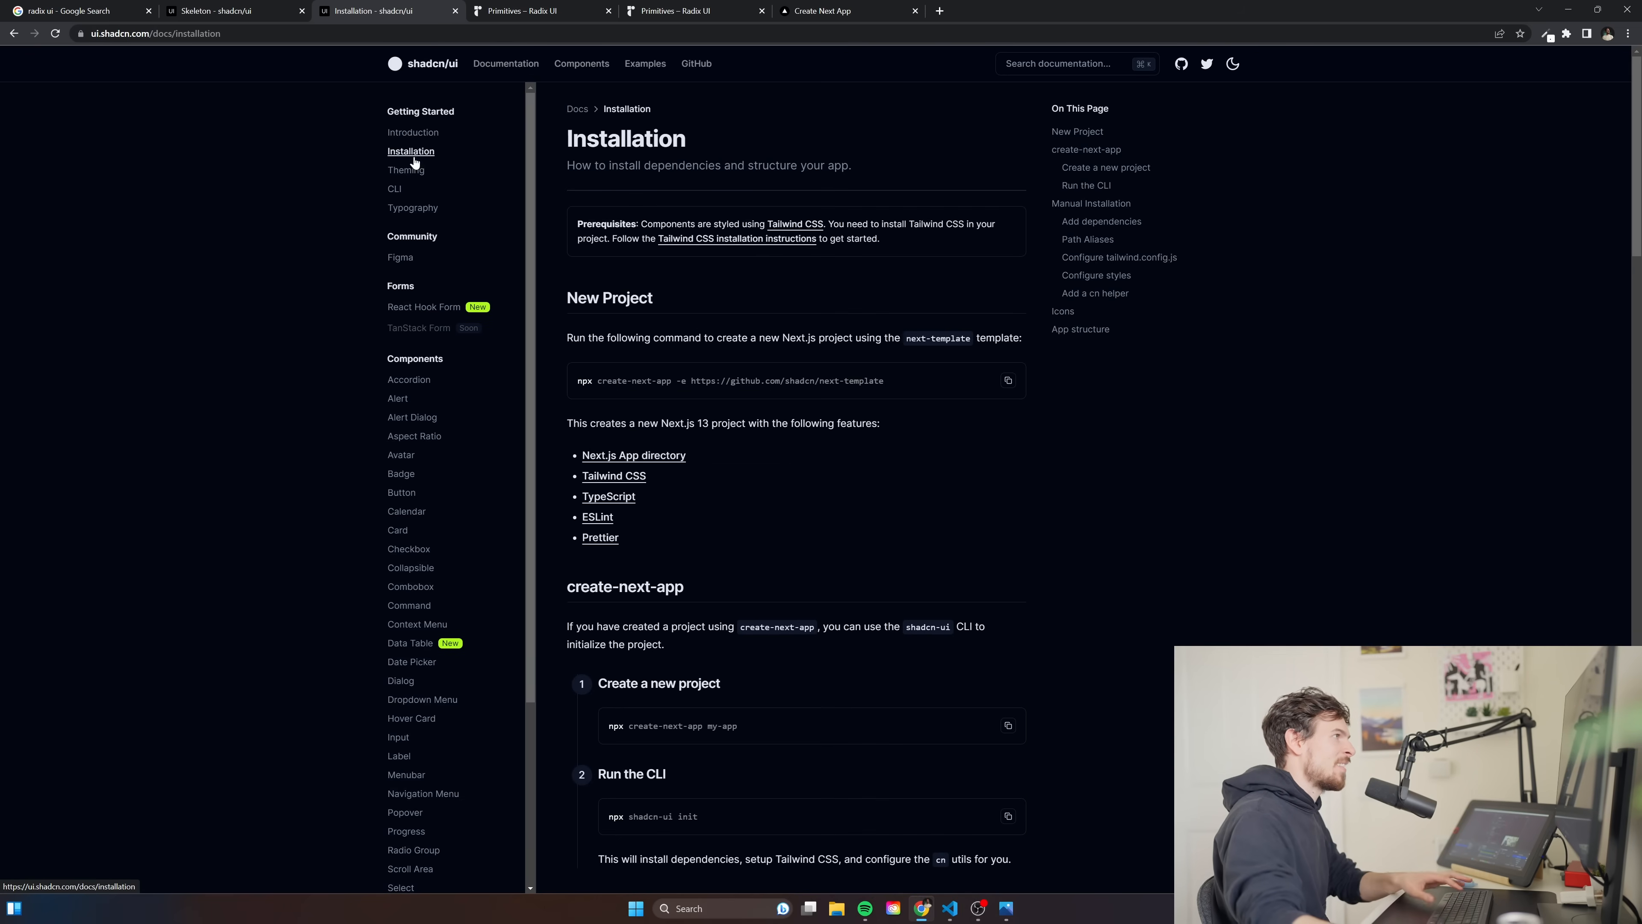
pyautogui.scroll(-3)
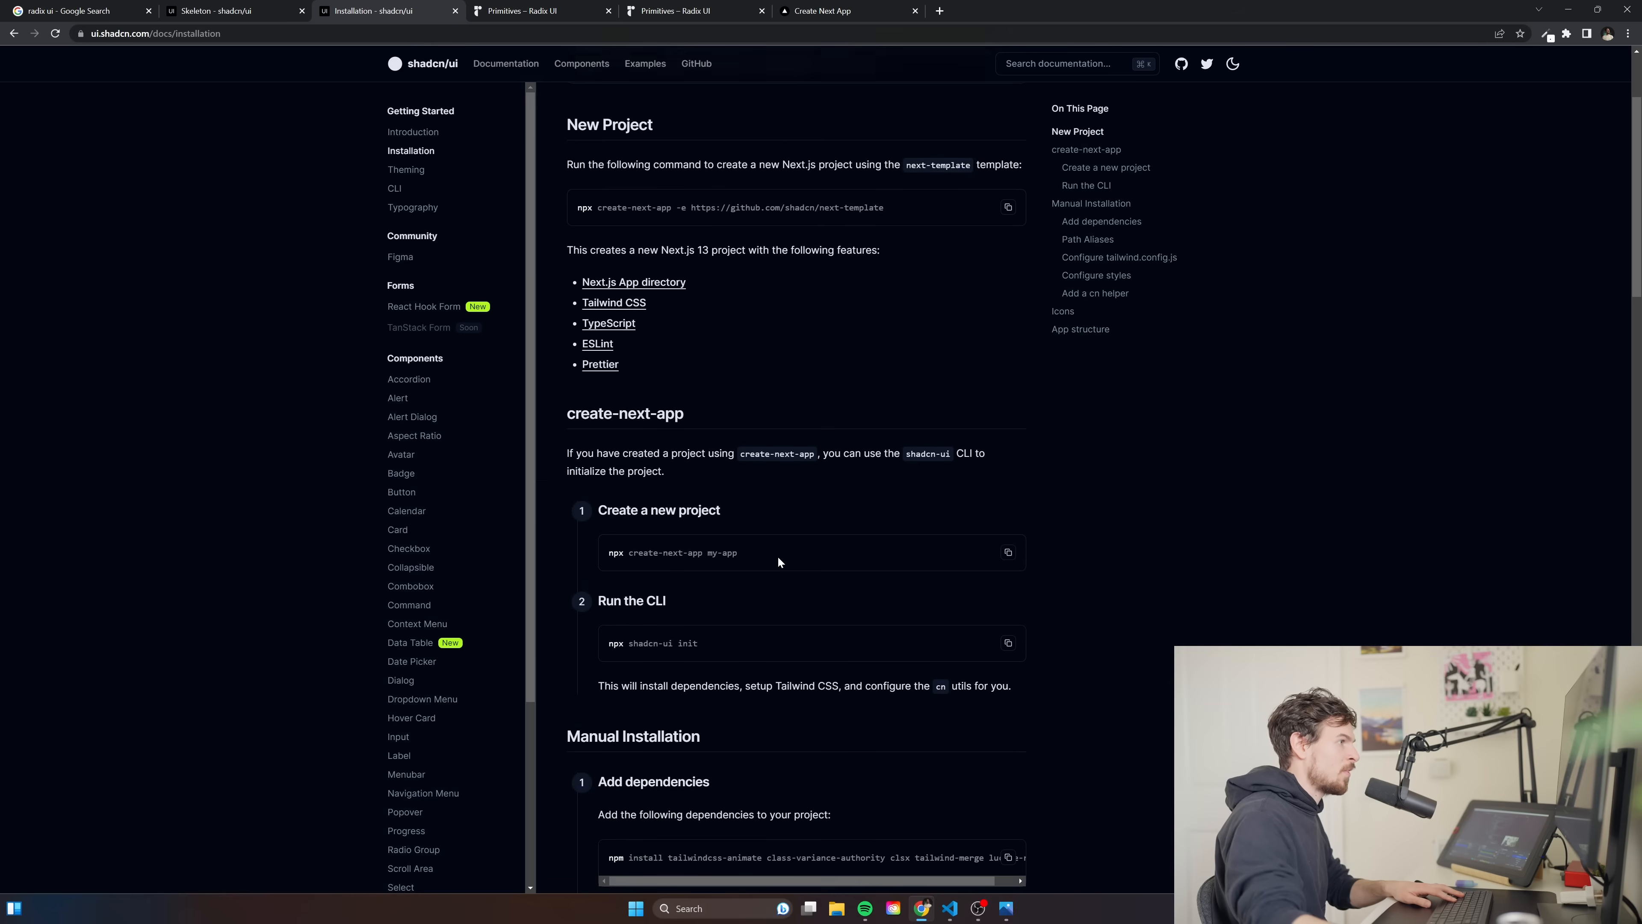
pyautogui.click(395, 188)
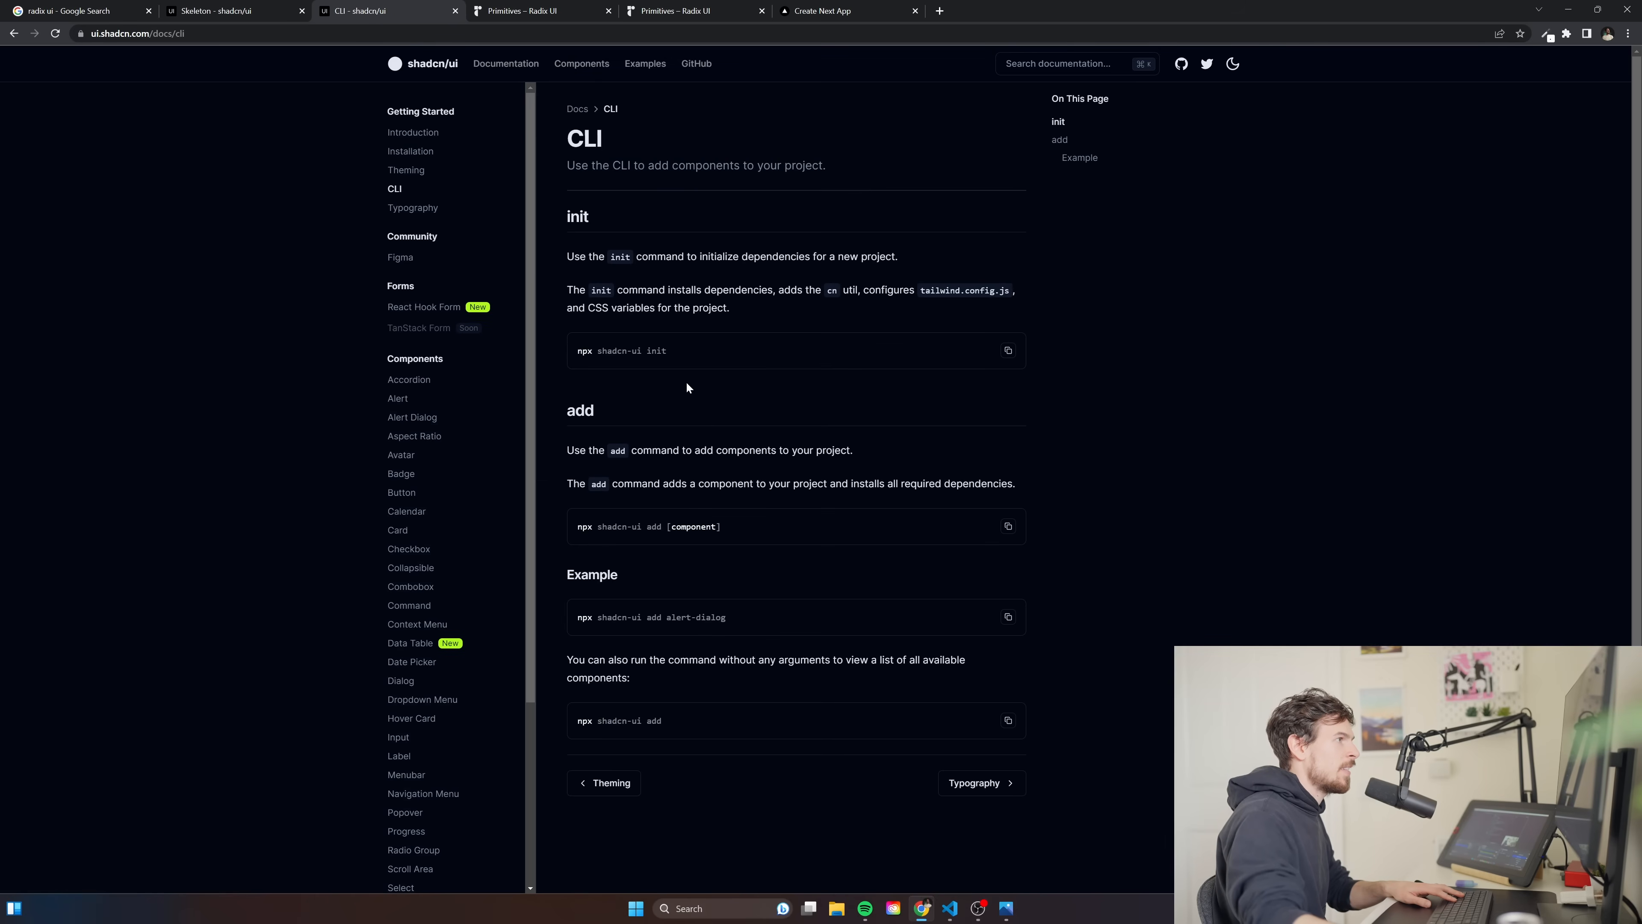
pyautogui.press('ctrl+plus')
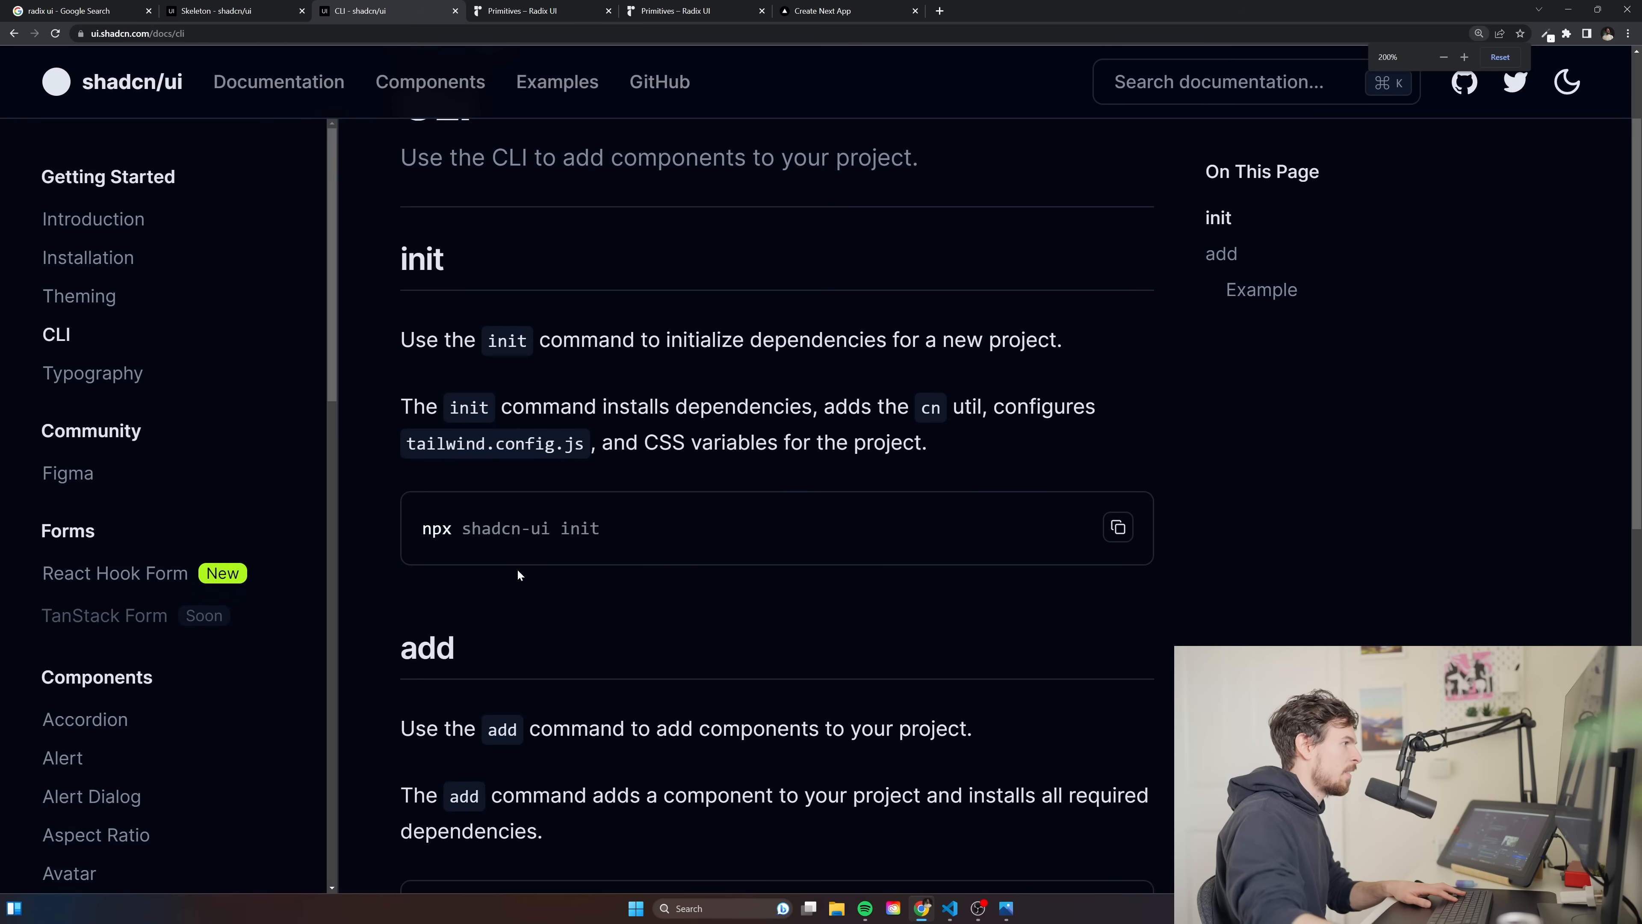
pyautogui.moveTo(634, 537)
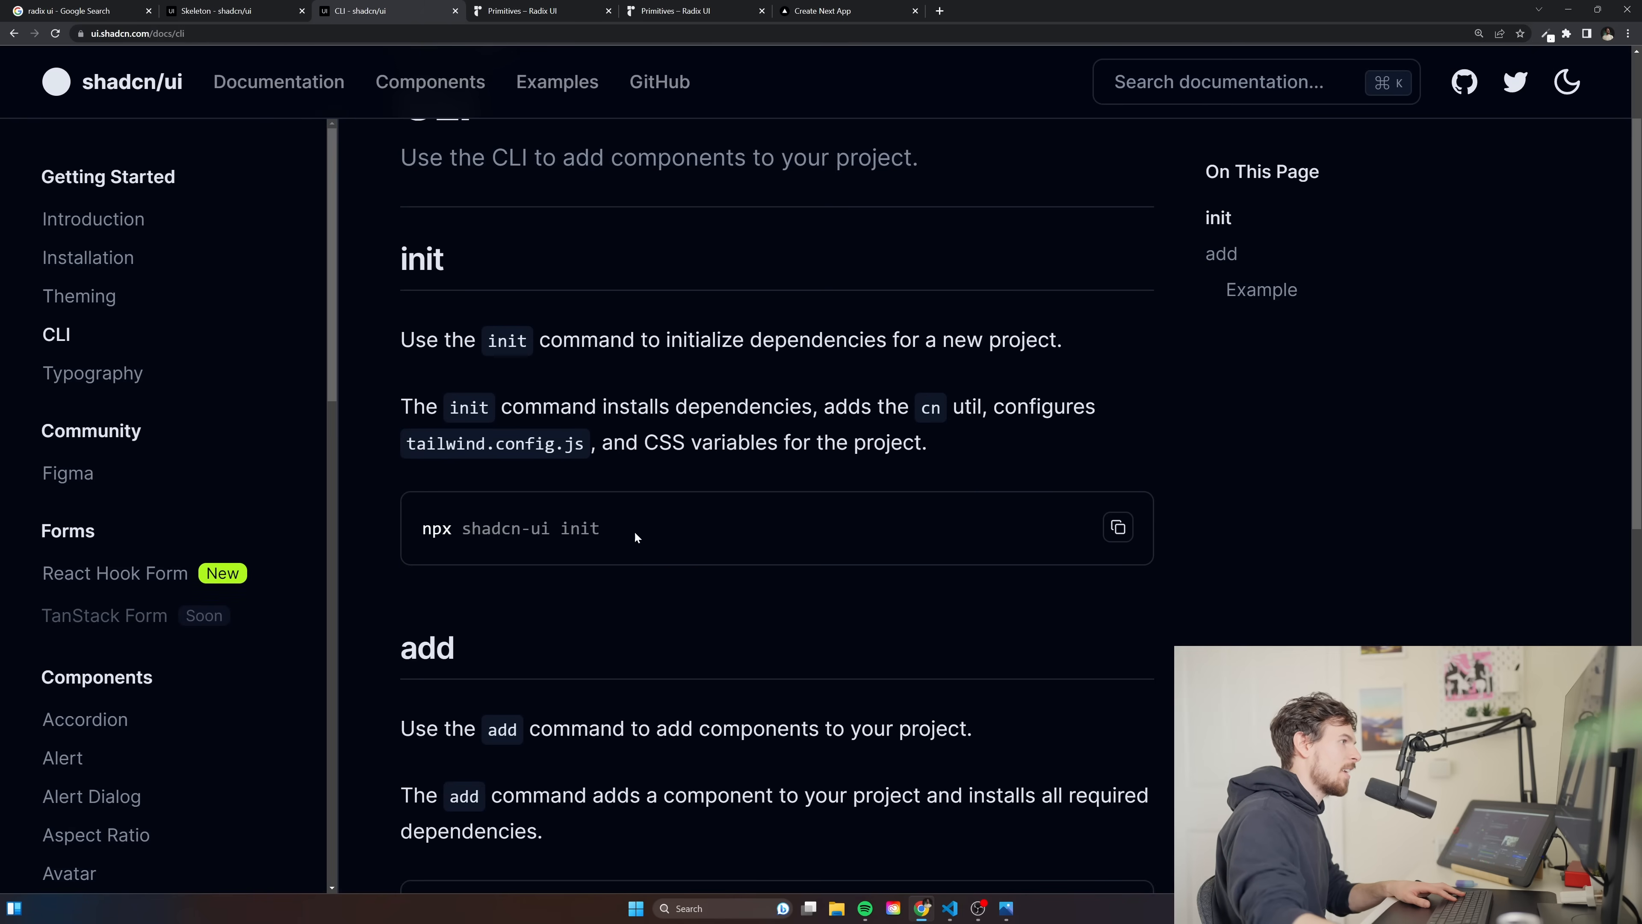
pyautogui.moveTo(440, 115); pyautogui.dragTo(600, 528)
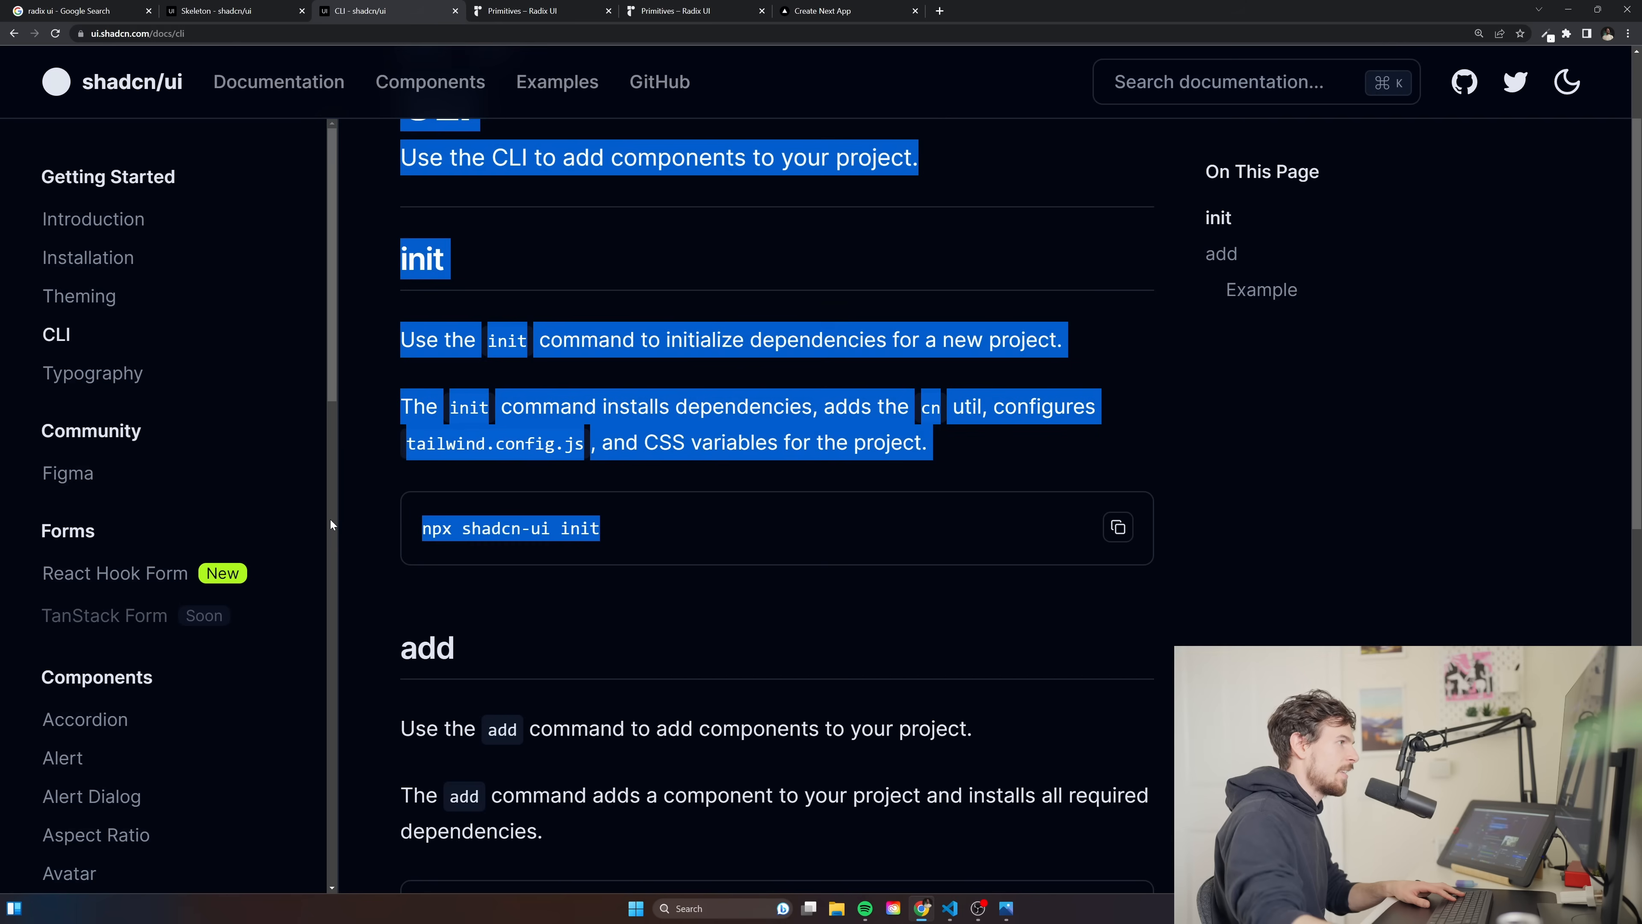
pyautogui.click(437, 551)
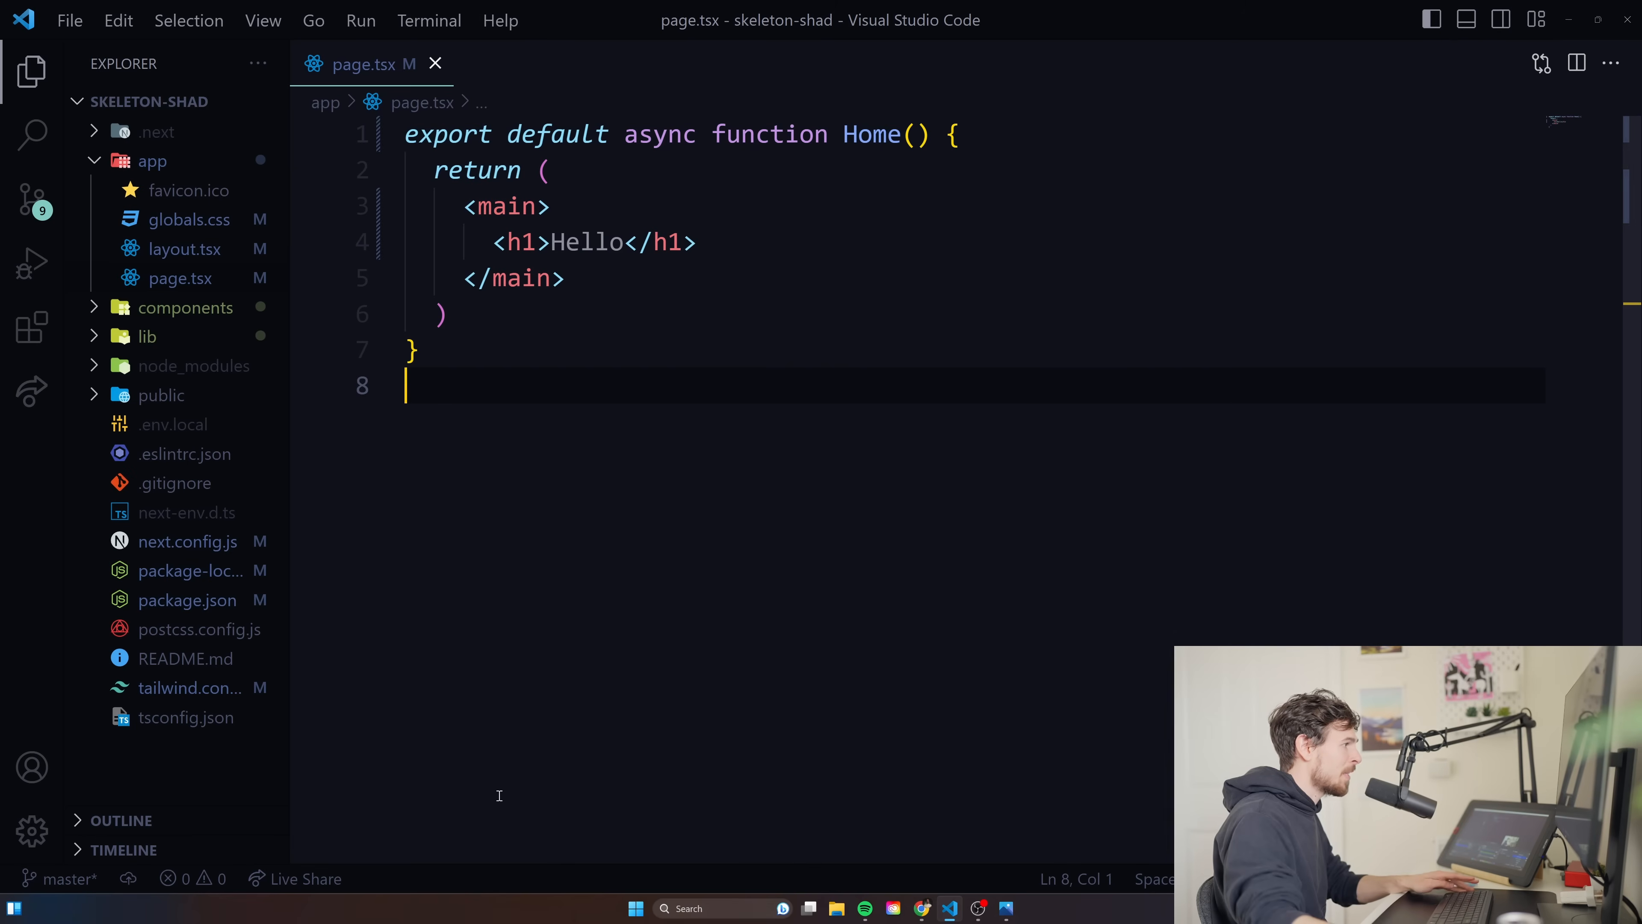
# Review app/page.tsx's Home component rendering Hello, then return to the CLI docs.
pyautogui.click(188, 688)
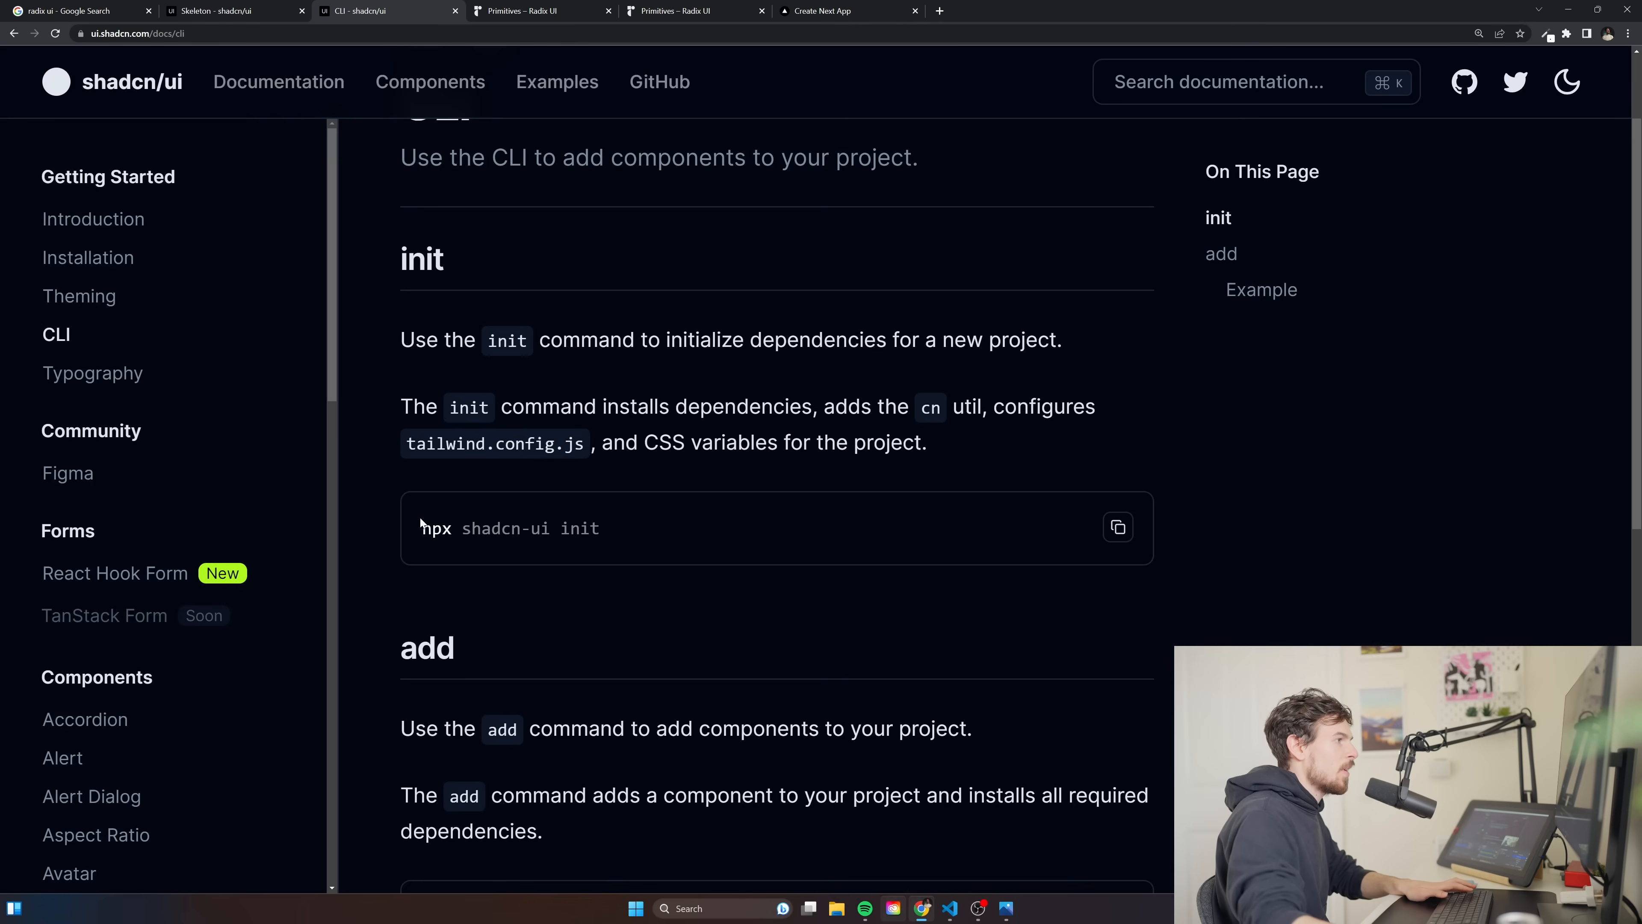
# Adjust the page zoom and scroll down to the Skeleton component docs.
pyautogui.press('ctrl+plus')
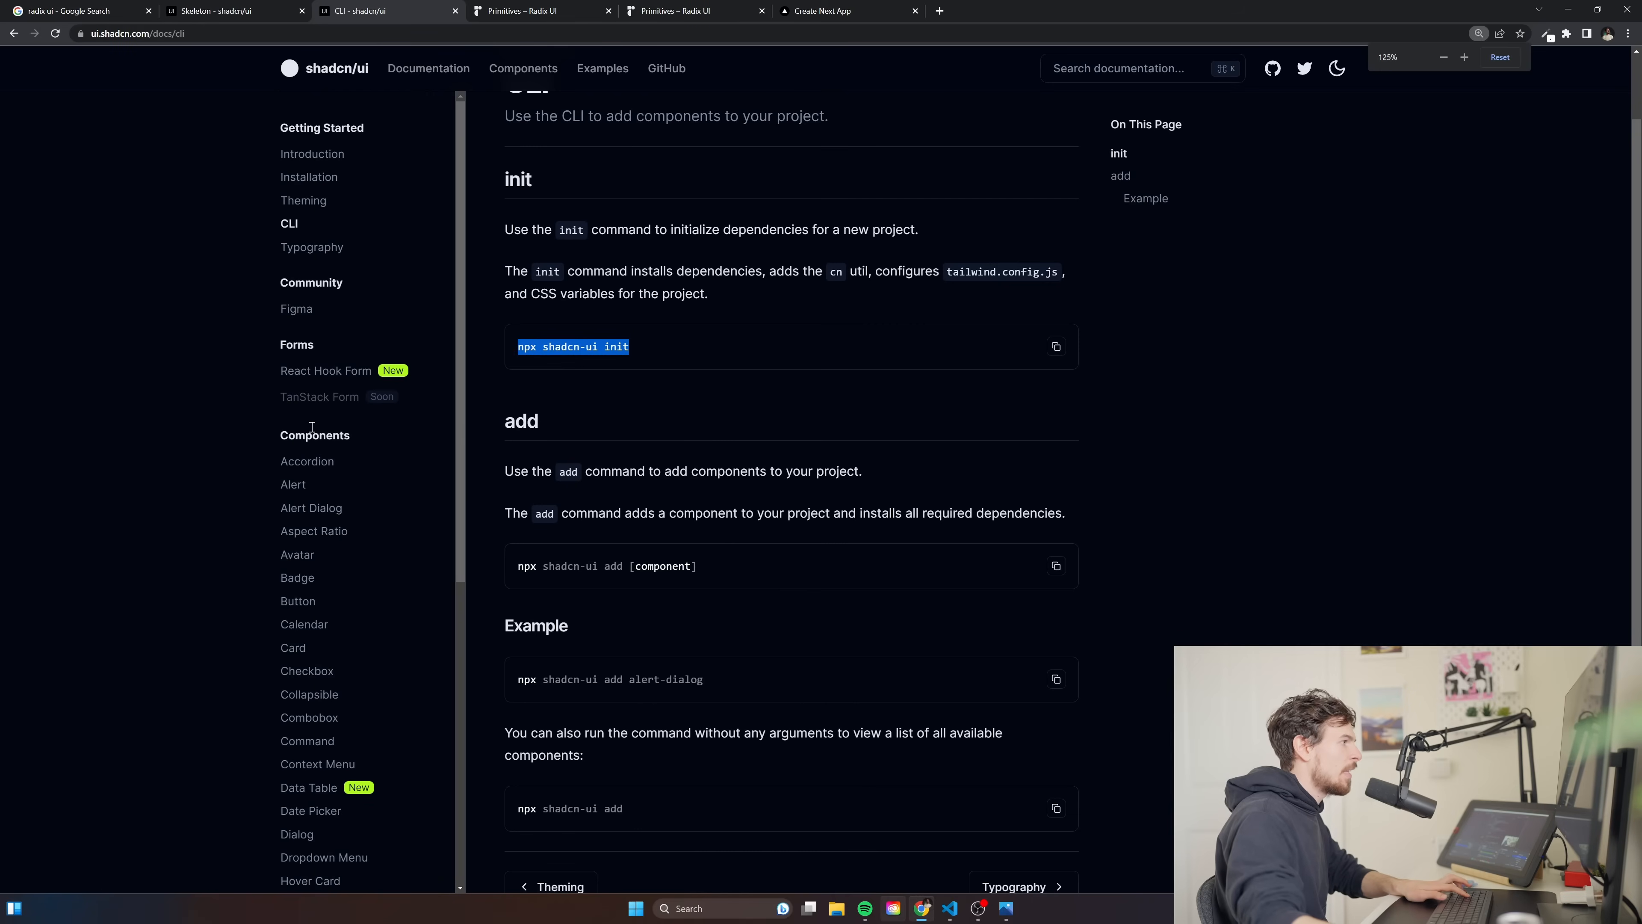
pyautogui.scroll(-3)
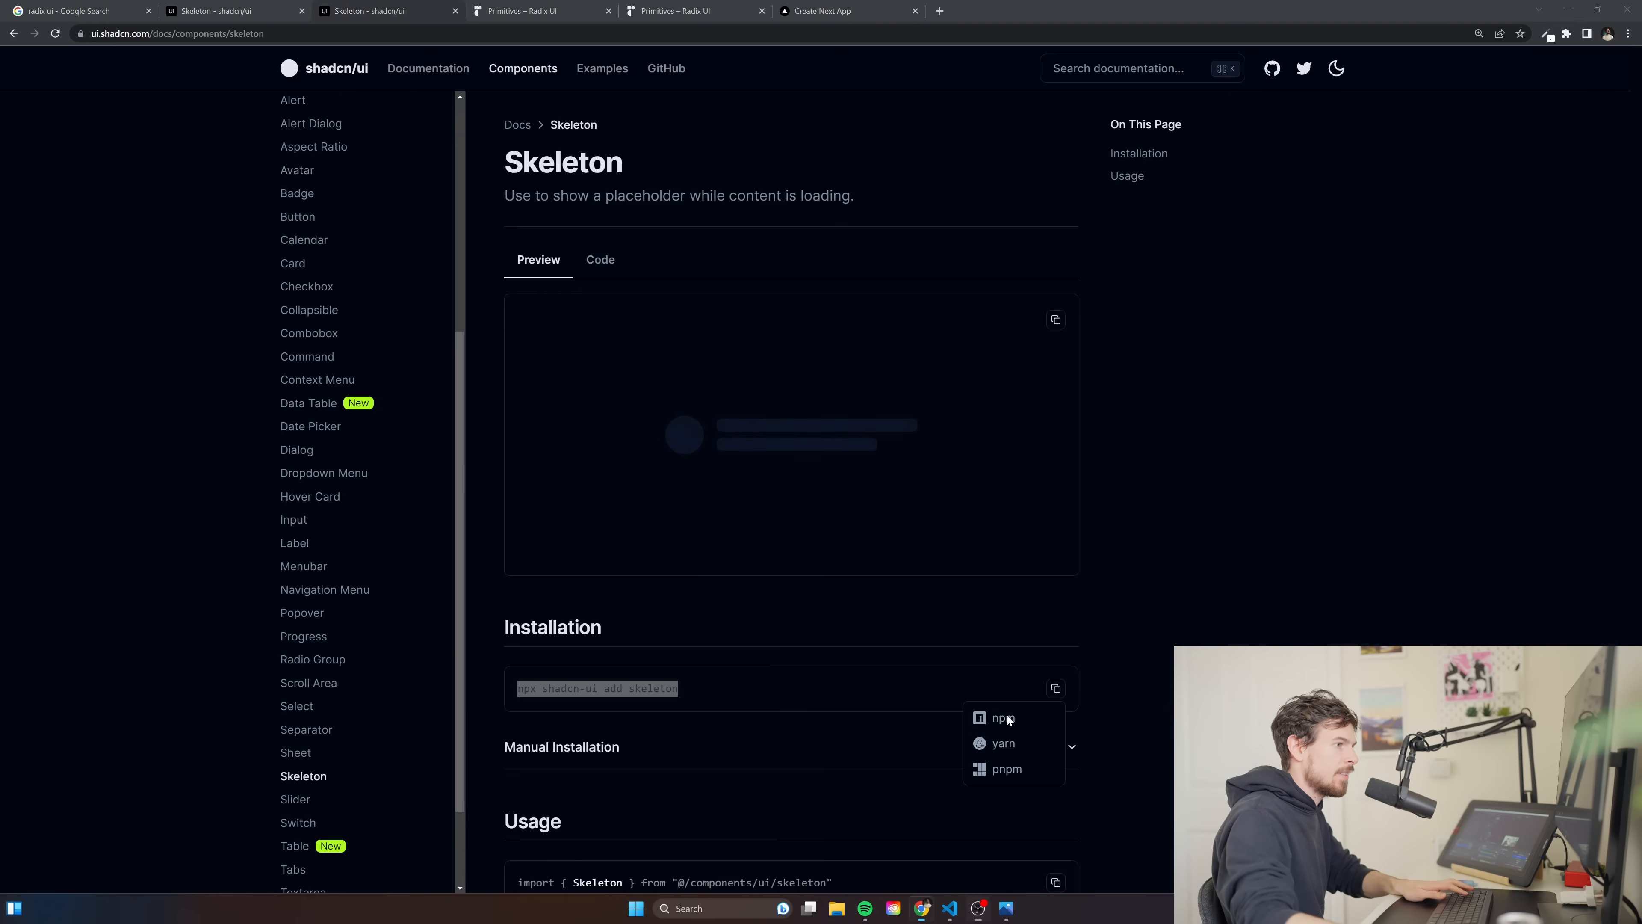
# Run npx shadcn-ui add skeleton in the terminal, adding components/ui/skeleton.tsx.
pyautogui.click(950, 908)
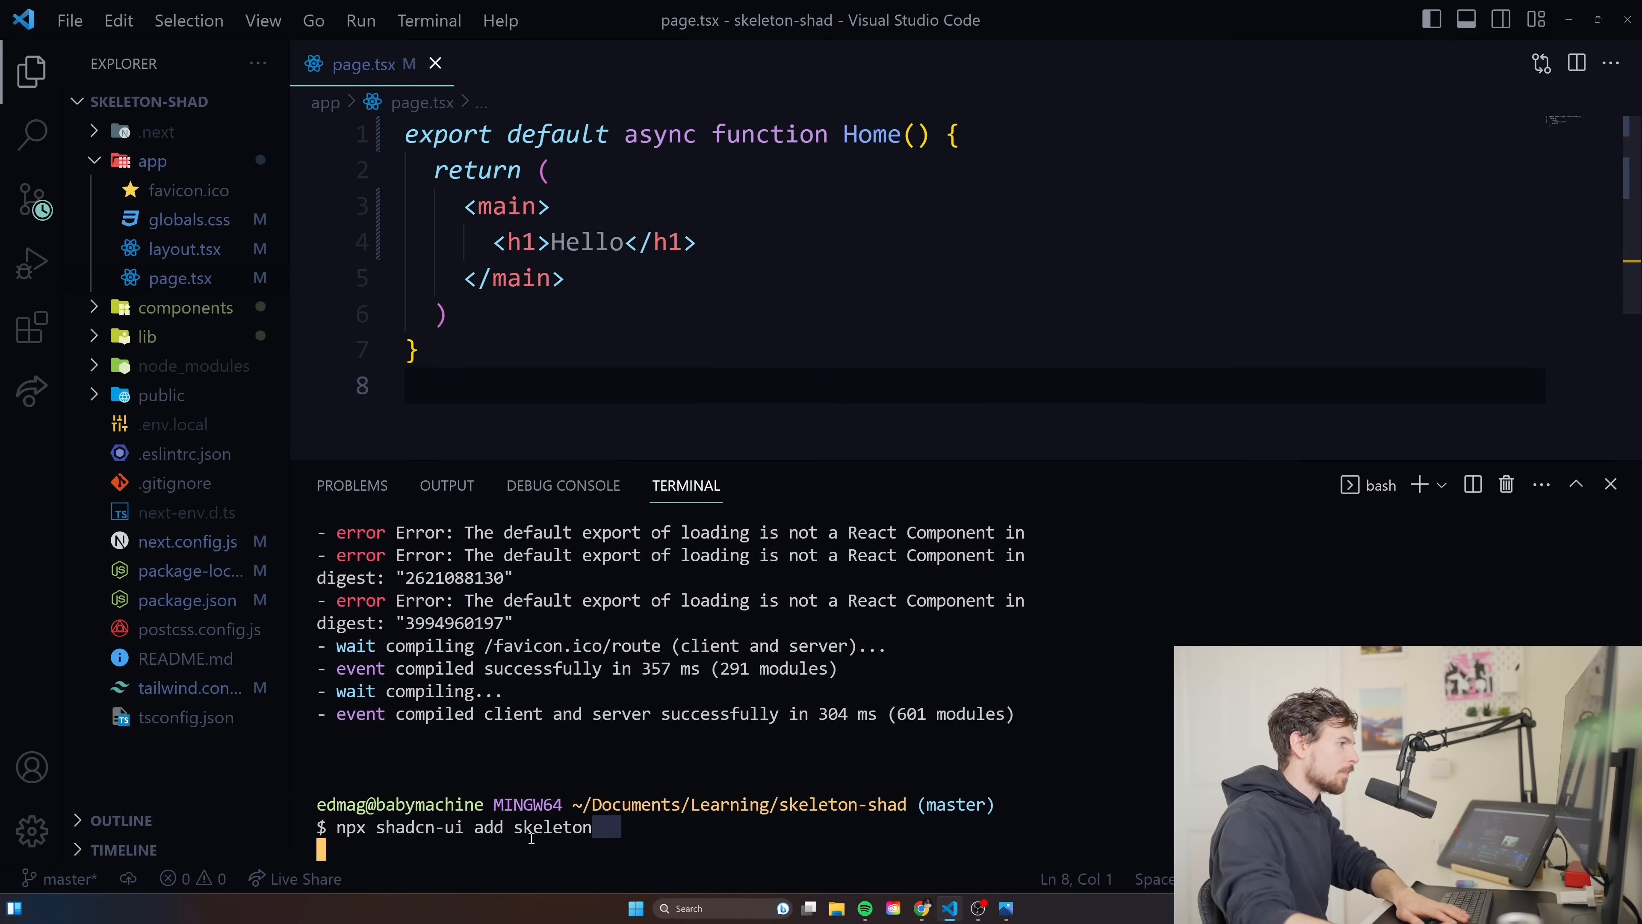
pyautogui.press('enter')
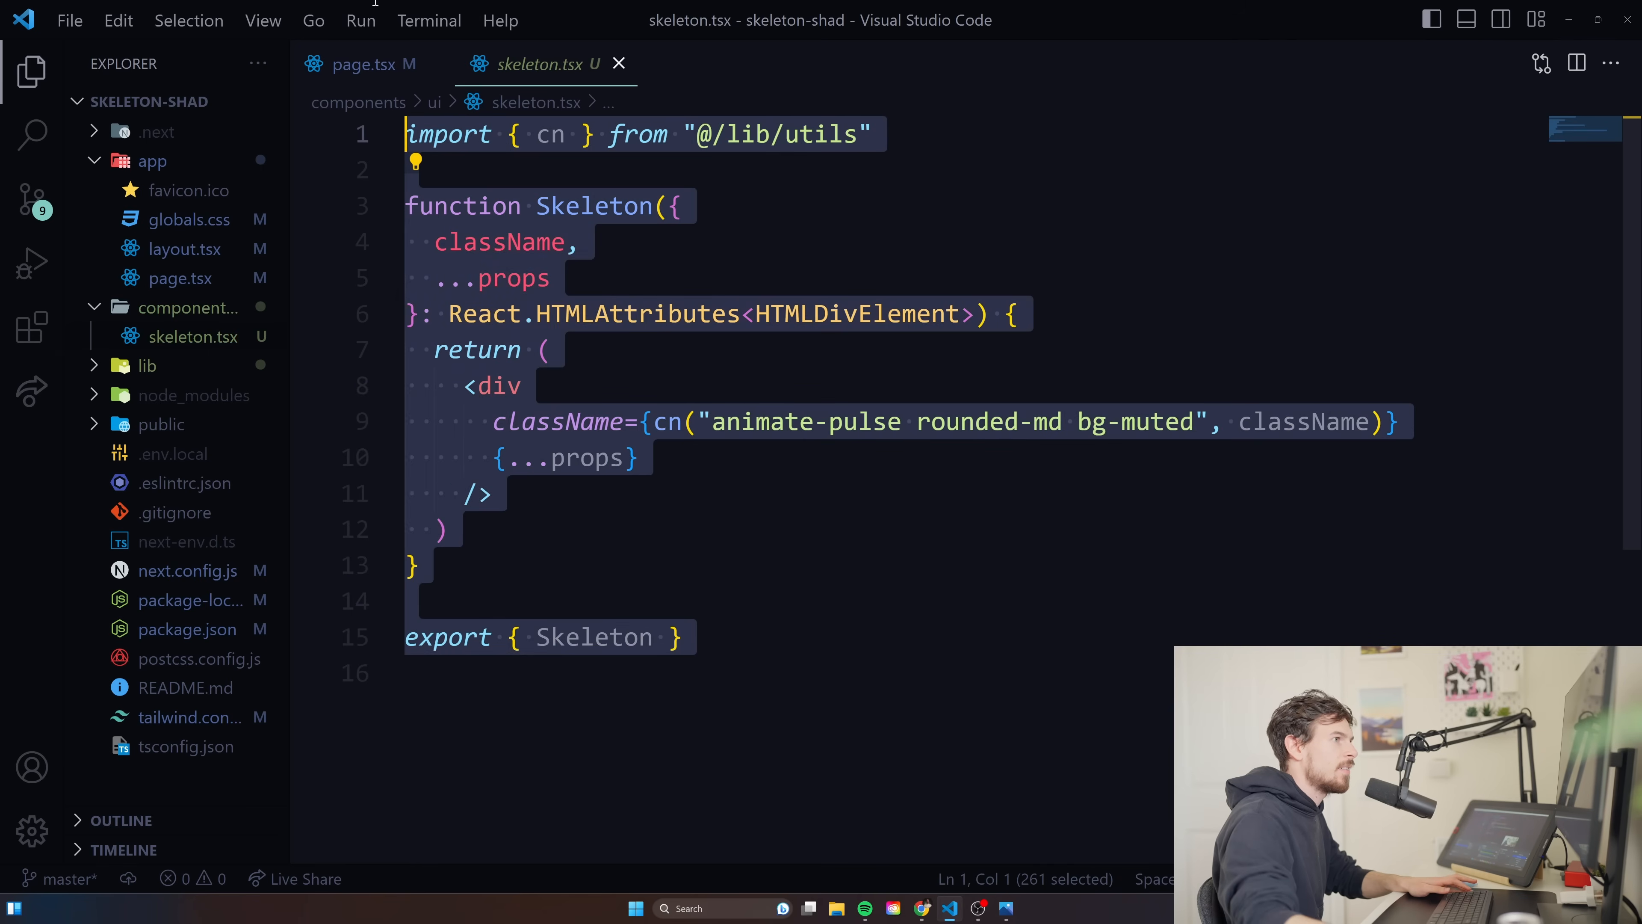
# Start const getGames = async () => above the Home component in page.tsx.
pyautogui.click(361, 64)
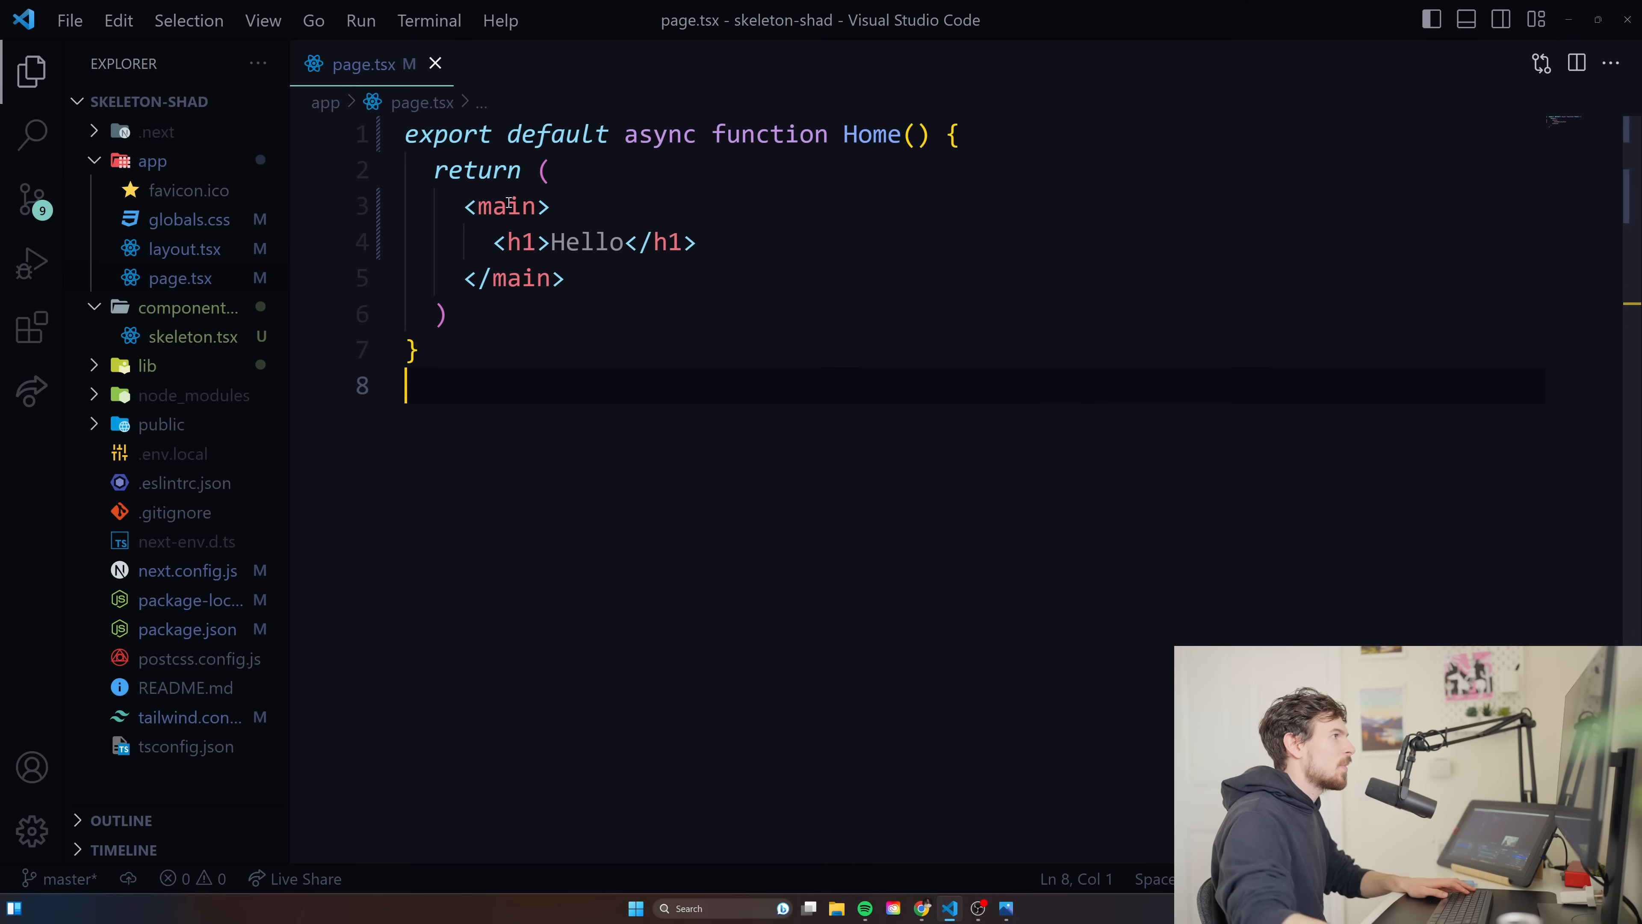
pyautogui.moveTo(548, 171); pyautogui.dragTo(451, 314)
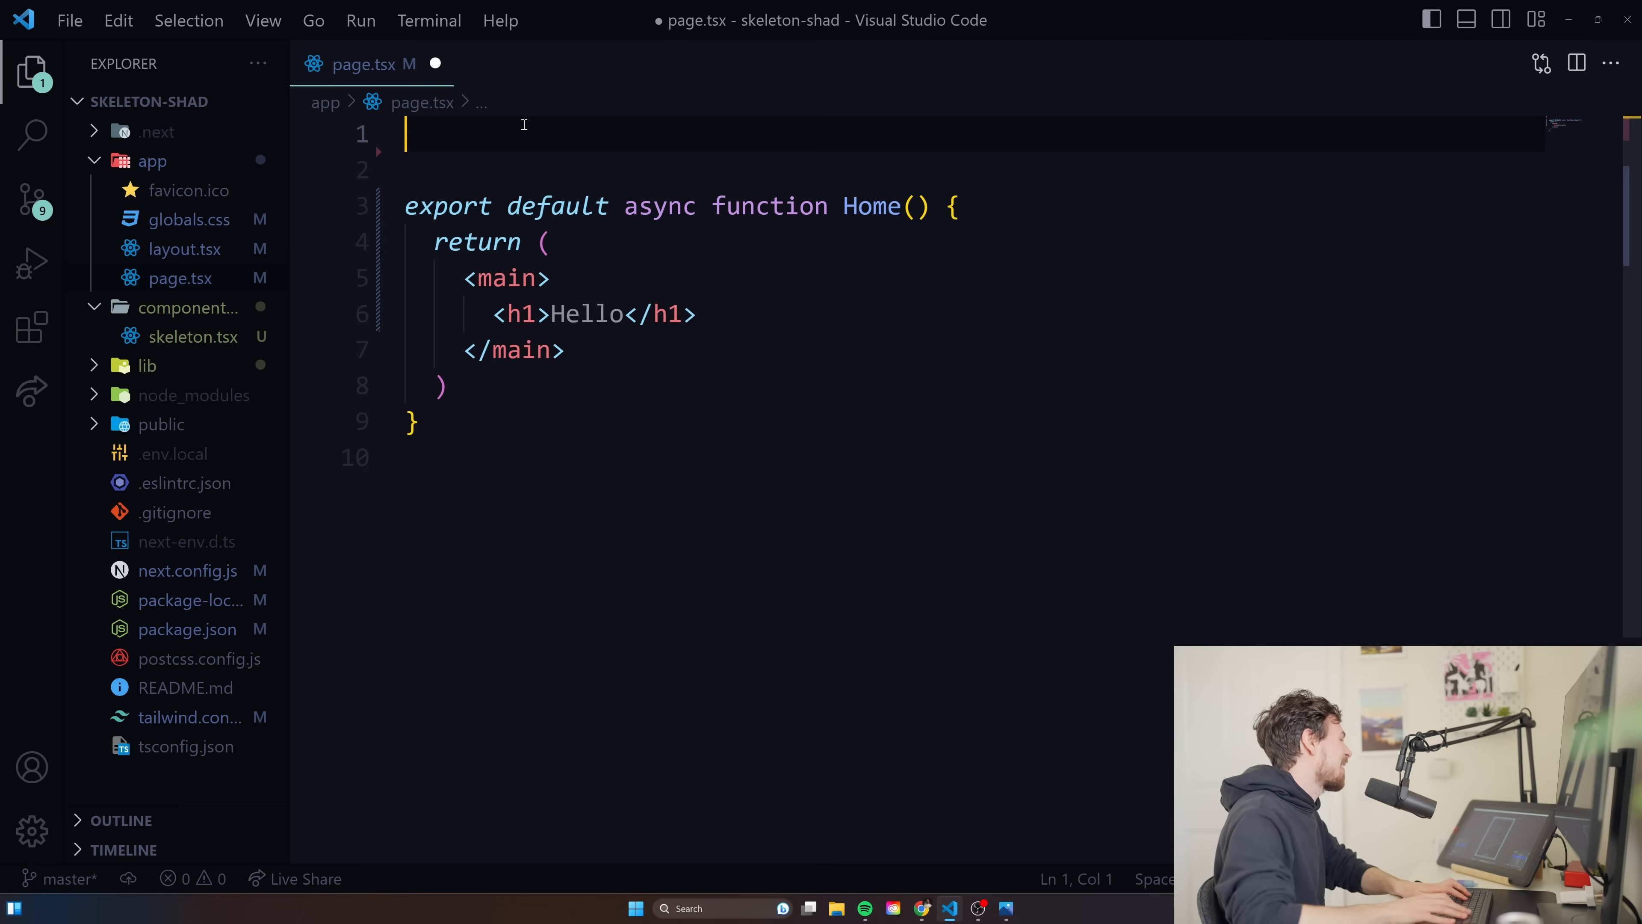
pyautogui.write('const')
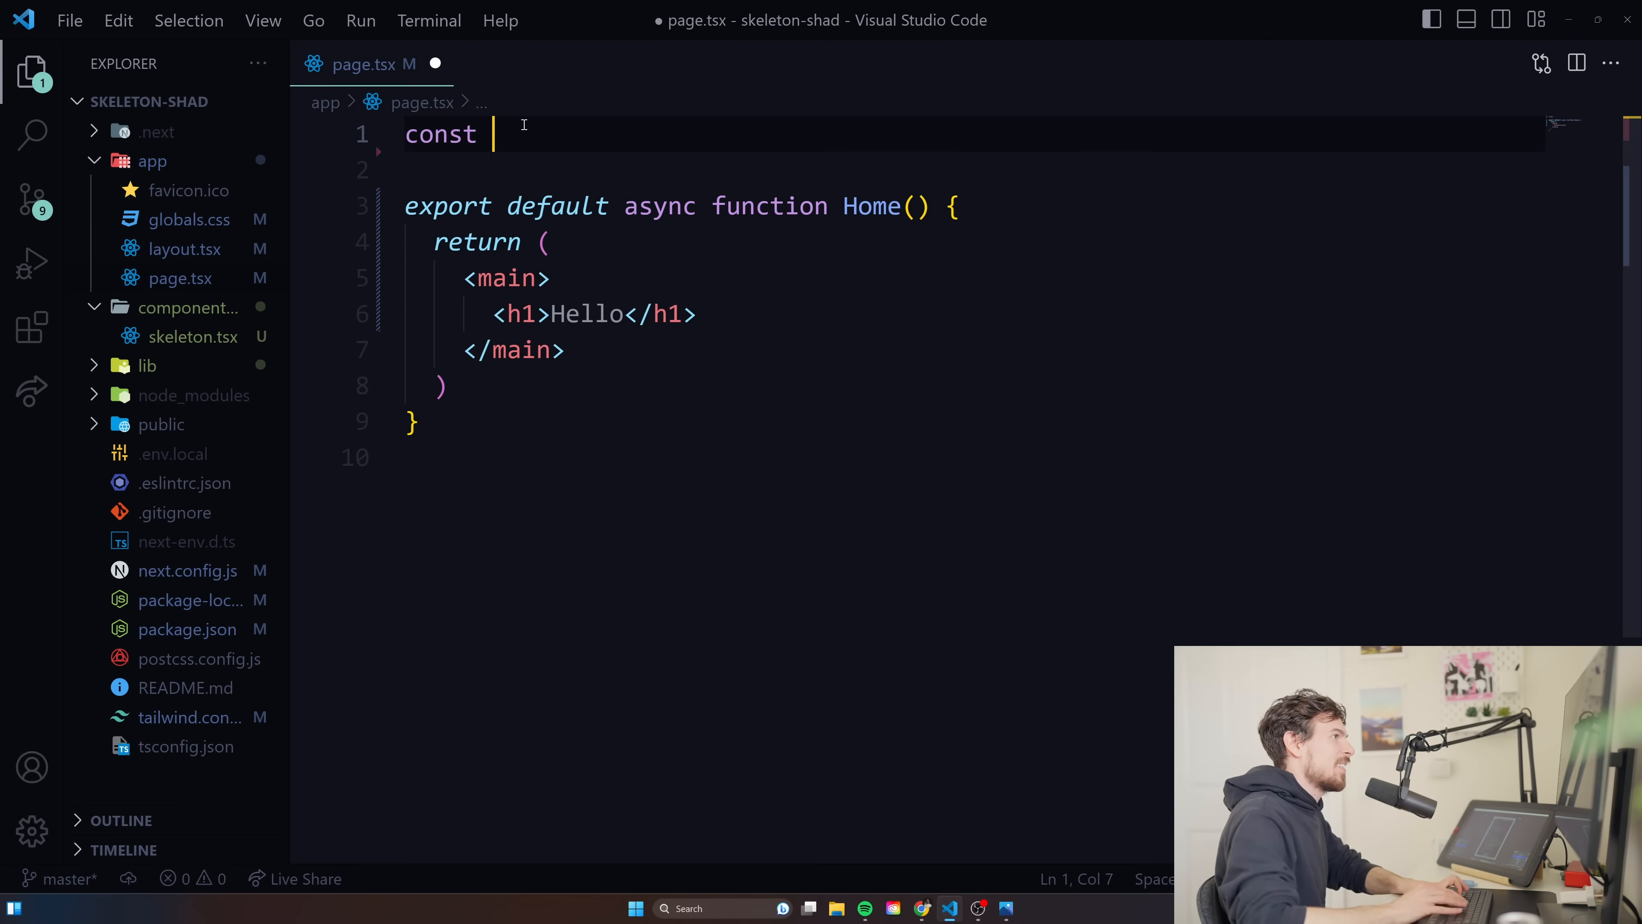
pyautogui.write('g')
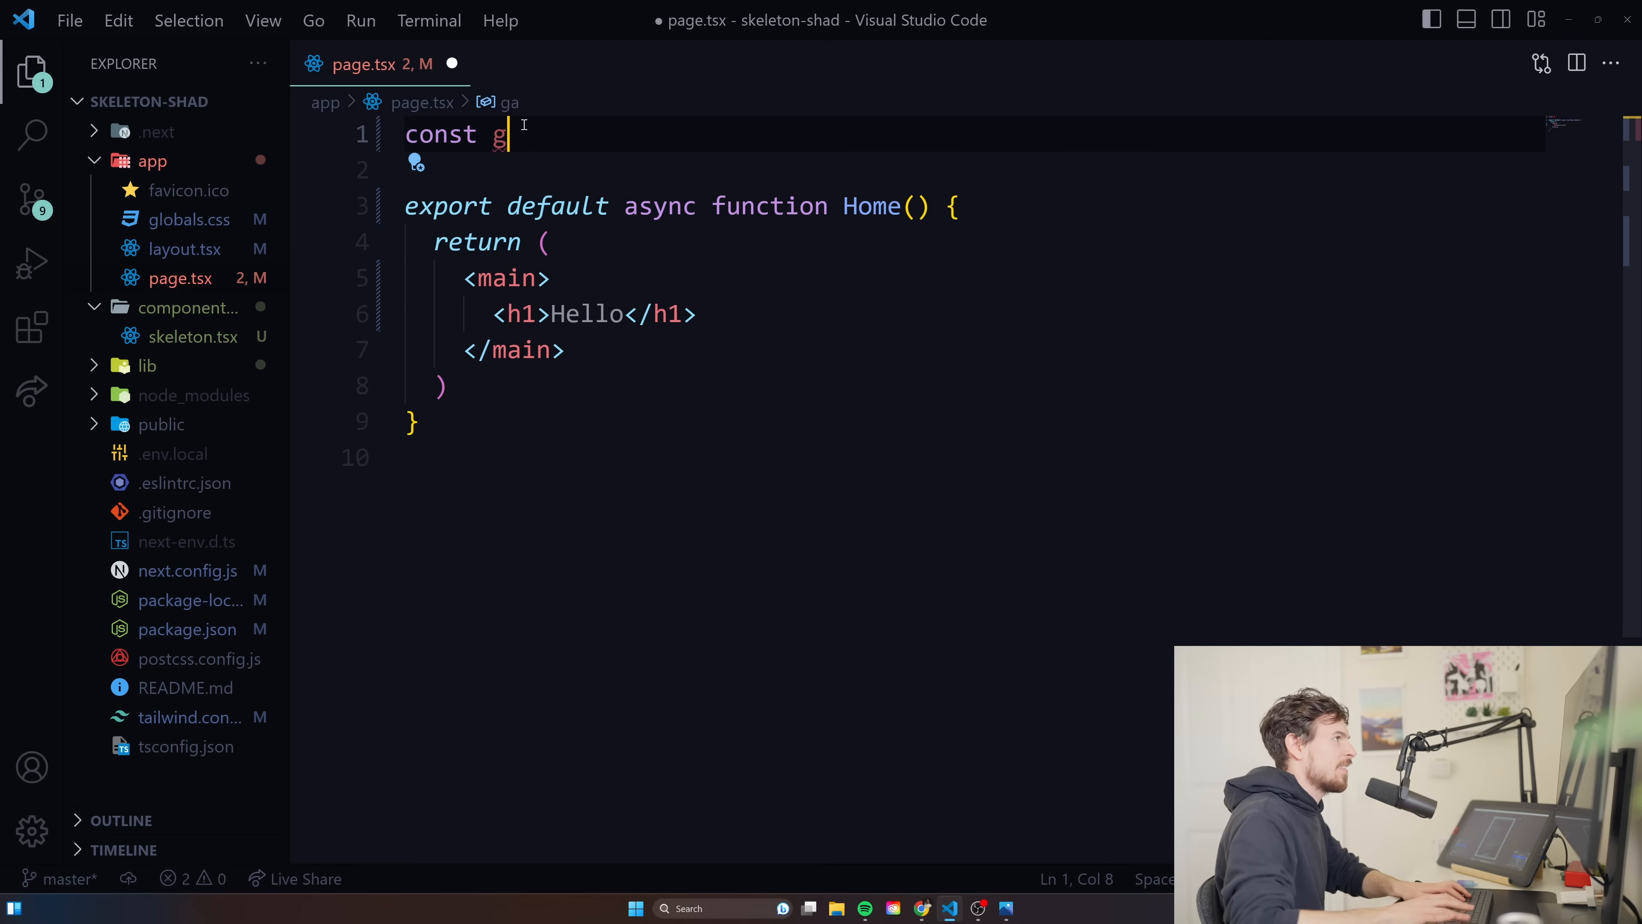
pyautogui.write('etGames =')
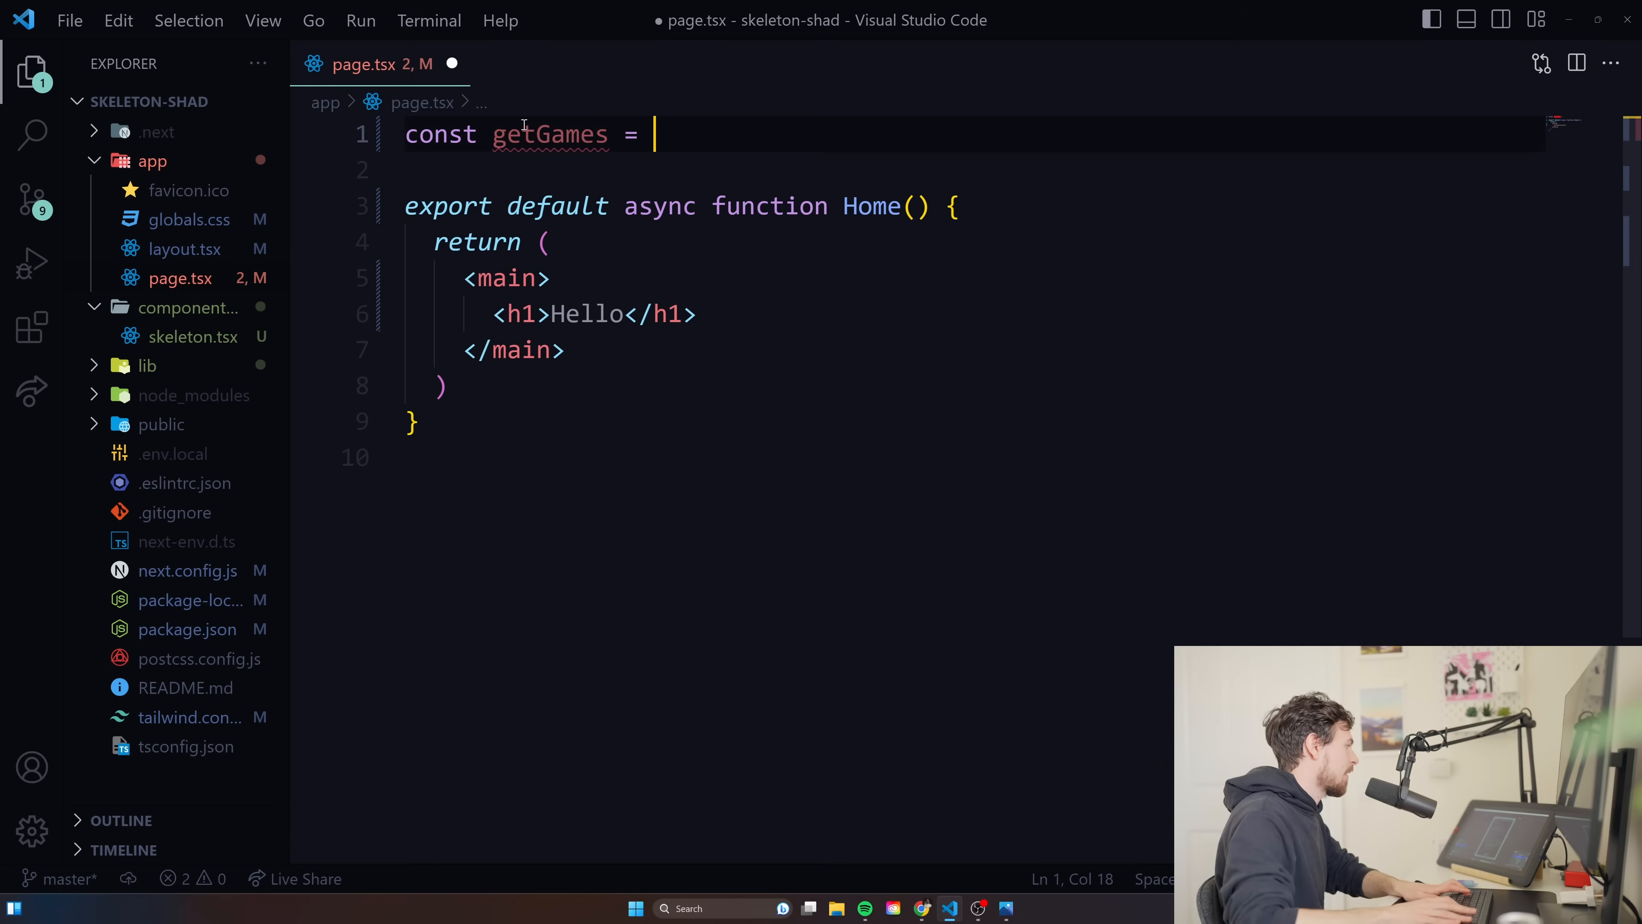
pyautogui.write('async')
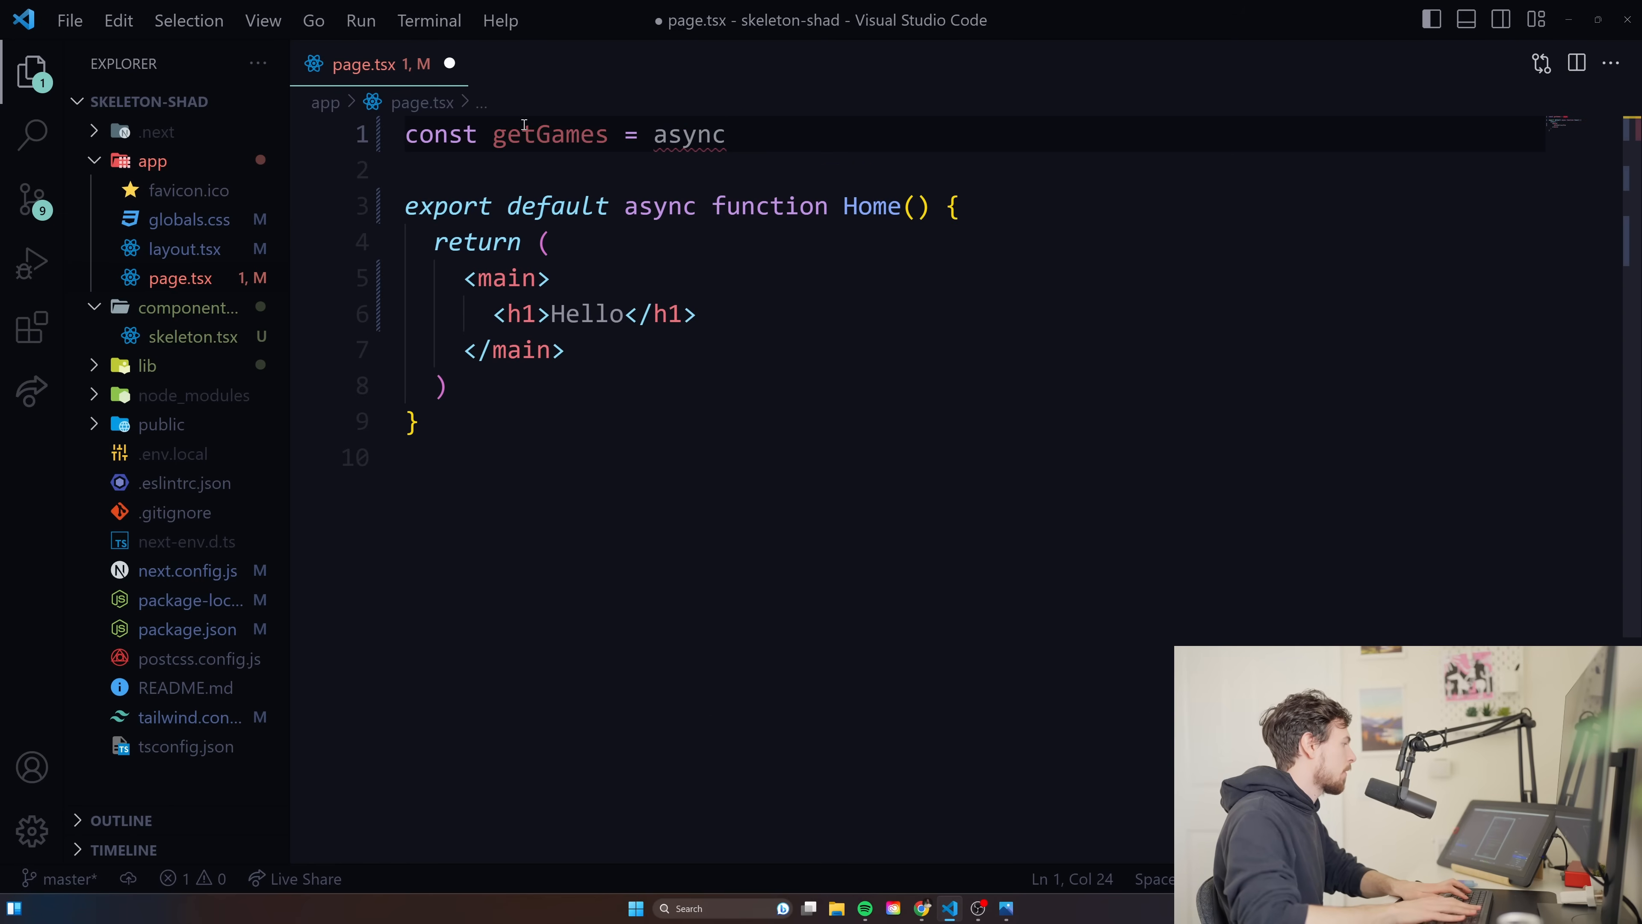
pyautogui.write('() => {')
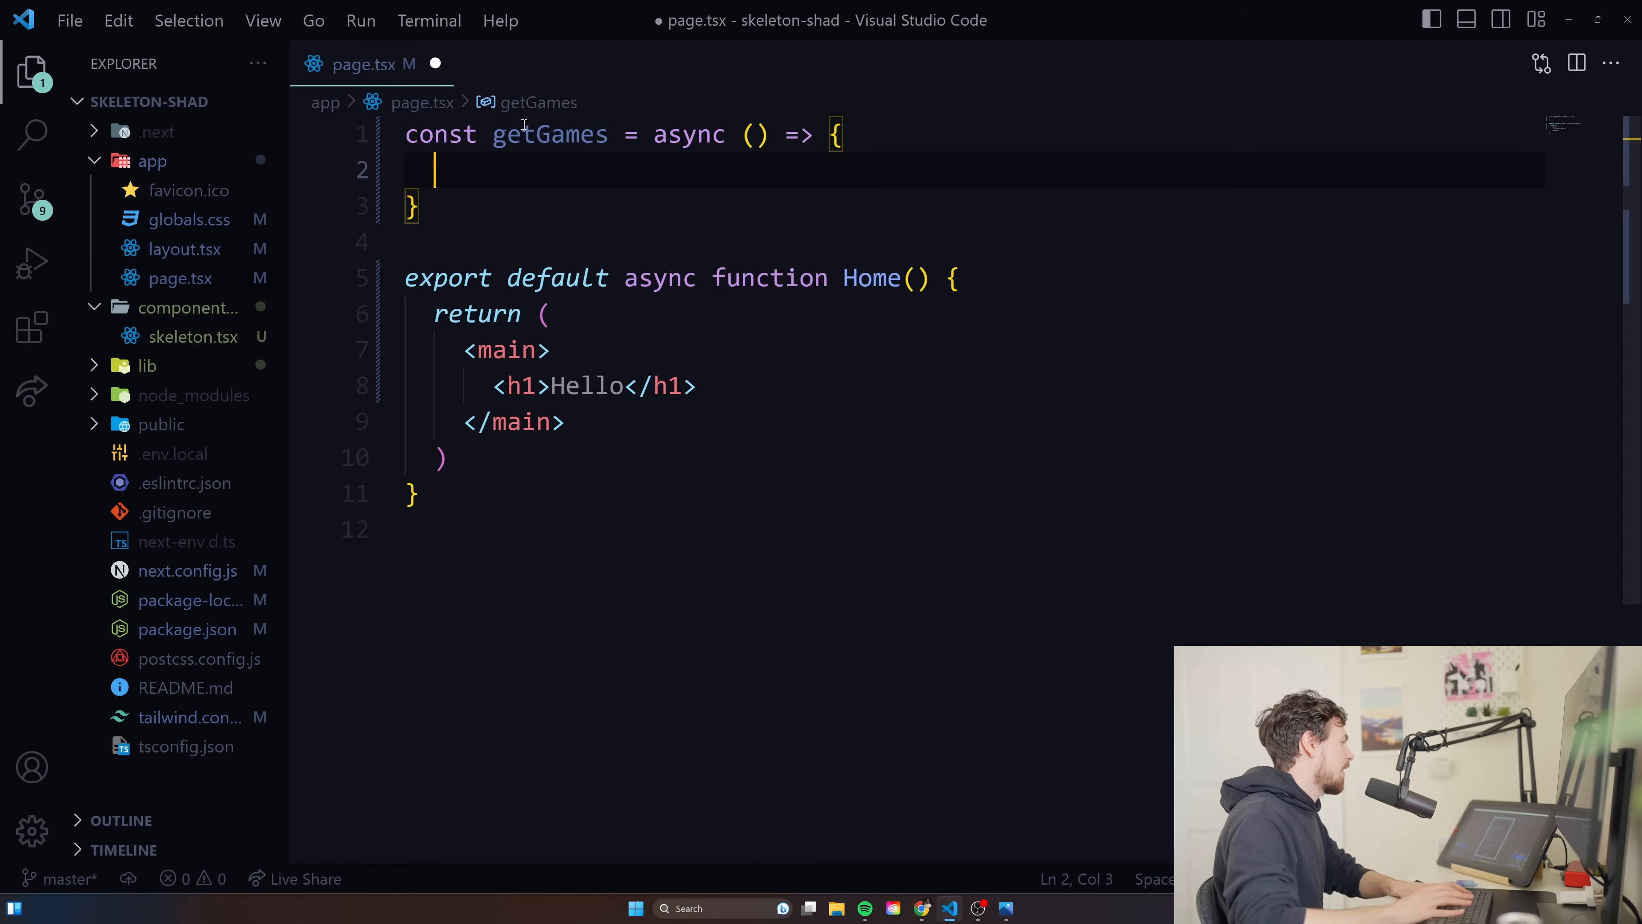
# Add const res = await fetch inside getGames.
pyautogui.write('const res =')
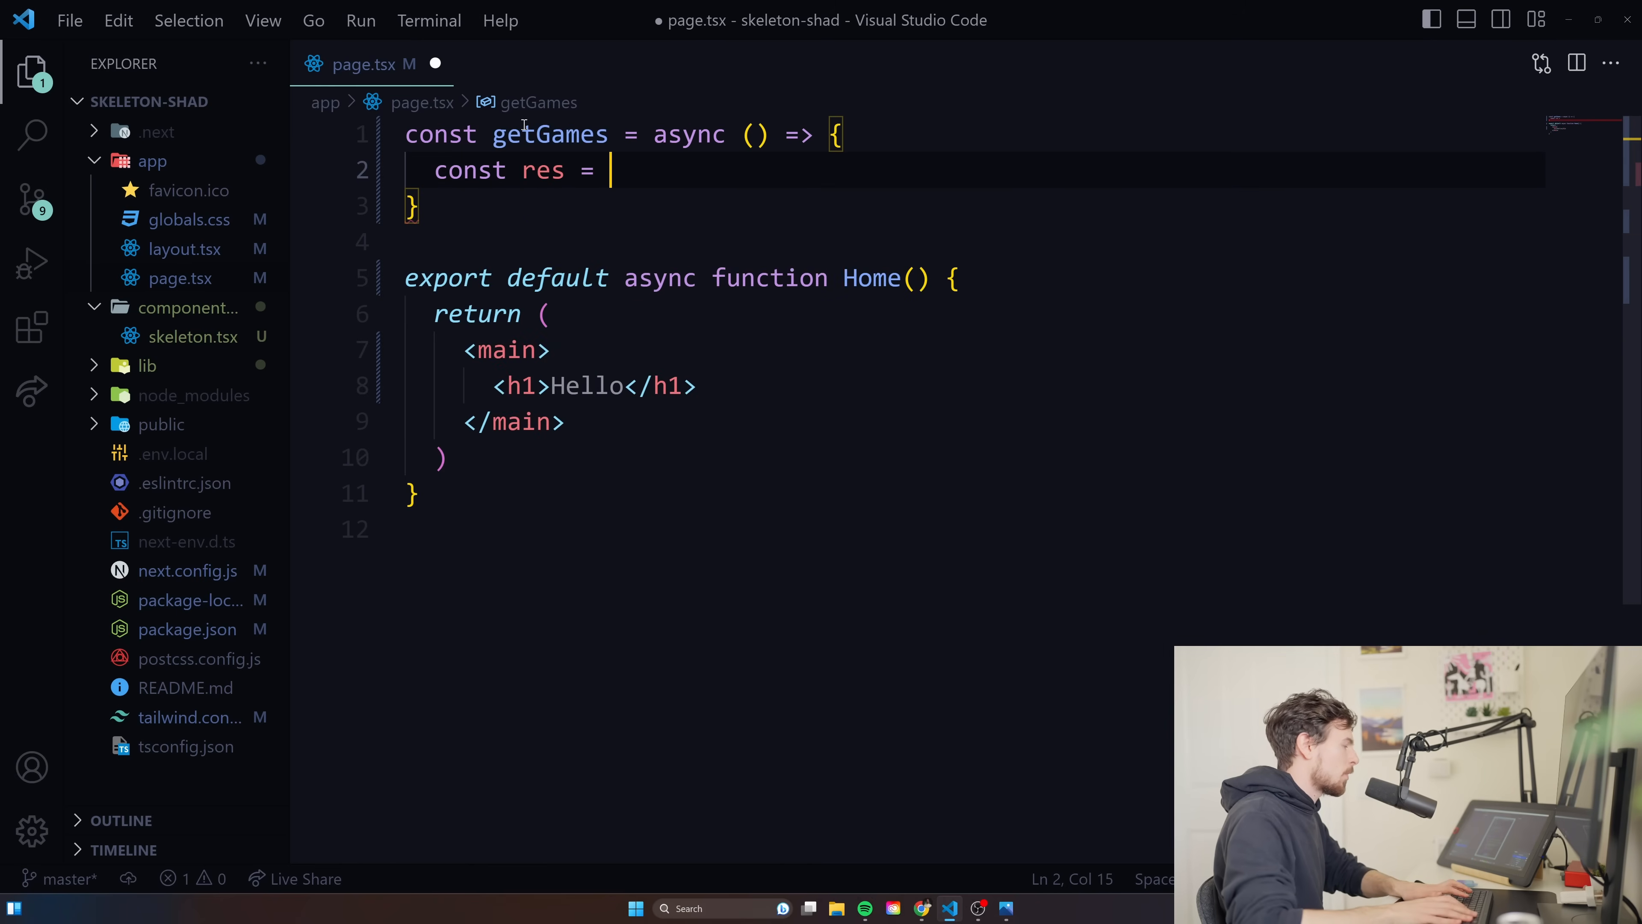
pyautogui.write('await')
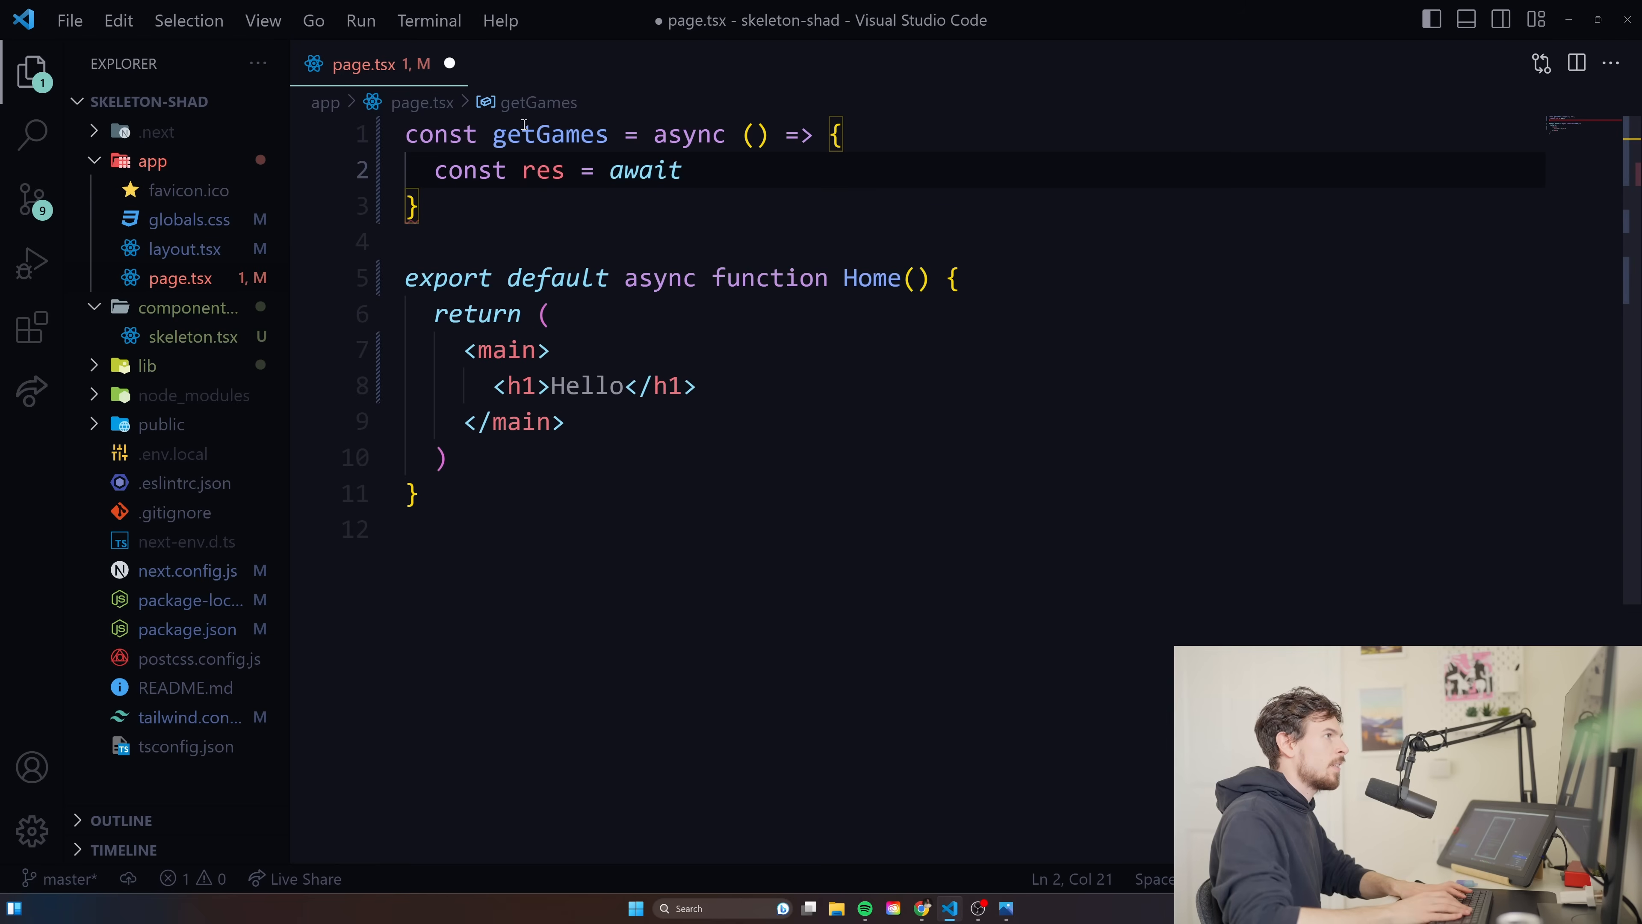
pyautogui.write('fetcg*')
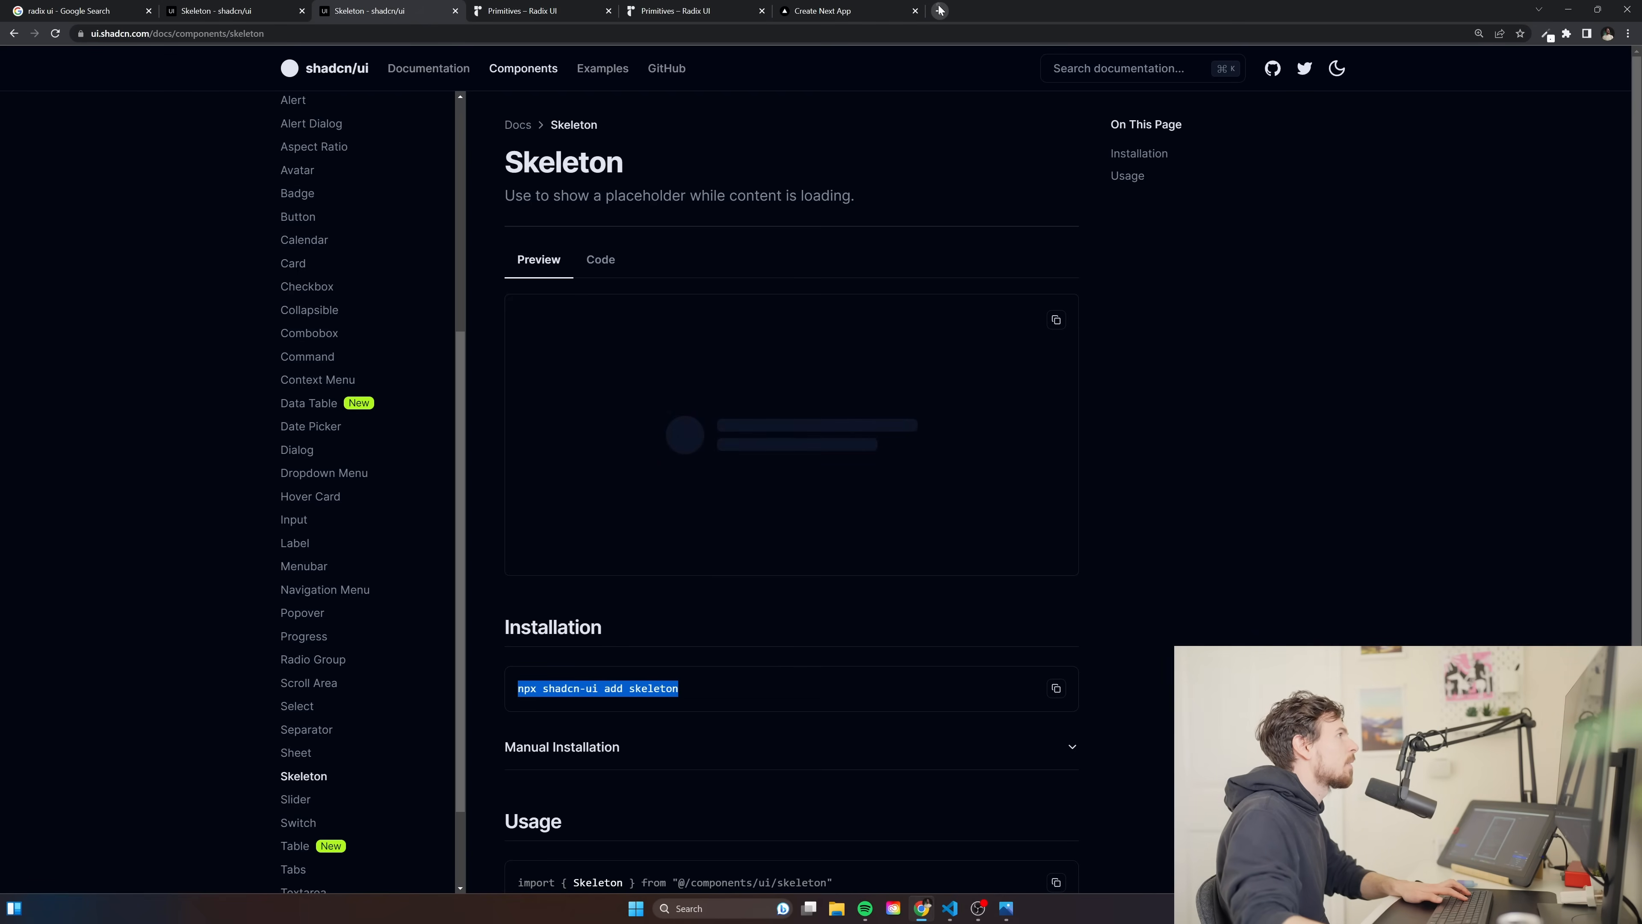
# Look up the RAWG Video Games Database API docs and view the API-key example request URLs.
pyautogui.click(941, 10)
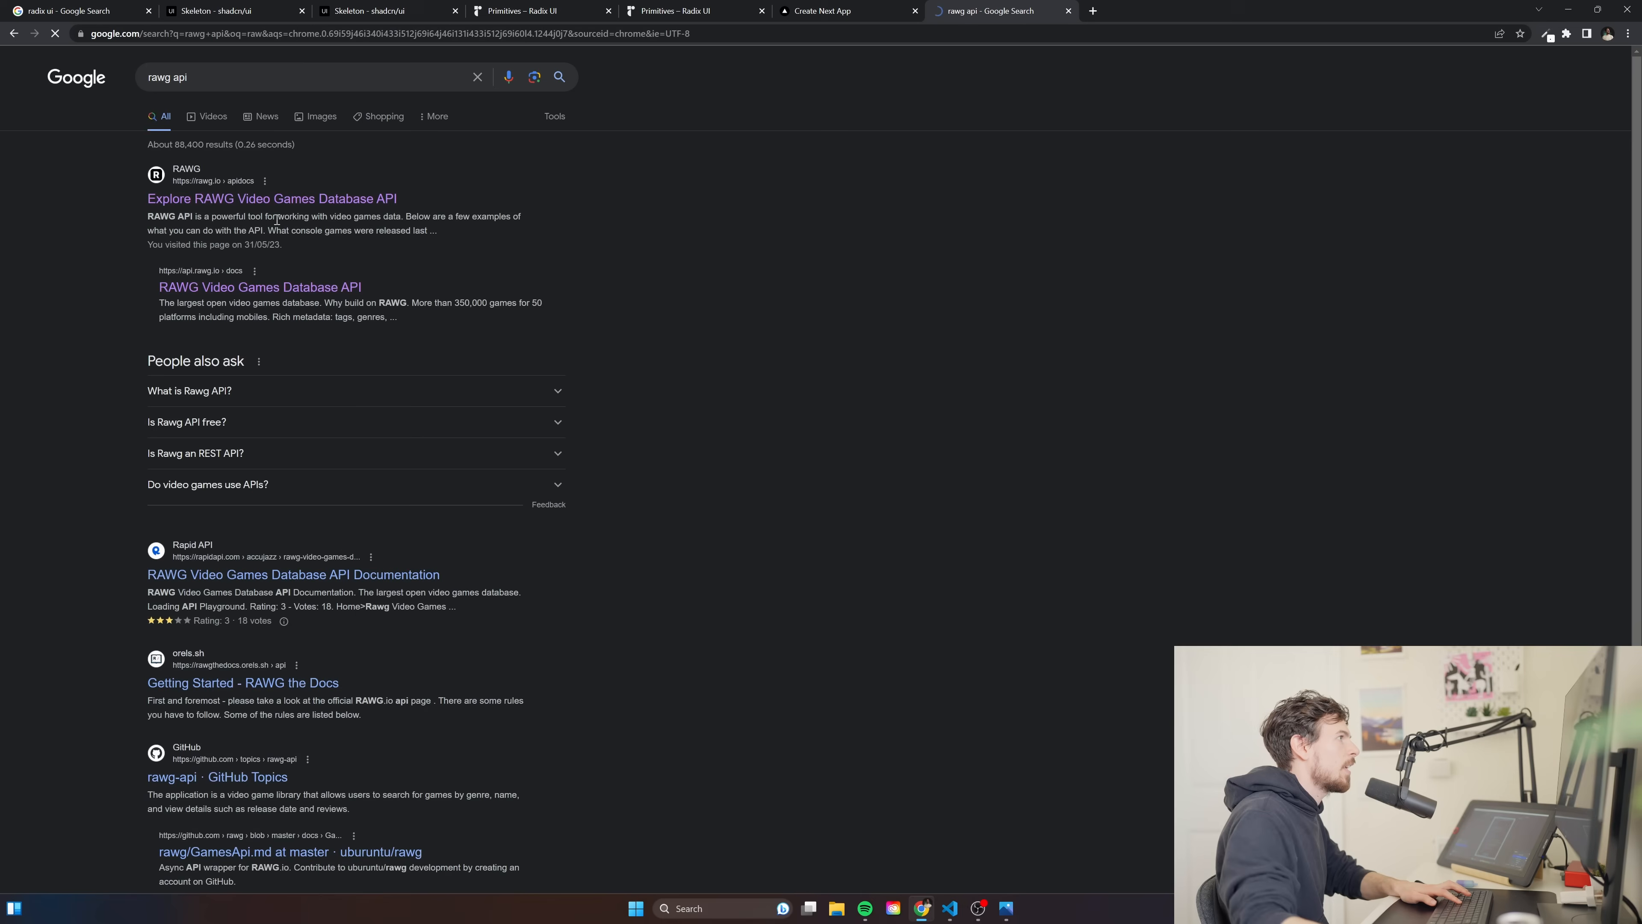
pyautogui.click(271, 198)
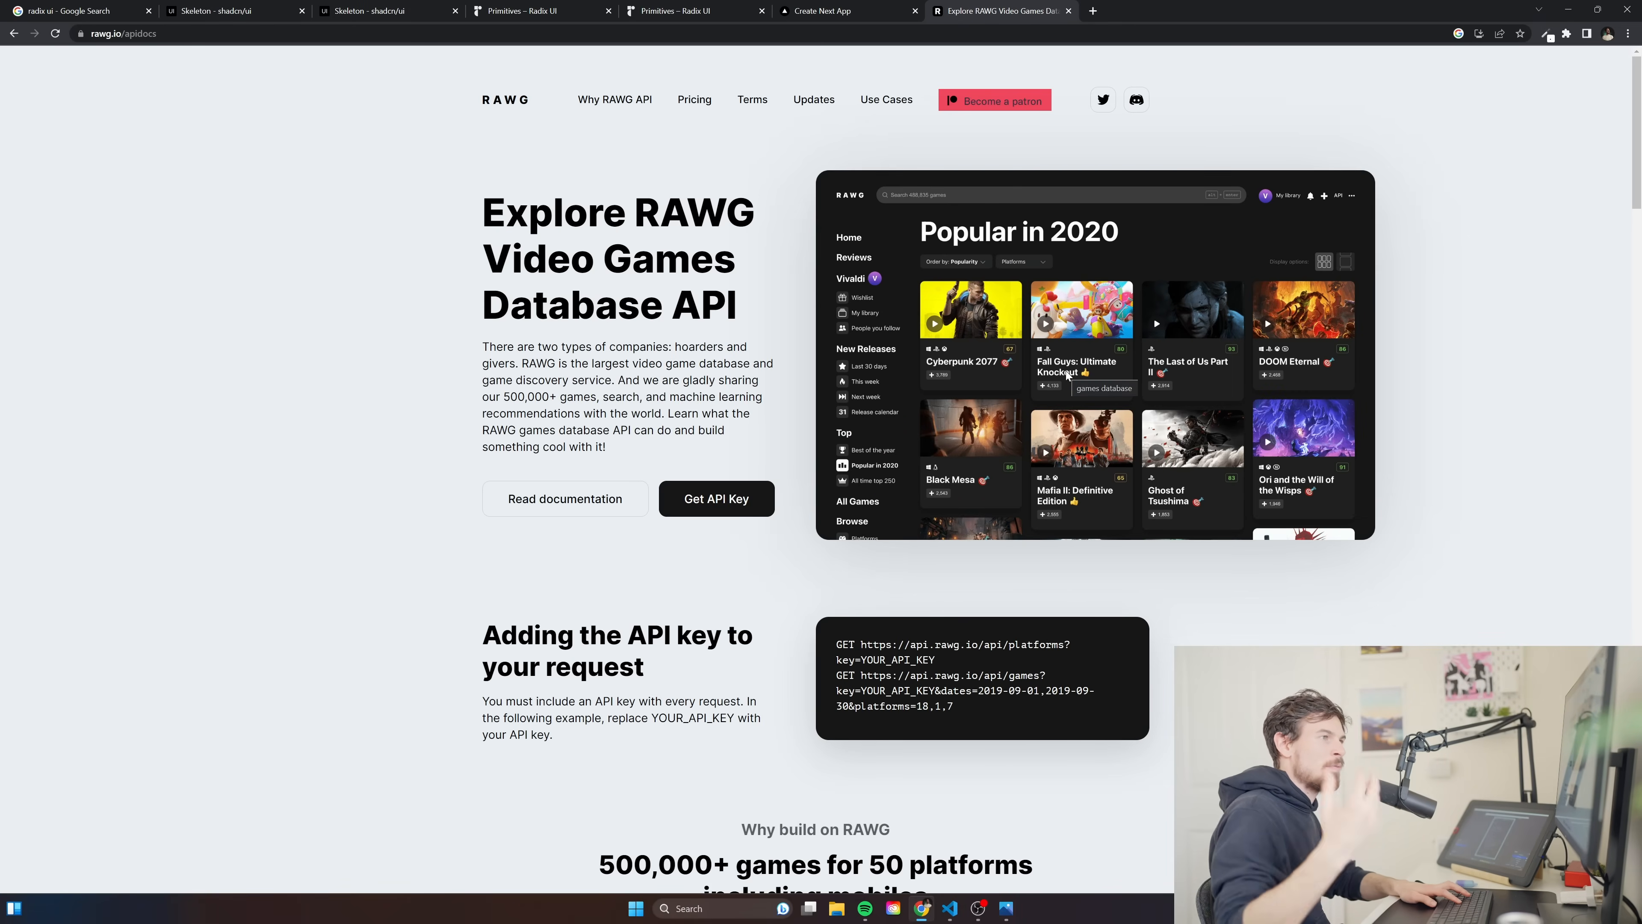
pyautogui.moveTo(1165, 134)
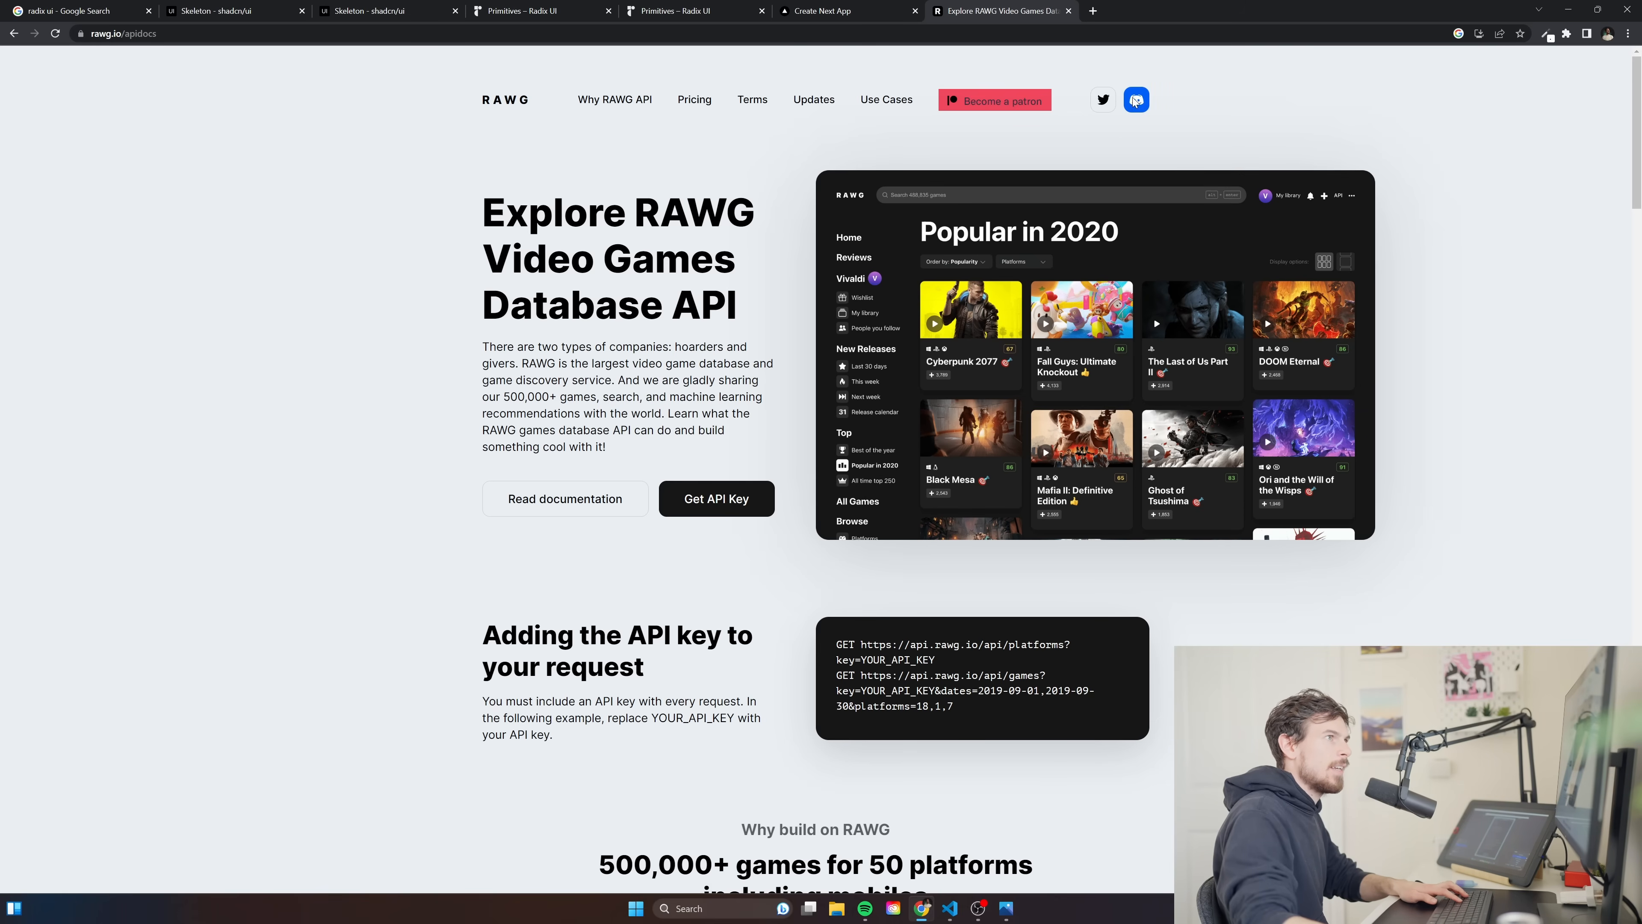
pyautogui.moveTo(1162, 113)
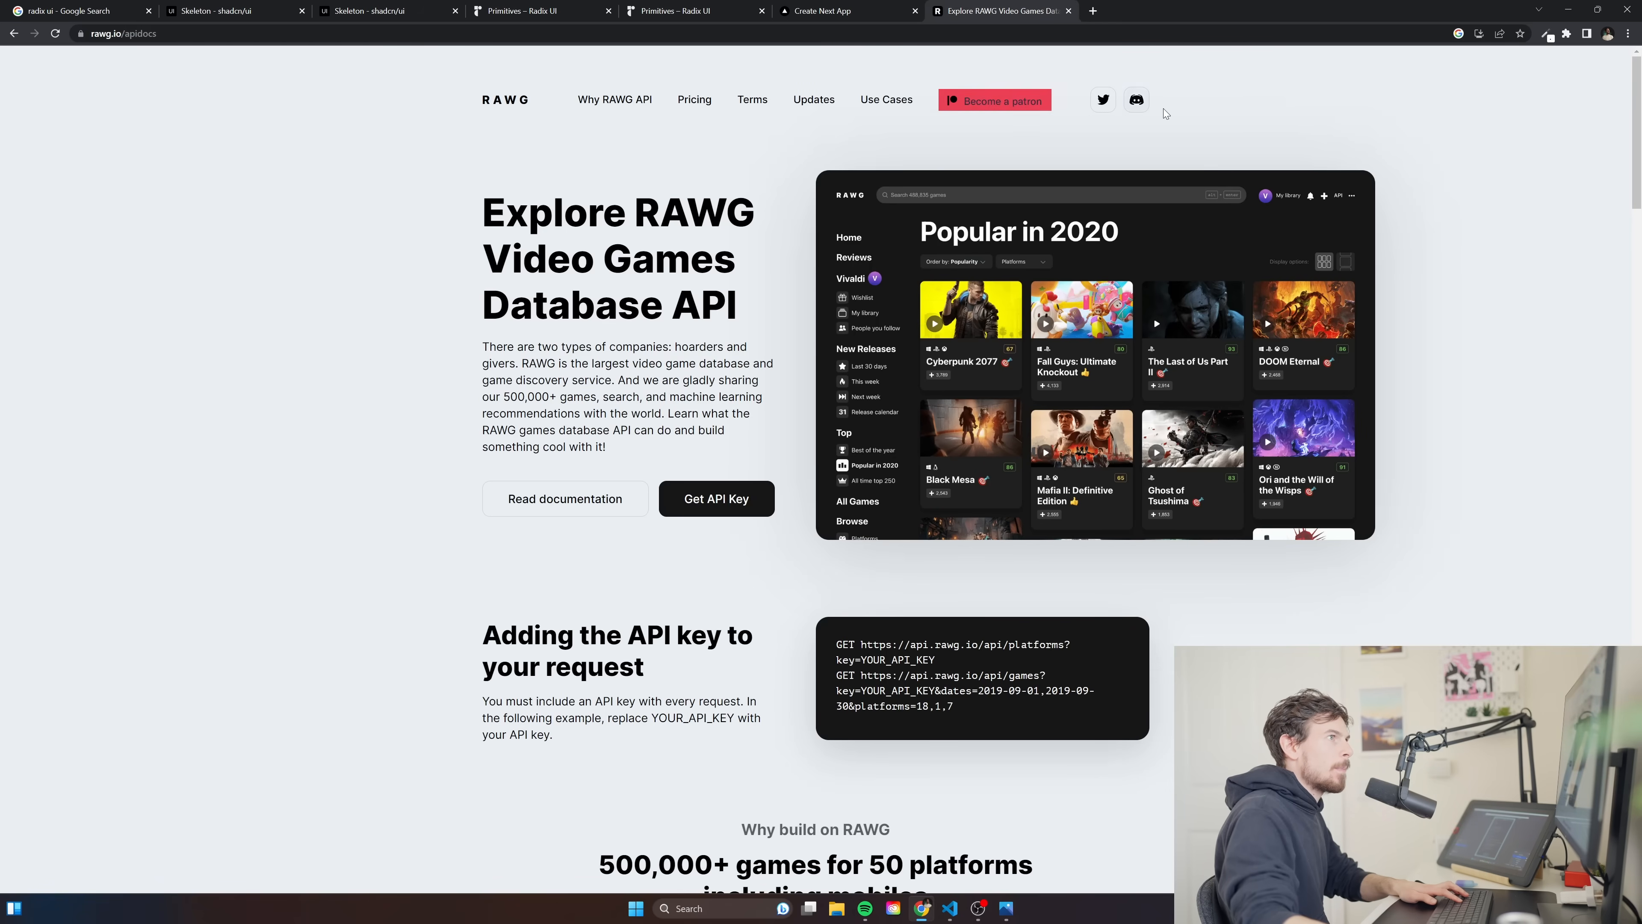
pyautogui.scroll(-3)
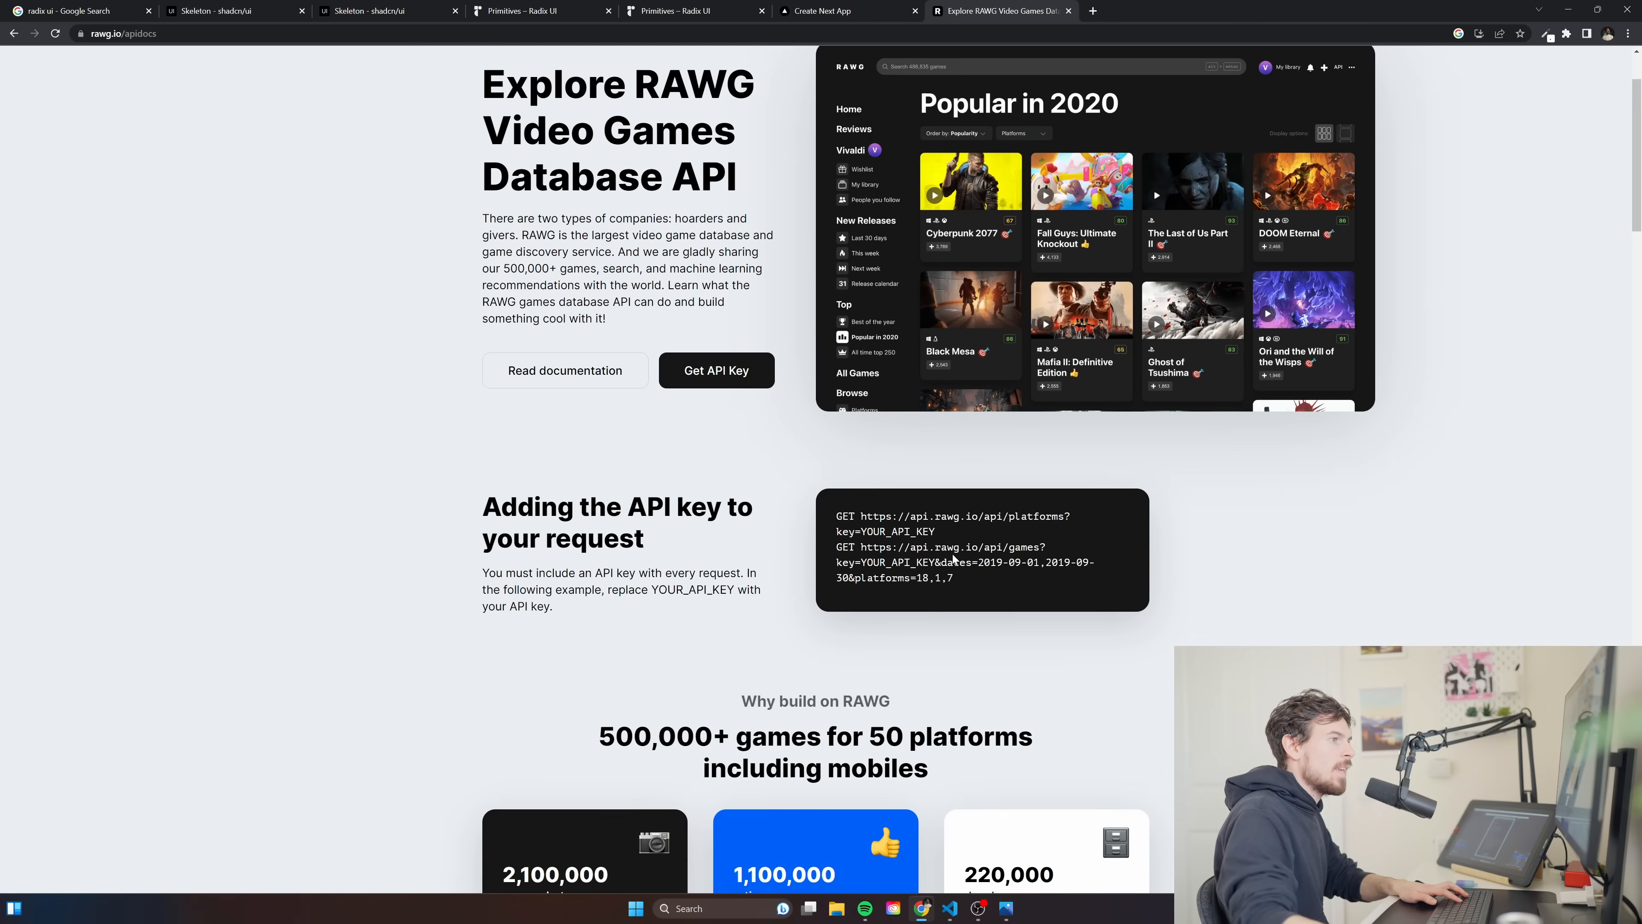
pyautogui.doubleClick(918, 531)
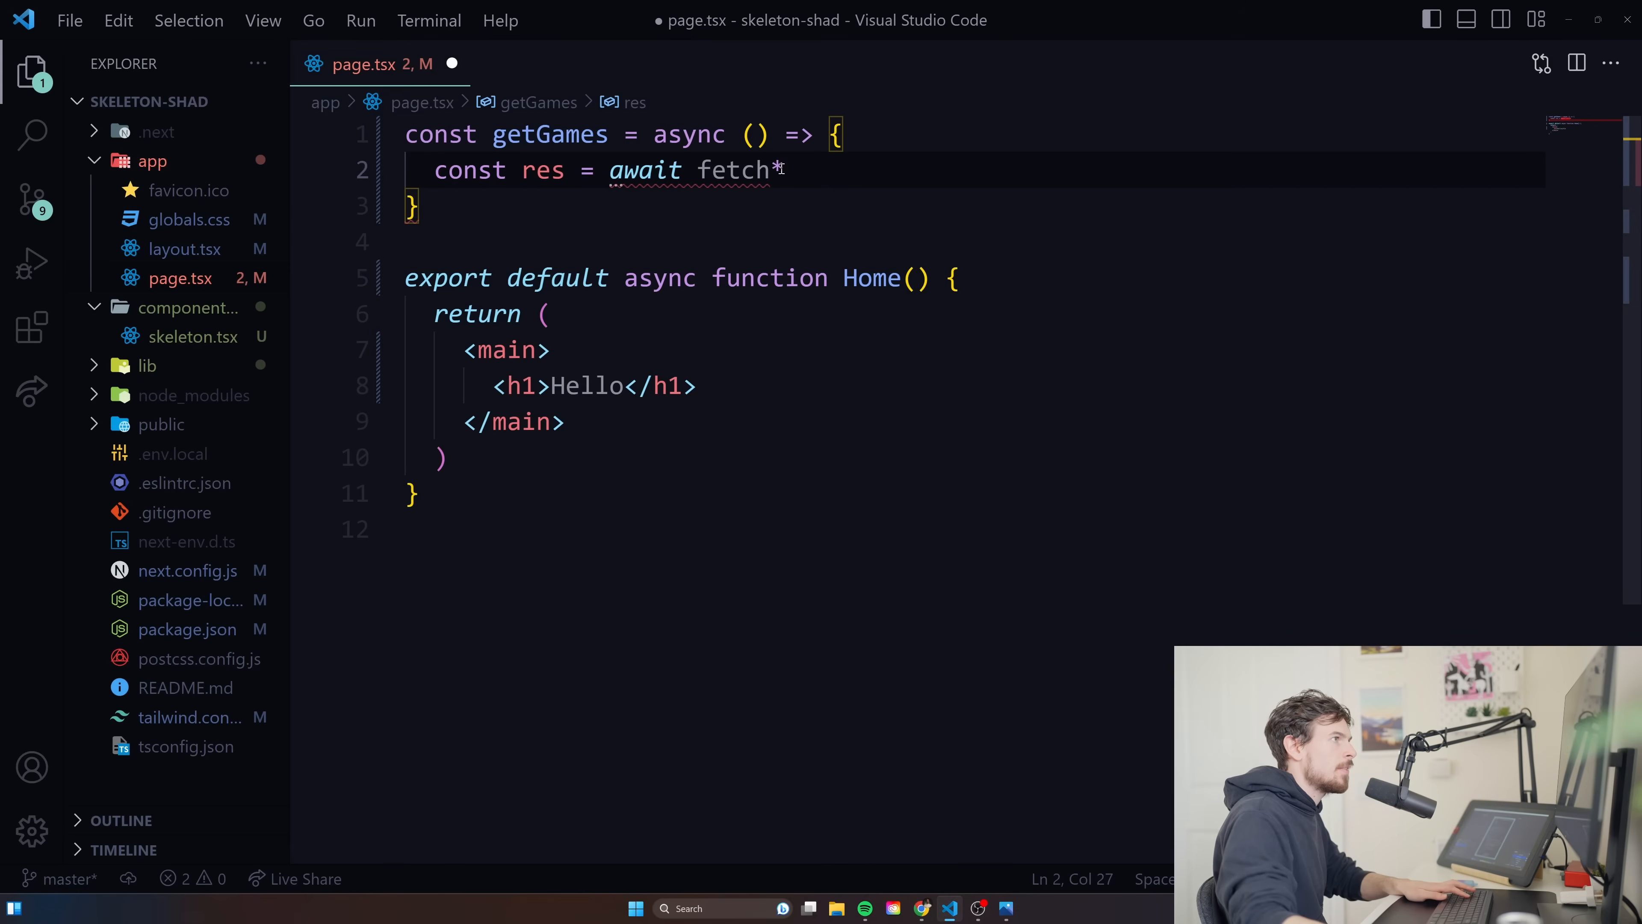
pyautogui.write('()')
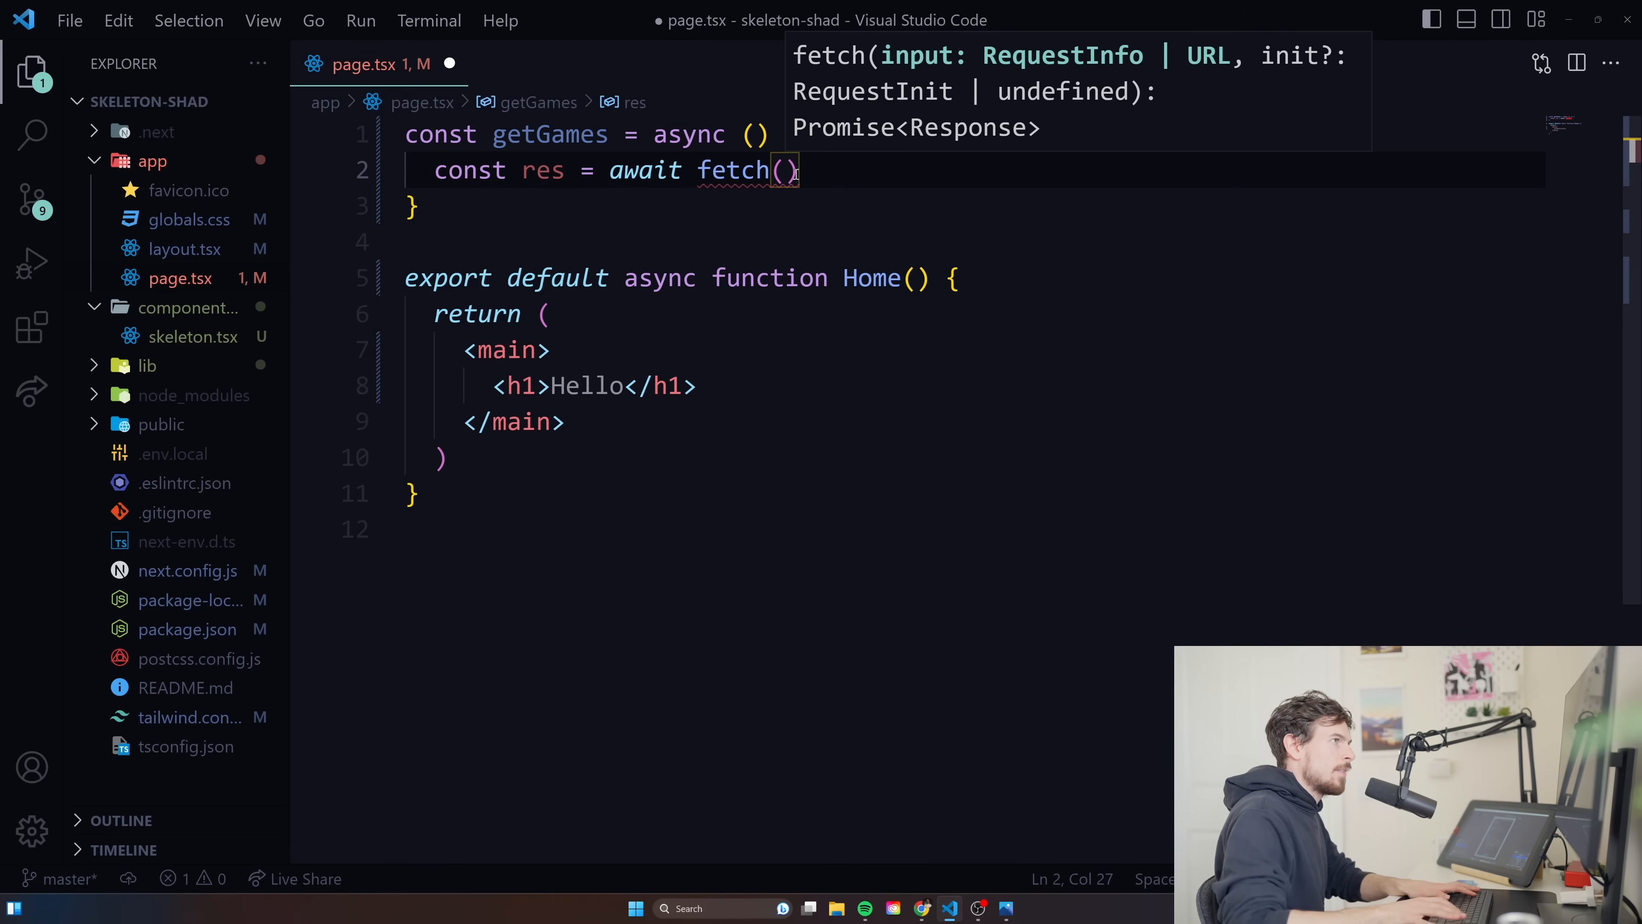
pyautogui.write('`')
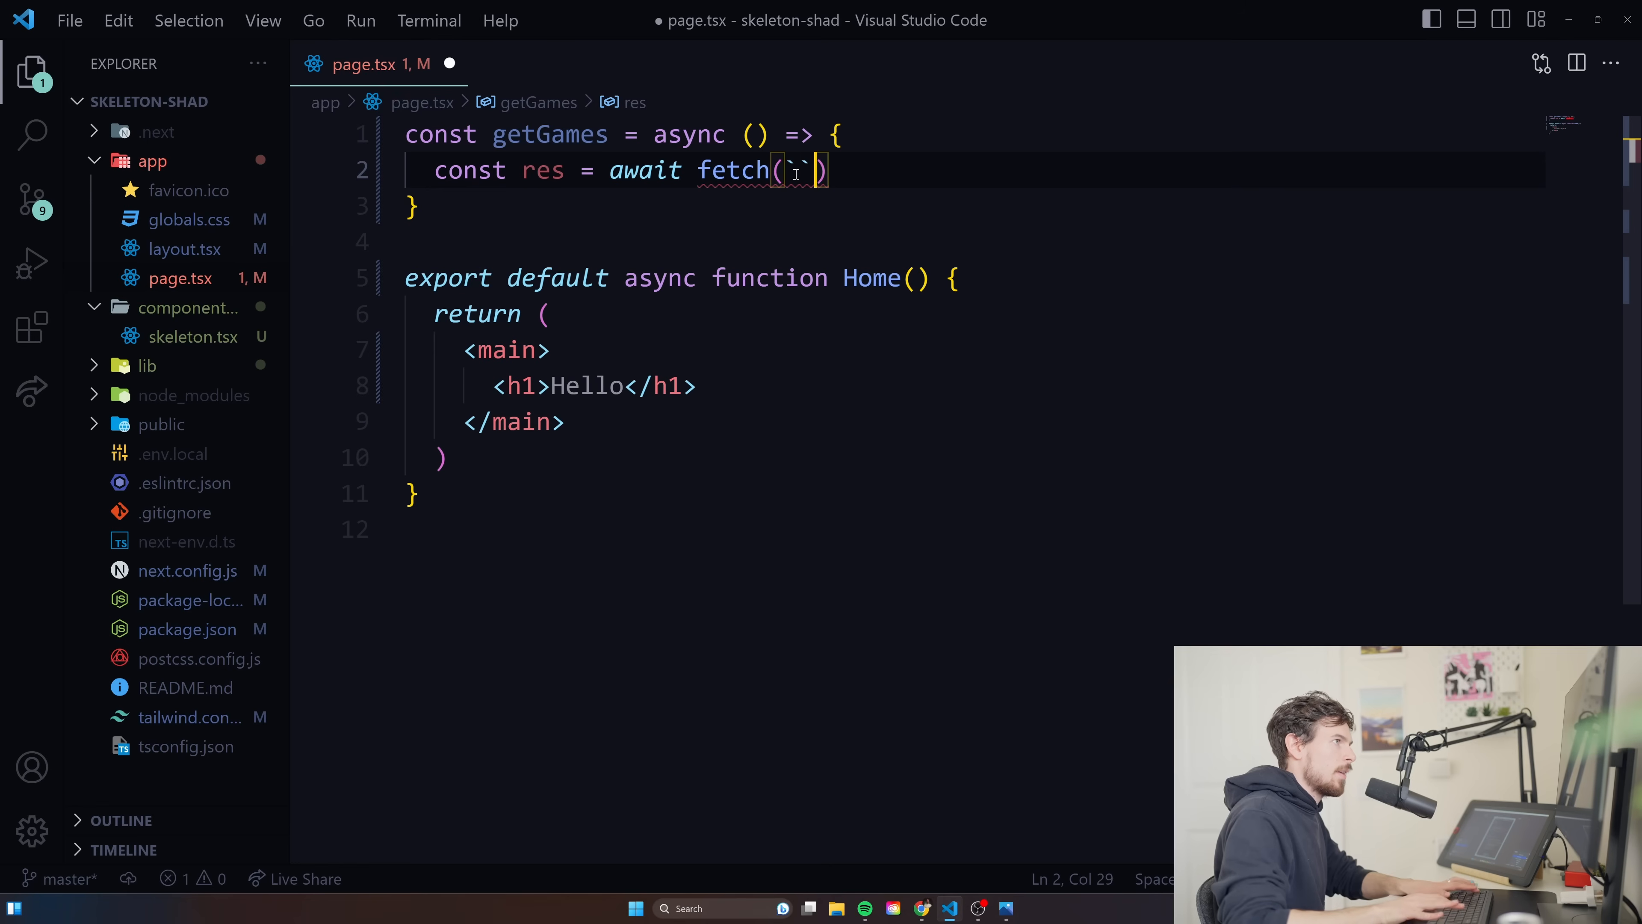
pyautogui.write('https')
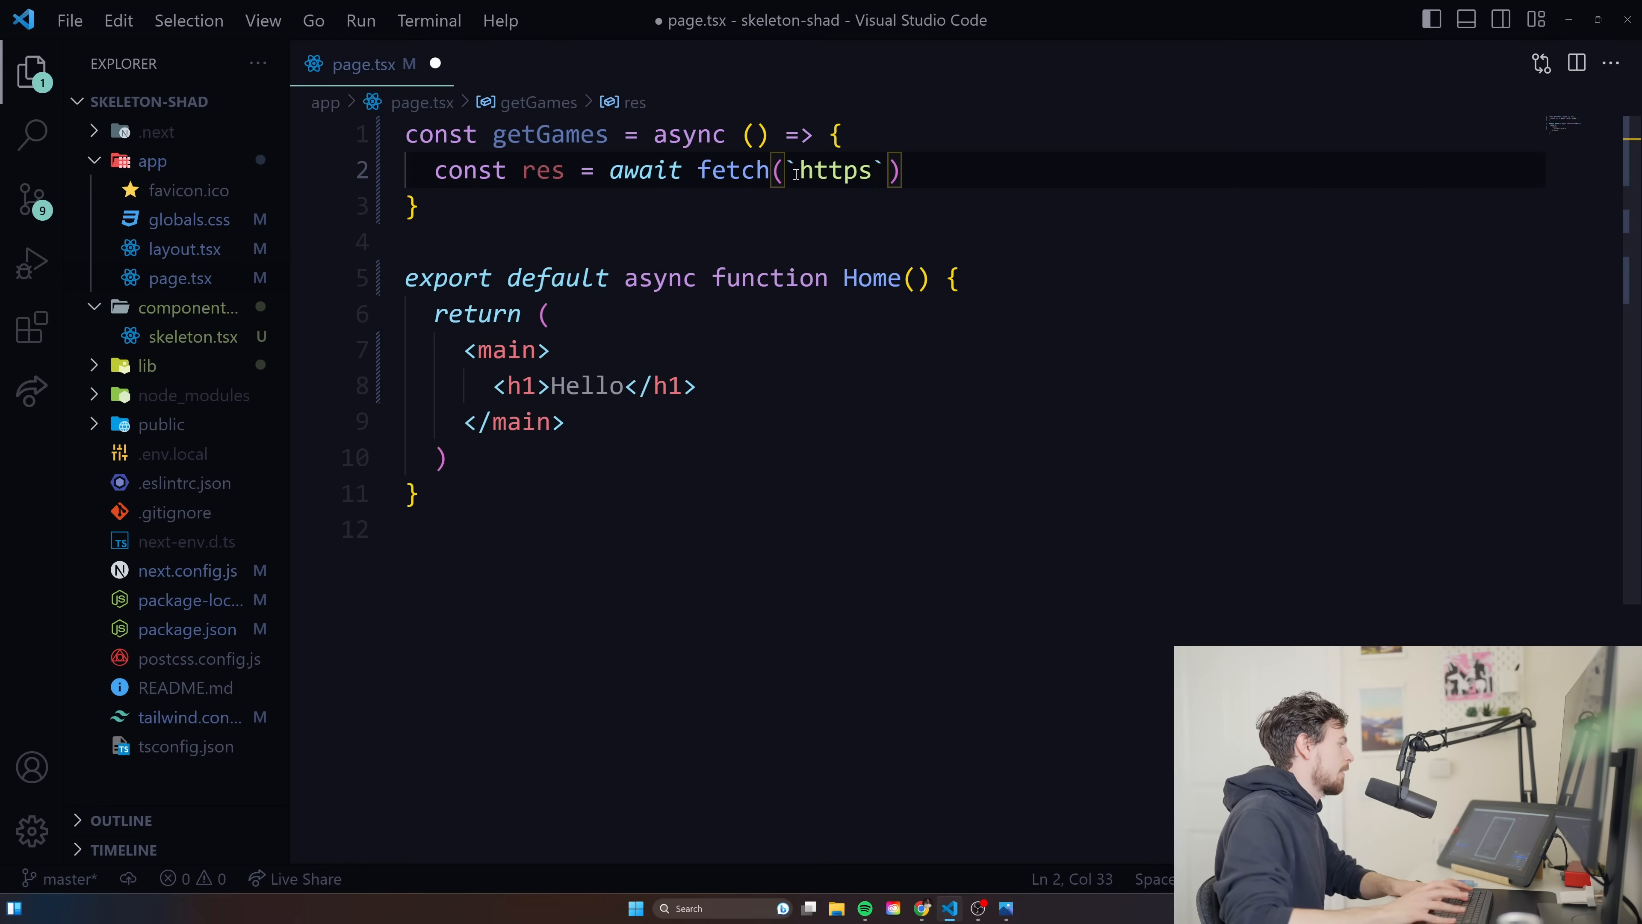
pyautogui.write('://ap')
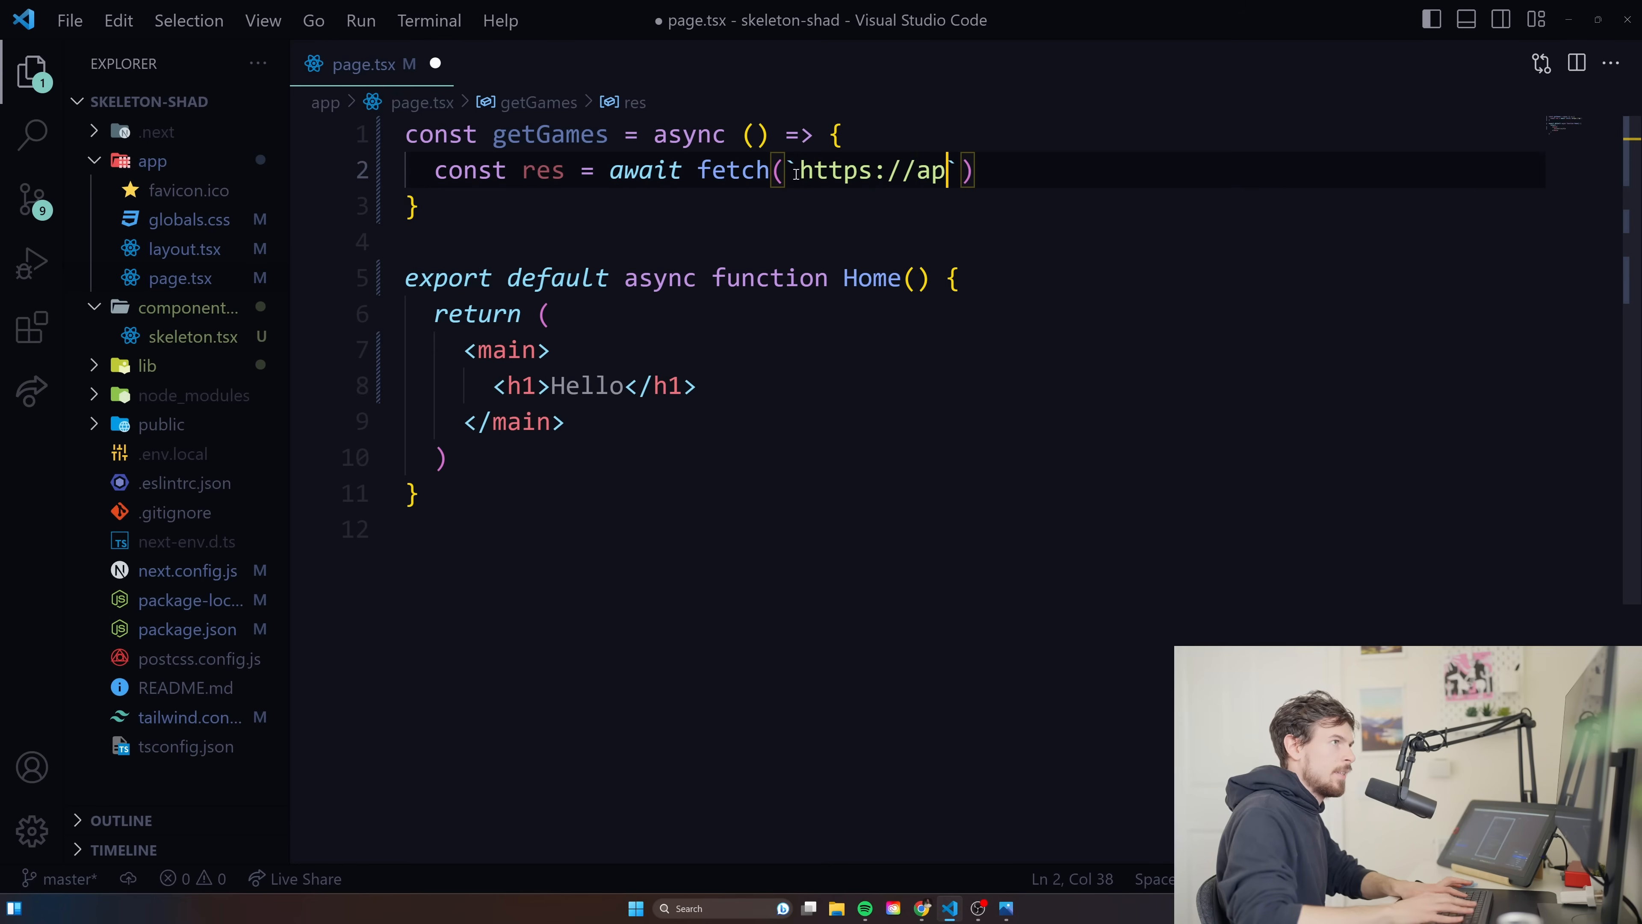
pyautogui.write('i.')
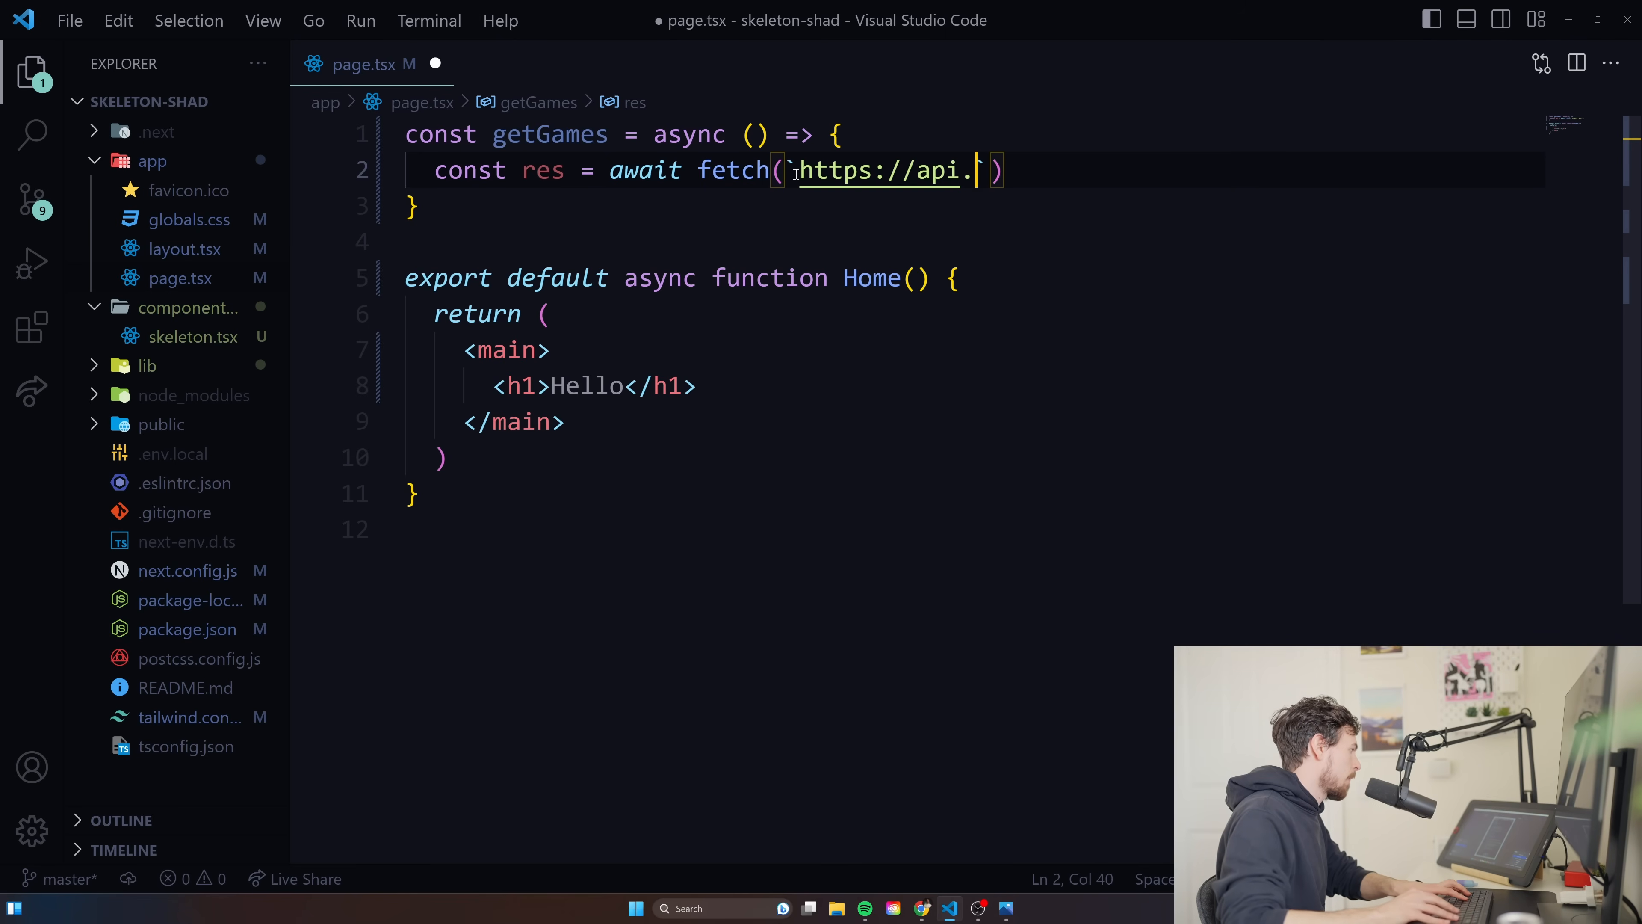
pyautogui.write('rawg.io')
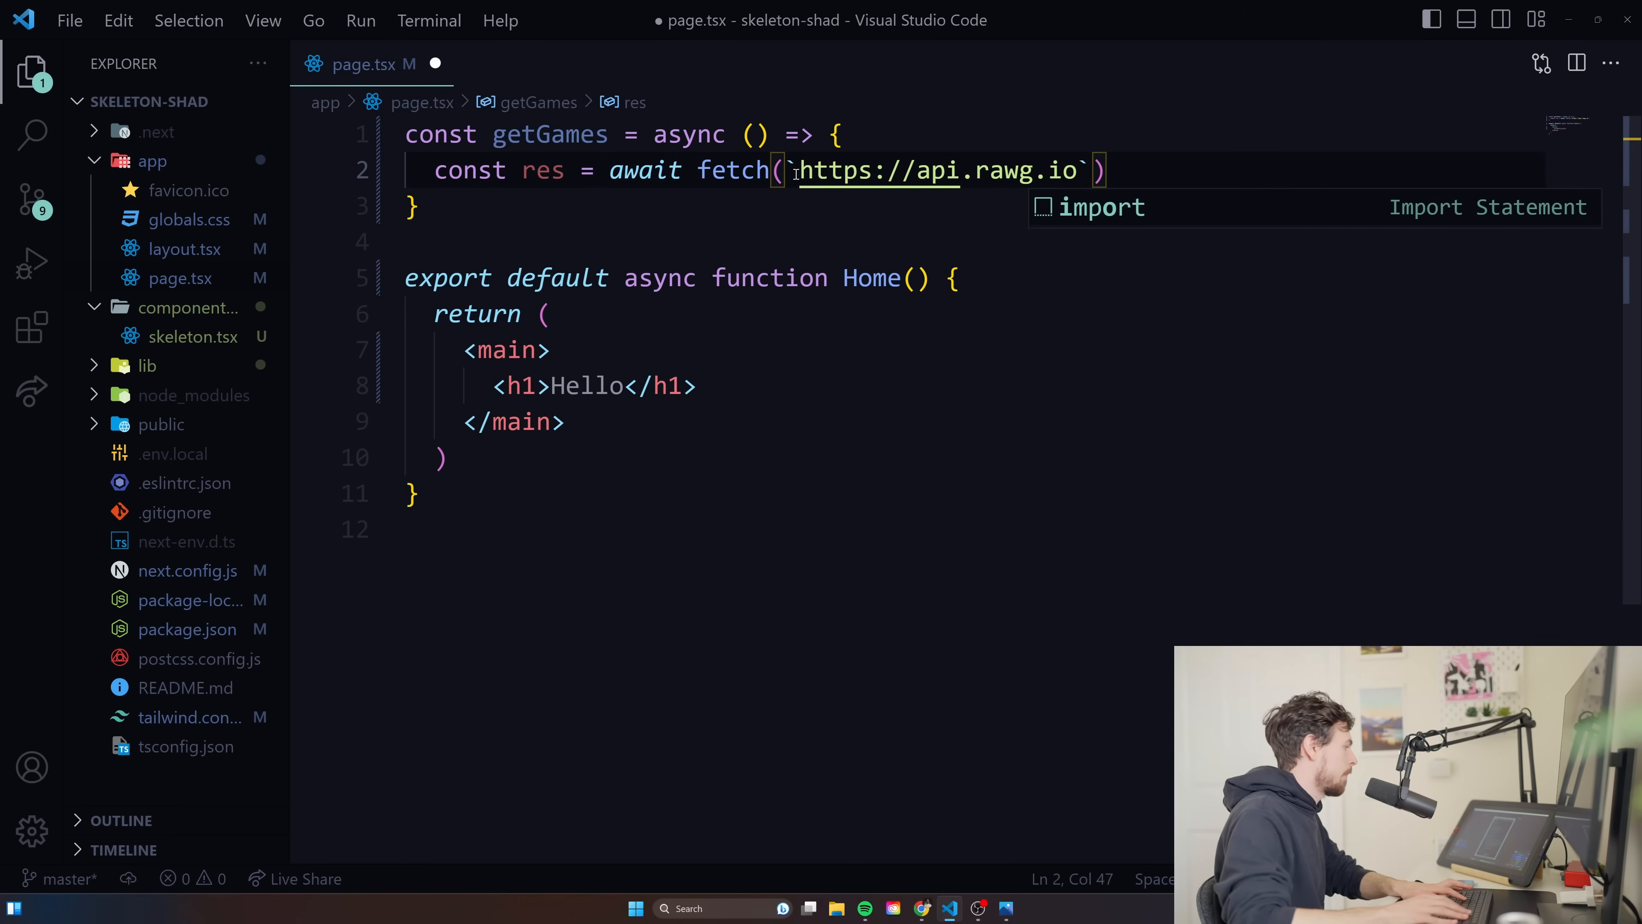
pyautogui.write('/api/gam')
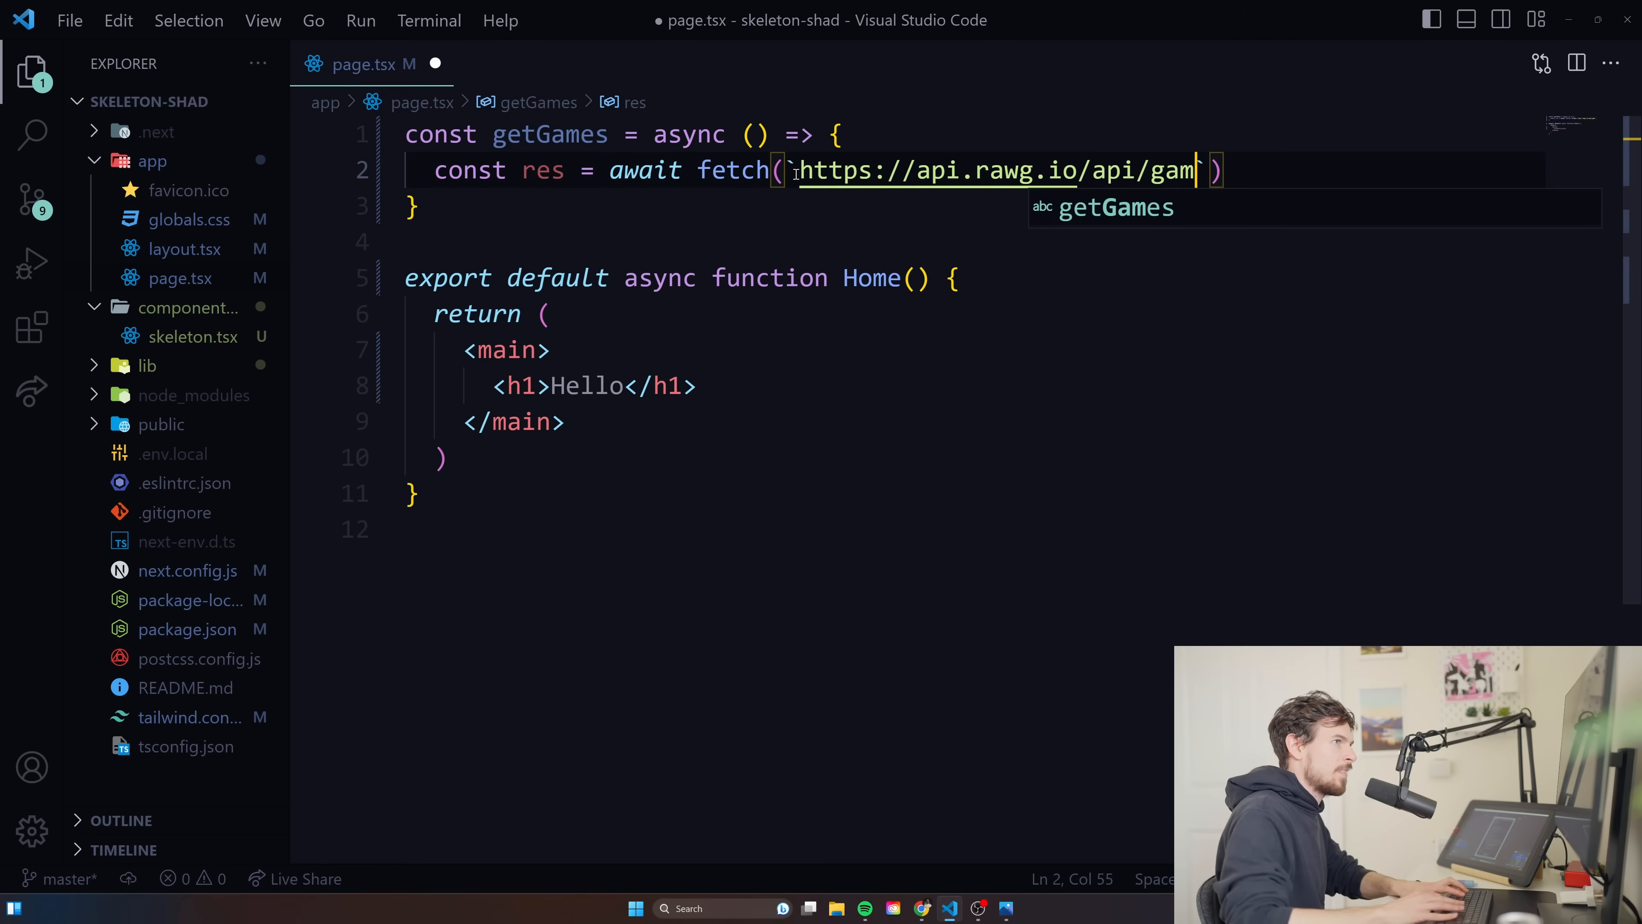
pyautogui.write('es?')
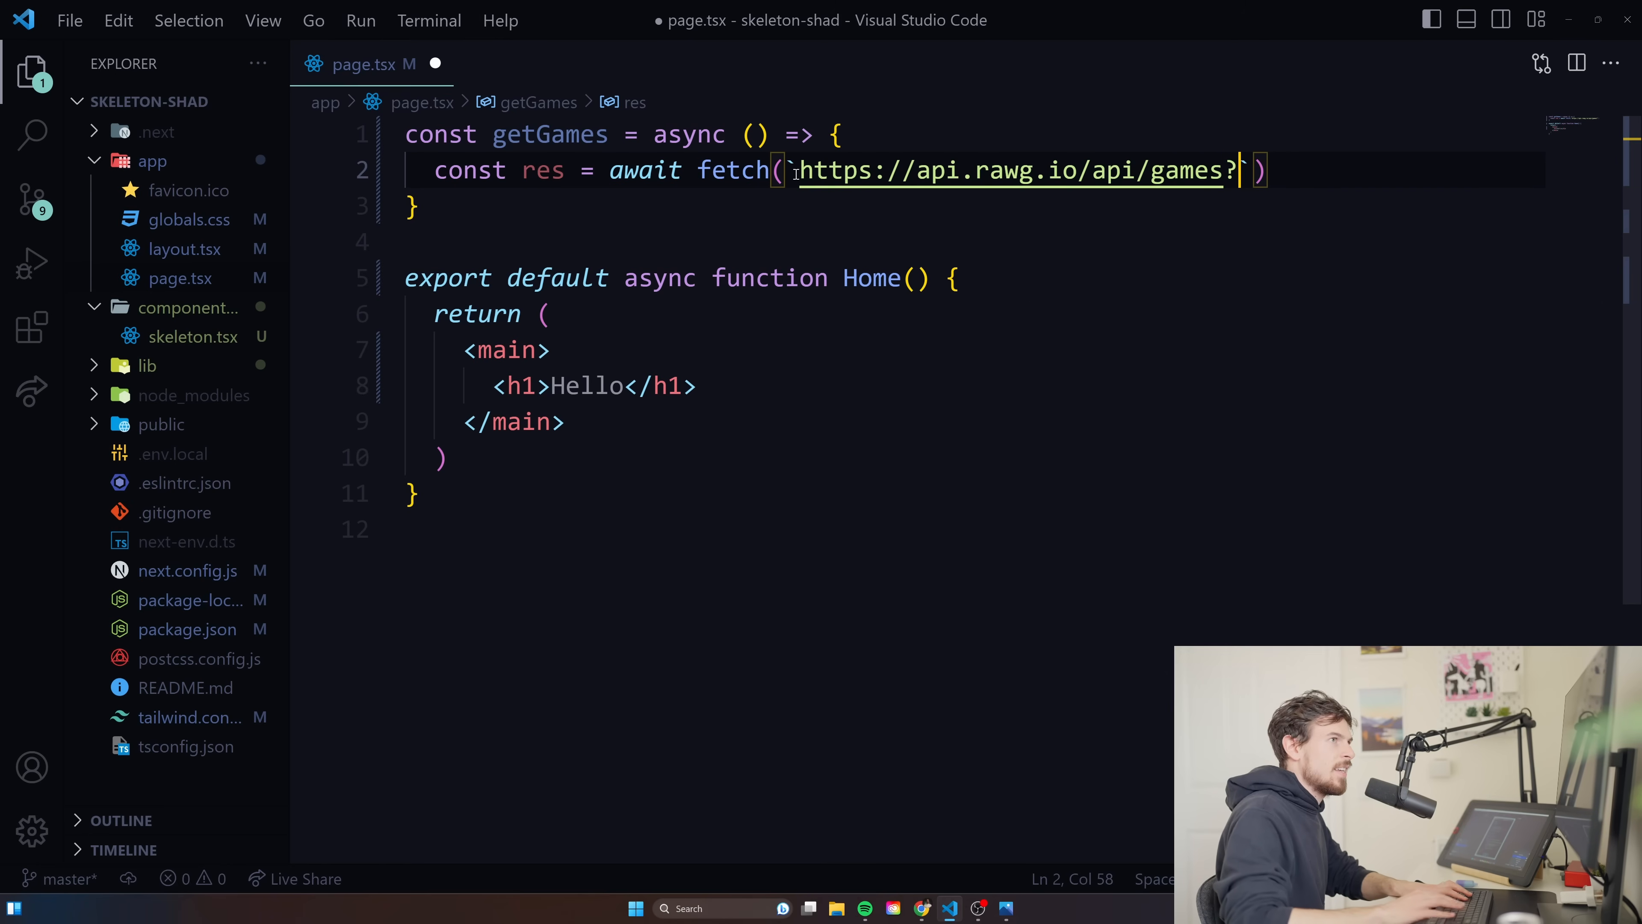
pyautogui.write('key=')
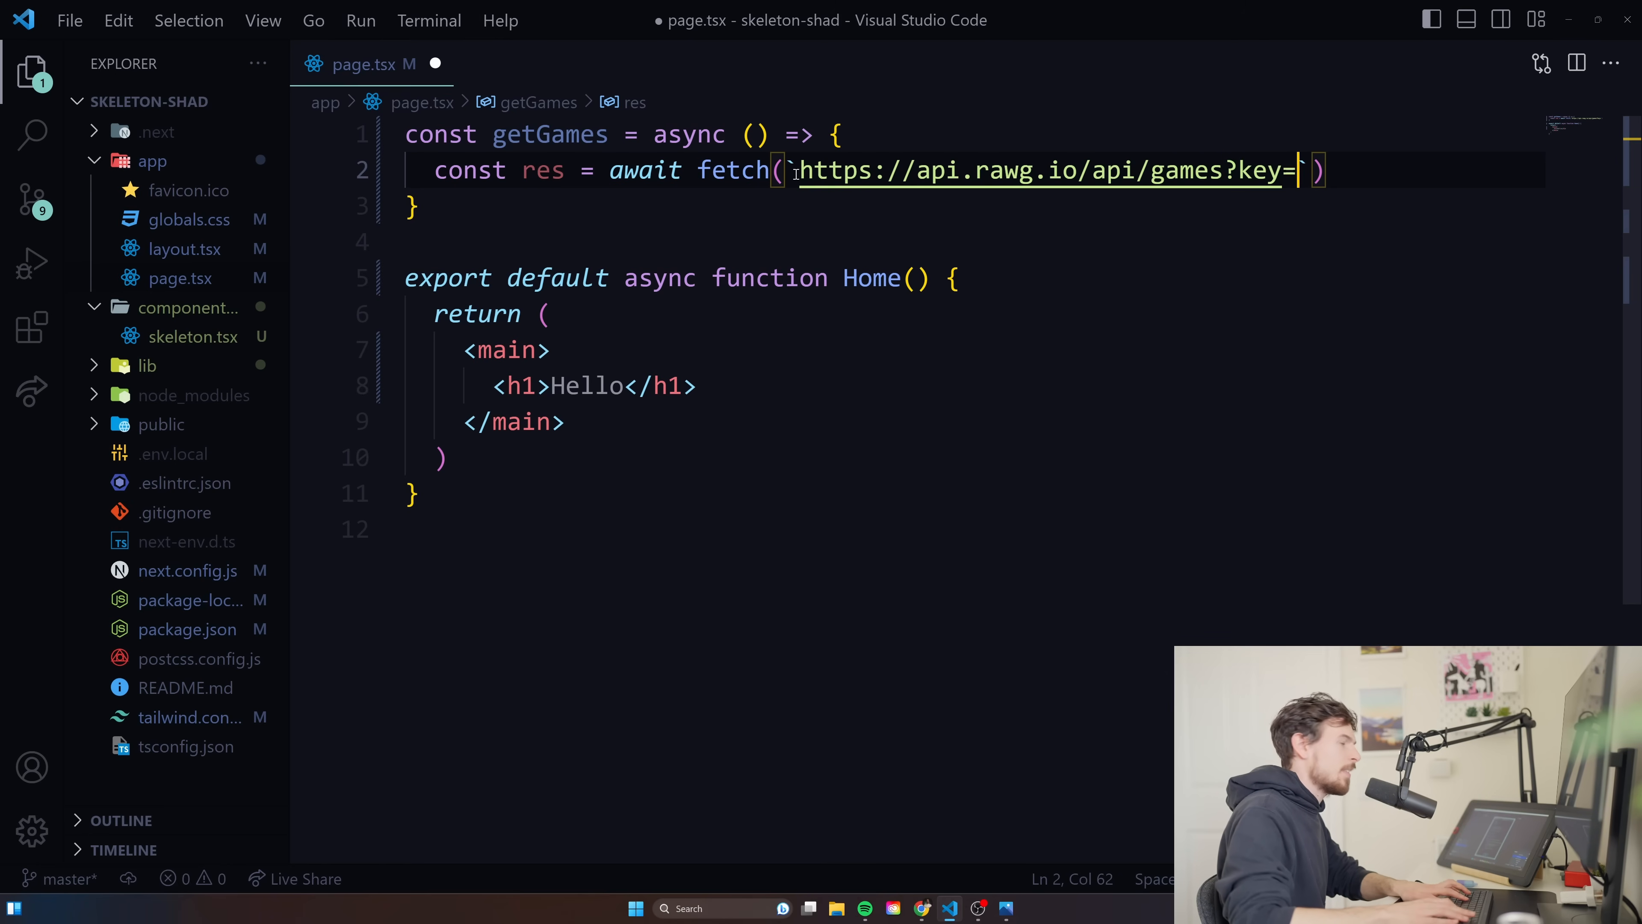
pyautogui.write('${')
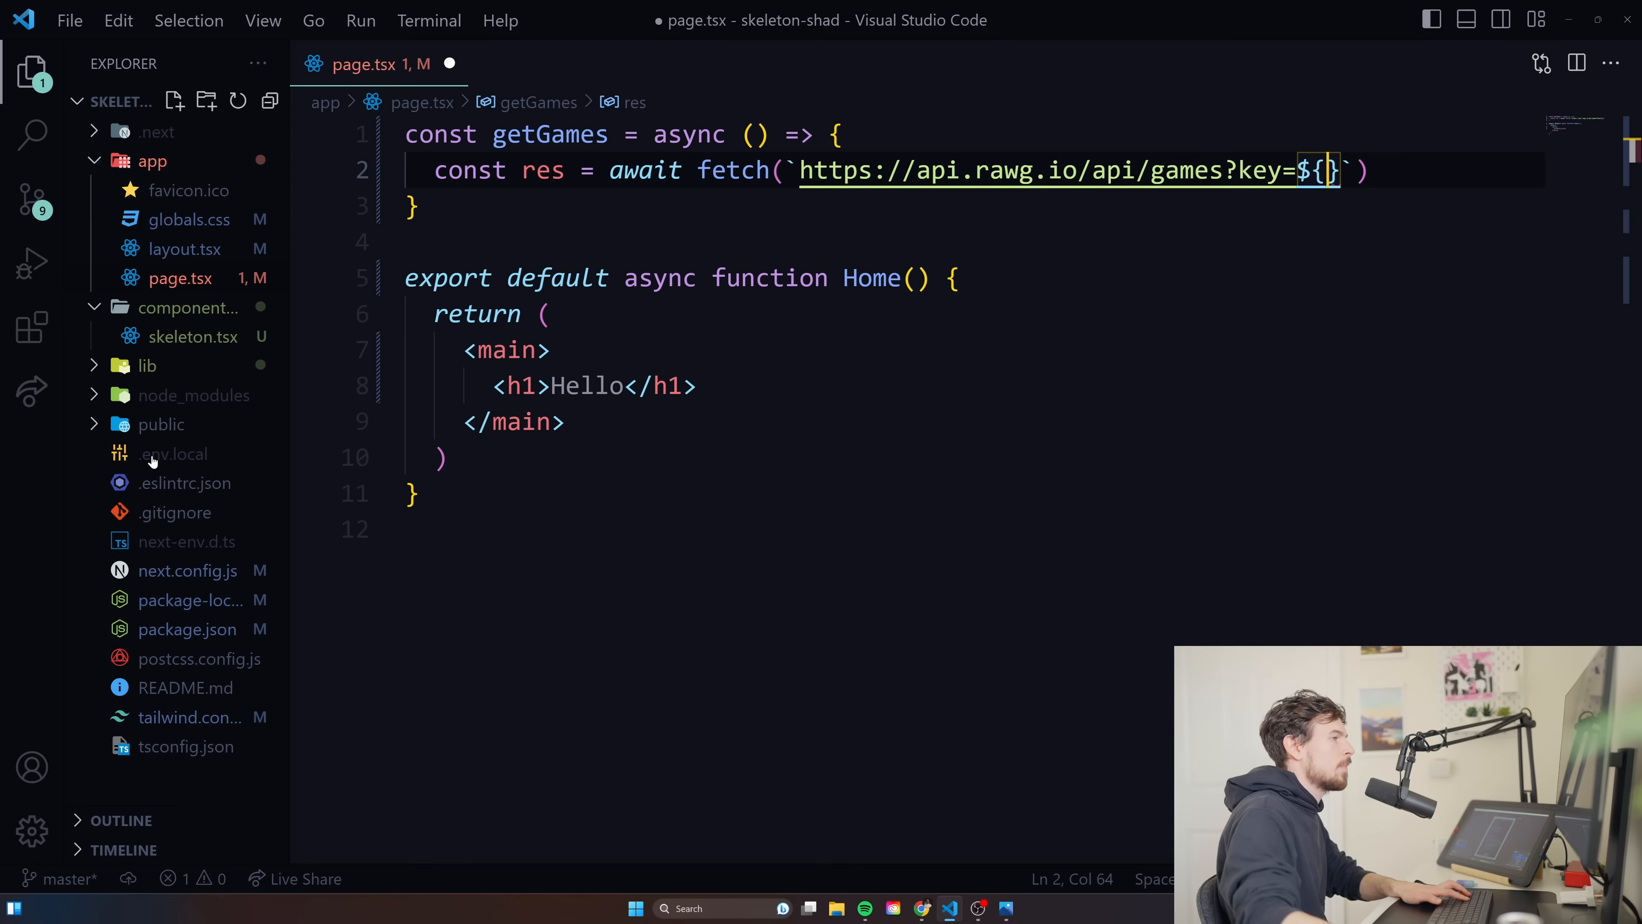
pyautogui.write('process.env.')
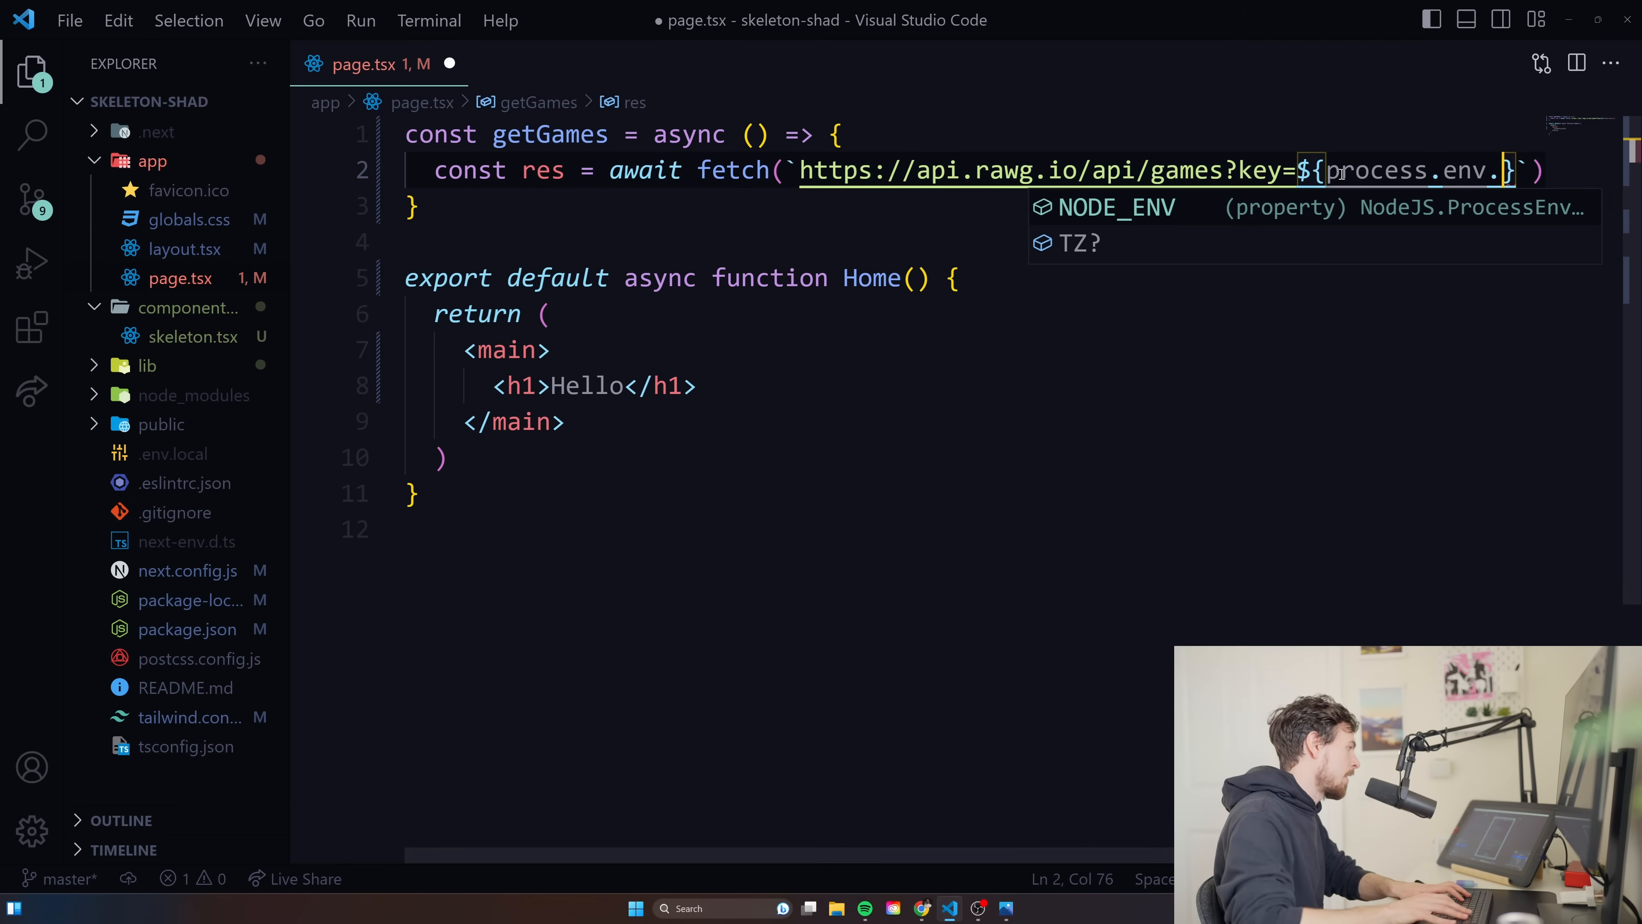
pyautogui.write('RAWG')
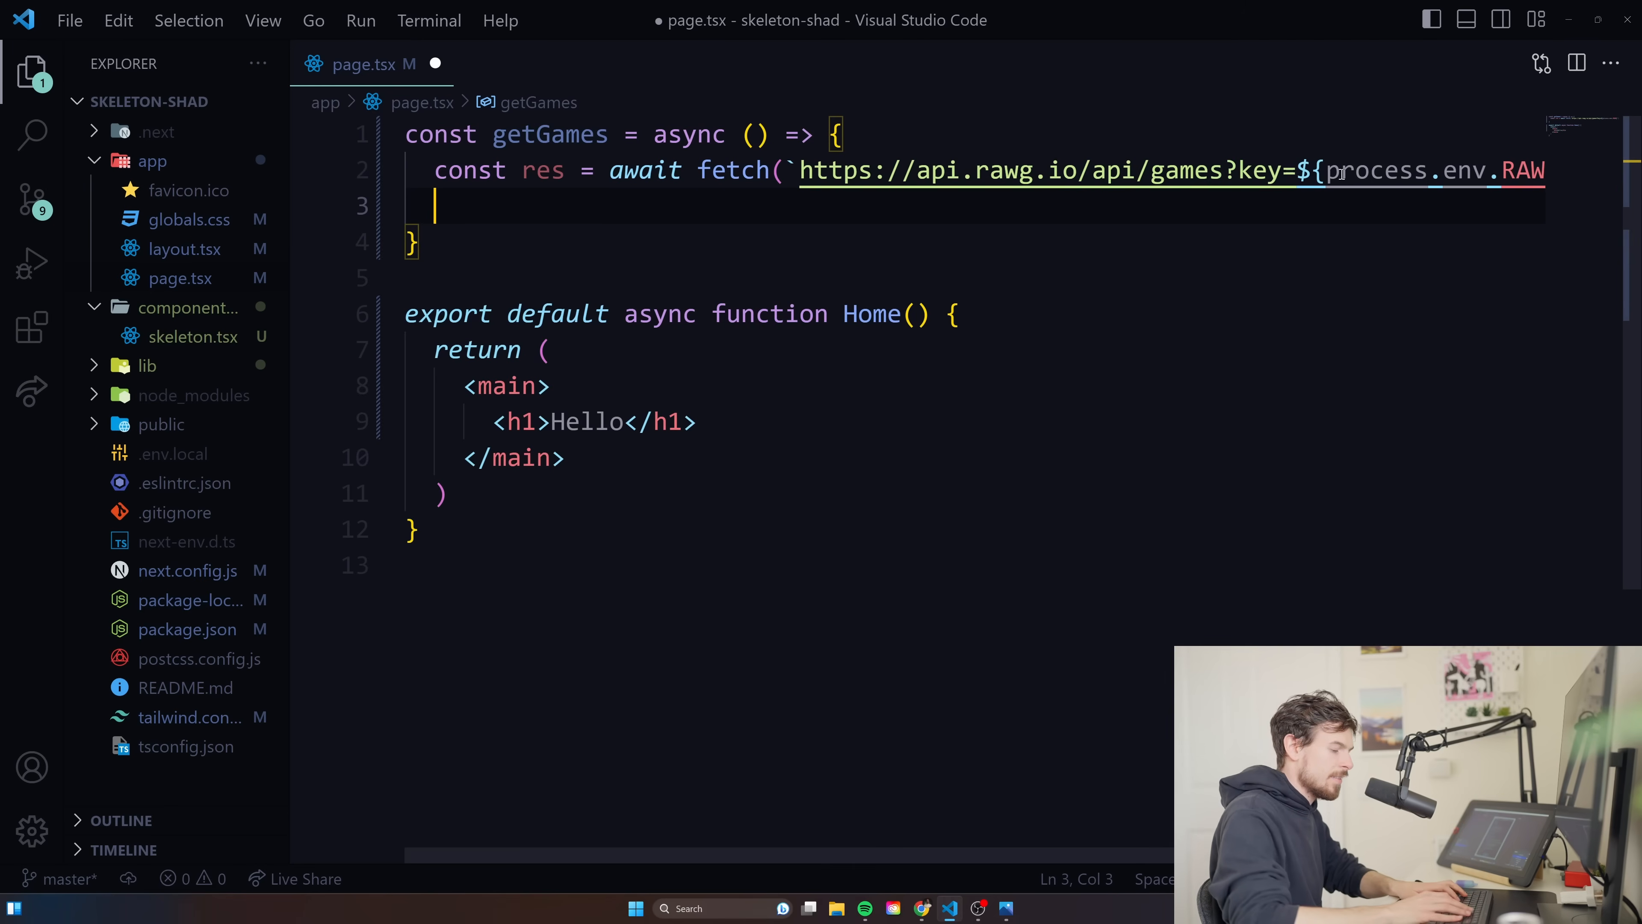
# Throw new Error('failed to fetch') when !res.ok, then set const data = await res.json().
pyautogui.write('if(r')
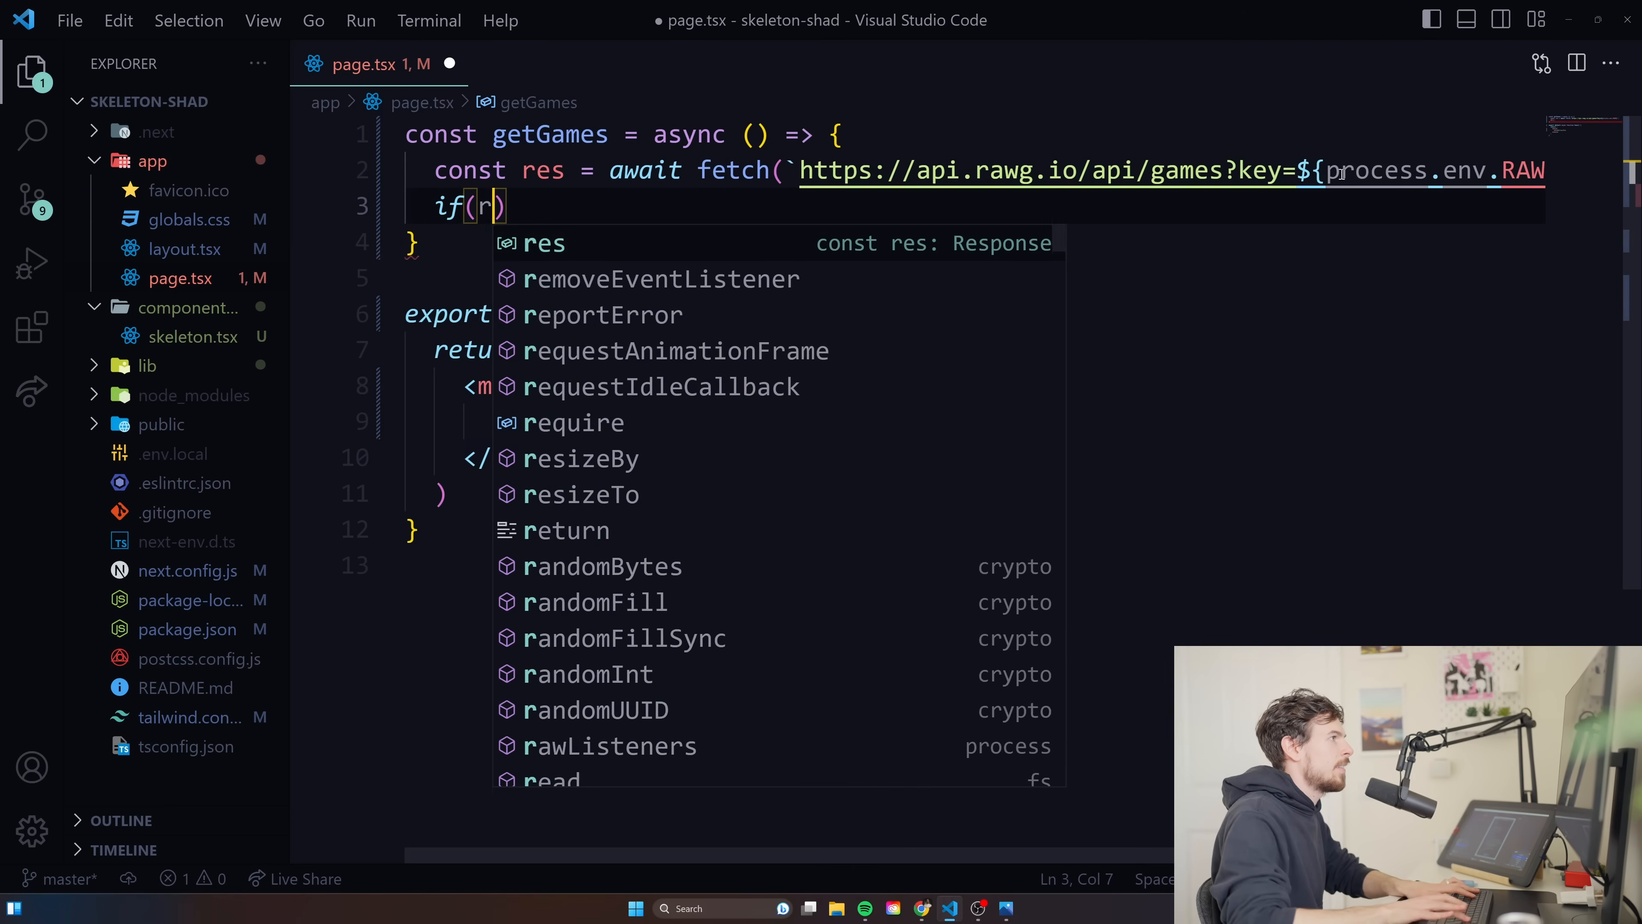
pyautogui.write('!res.ok){')
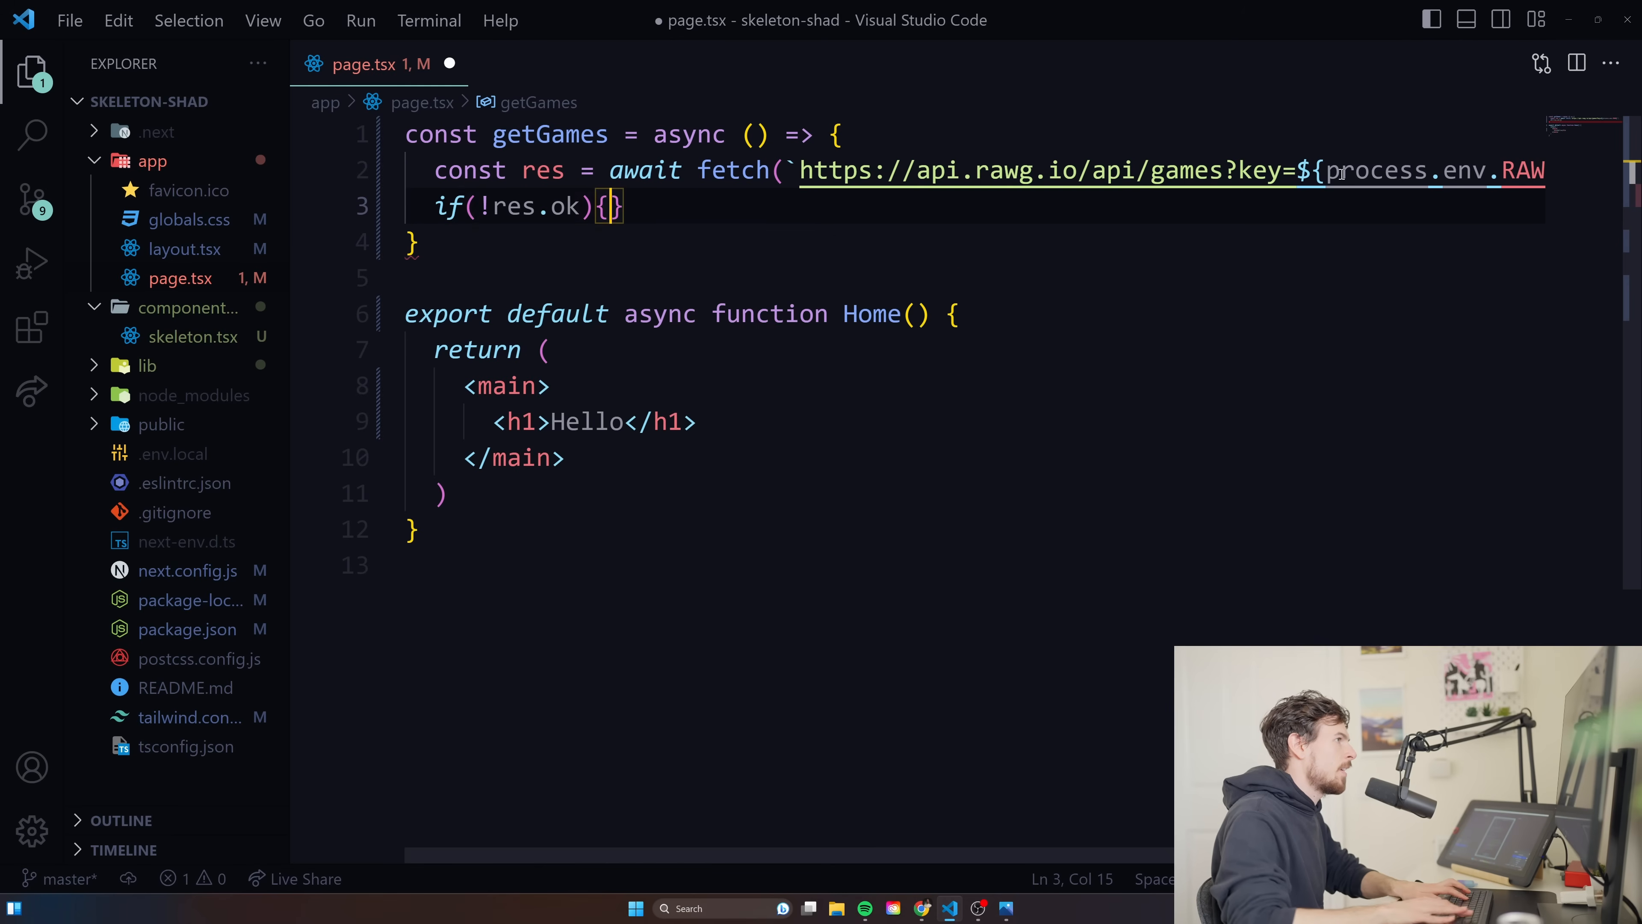
pyautogui.write('throw')
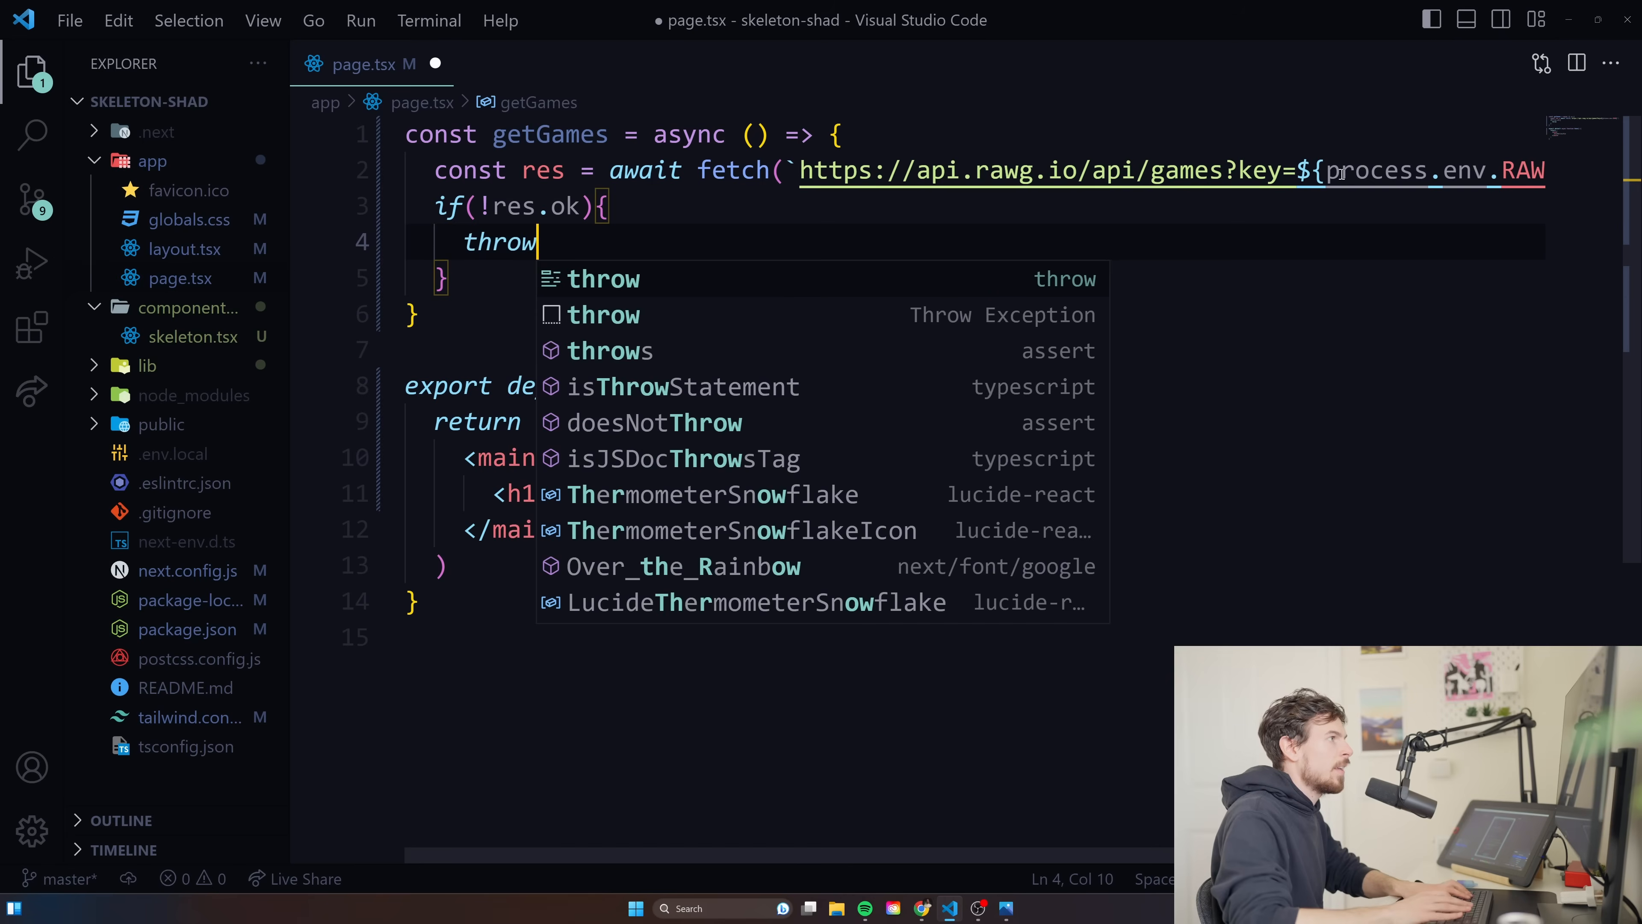
pyautogui.write("new Error('")
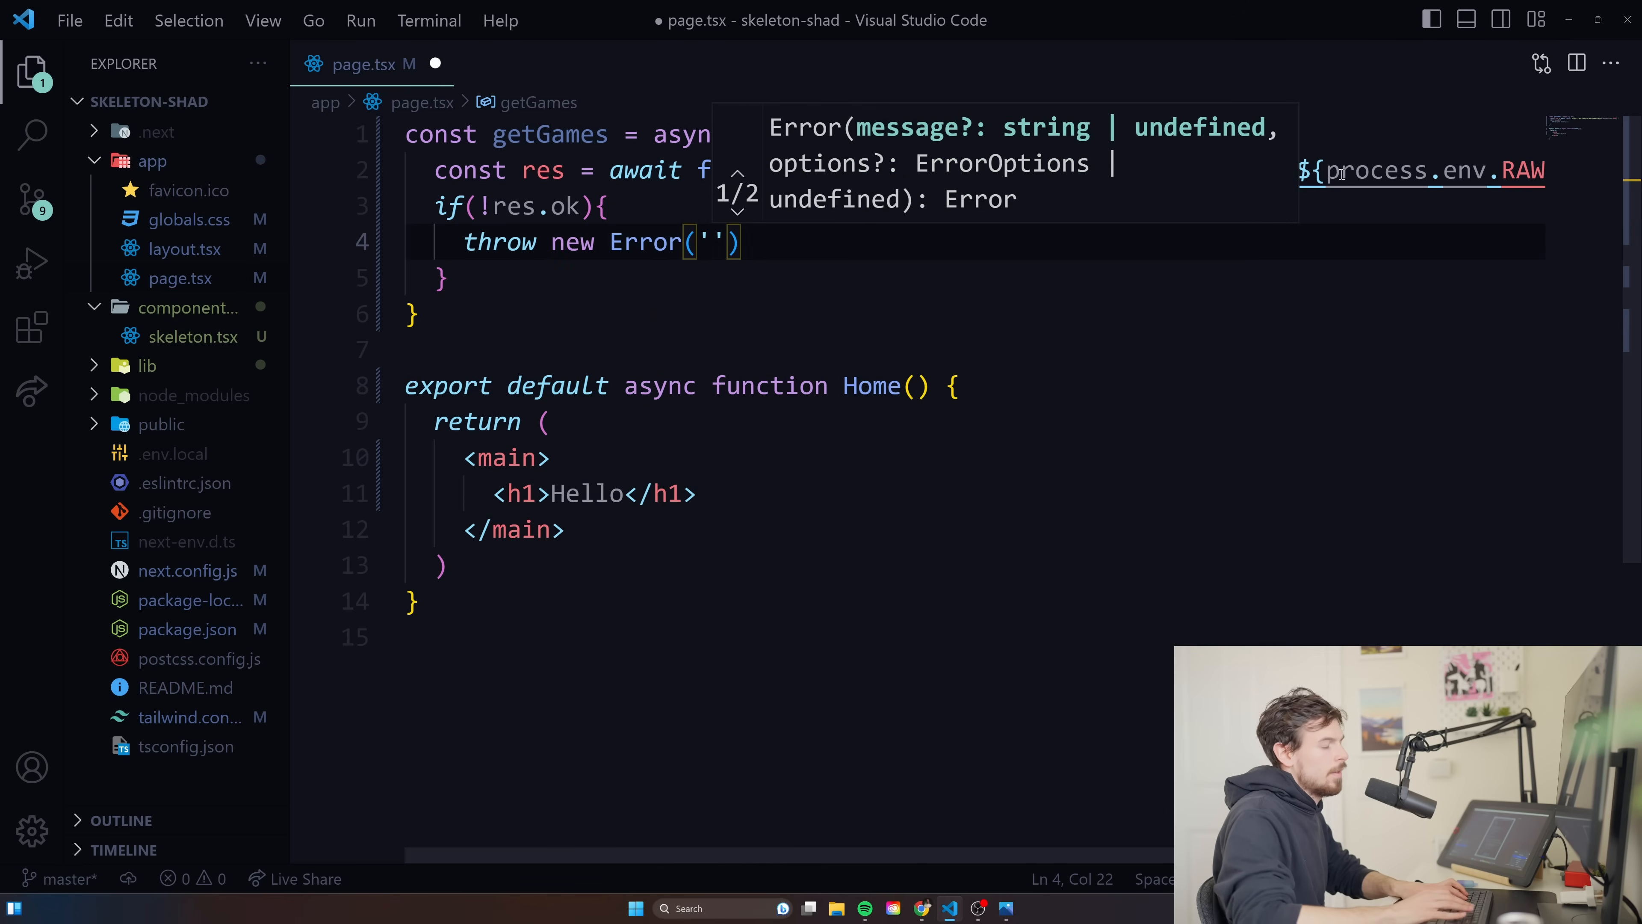
pyautogui.write('failed to fetch')
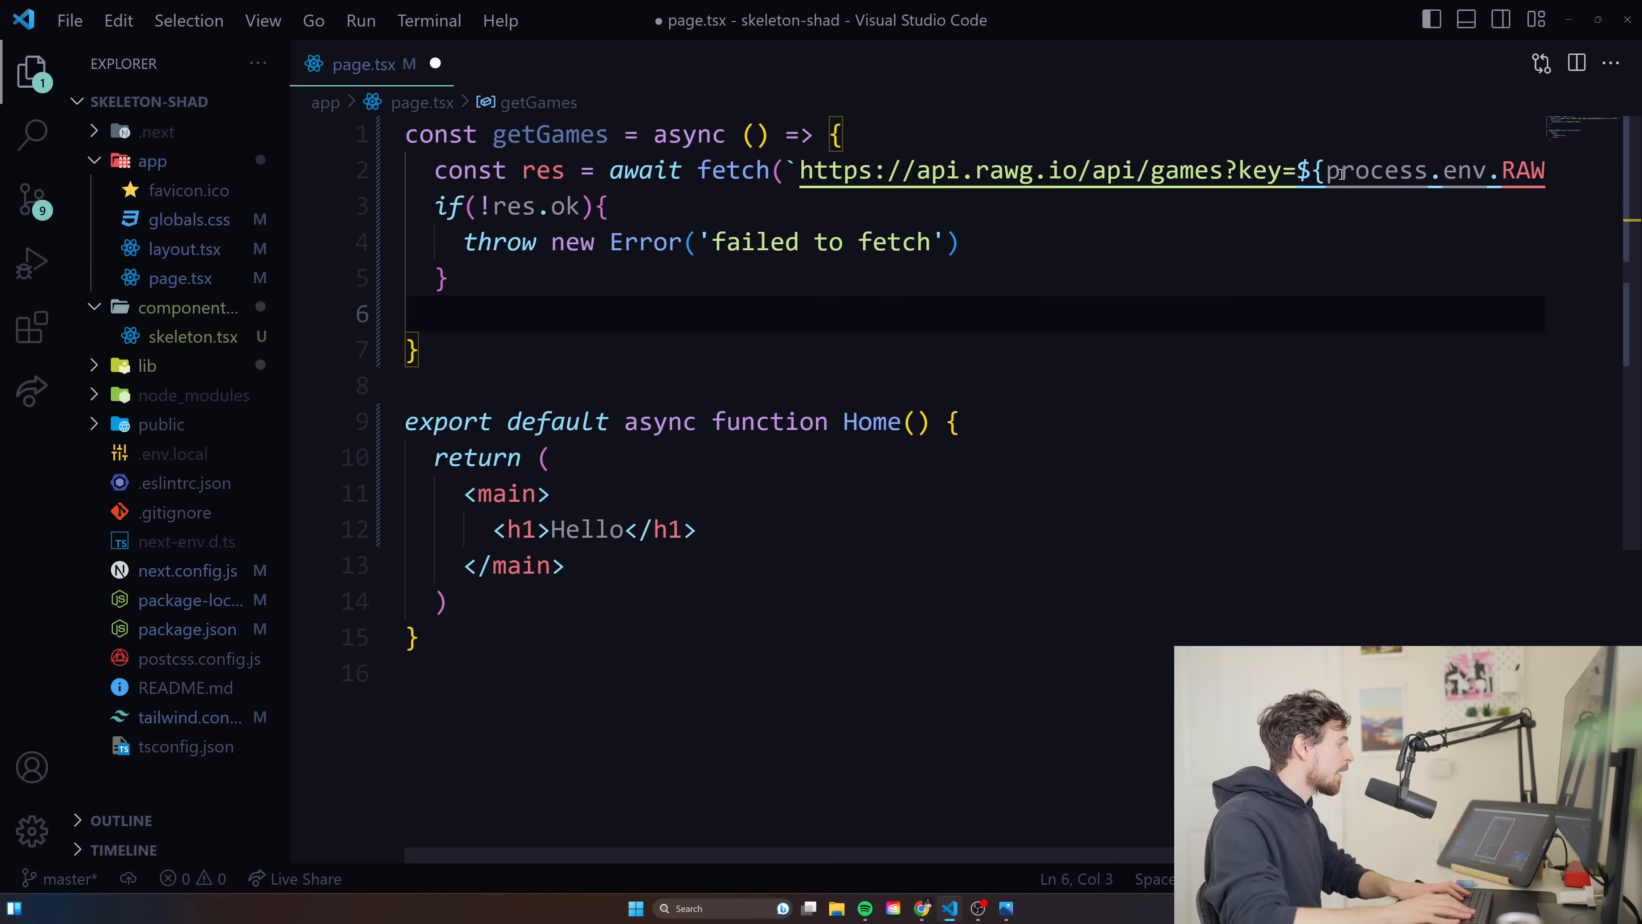
pyautogui.write('const data')
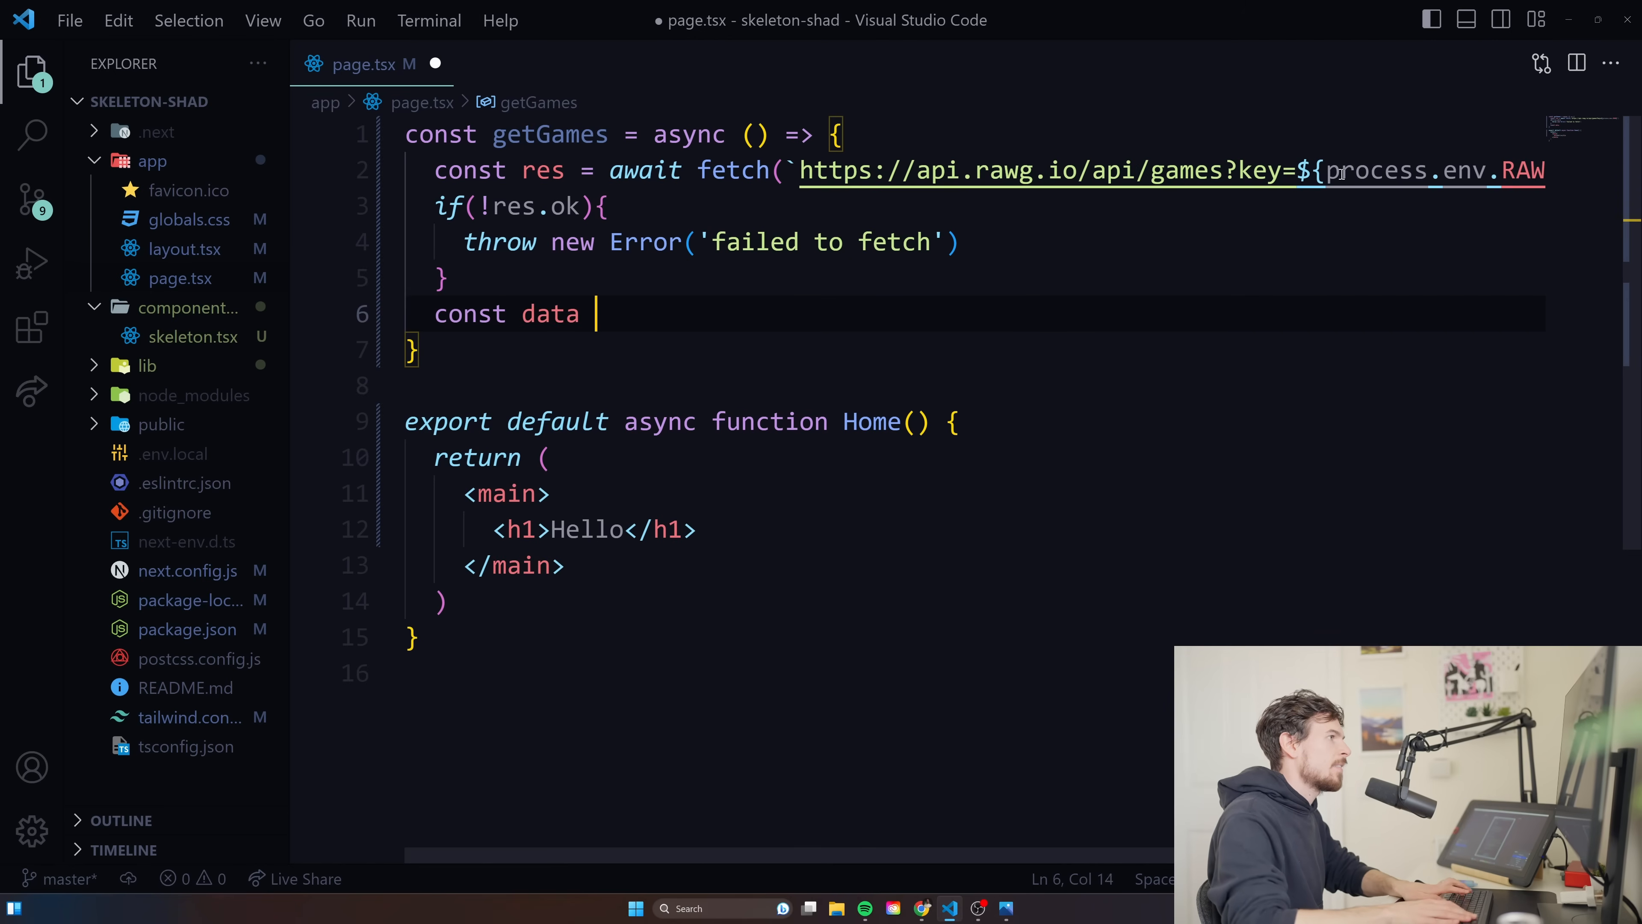
pyautogui.write('await res.json(')
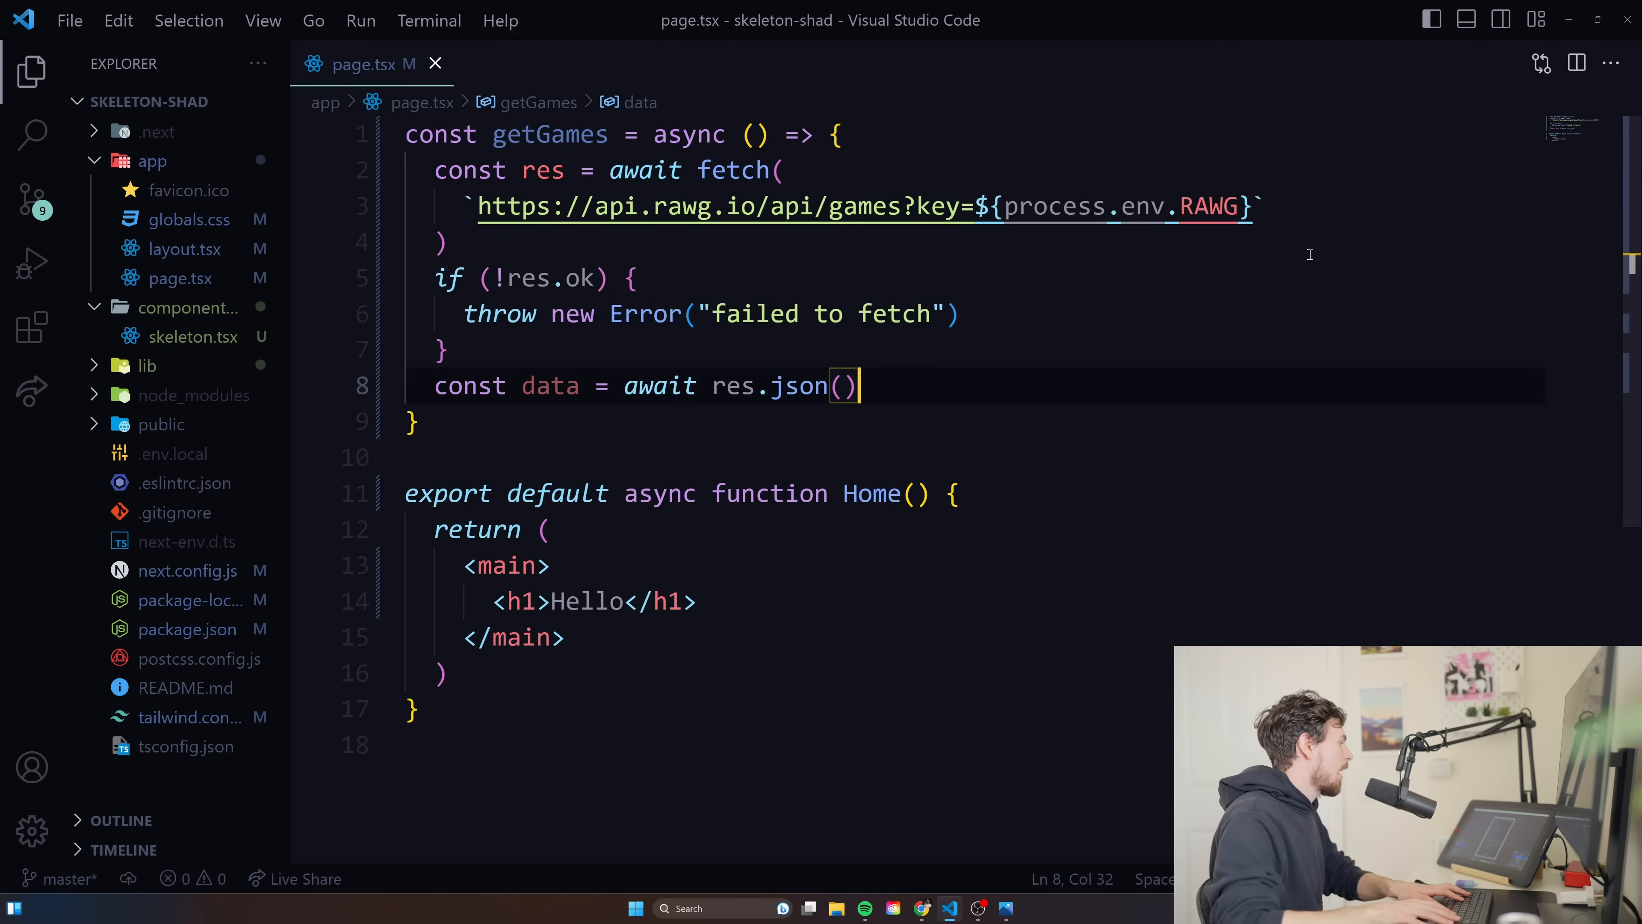
# Return data from getGames, then await it into const games in Home and console.log(games).
pyautogui.write('retyr')
pyautogui.write("'")
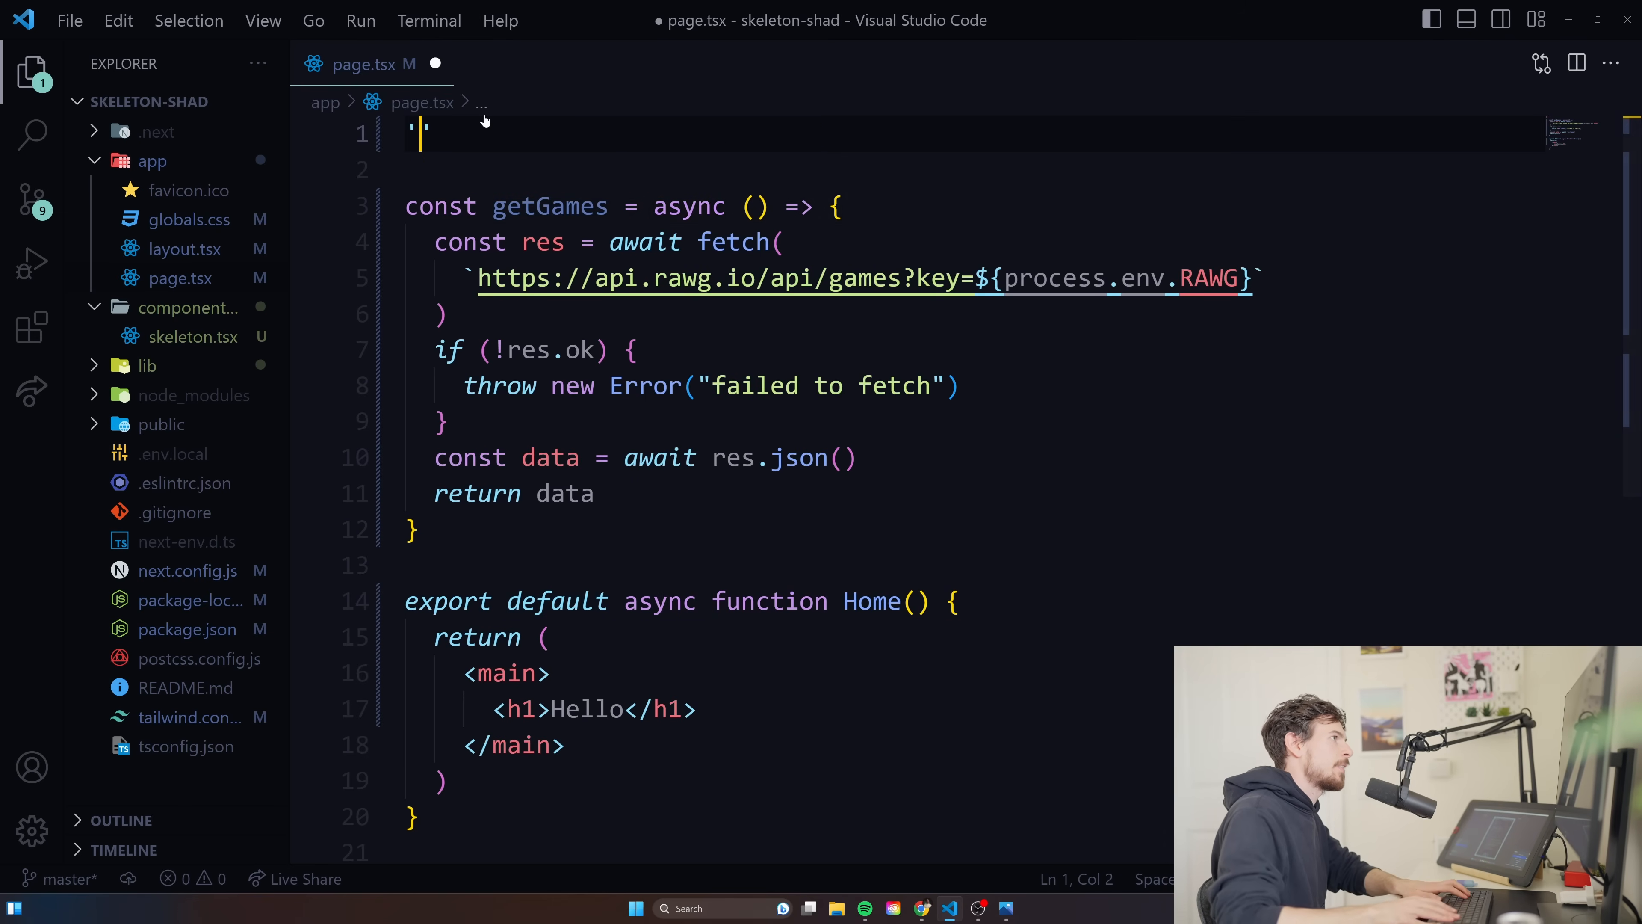
pyautogui.write('use clien')
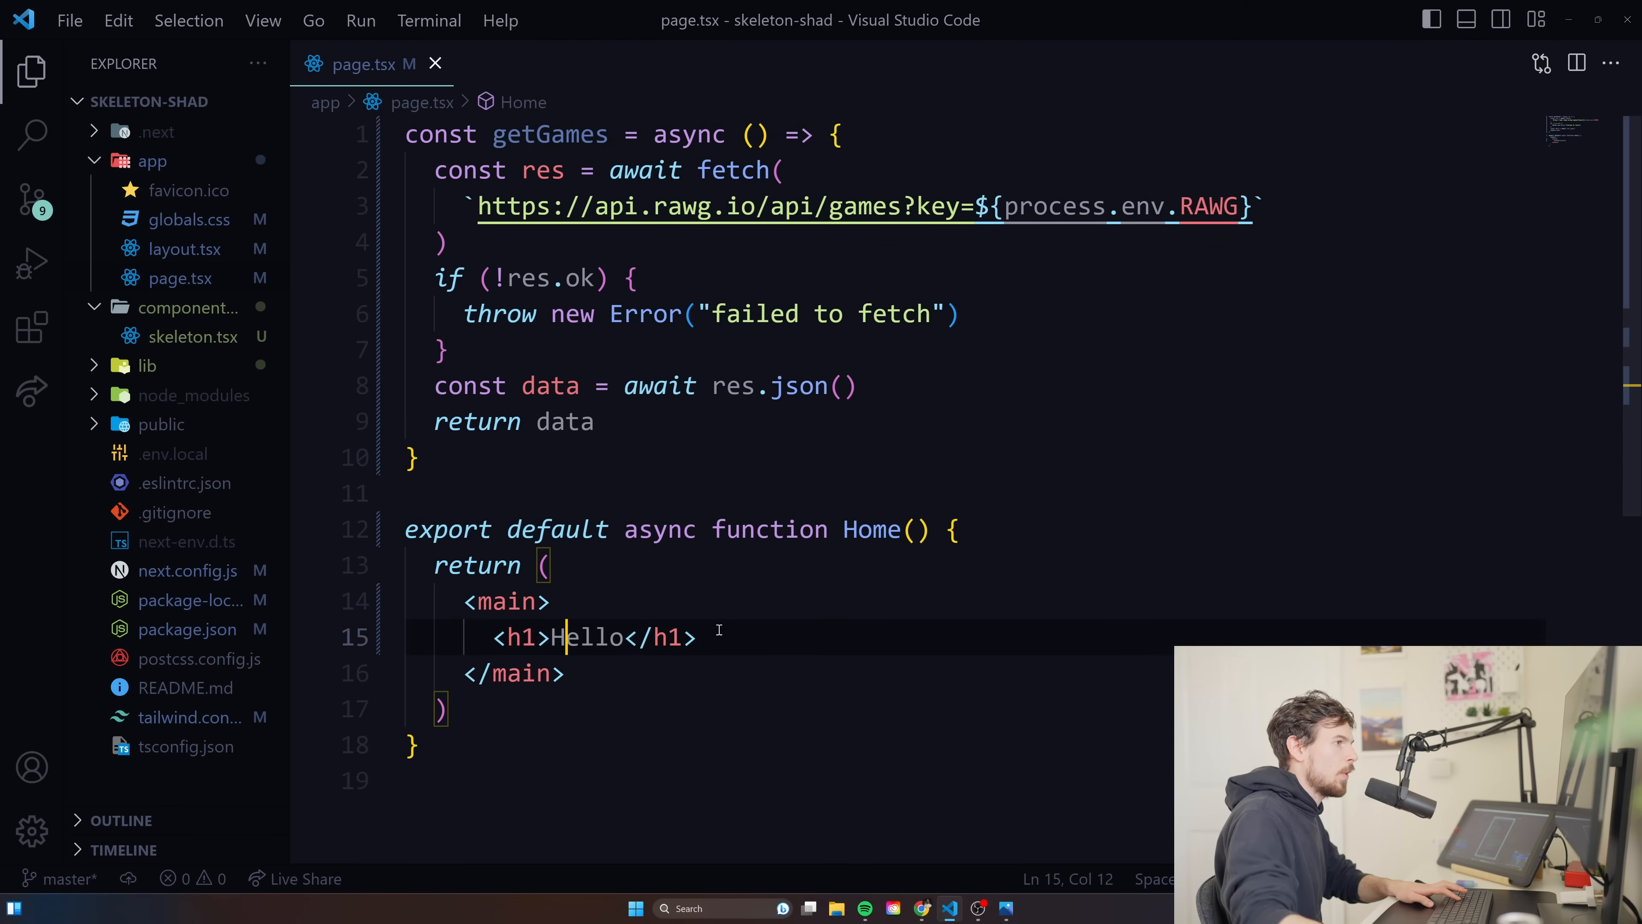
pyautogui.write('const')
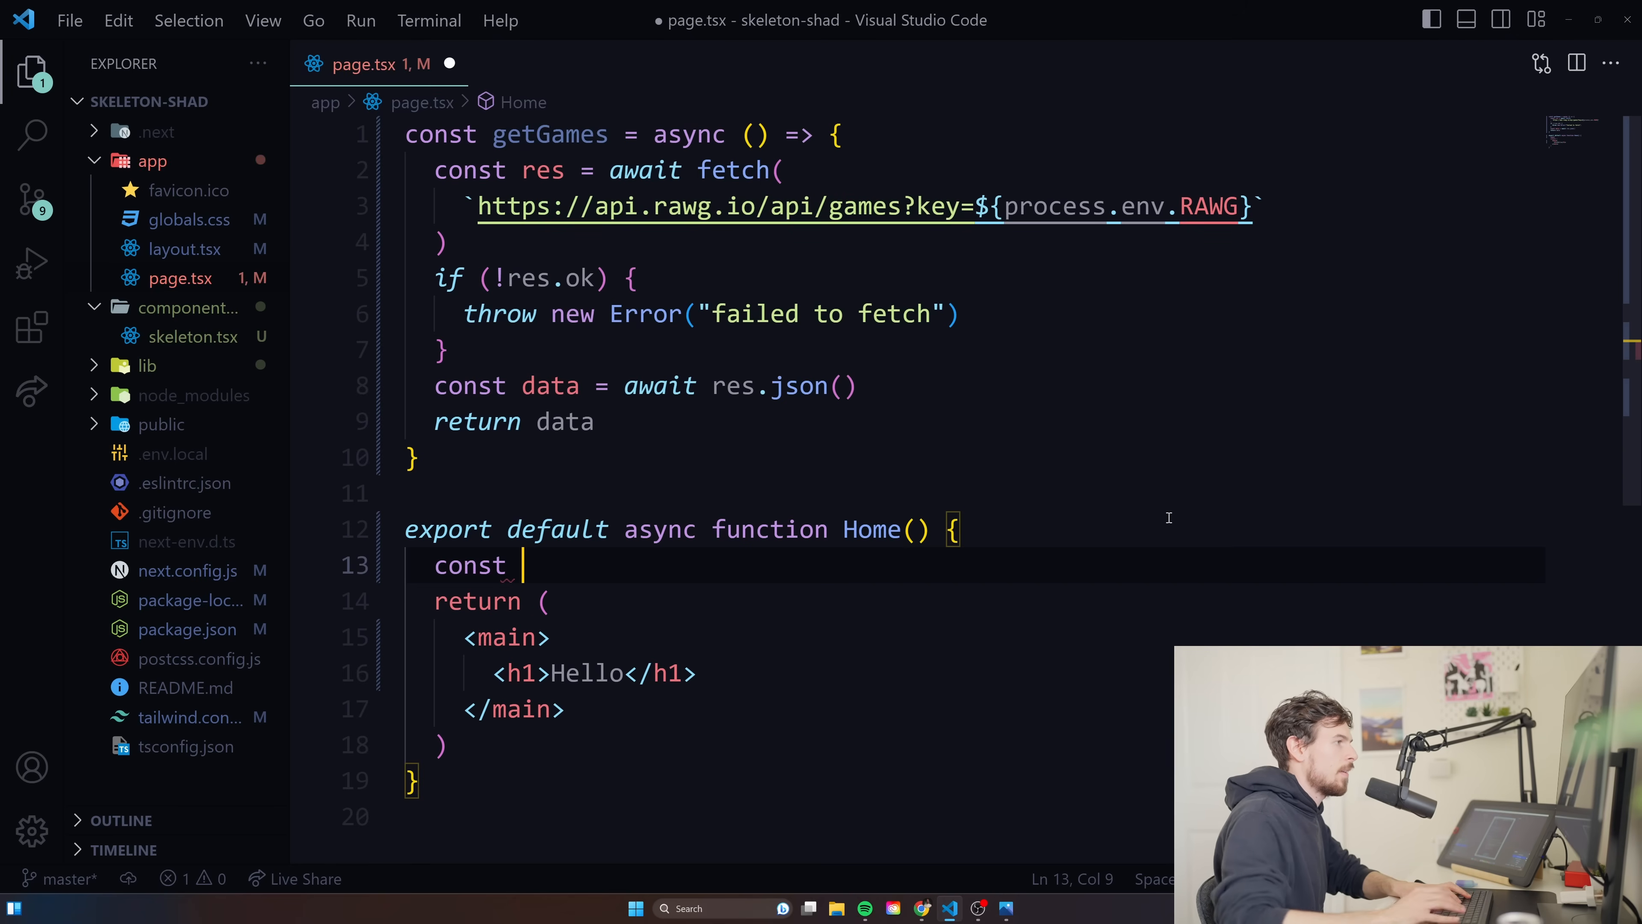
pyautogui.write('games = getGames')
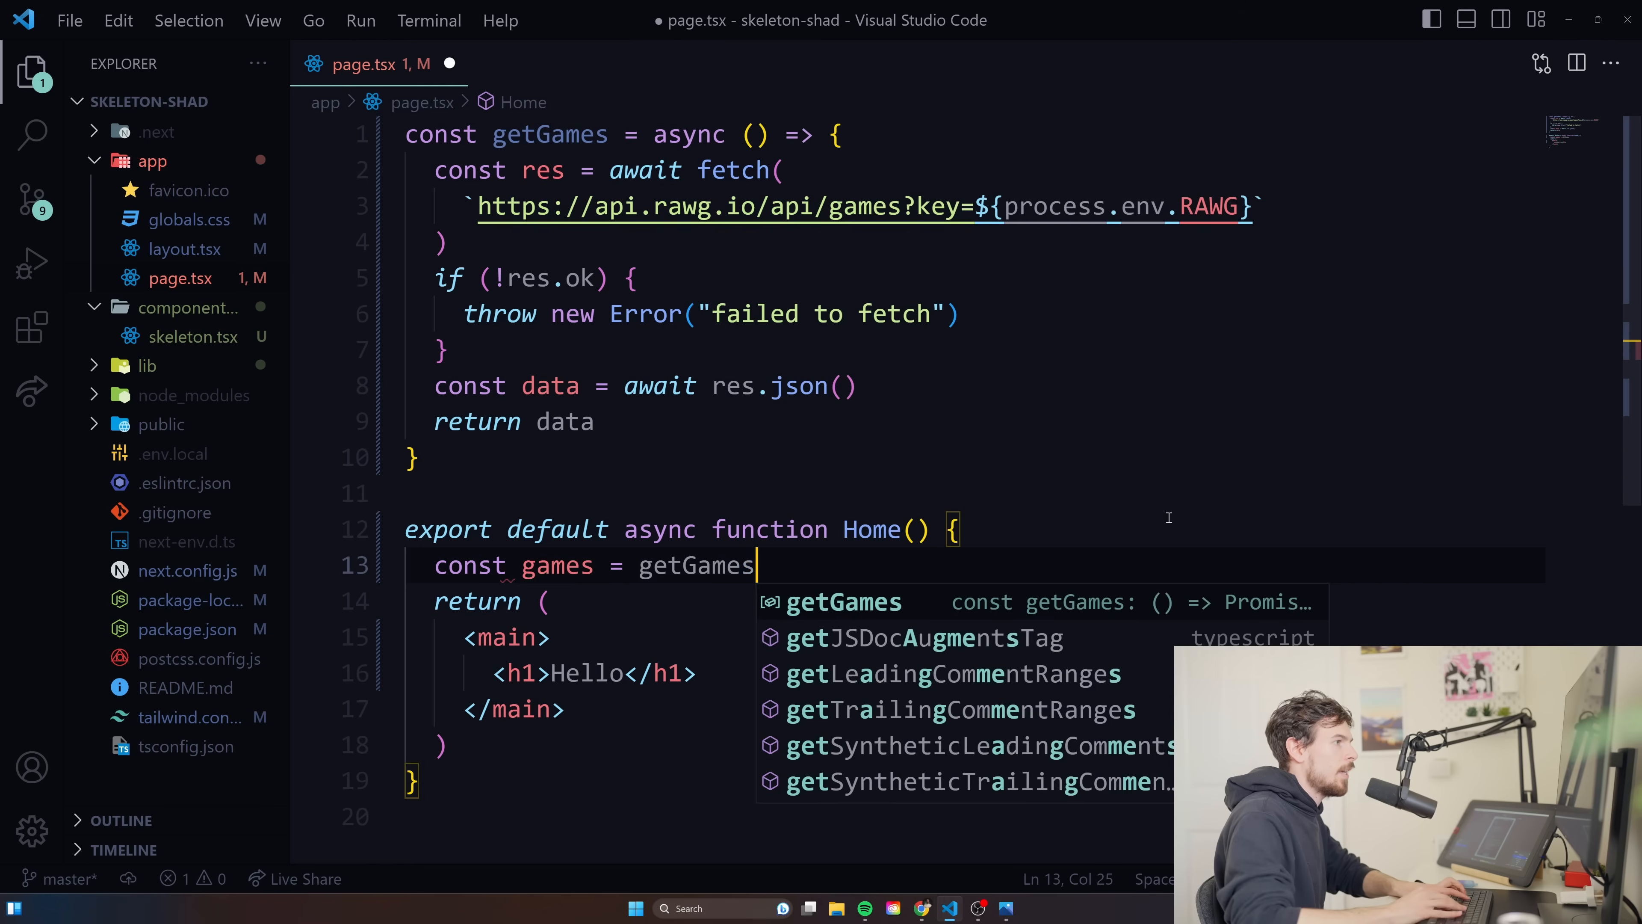
pyautogui.write('()')
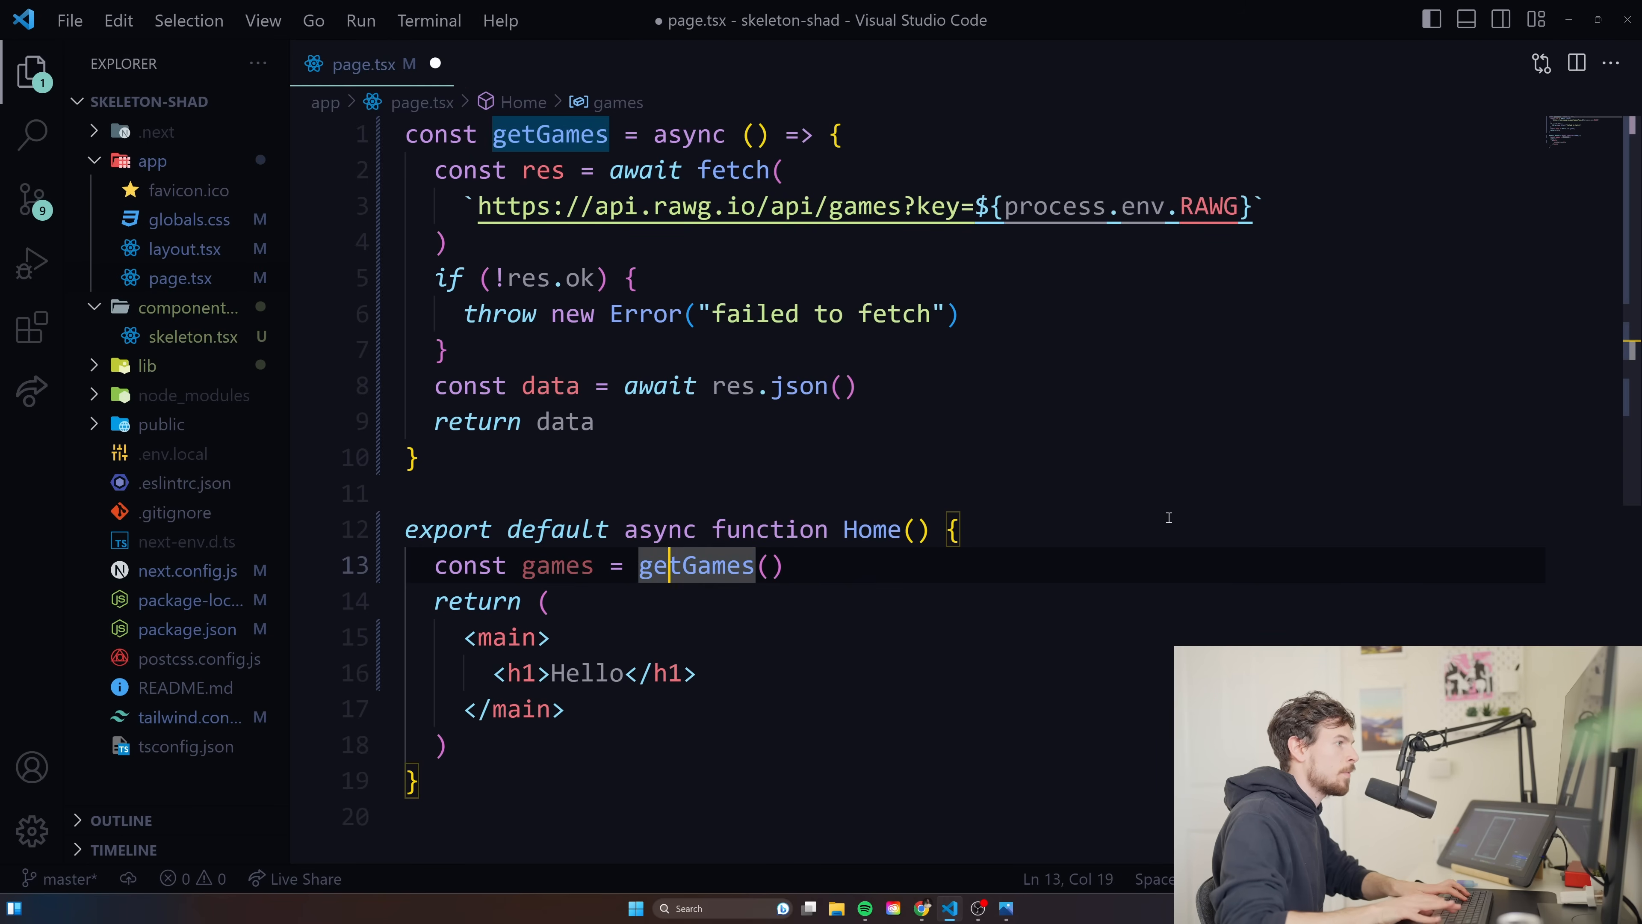
pyautogui.write('await')
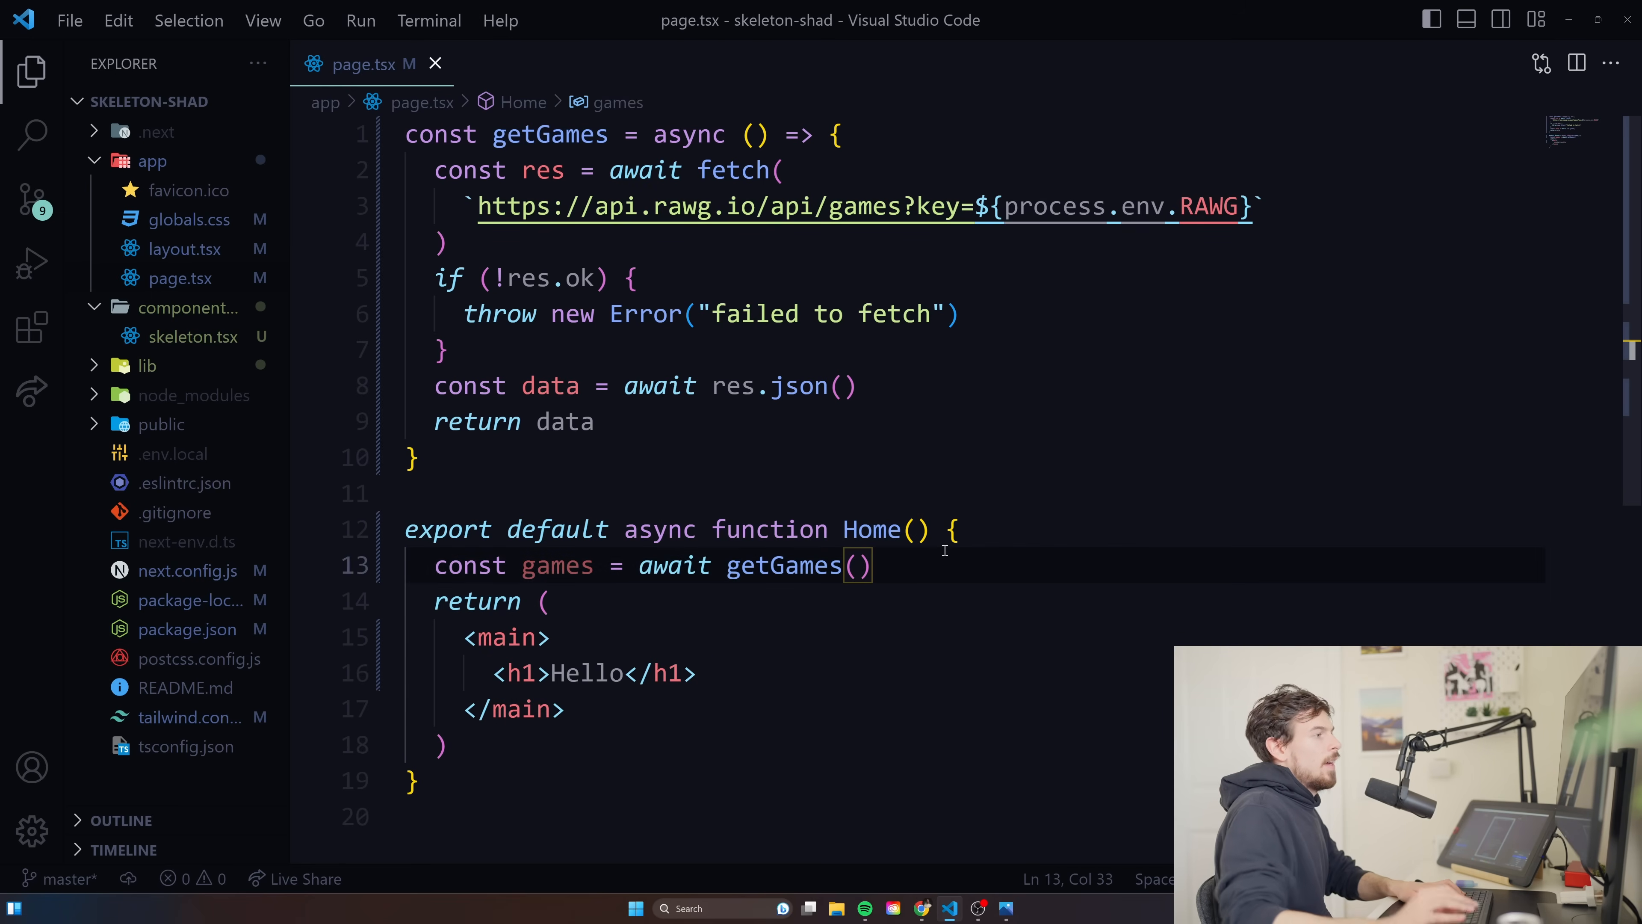
pyautogui.write('console.l')
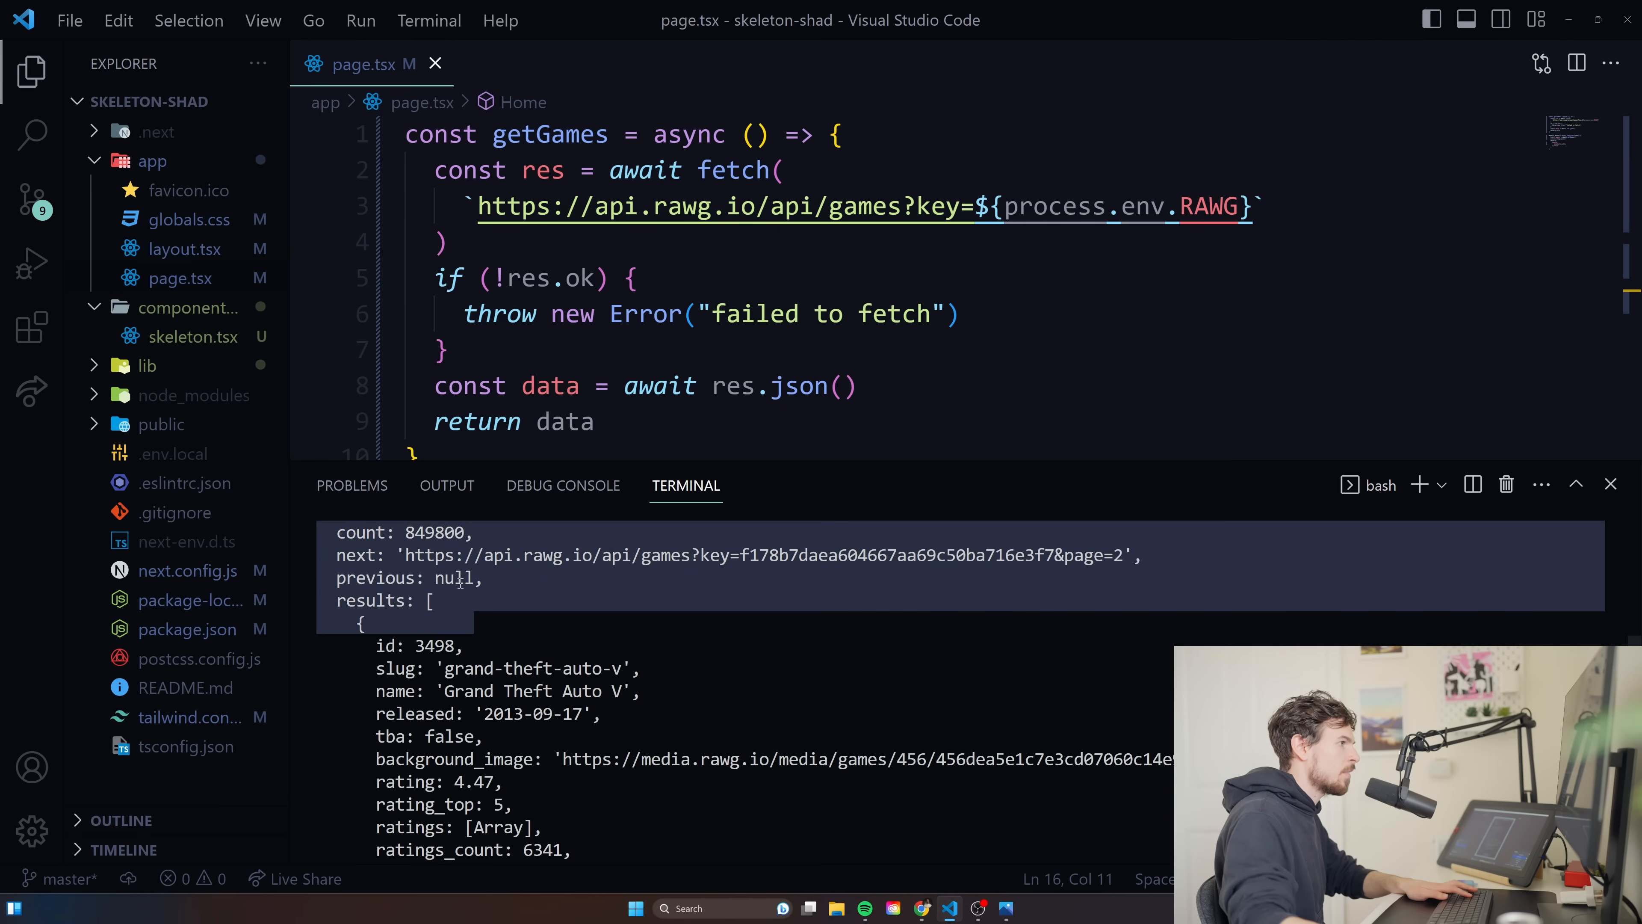
# Review the logged count/results output and change getGames to return data.results.
pyautogui.moveTo(437, 577); pyautogui.dragTo(434, 600)
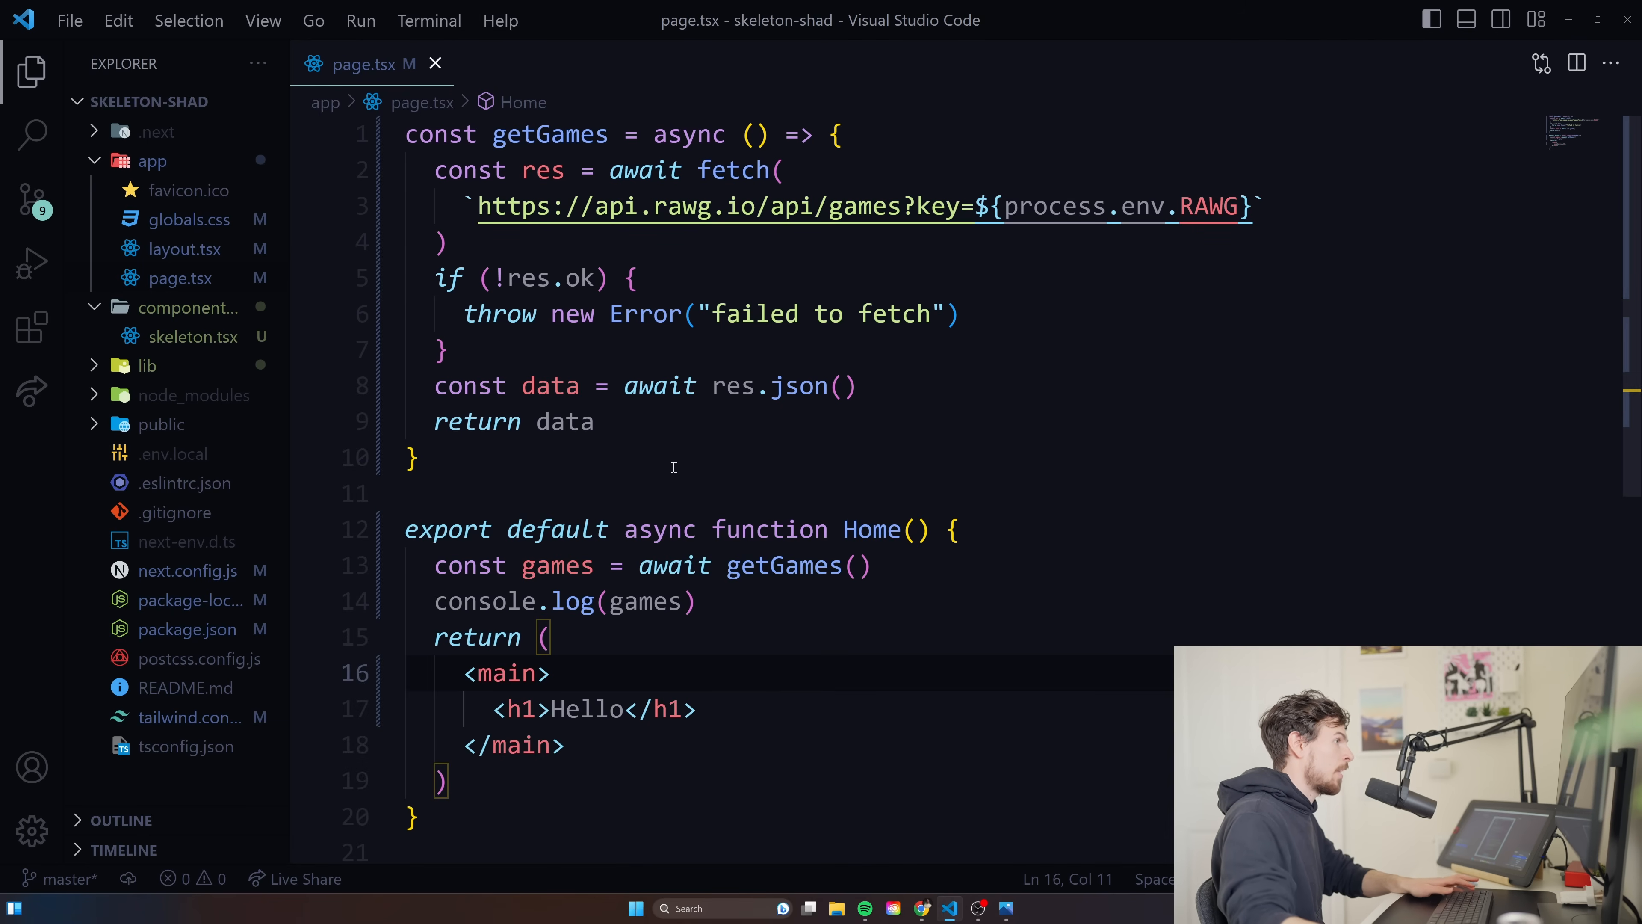
pyautogui.click(569, 421)
pyautogui.write('.results')
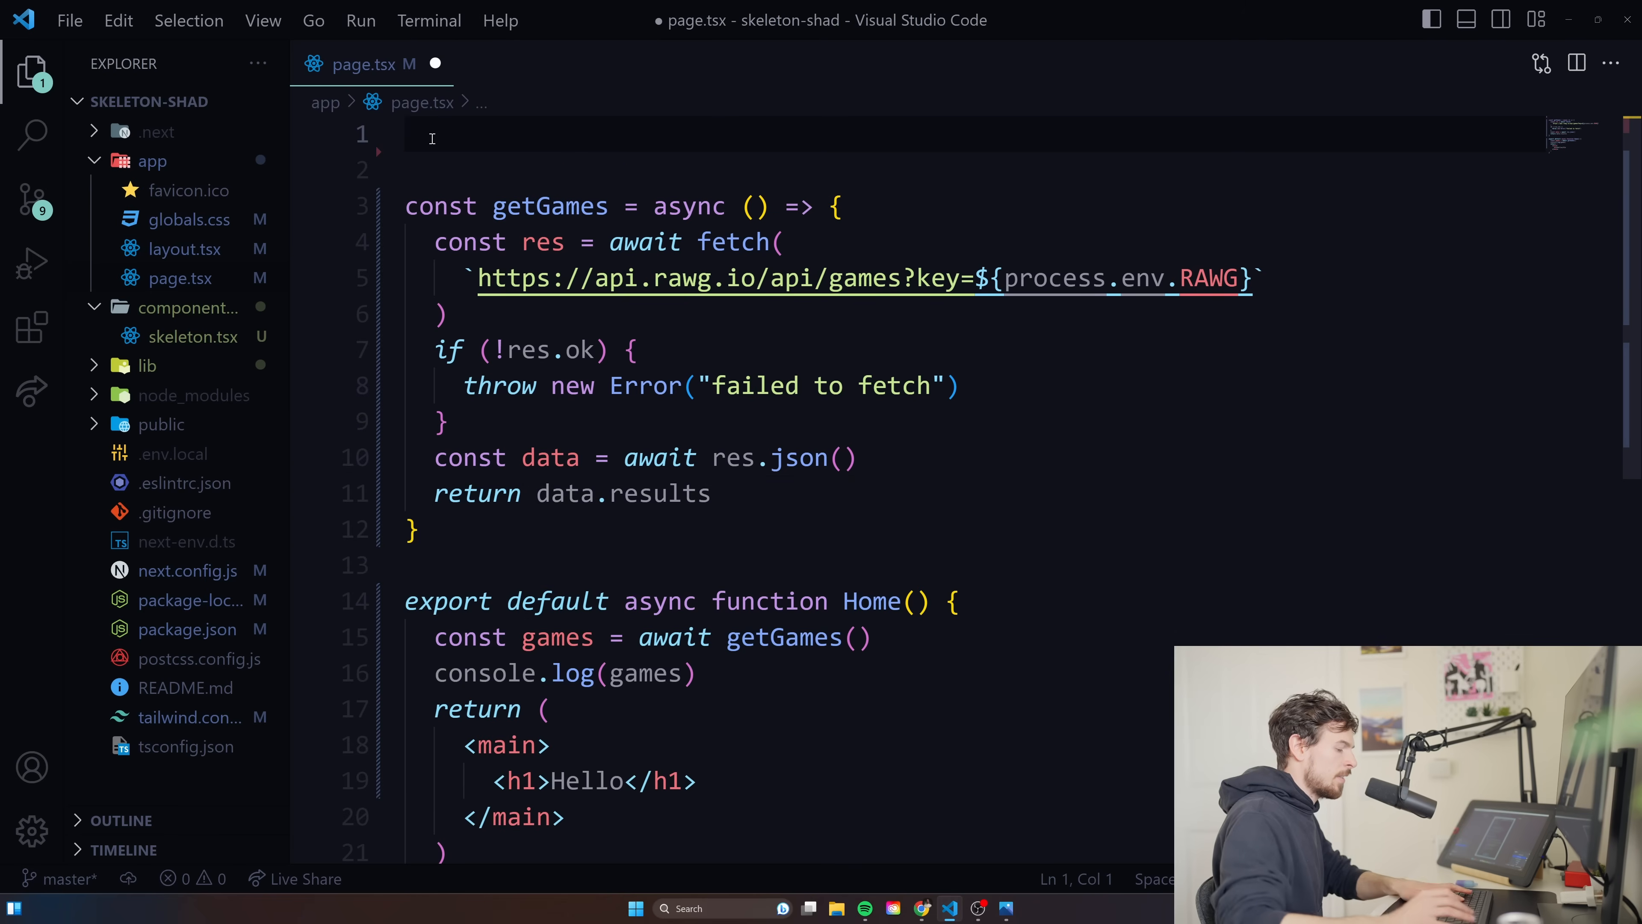
# Write type Game with id: number, background_image: string, rating: number, name: string, checking the logged fields.
pyautogui.write('type Game = {')
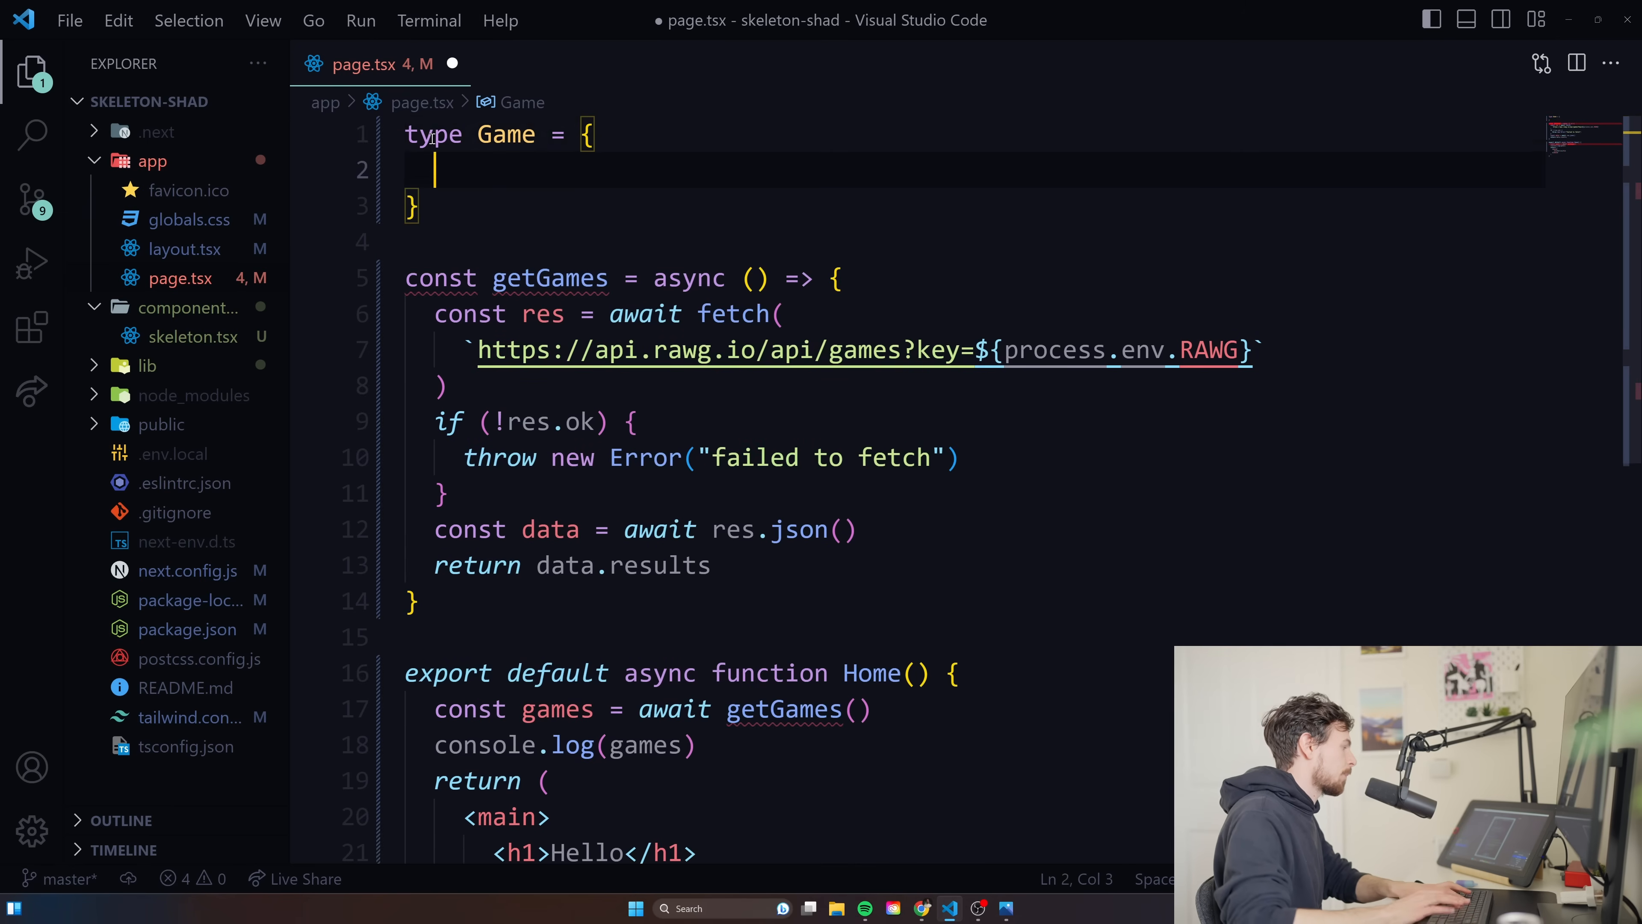
pyautogui.write('id: number,')
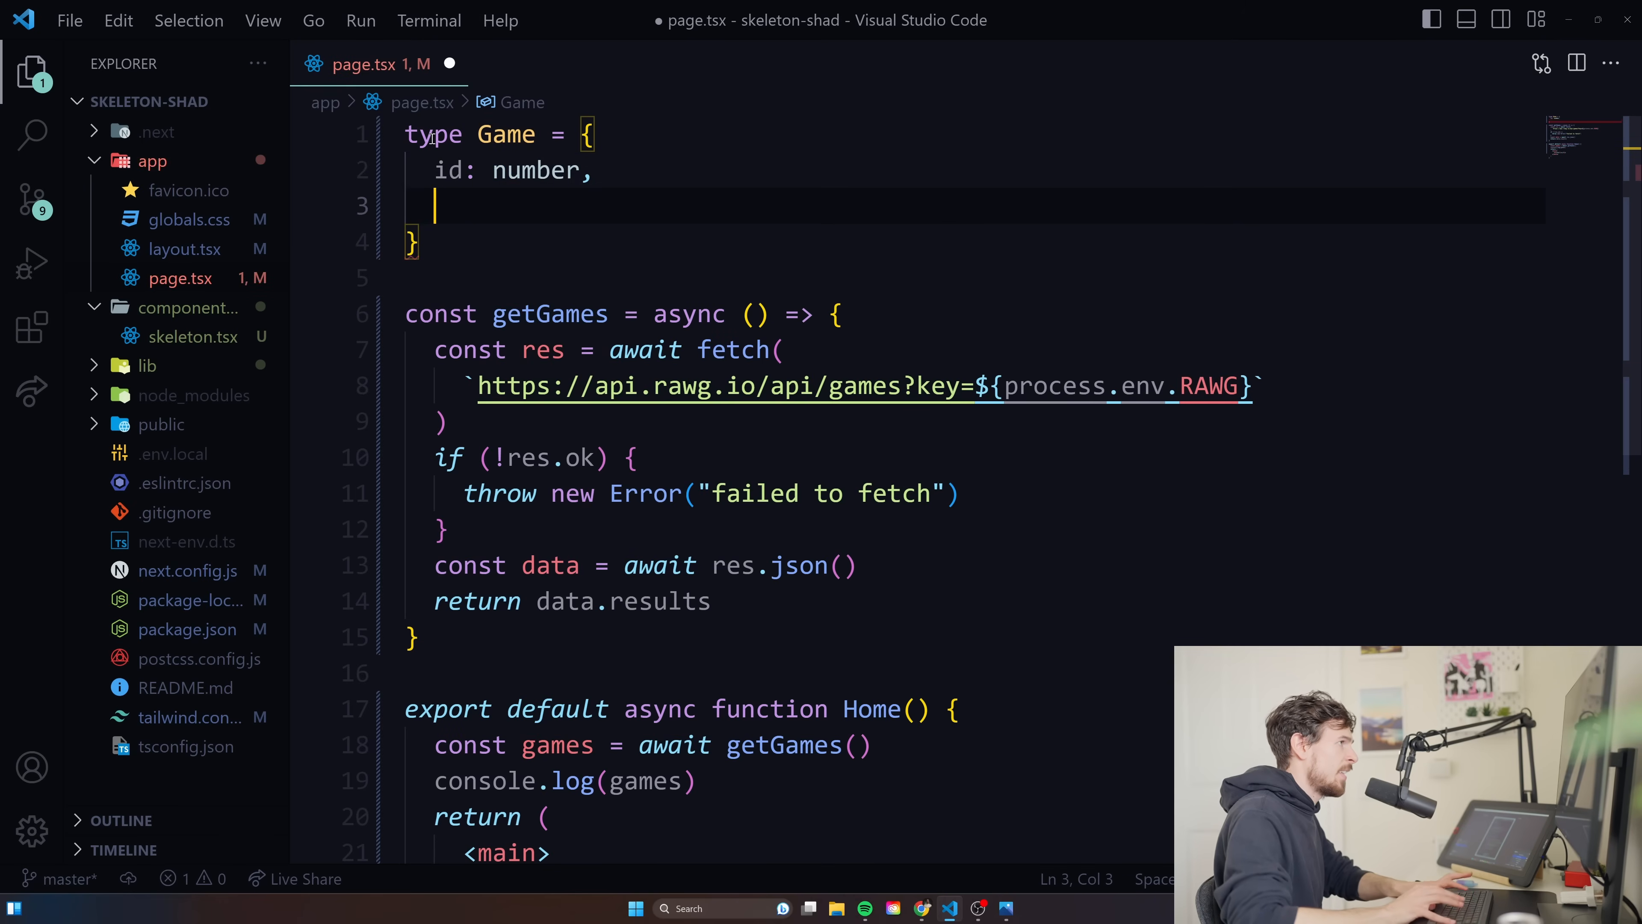
pyautogui.write('bac')
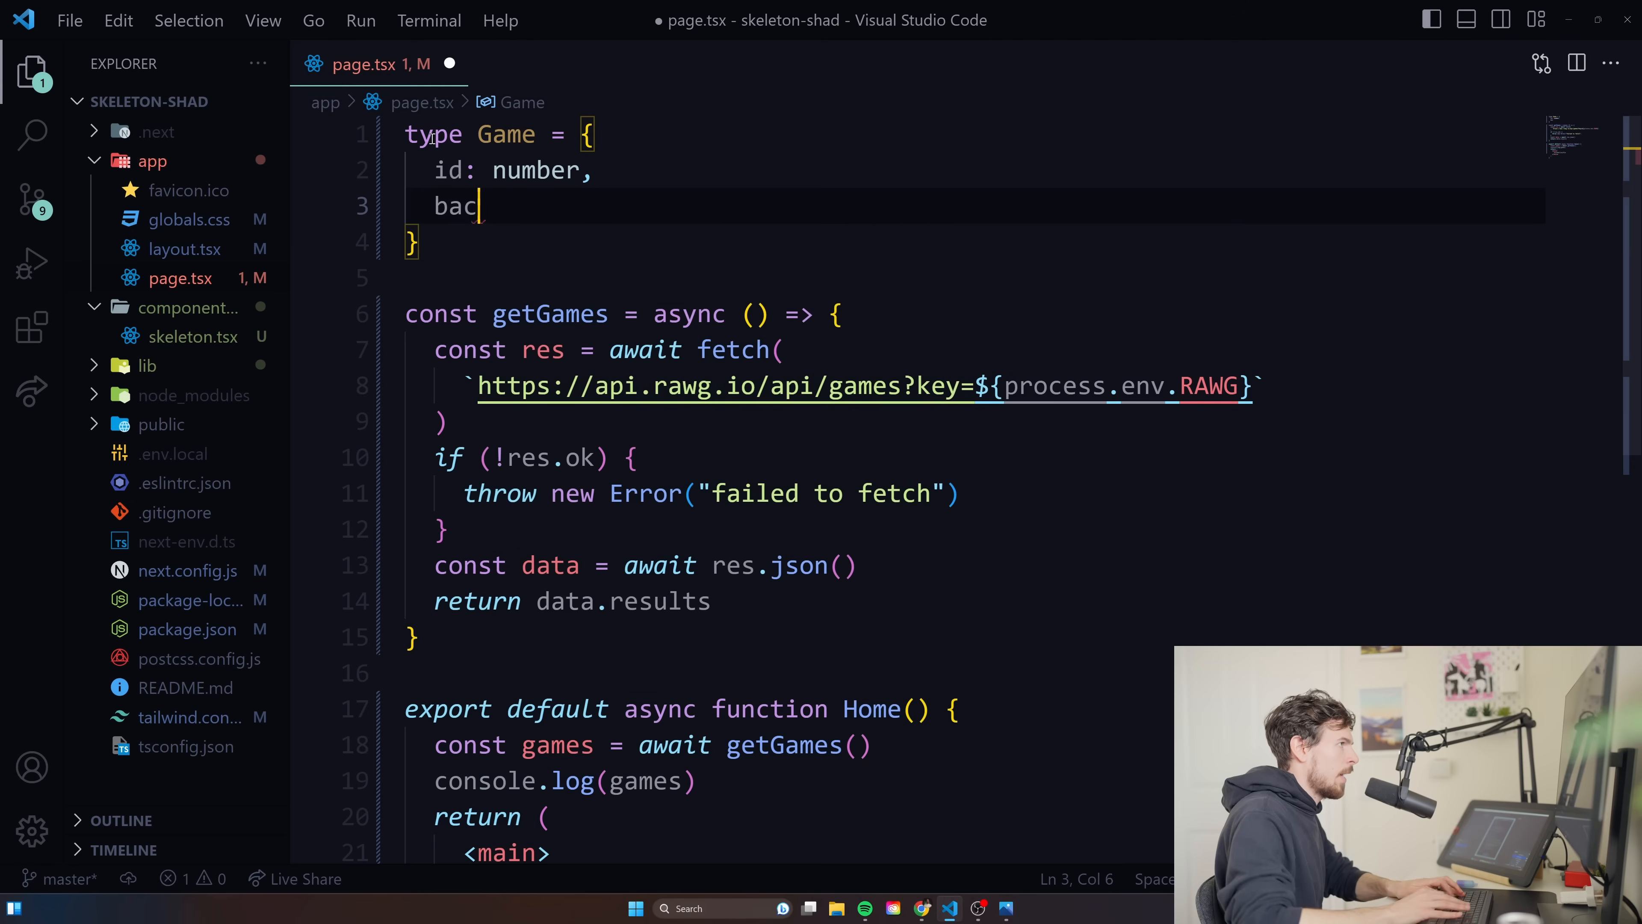
pyautogui.write('kground_i')
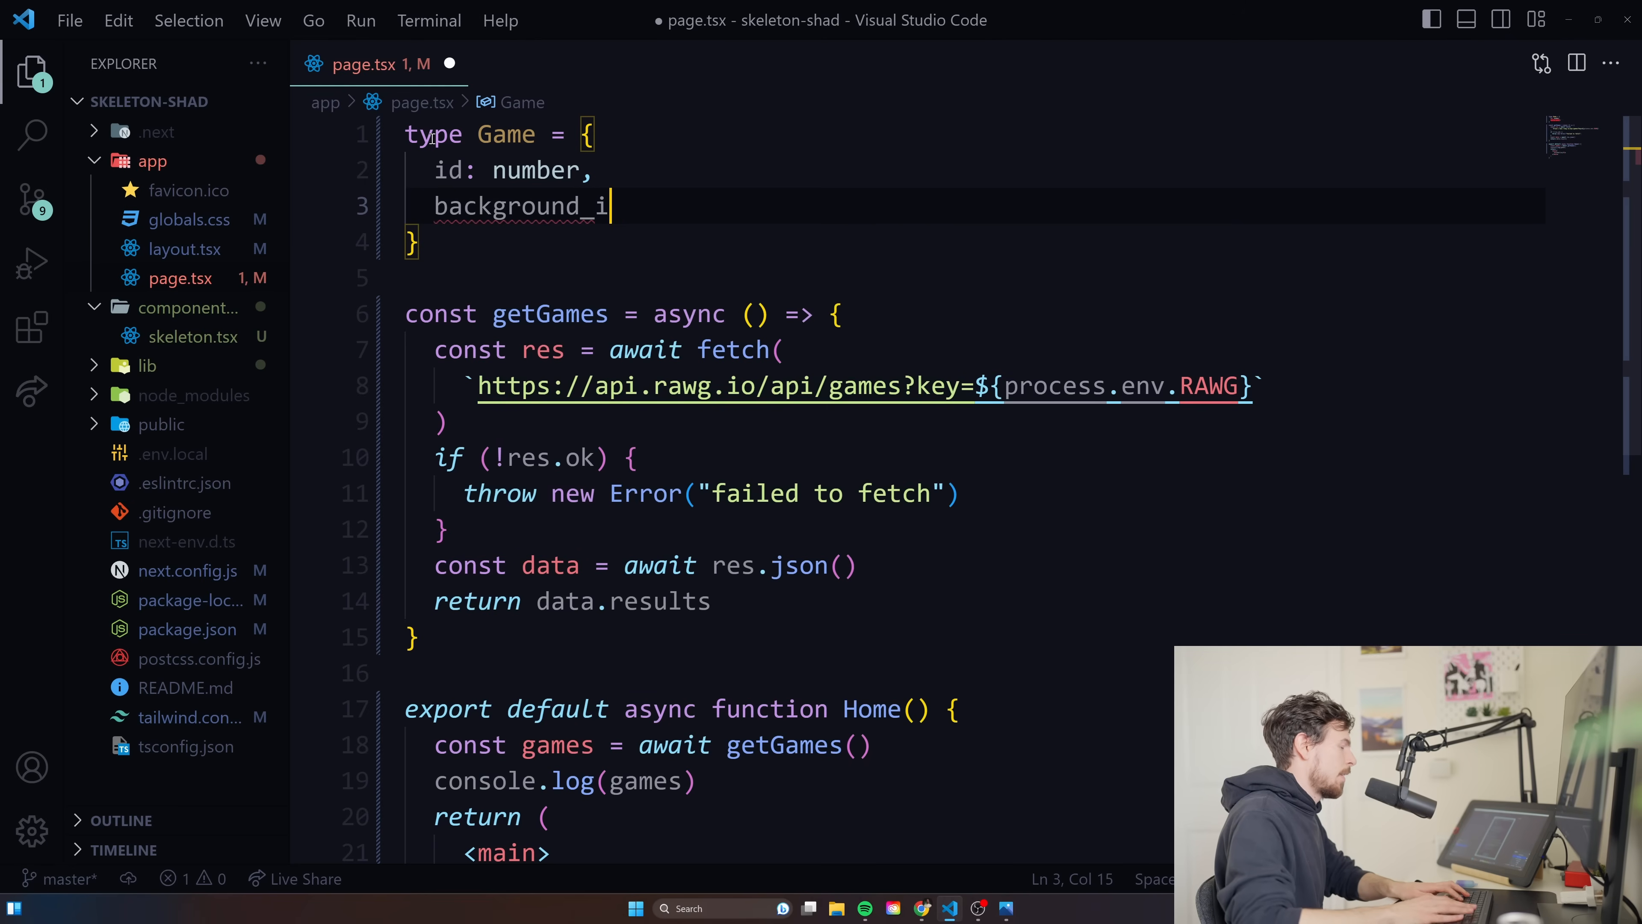
pyautogui.write('mage: string,')
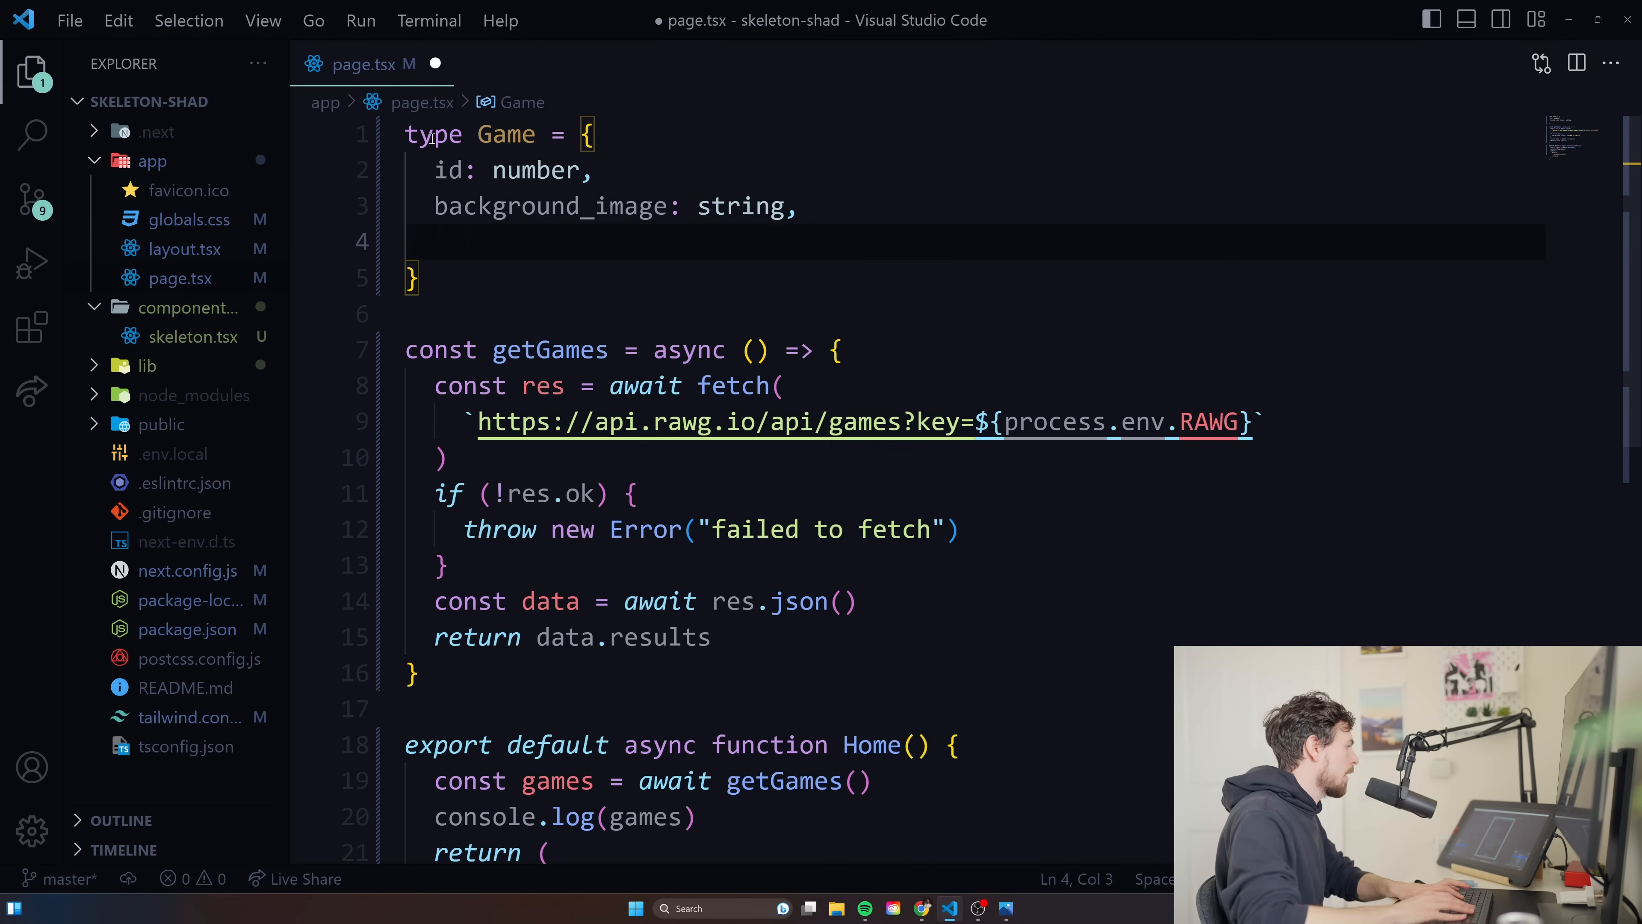
pyautogui.write('rating: number,')
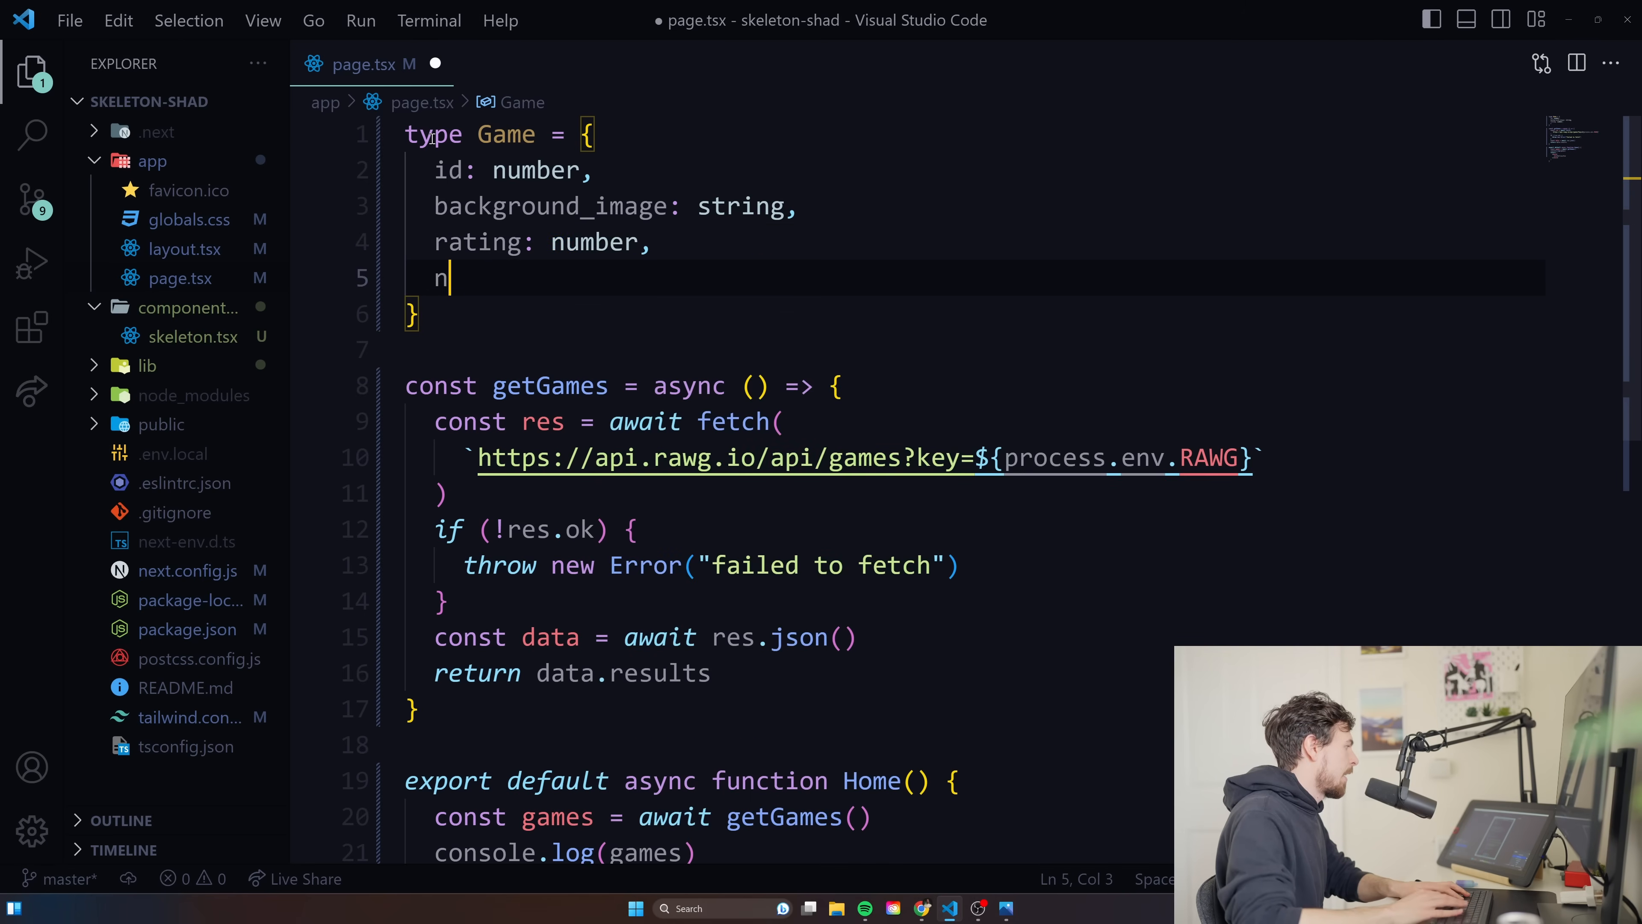
pyautogui.write('ame: string')
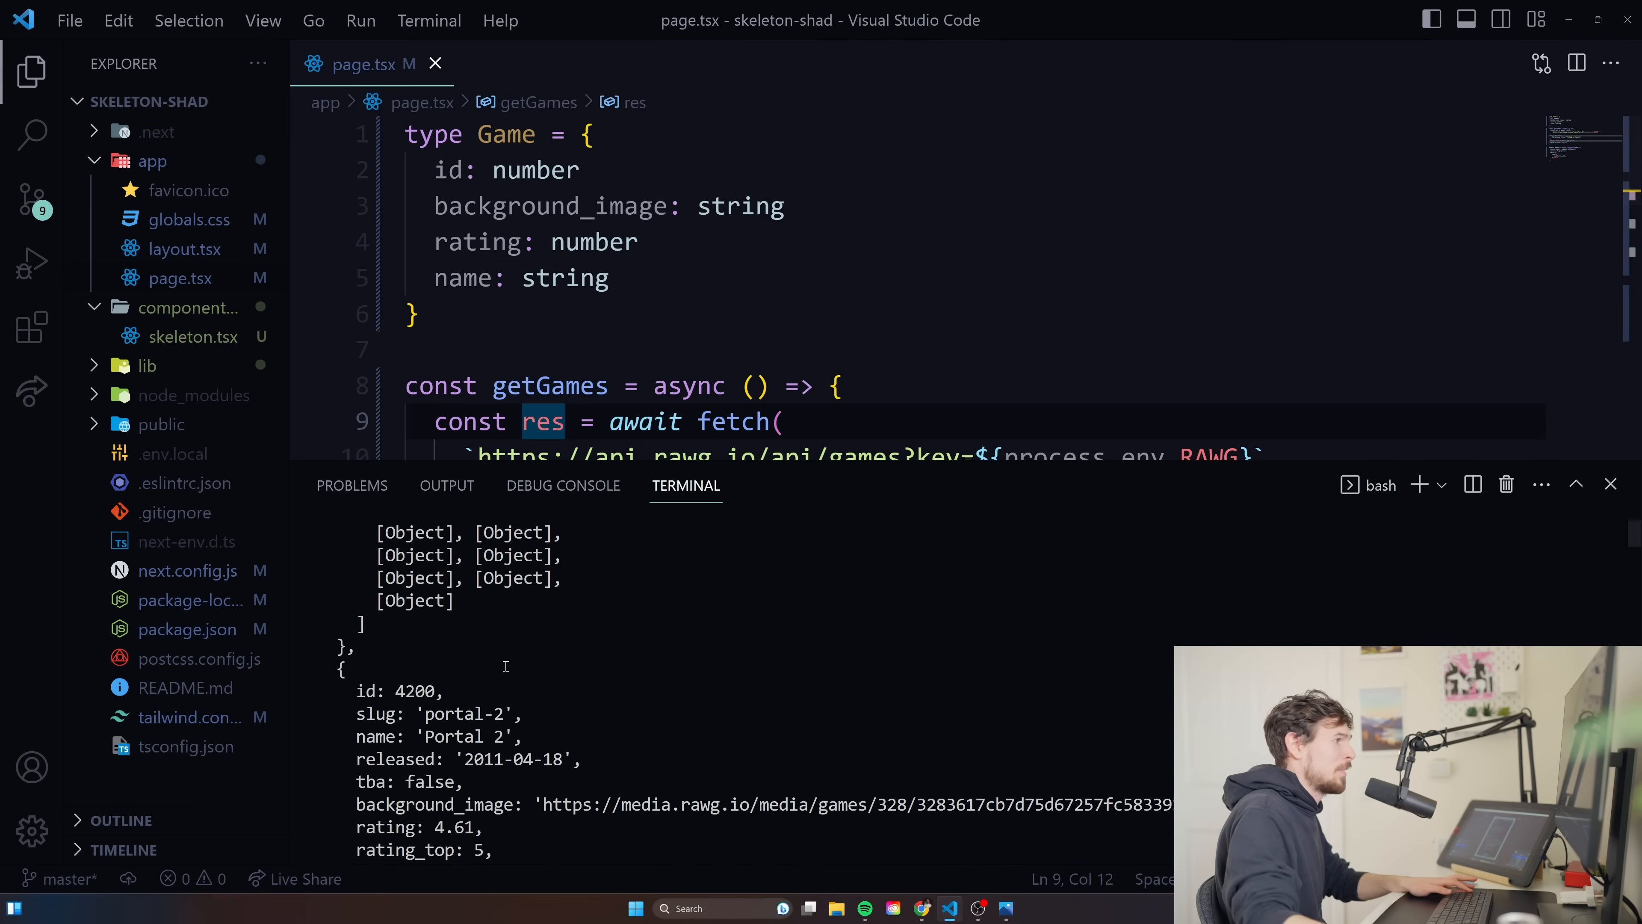
pyautogui.scroll(-3)
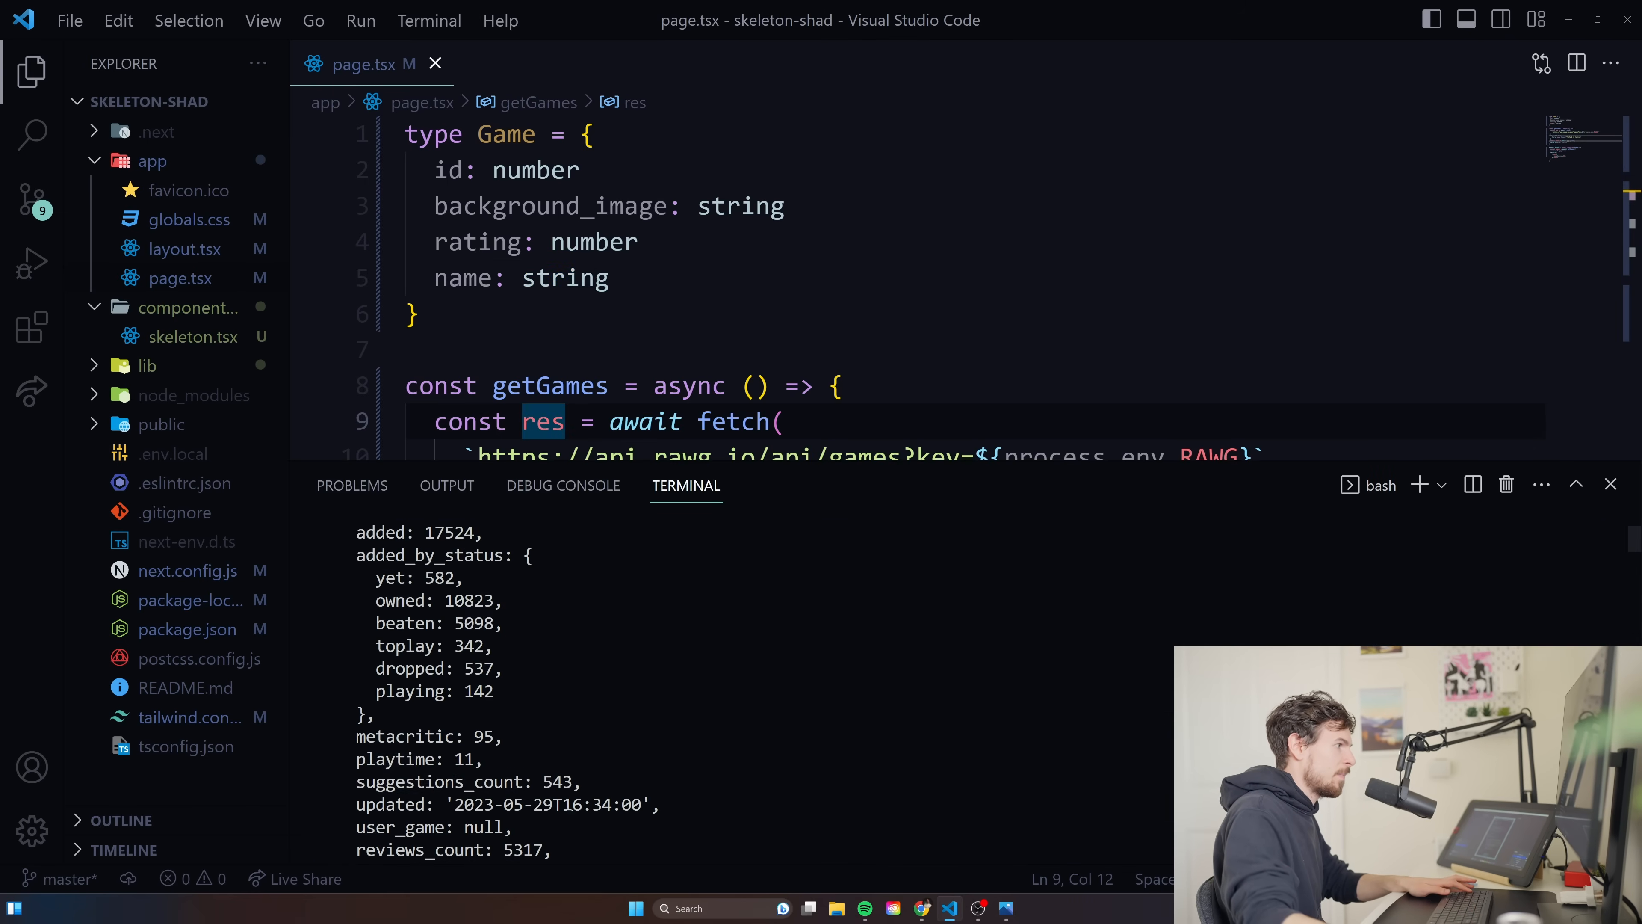
pyautogui.scroll(-3)
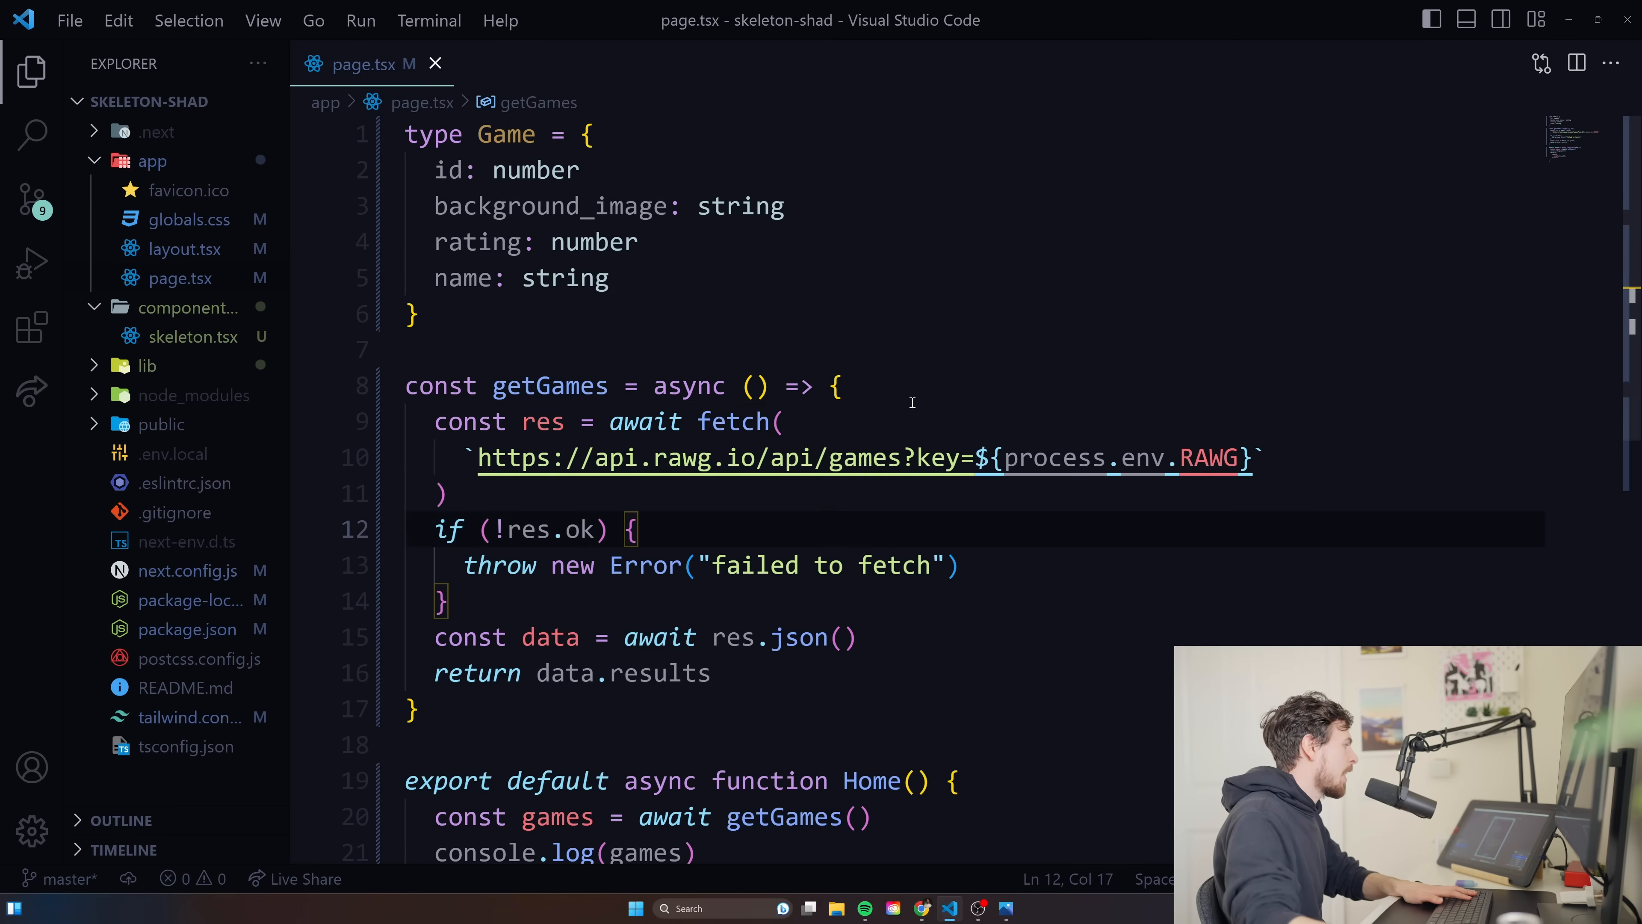
# Annotate getGames' return type and start games.map inside the returned <main>.
pyautogui.click(482, 386)
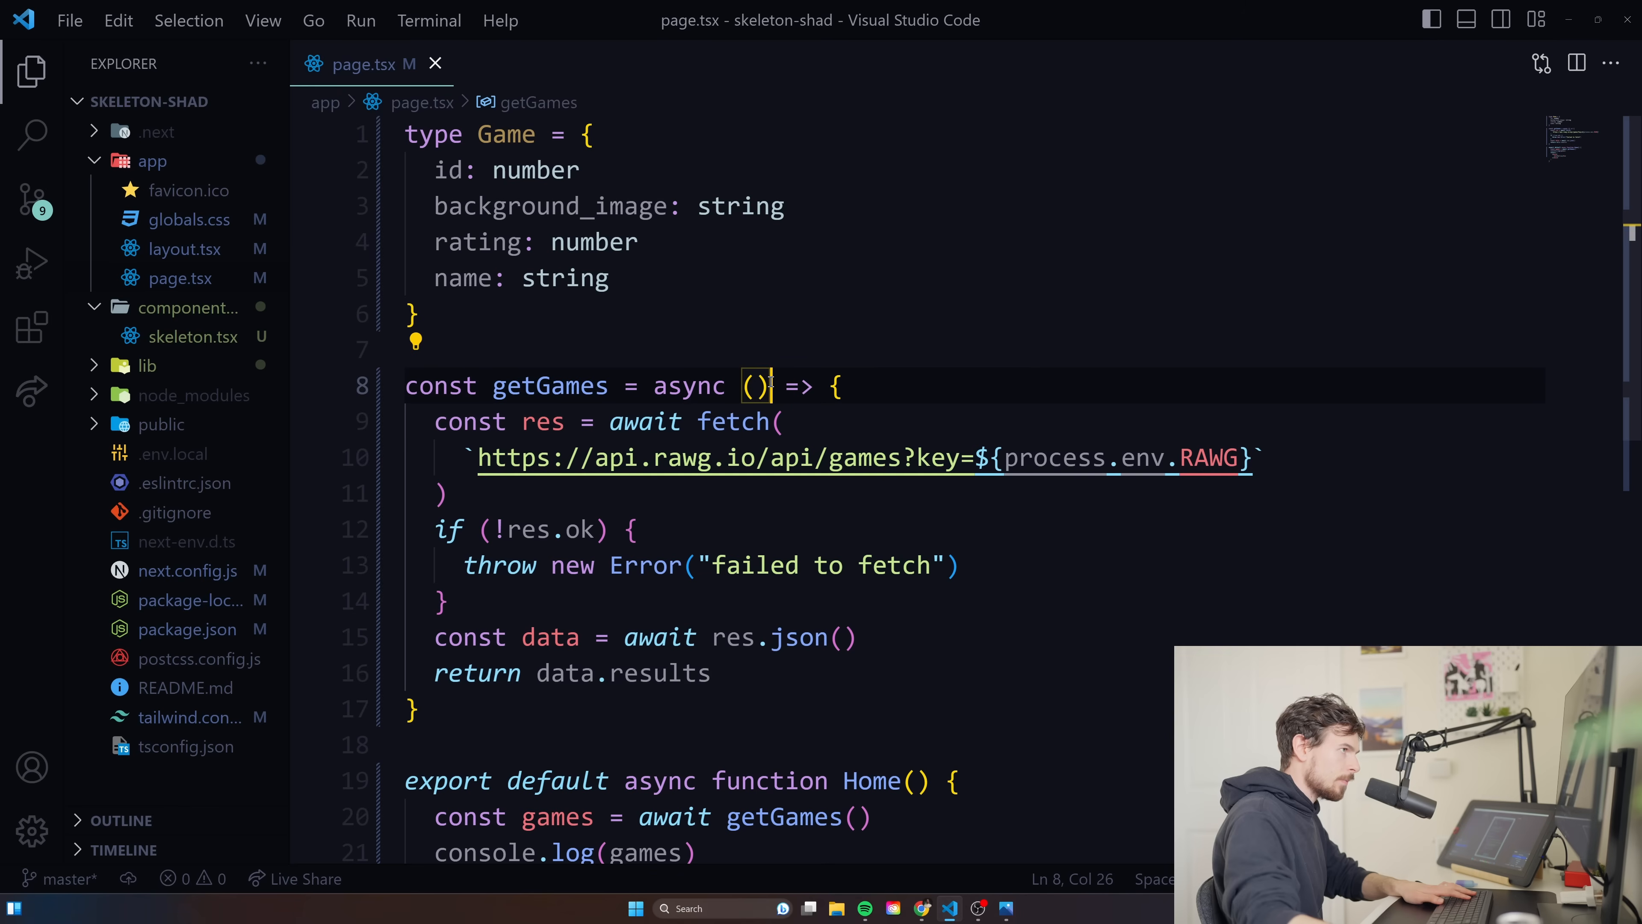
pyautogui.write(':')
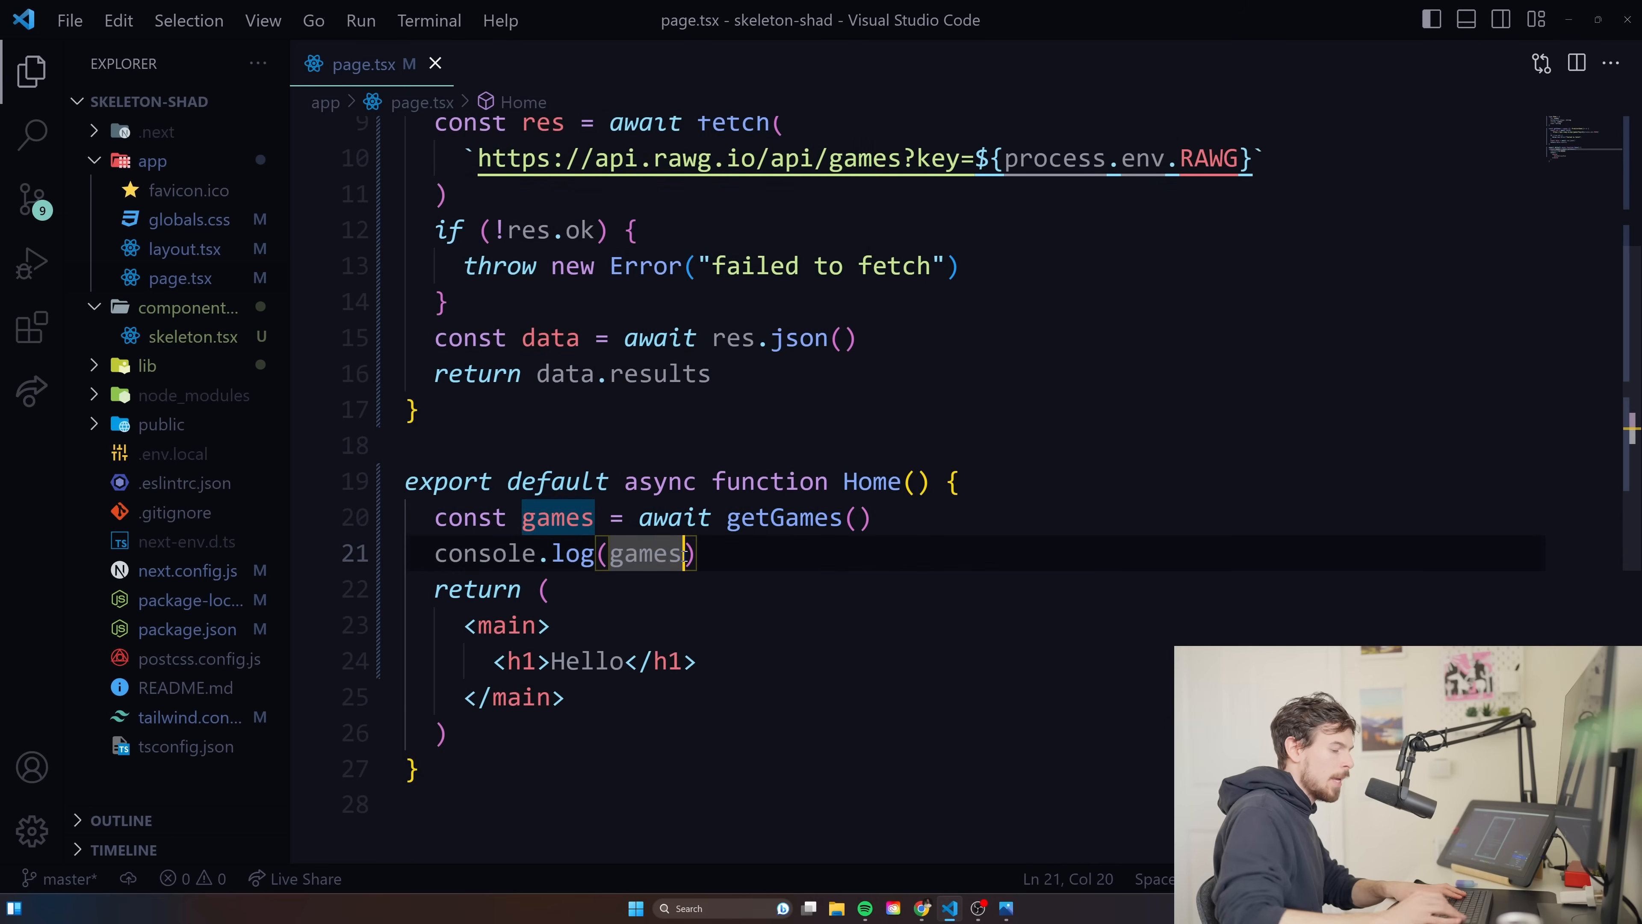
pyautogui.write('.map(game => {')
pyautogui.write('<div>')
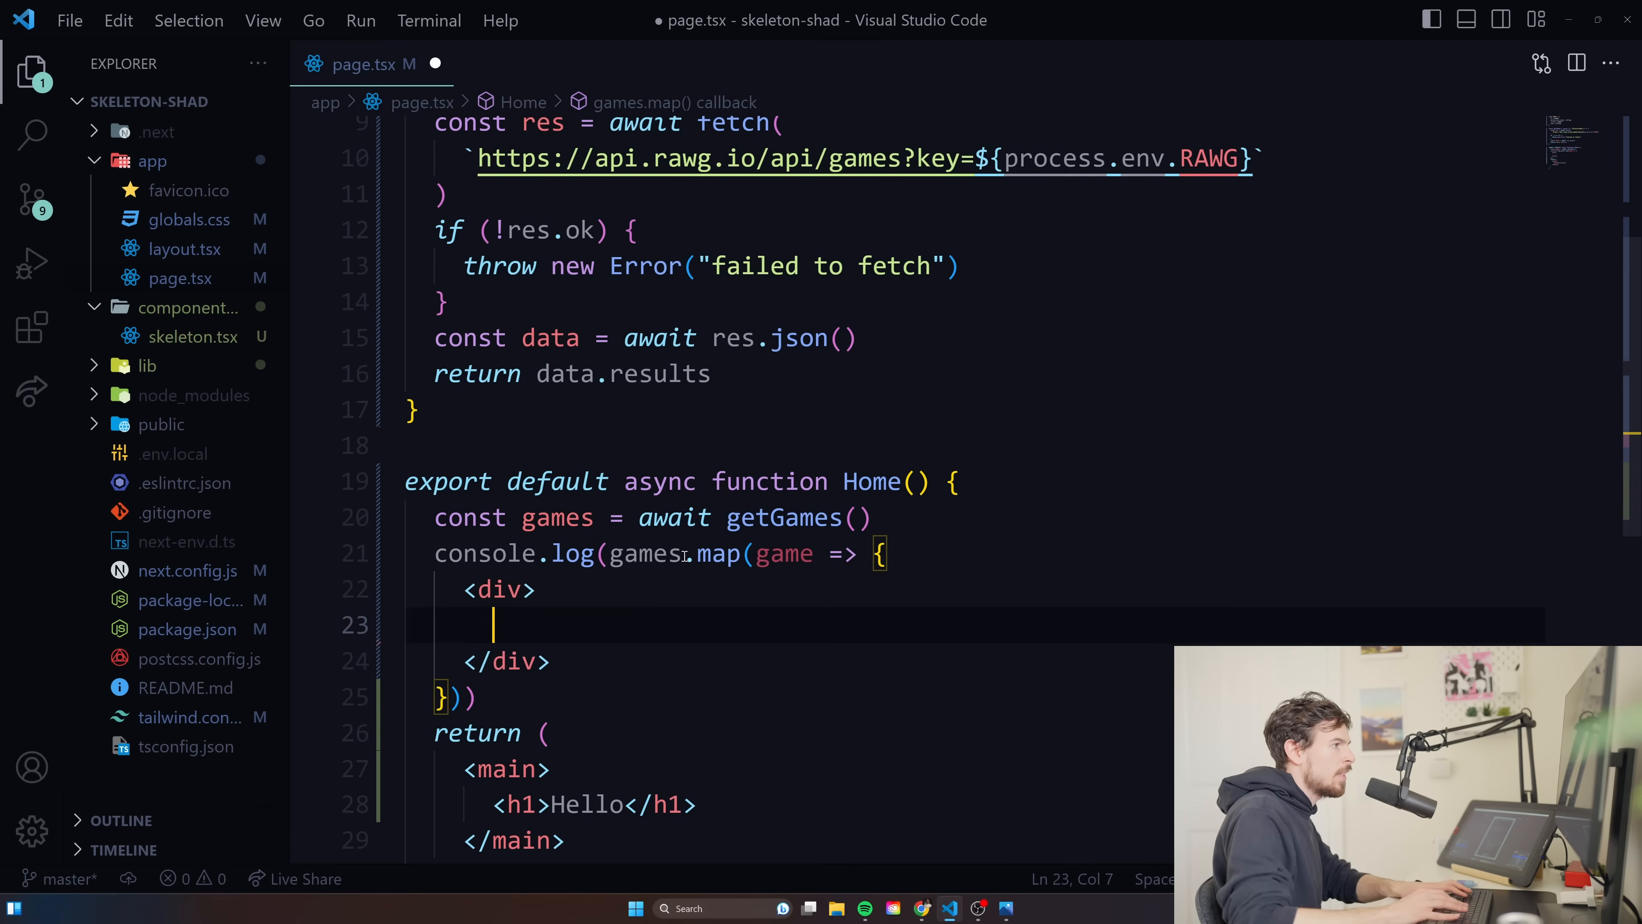
# Give each mapped card div key={game.id}.
pyautogui.click(500, 588)
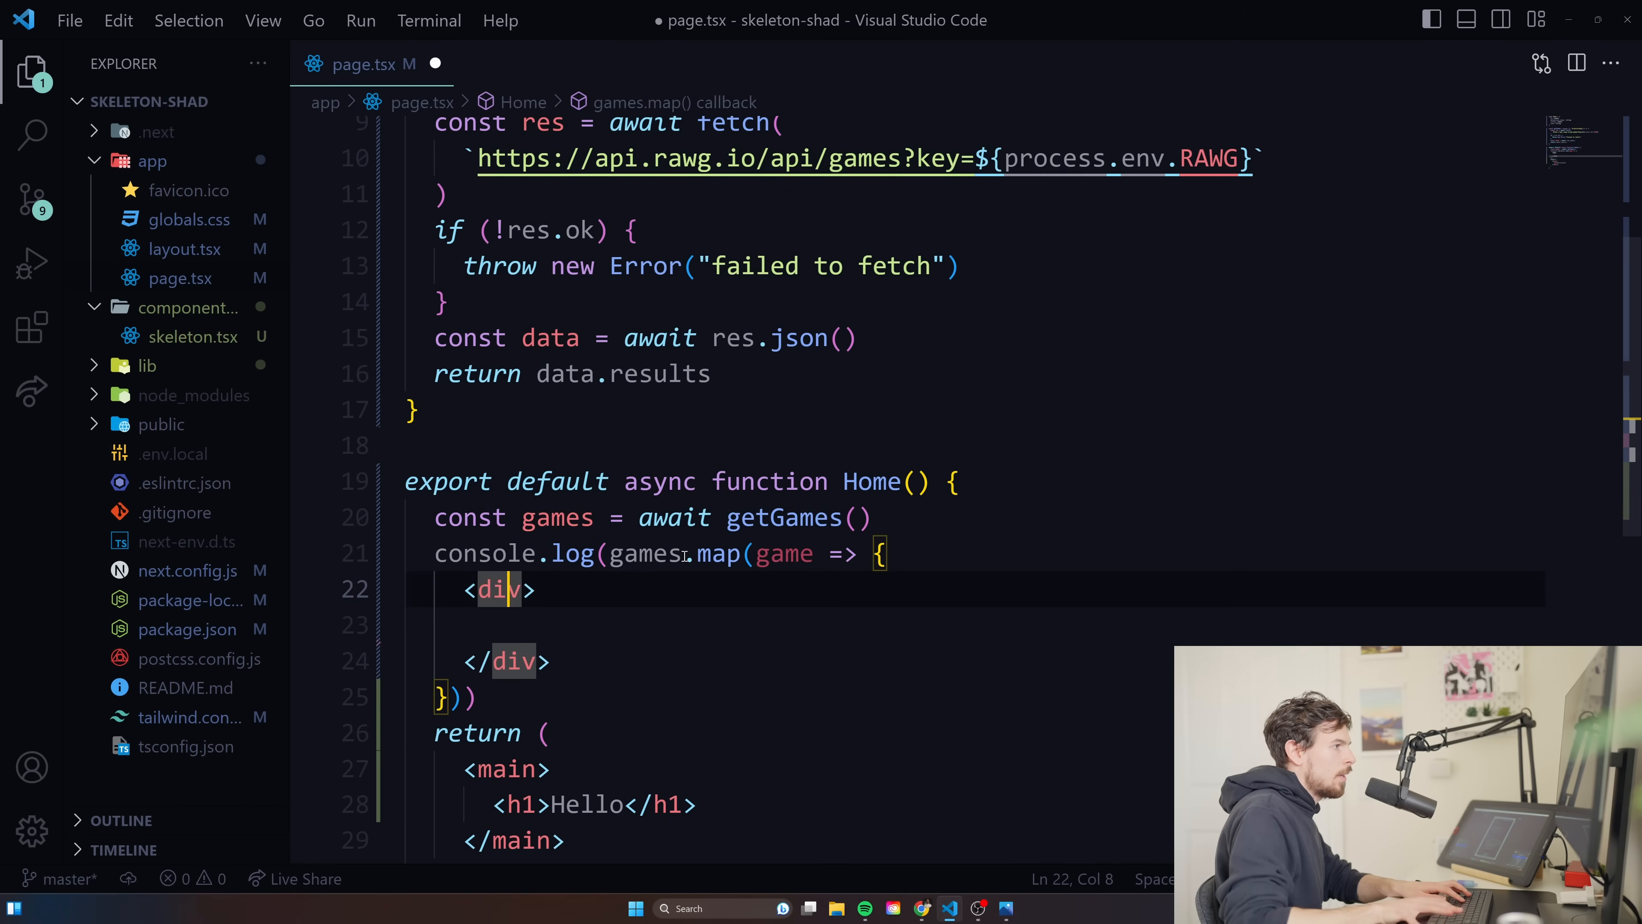
pyautogui.write('key={game.id')
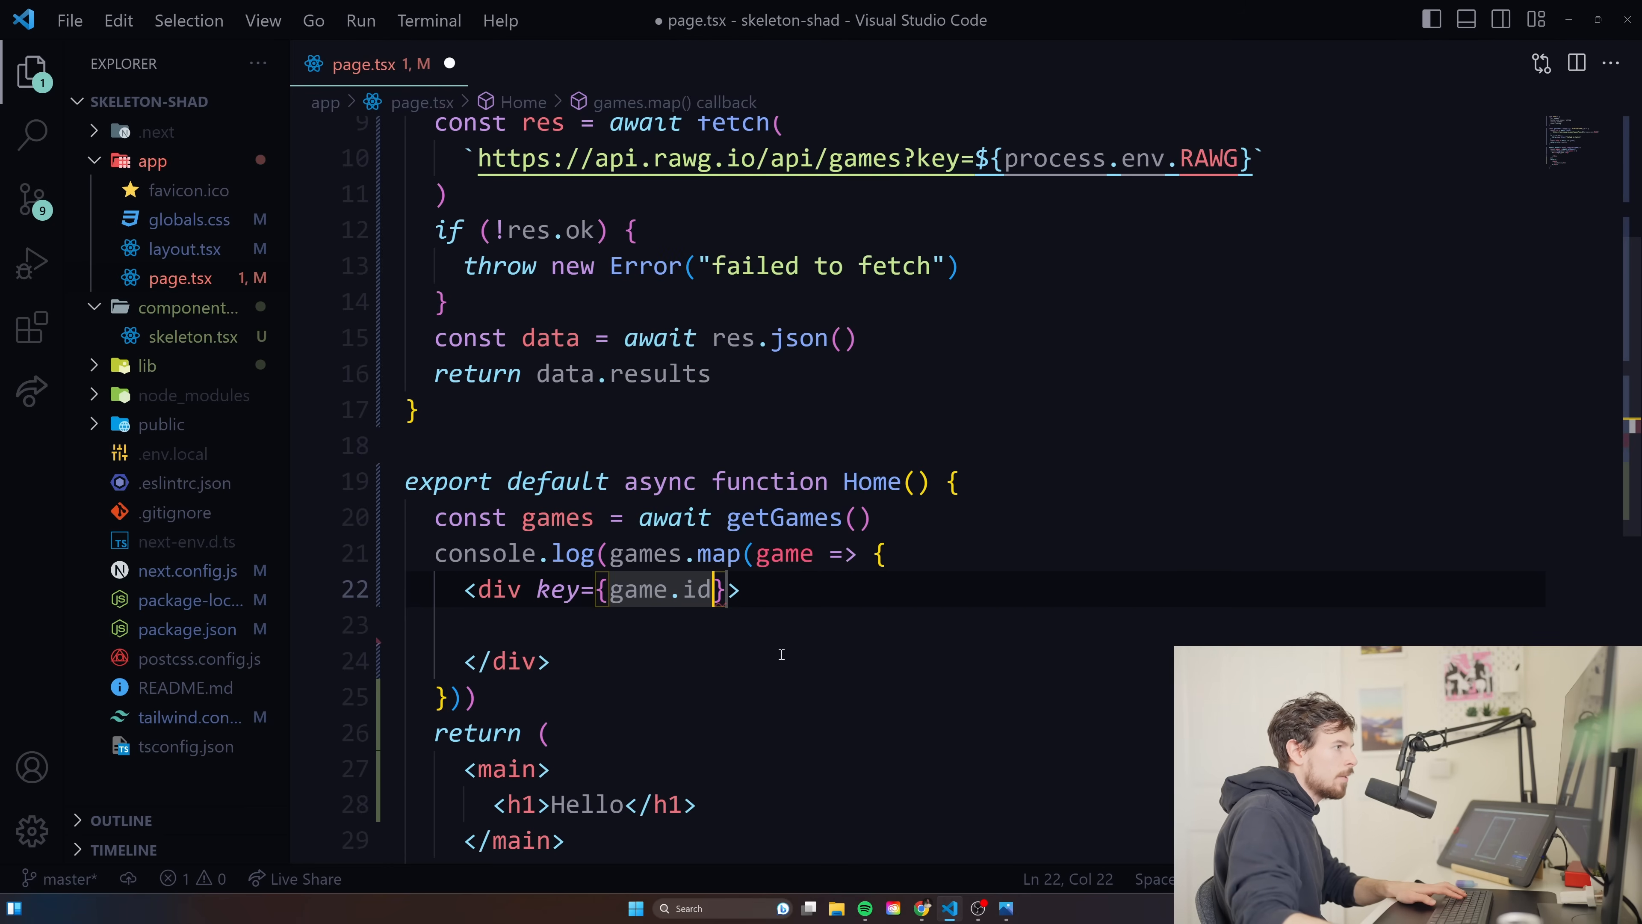
pyautogui.write('q')
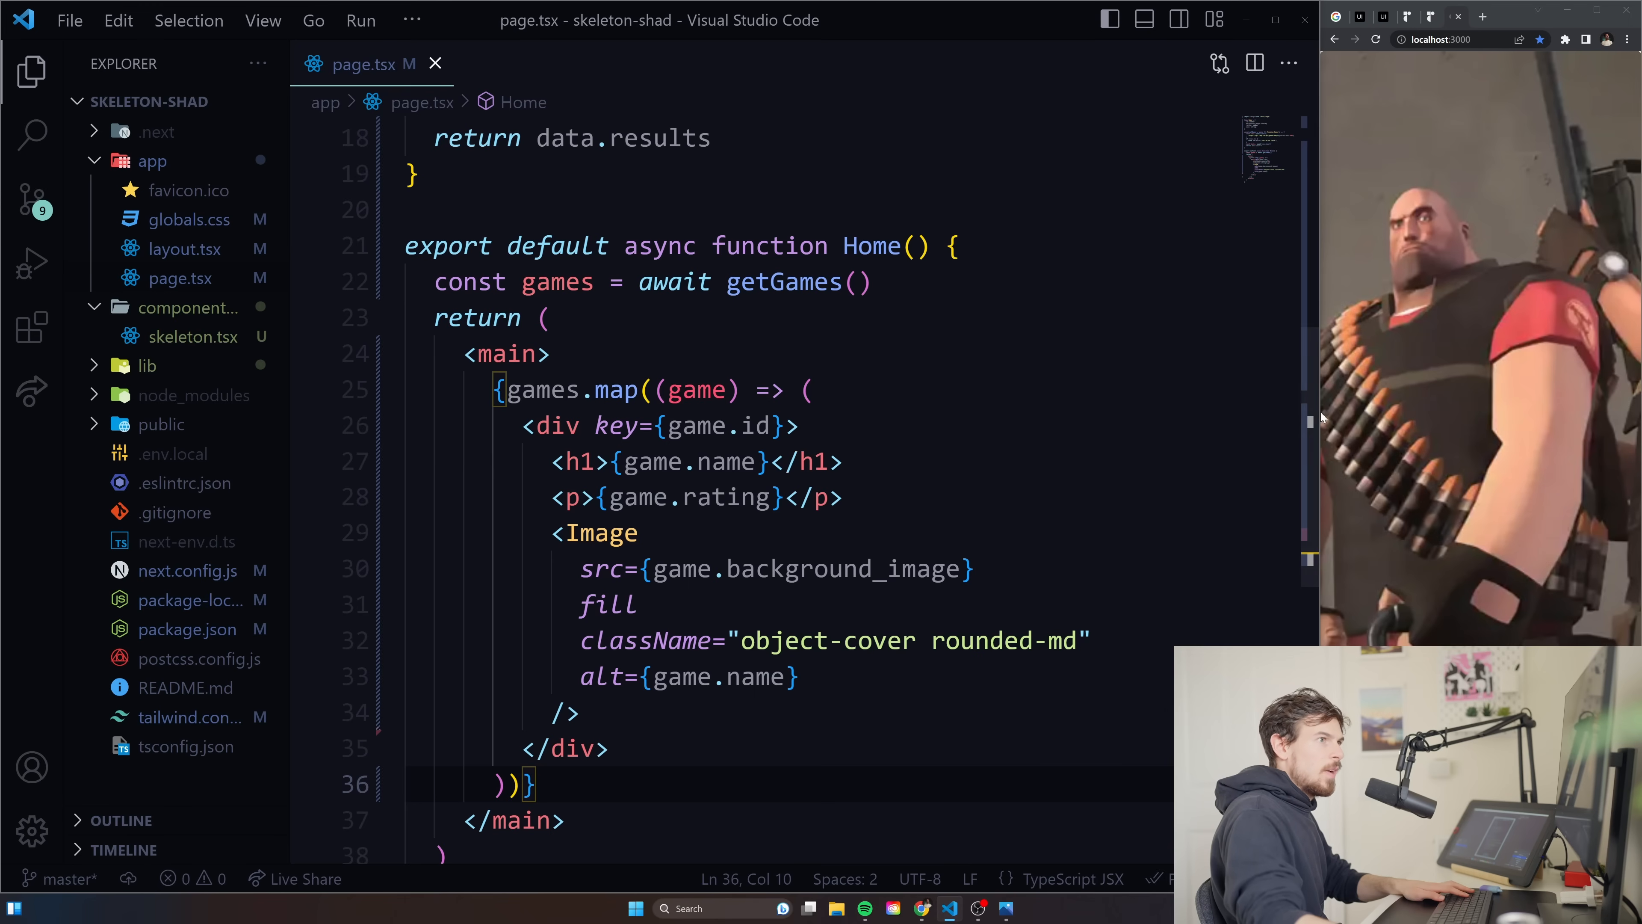
# Wrap the fill <Image> element in its own <div>.
pyautogui.moveTo(574, 462); pyautogui.dragTo(844, 462)
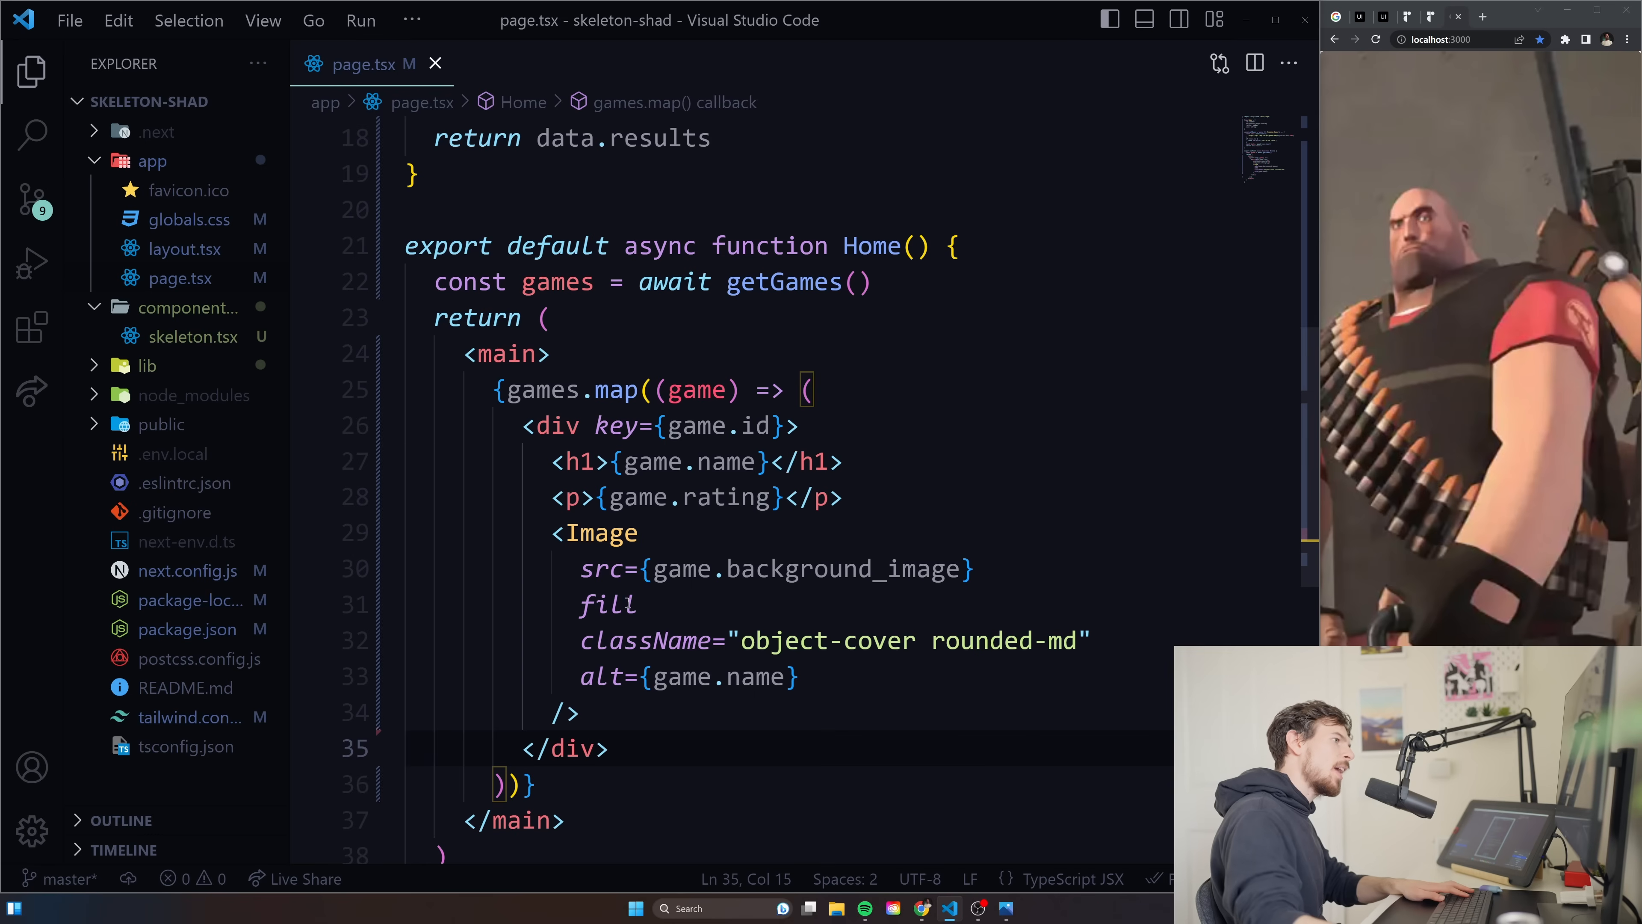
pyautogui.doubleClick(605, 605)
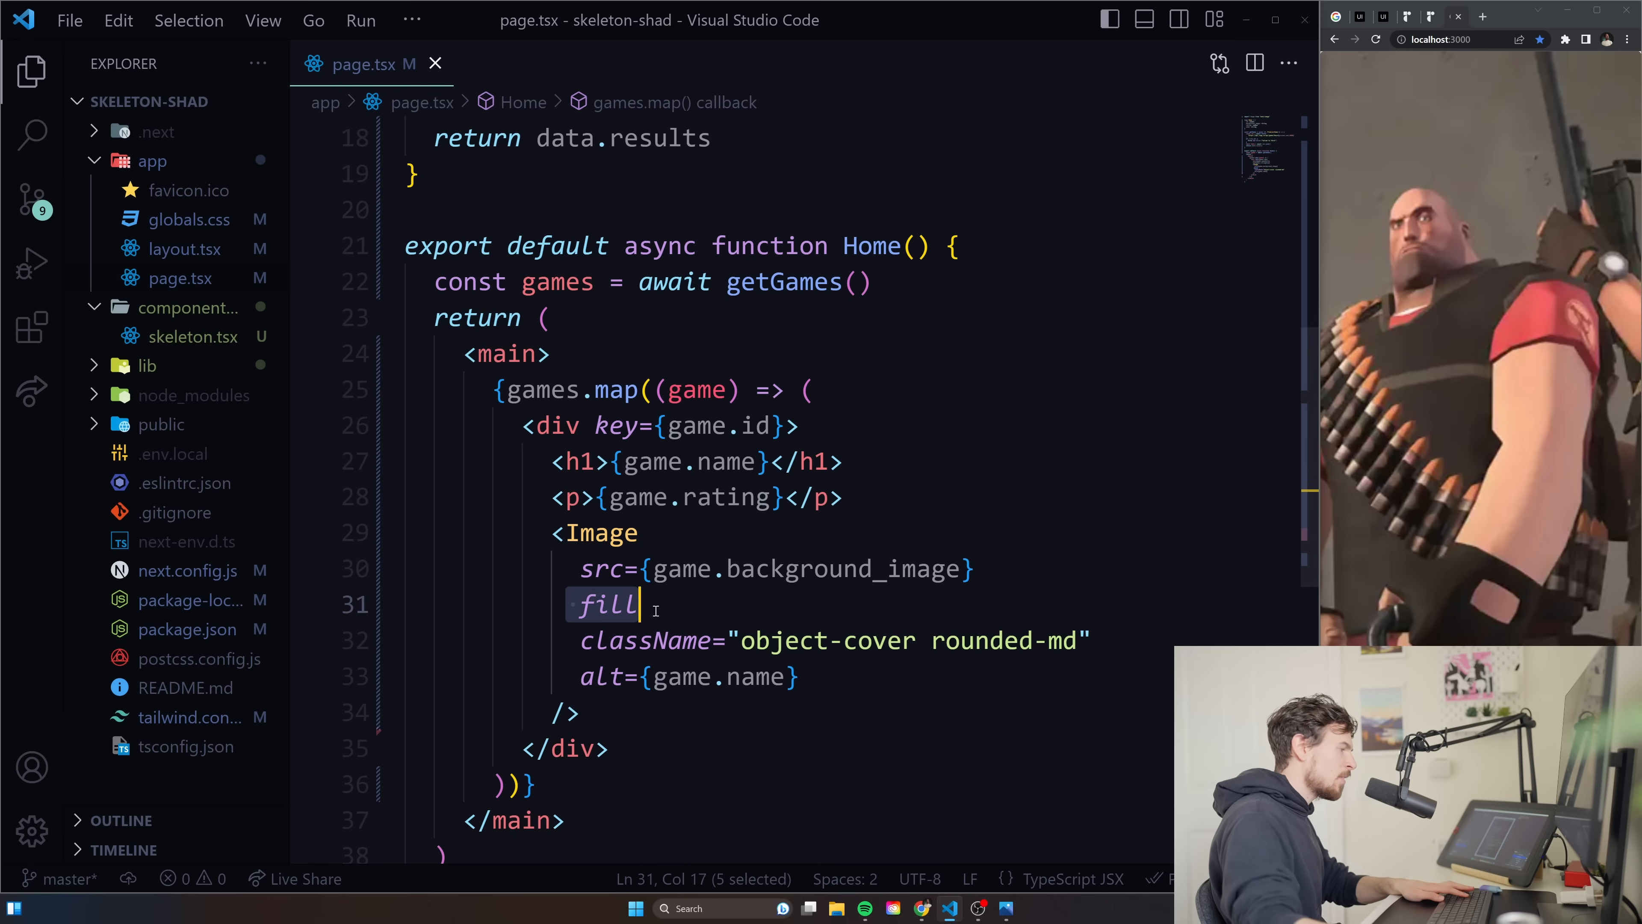
pyautogui.click(640, 532)
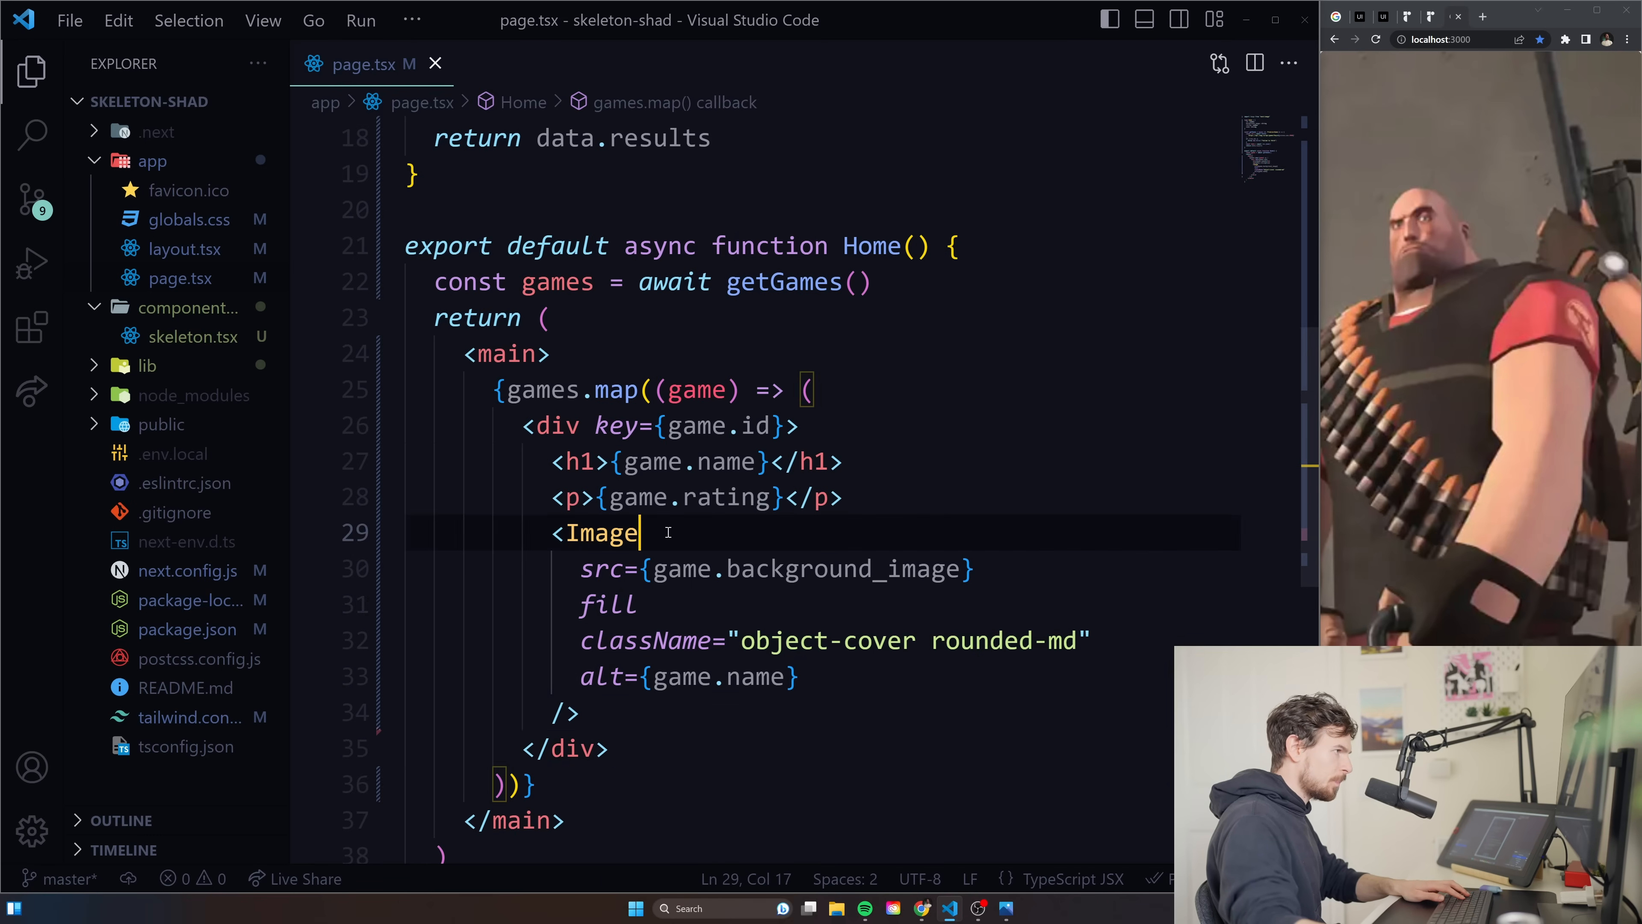
pyautogui.doubleClick(599, 532)
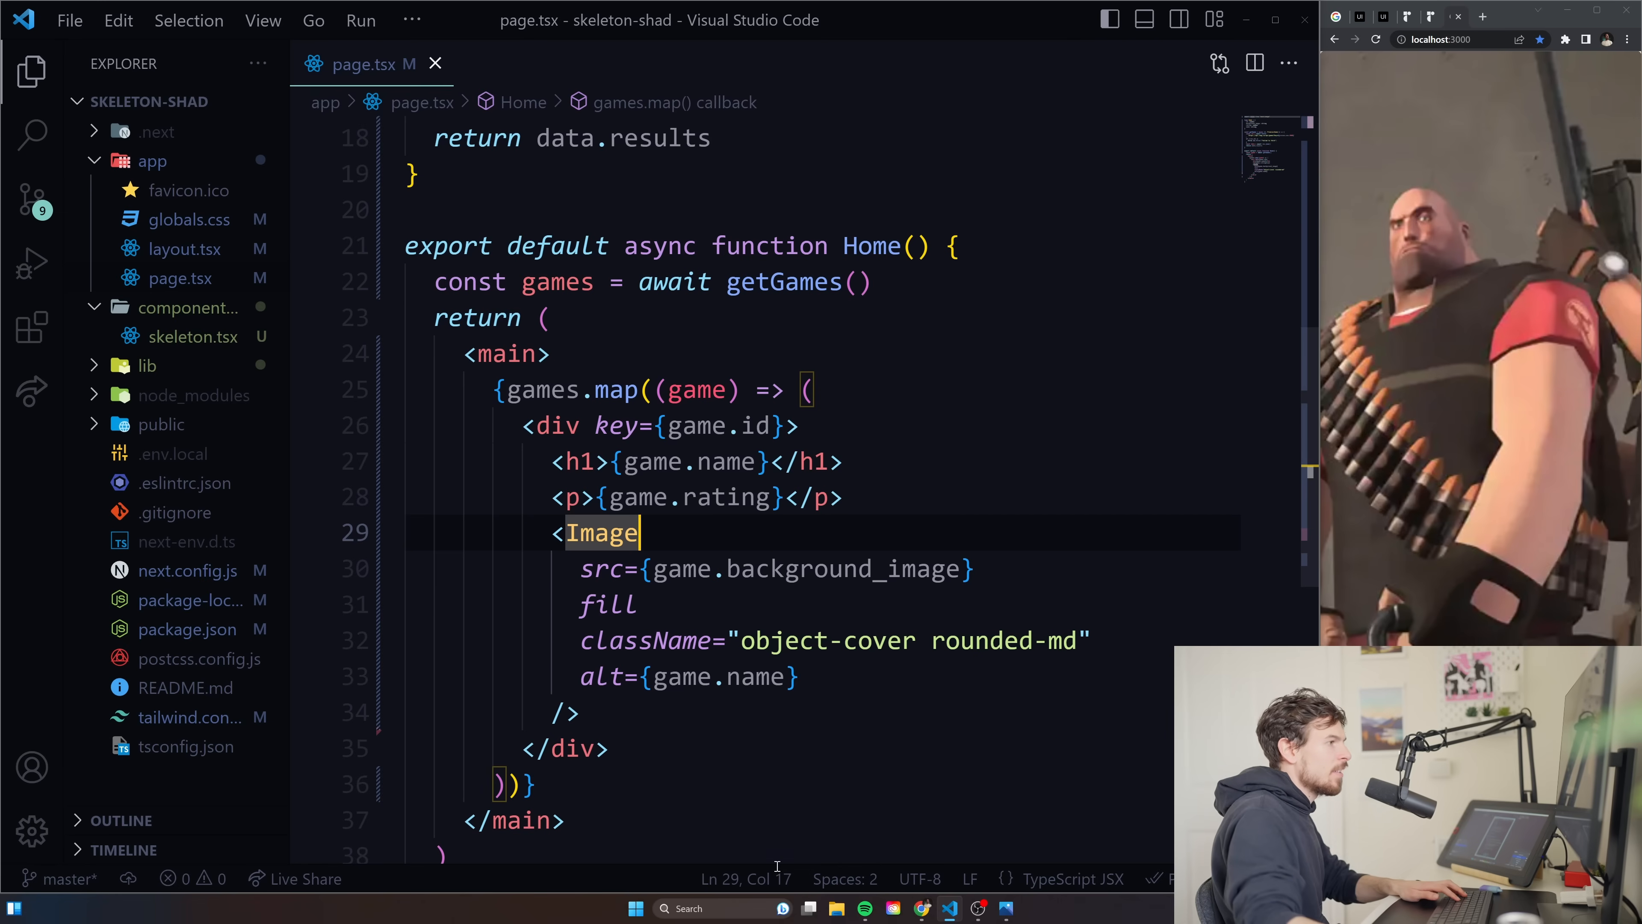
pyautogui.doubleClick(607, 605)
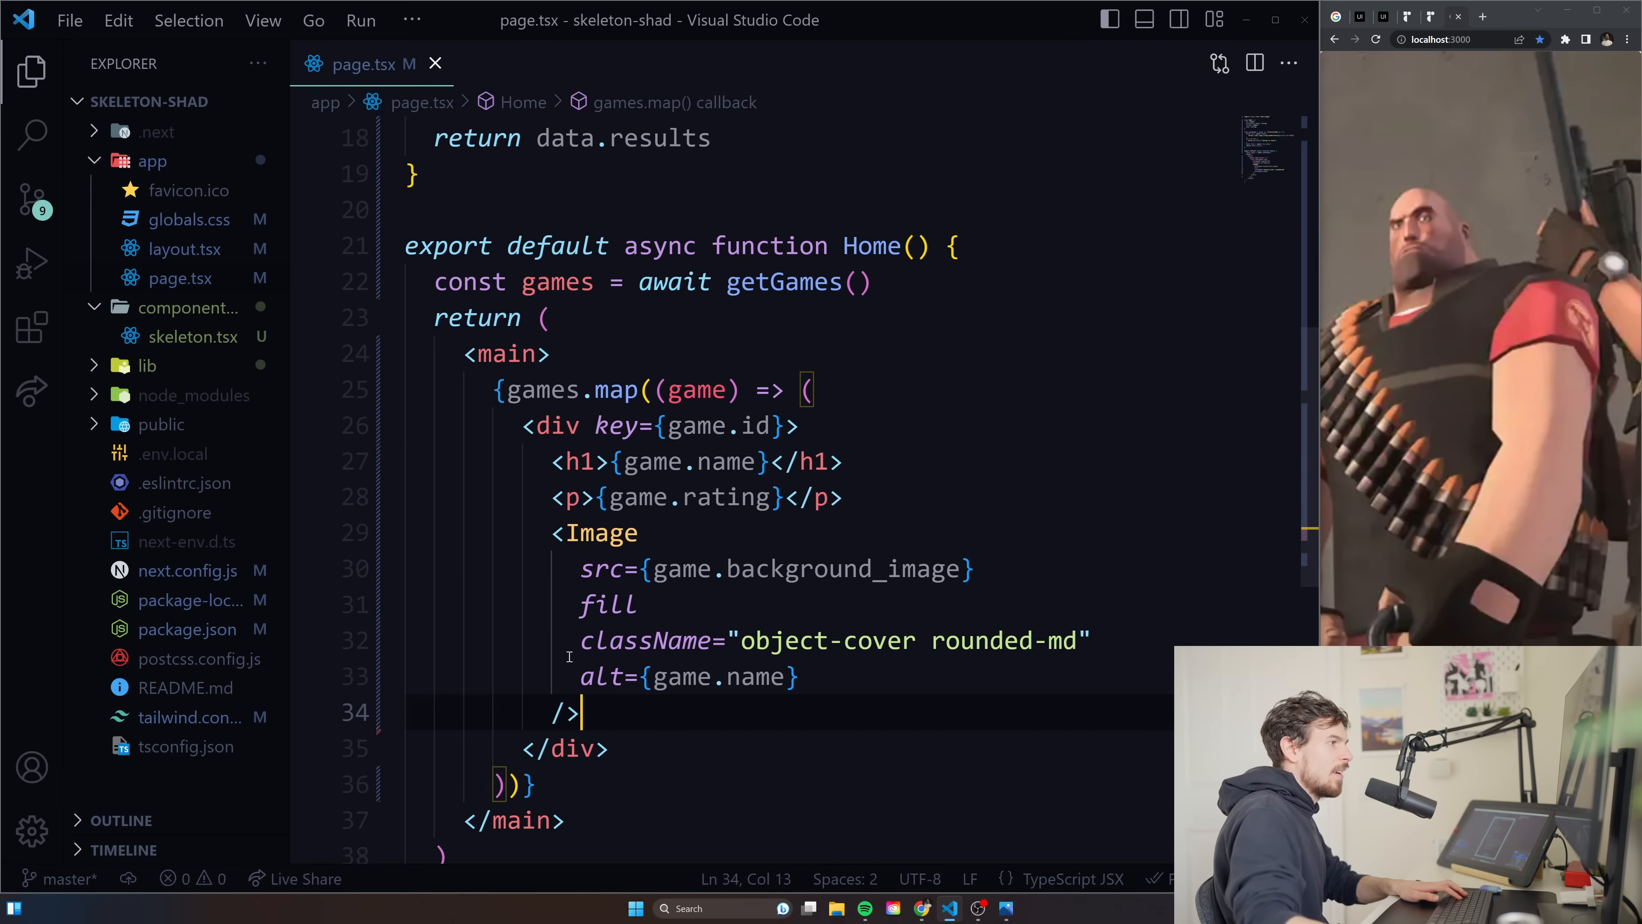
pyautogui.write('div>')
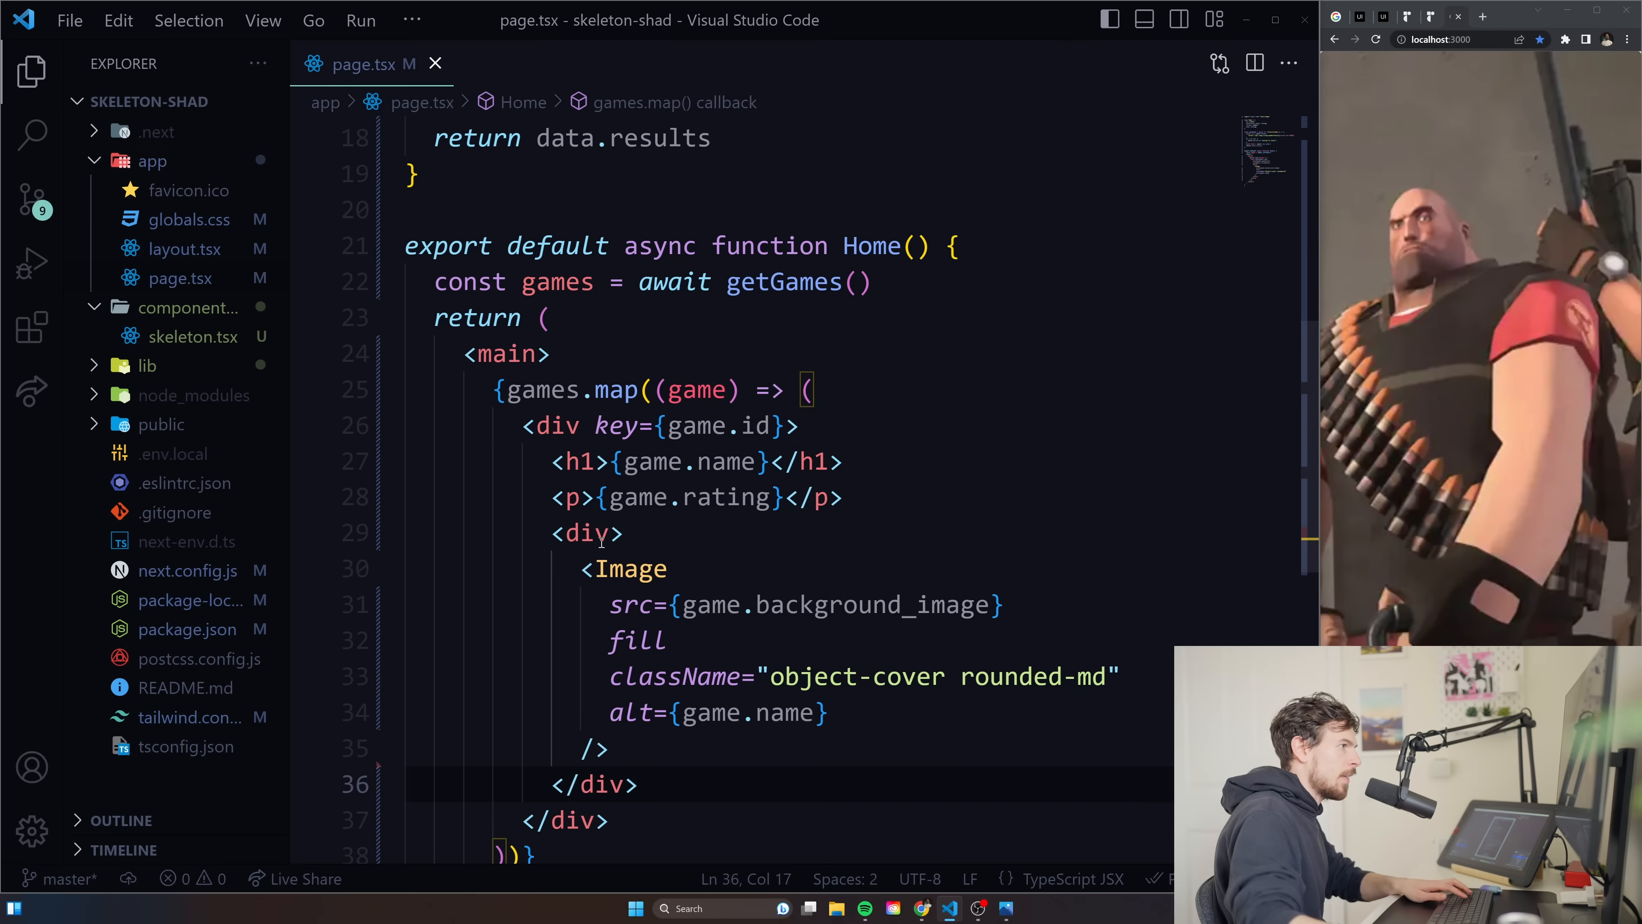
# Give the wrapper div className="aspect-video relative".
pyautogui.write('classn')
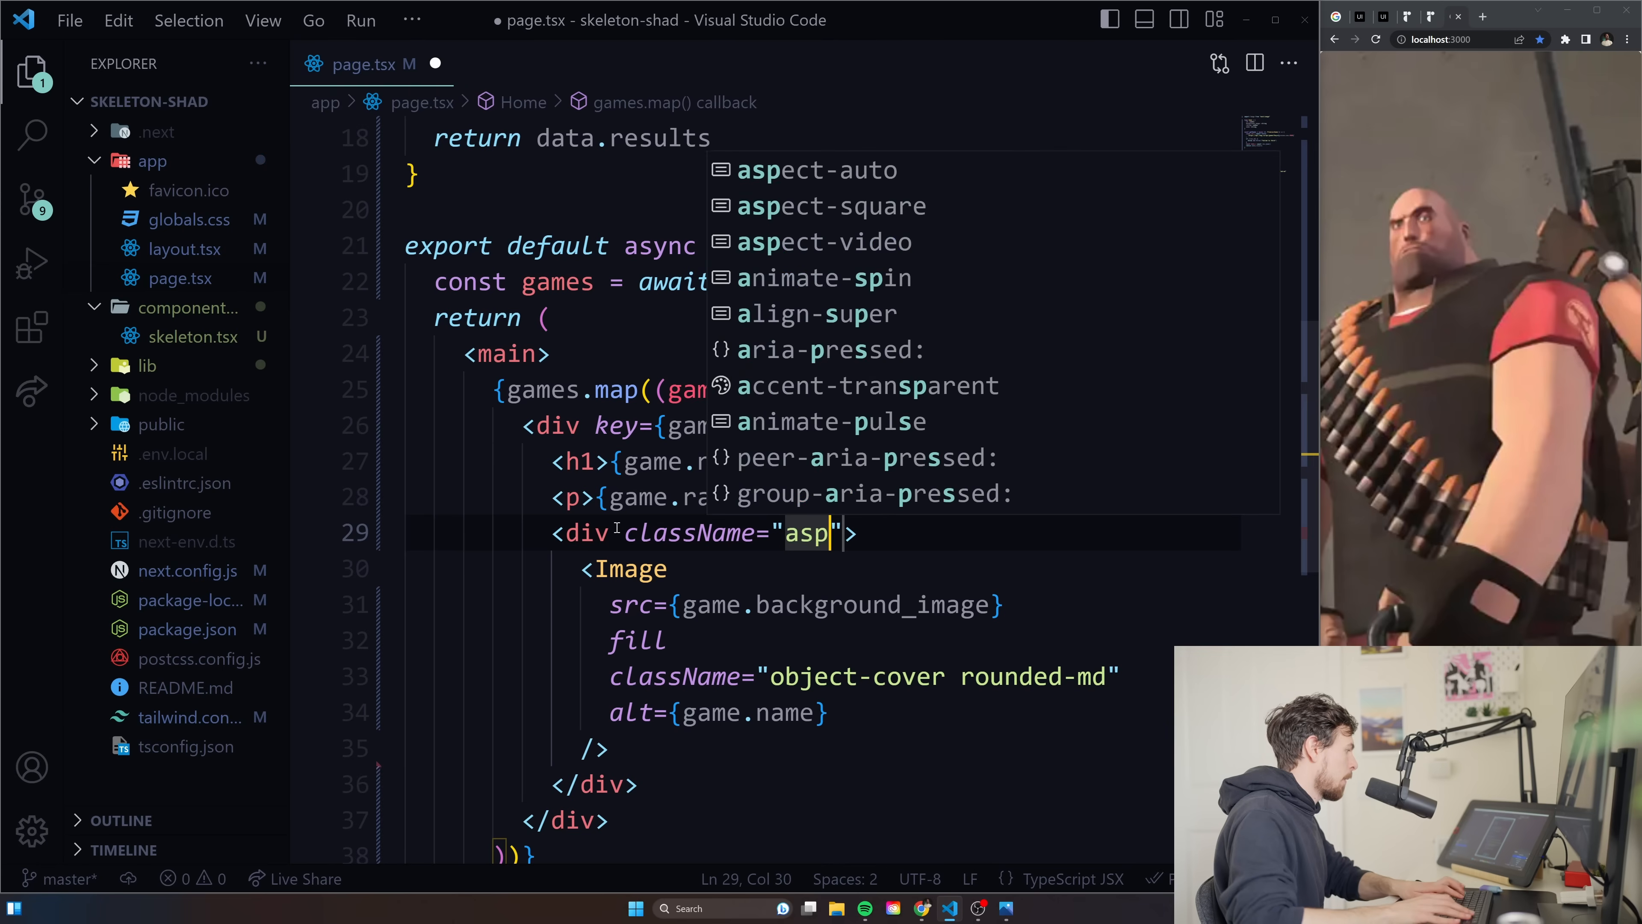
pyautogui.write('ect-video')
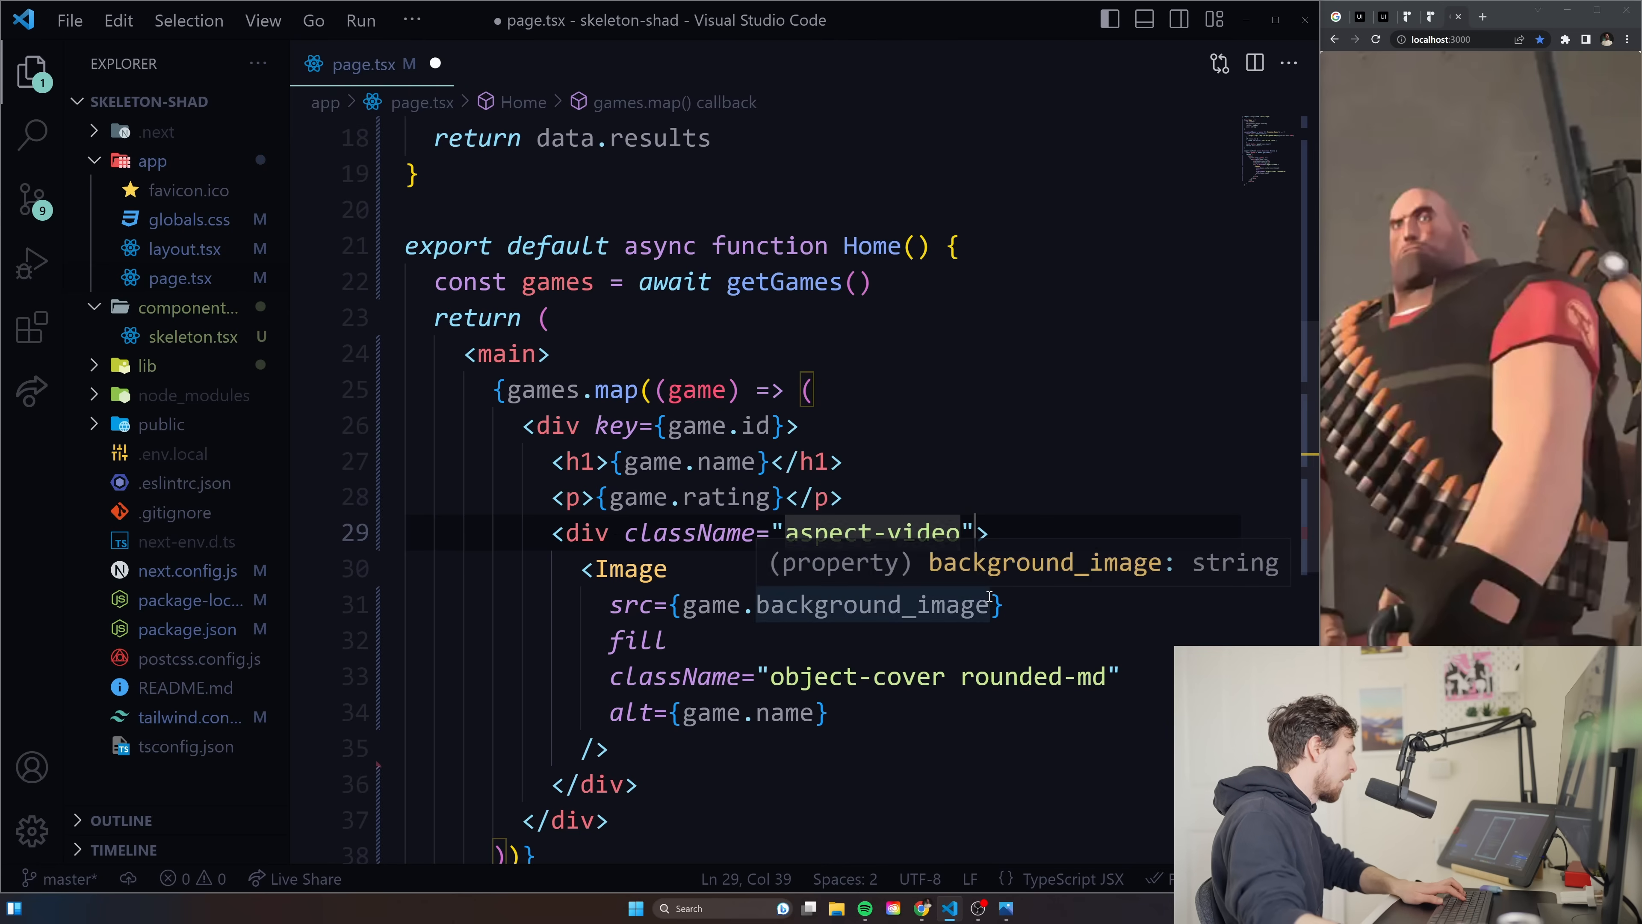
pyautogui.write('relative')
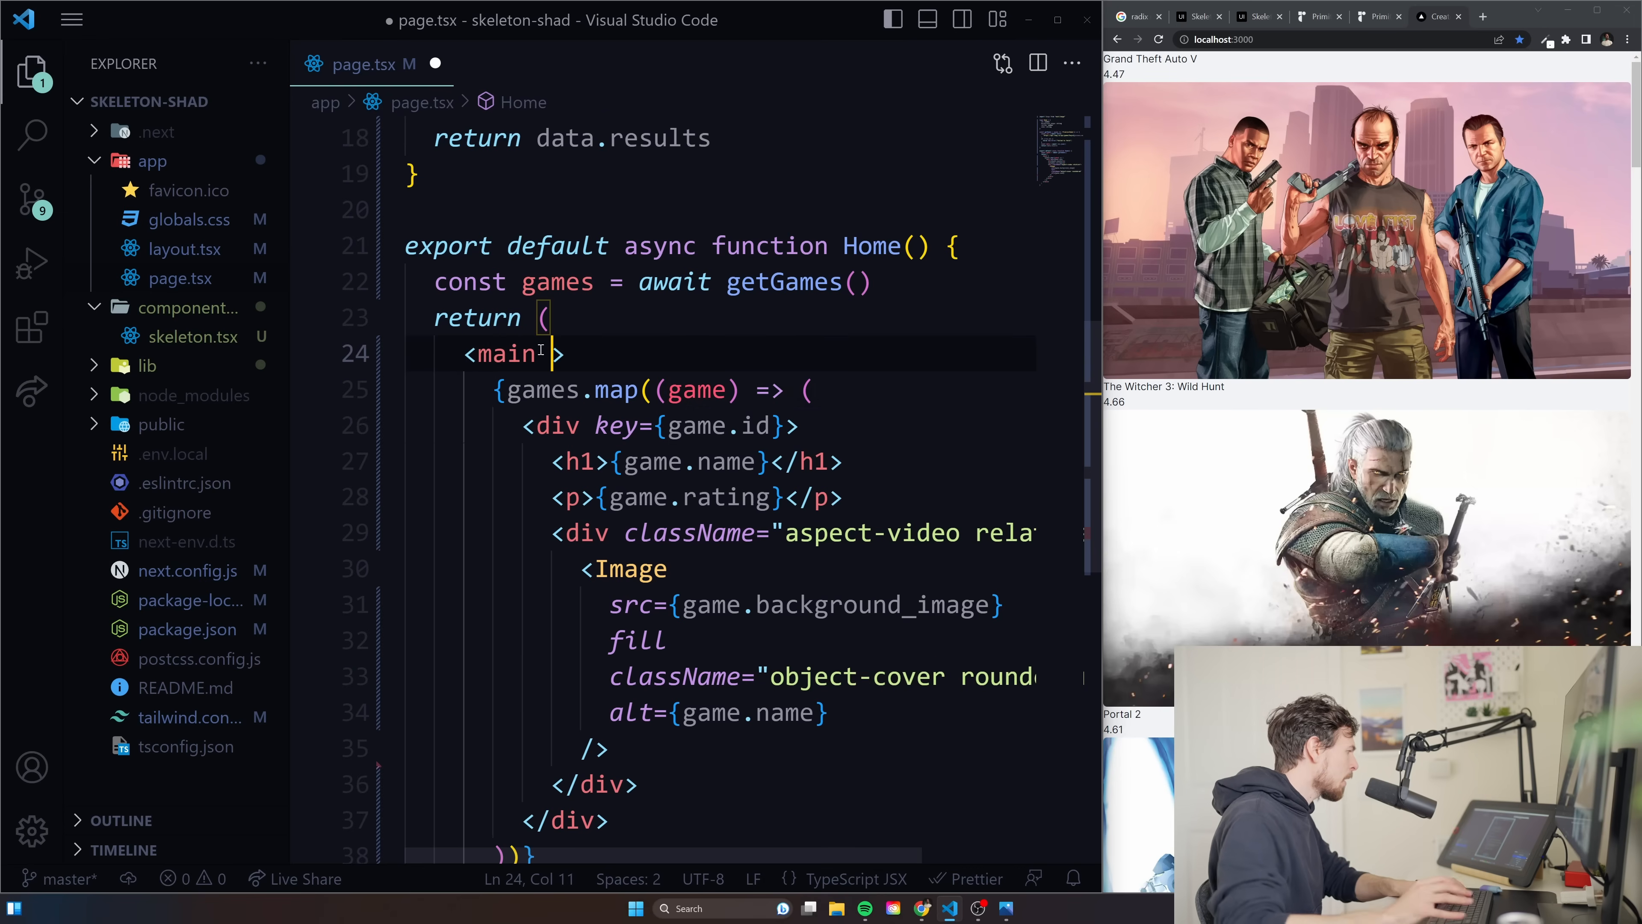
# Style <main> with className="m-24 rounded-md grid grid-cols-4 gap-12".
pyautogui.write('className="m')
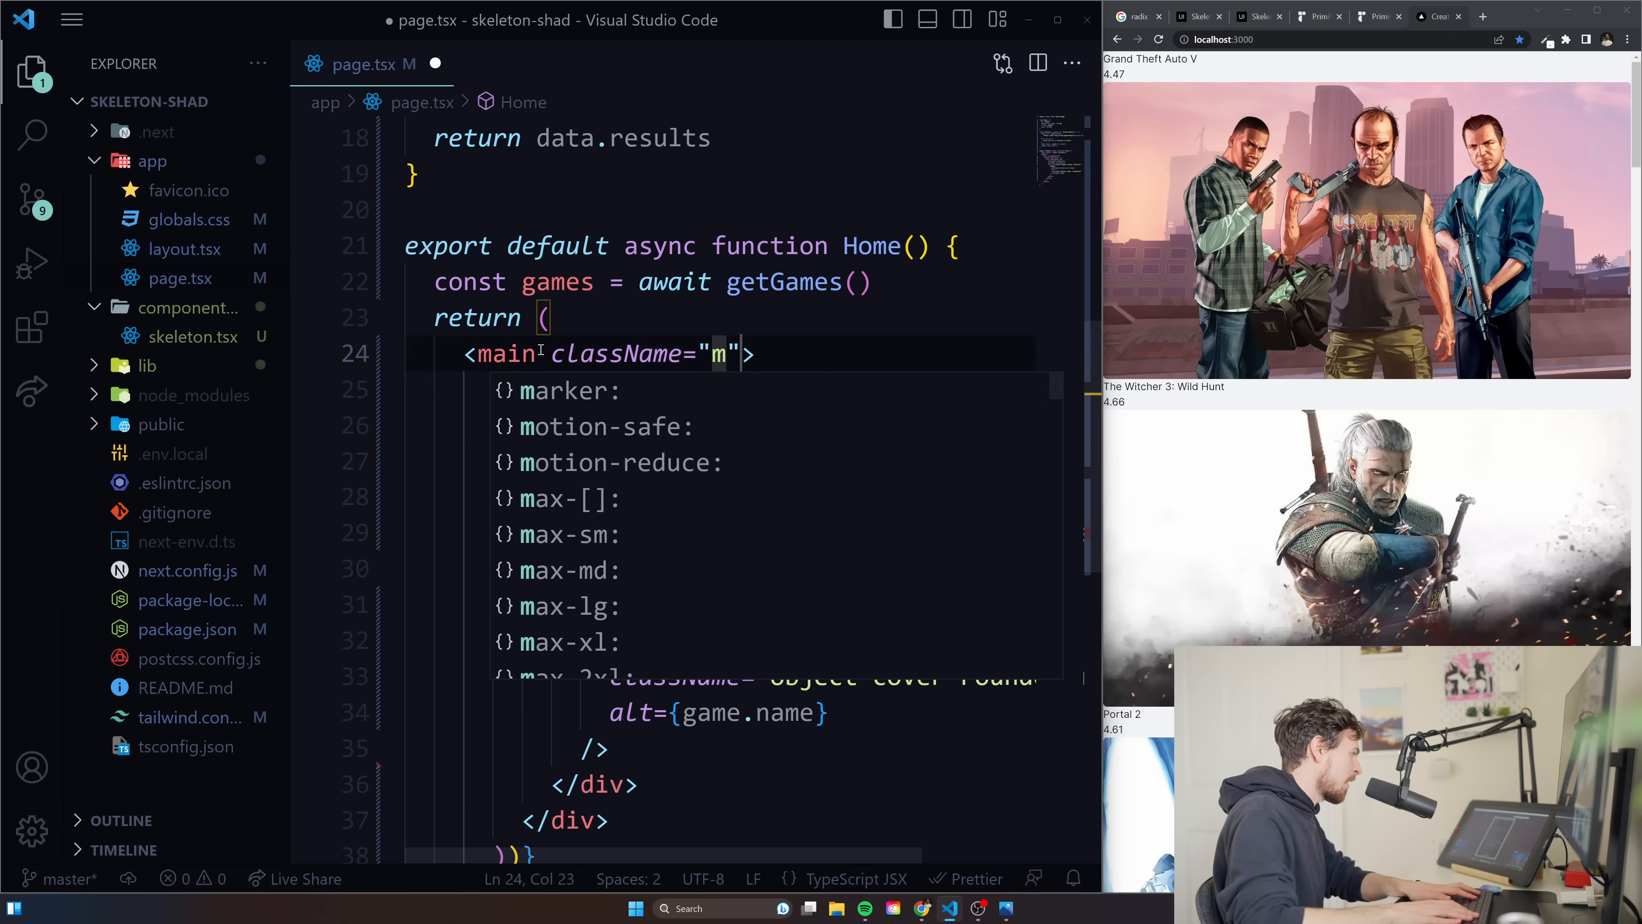
pyautogui.write('-24')
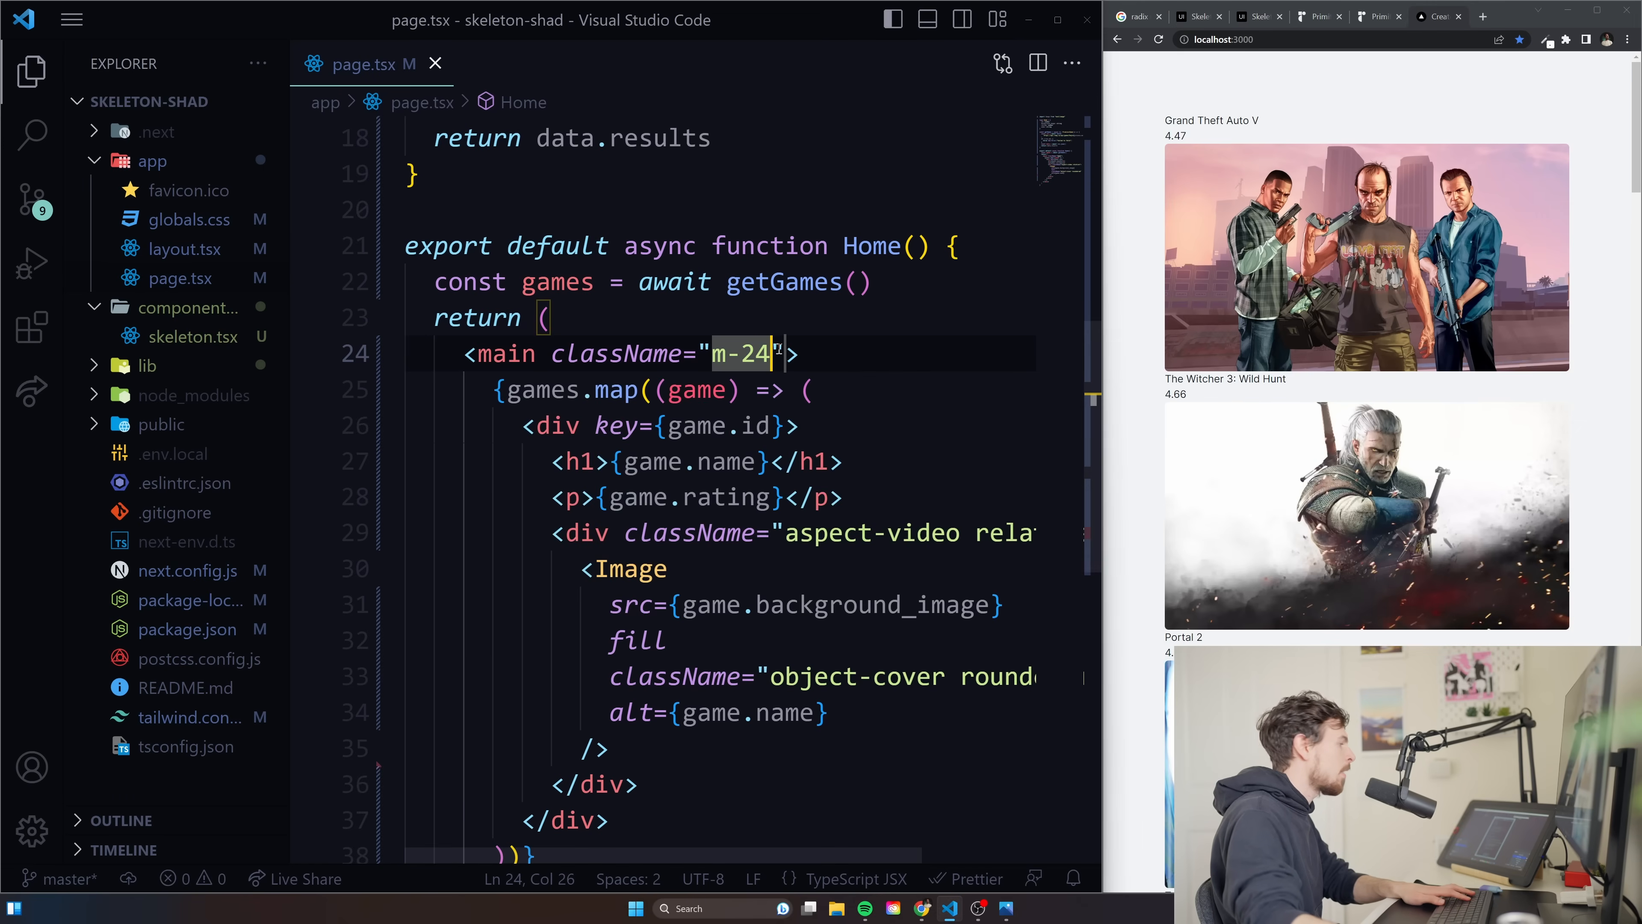
pyautogui.write('rounded')
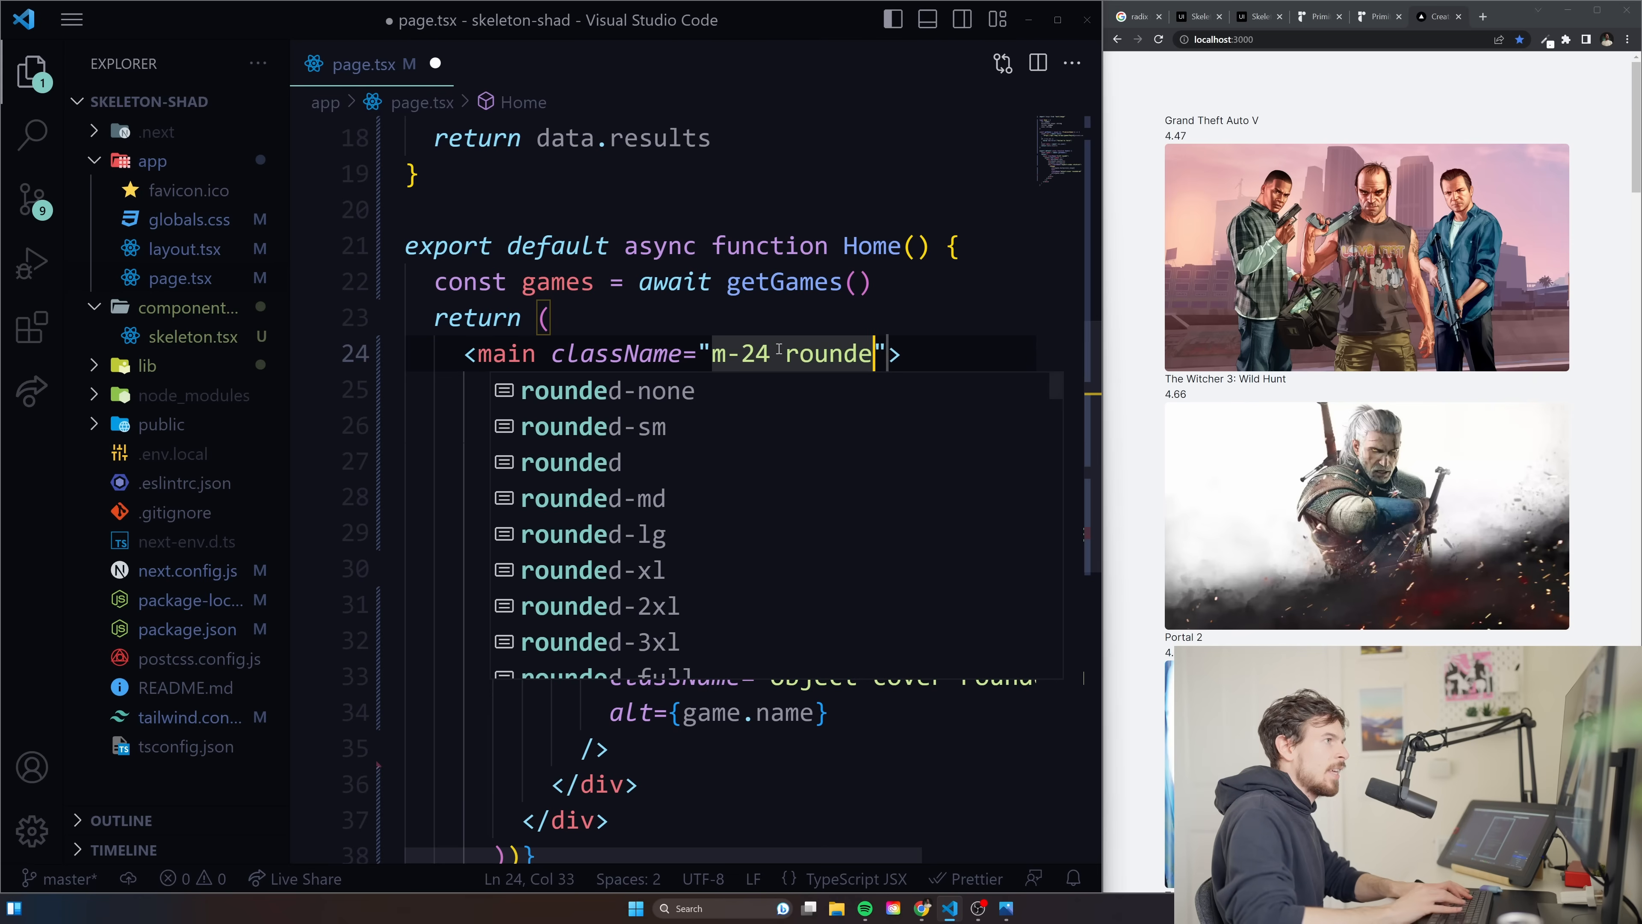
pyautogui.write('d-md')
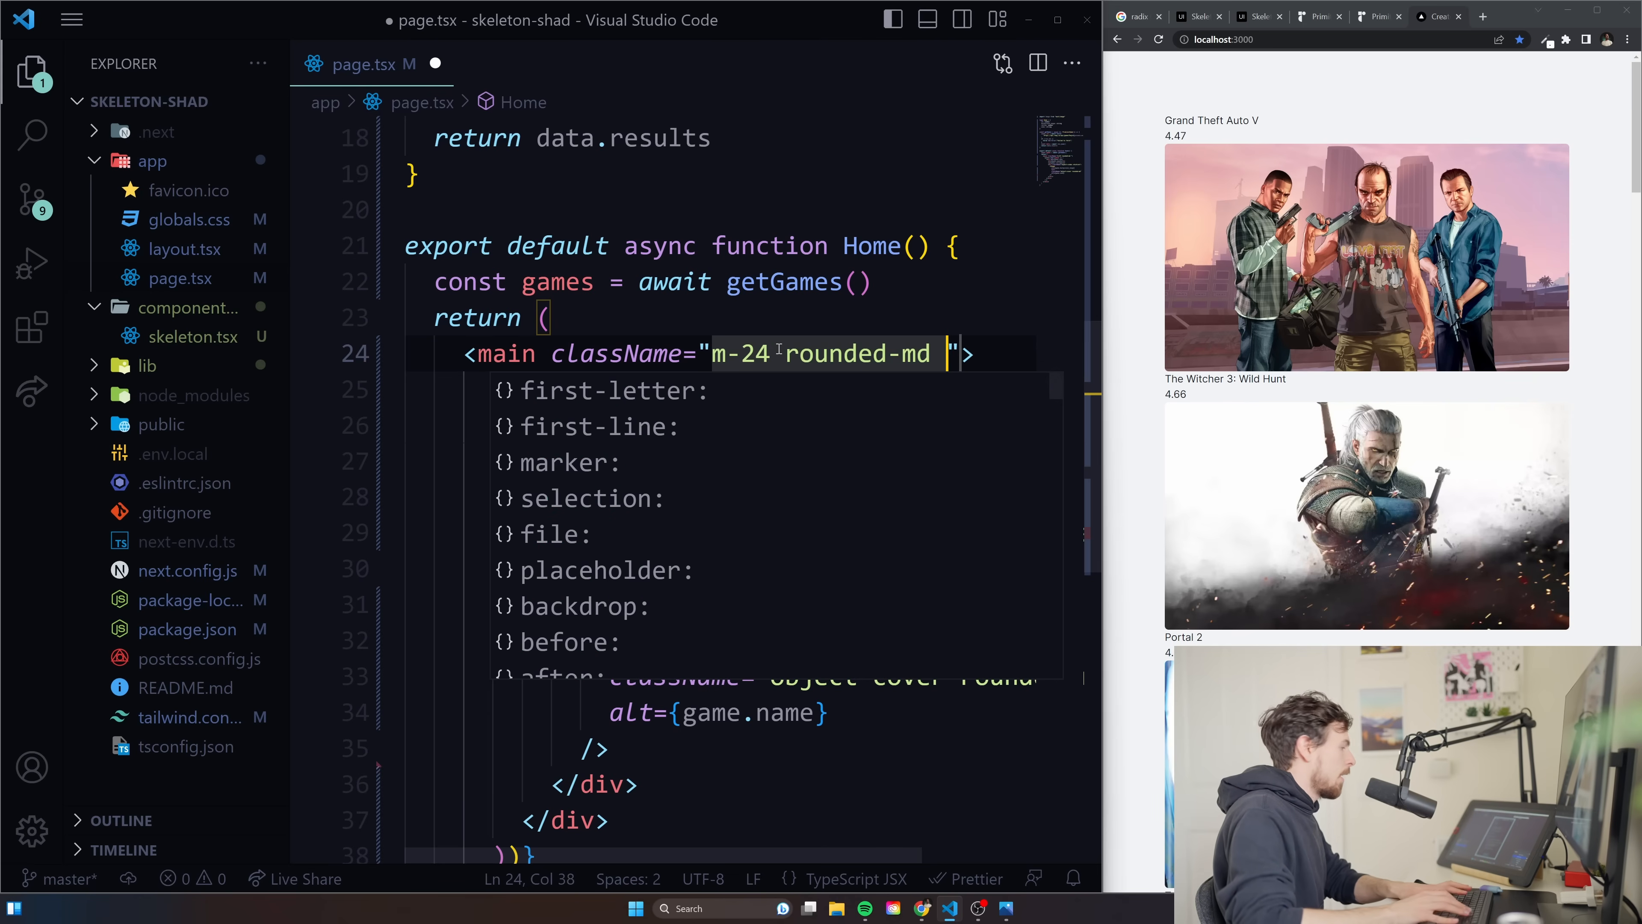
pyautogui.write('grid grid-cols-4')
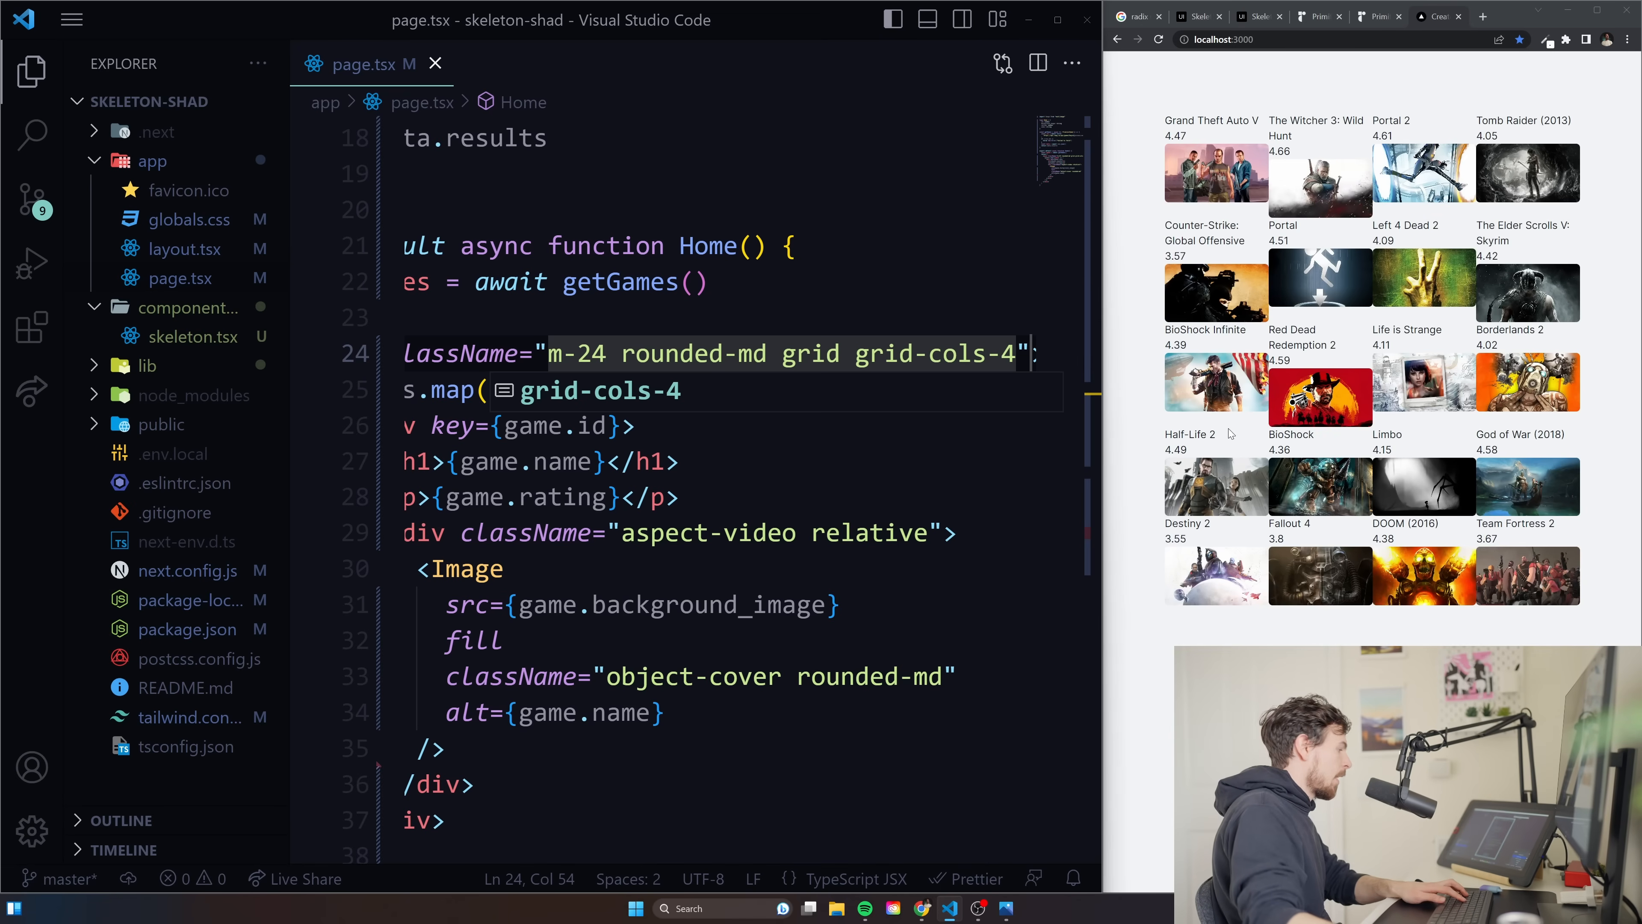
pyautogui.write('gap-12')
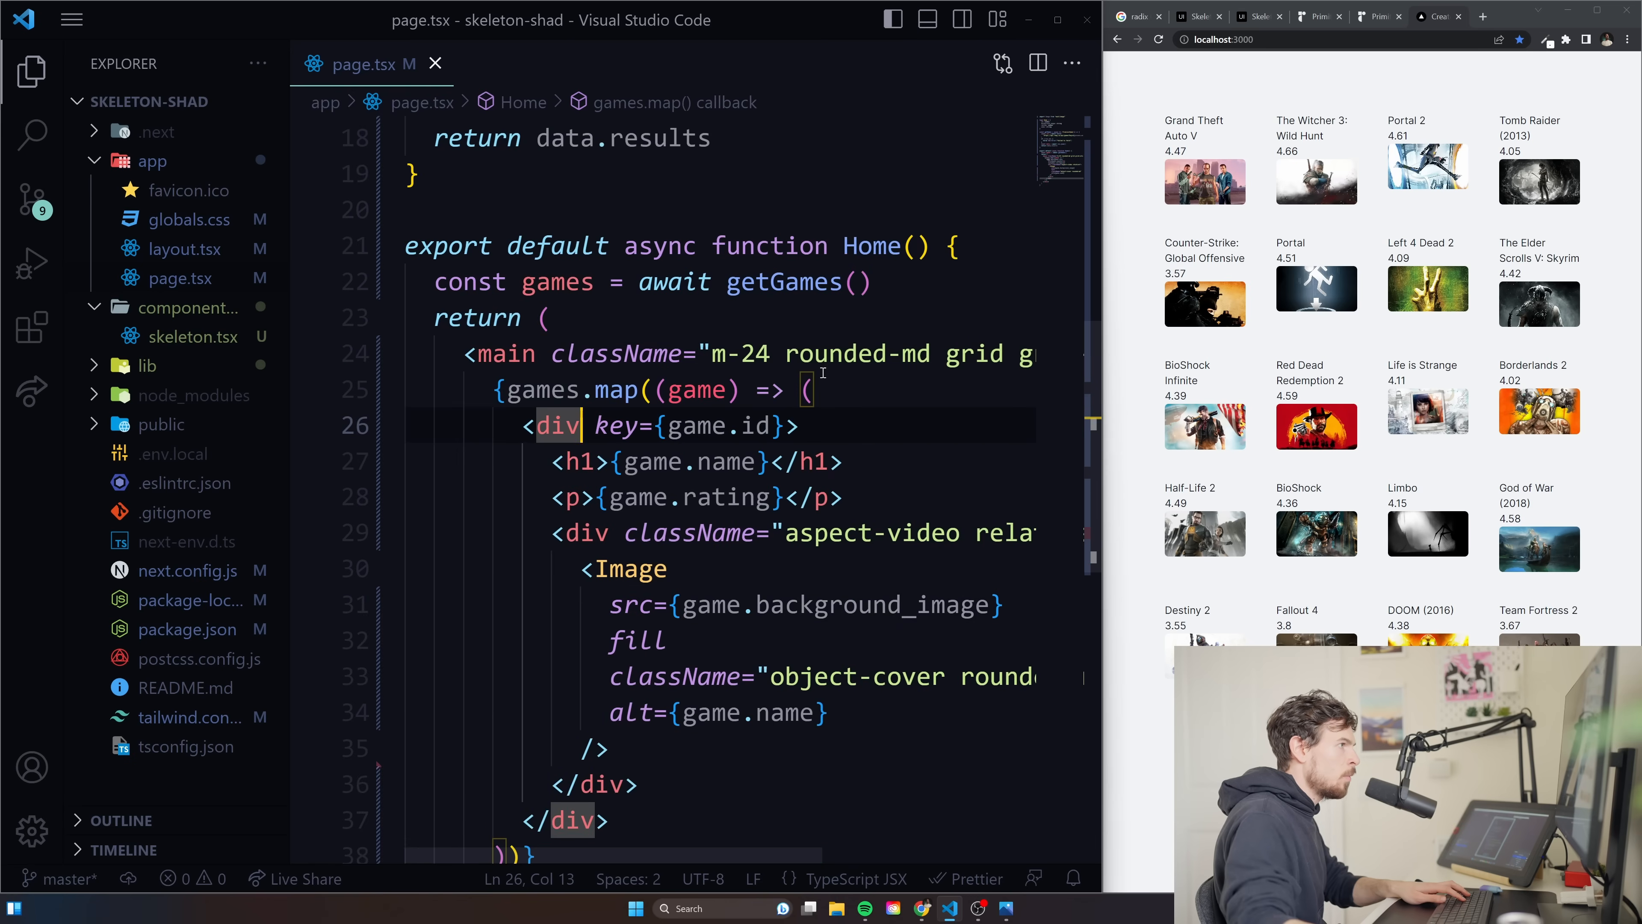
# Give the card div className="col-span-4 md:col-span-2 lg:col-span-1" and save.
pyautogui.write('className=""')
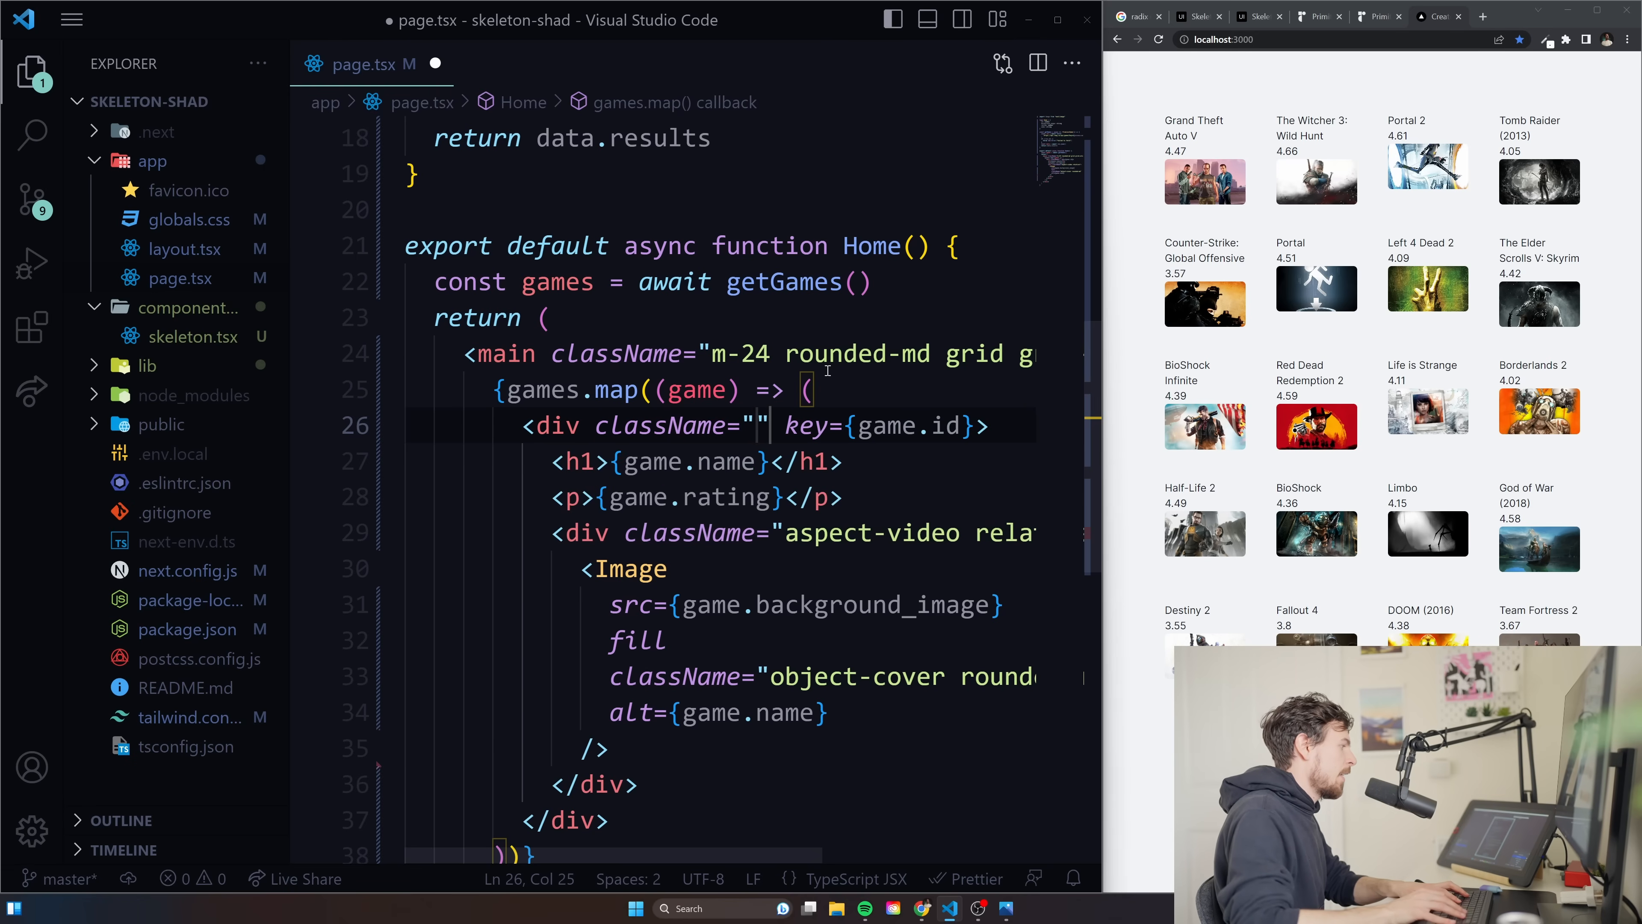
pyautogui.write('col-sp')
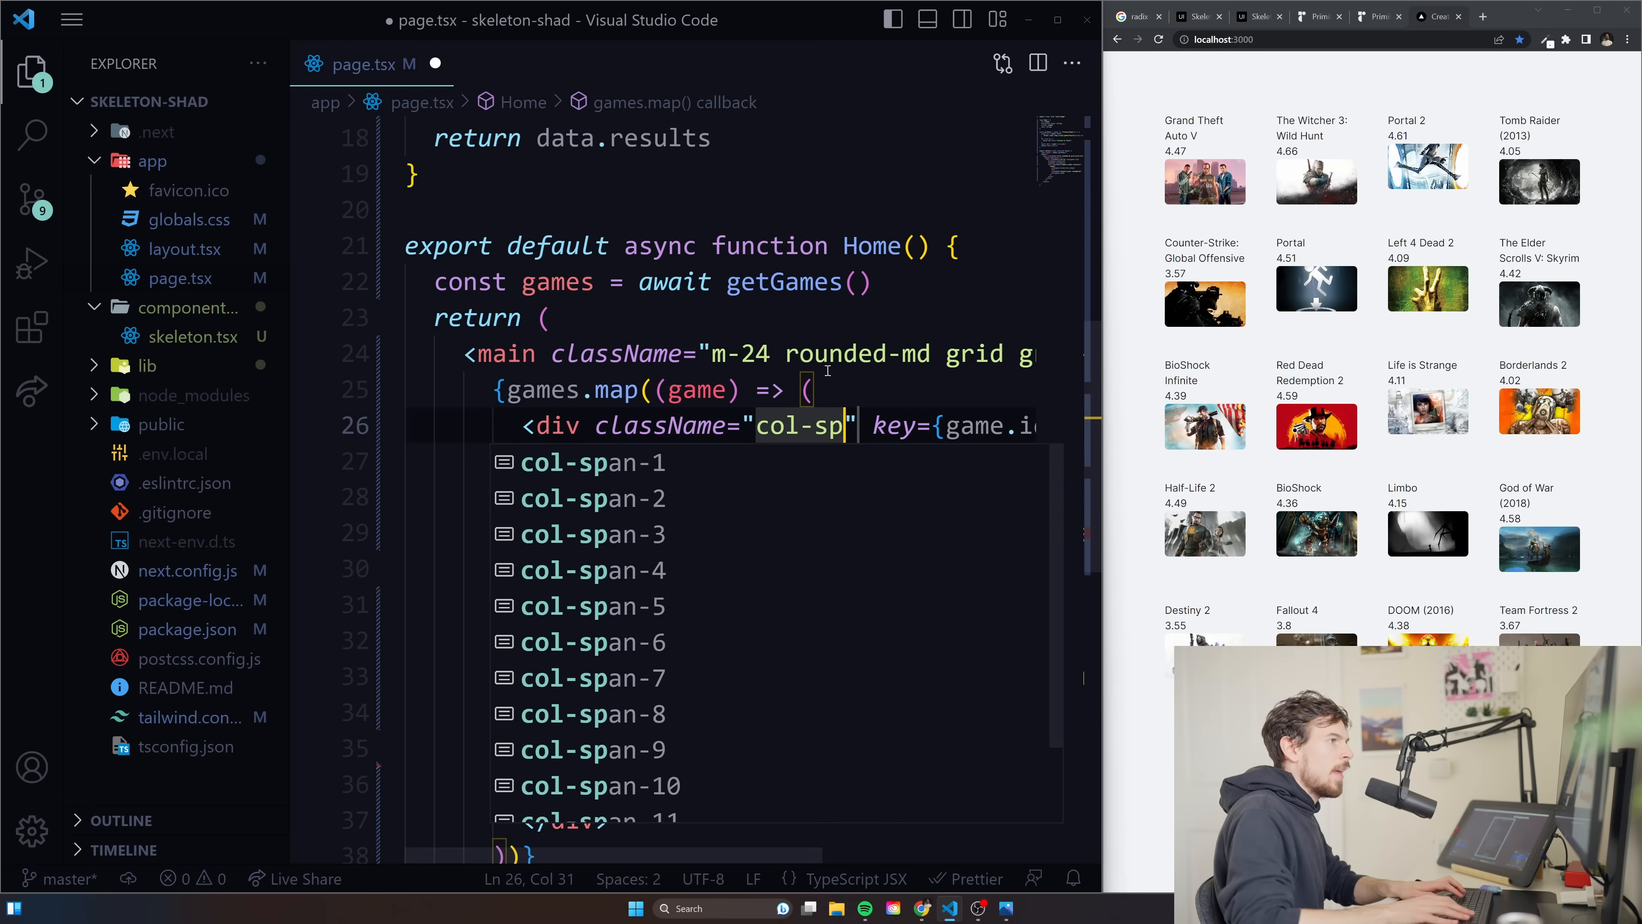
pyautogui.write('an-4')
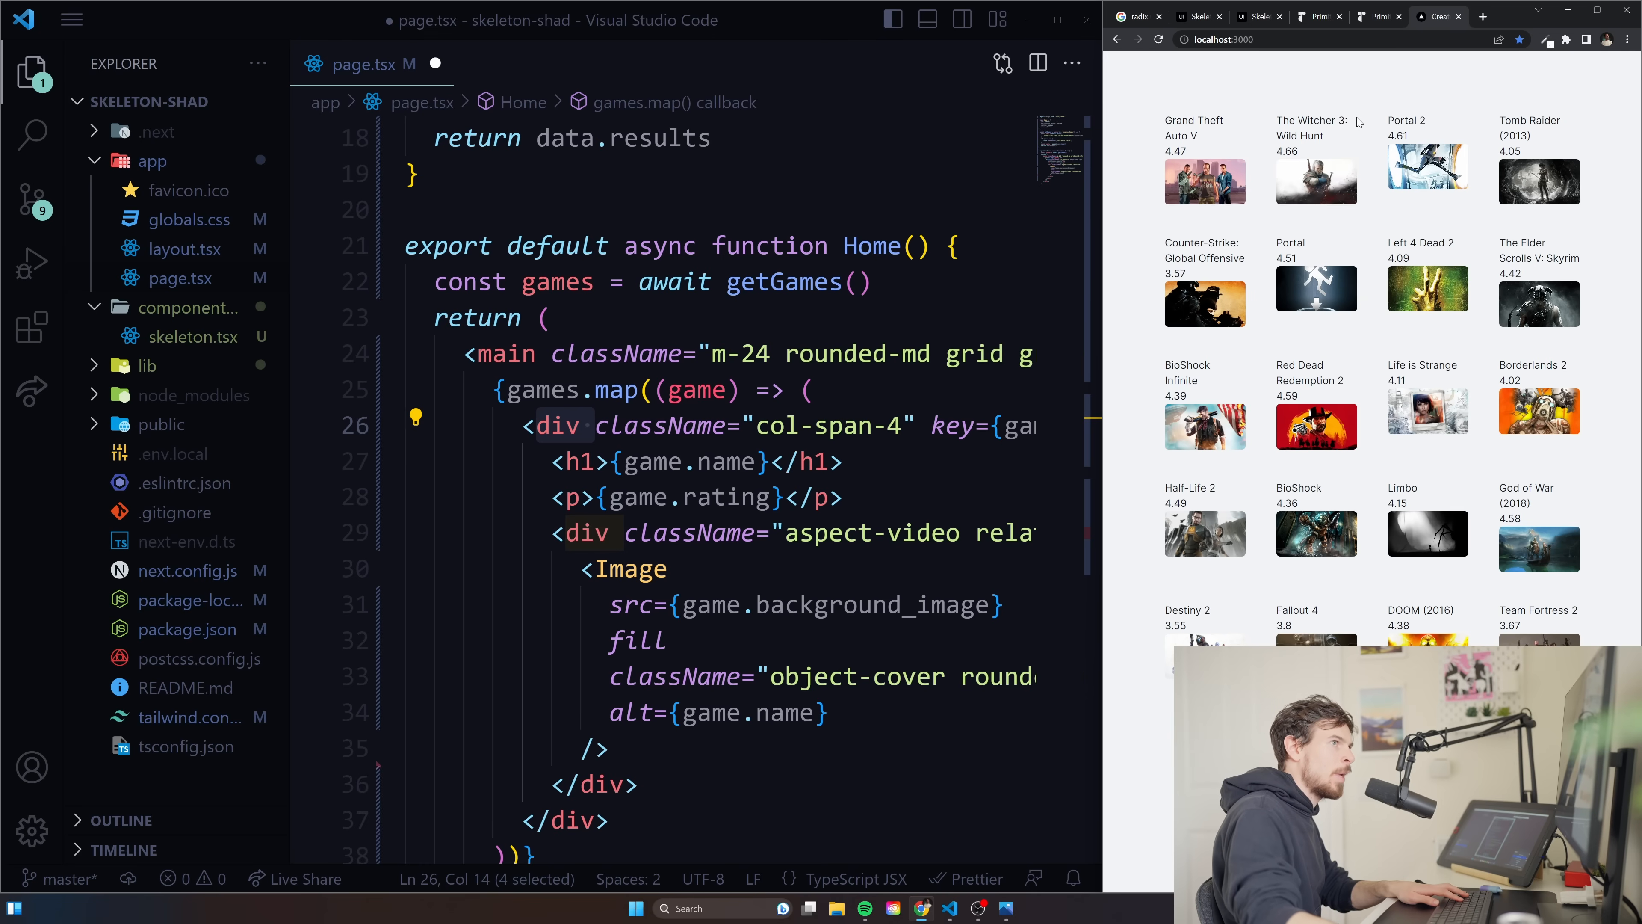
pyautogui.doubleClick(831, 425)
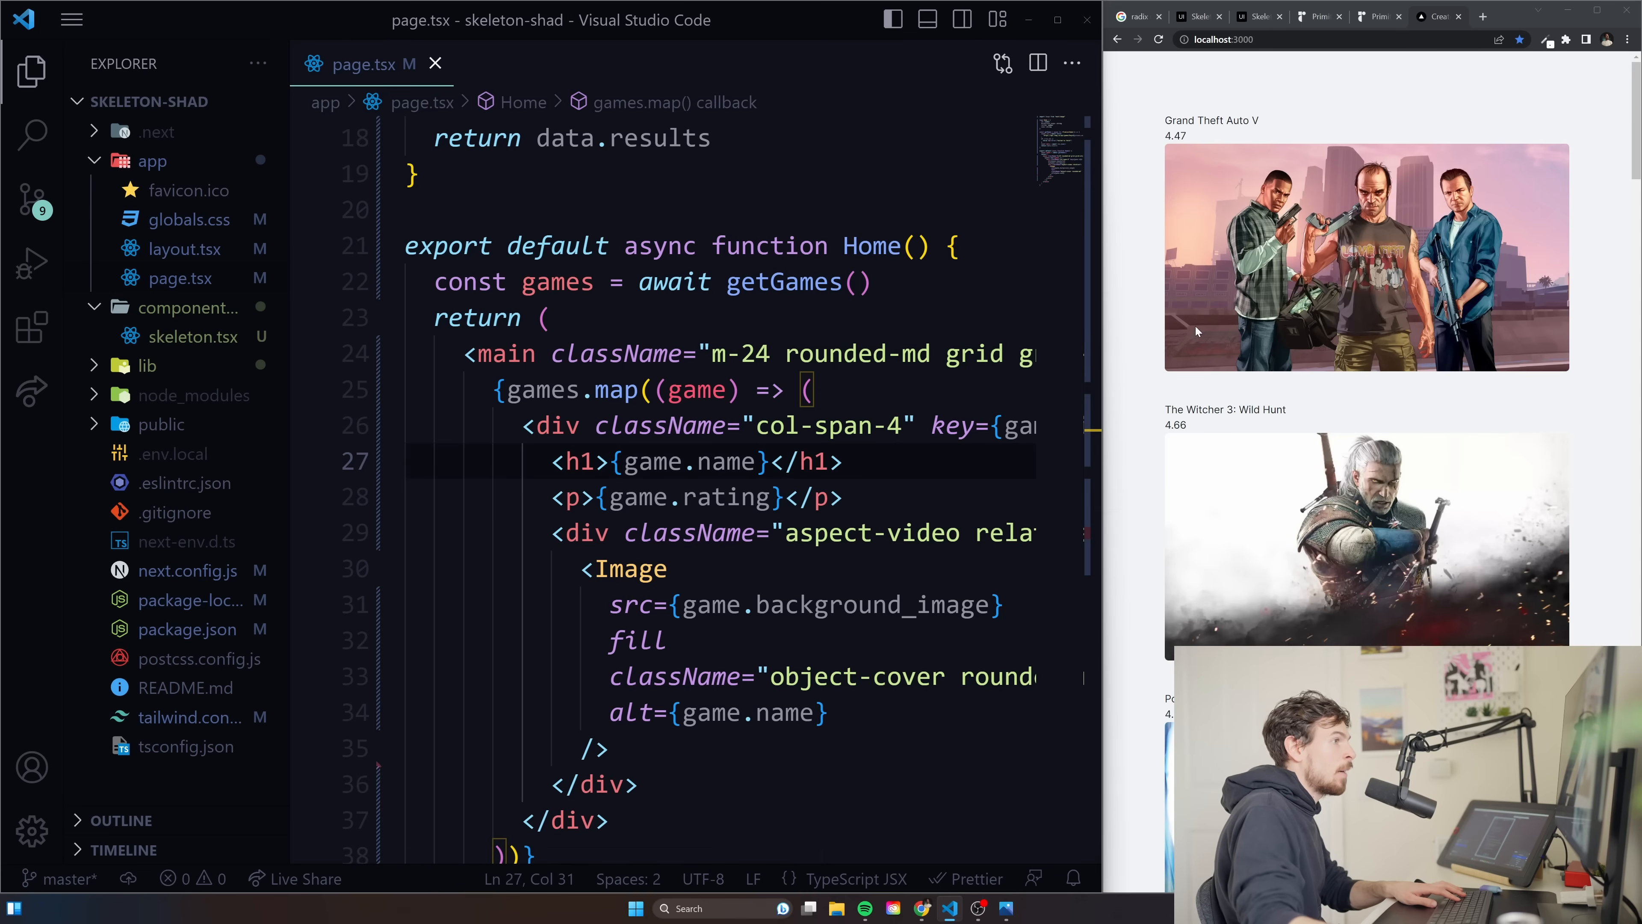
pyautogui.write('" "')
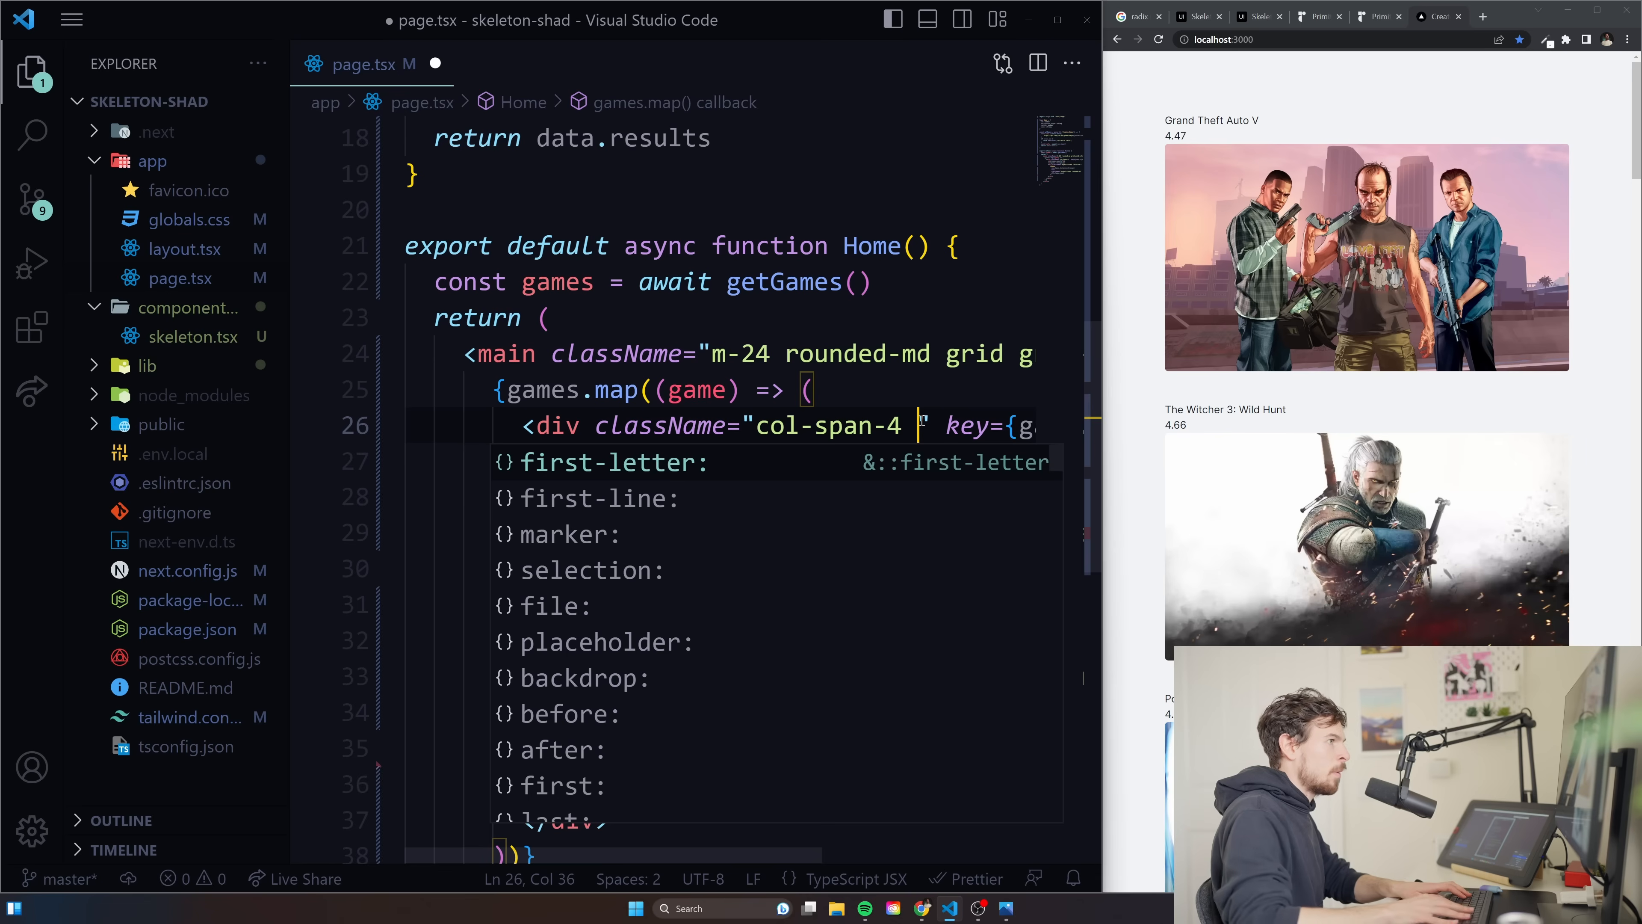
pyautogui.write('md:col-span-2')
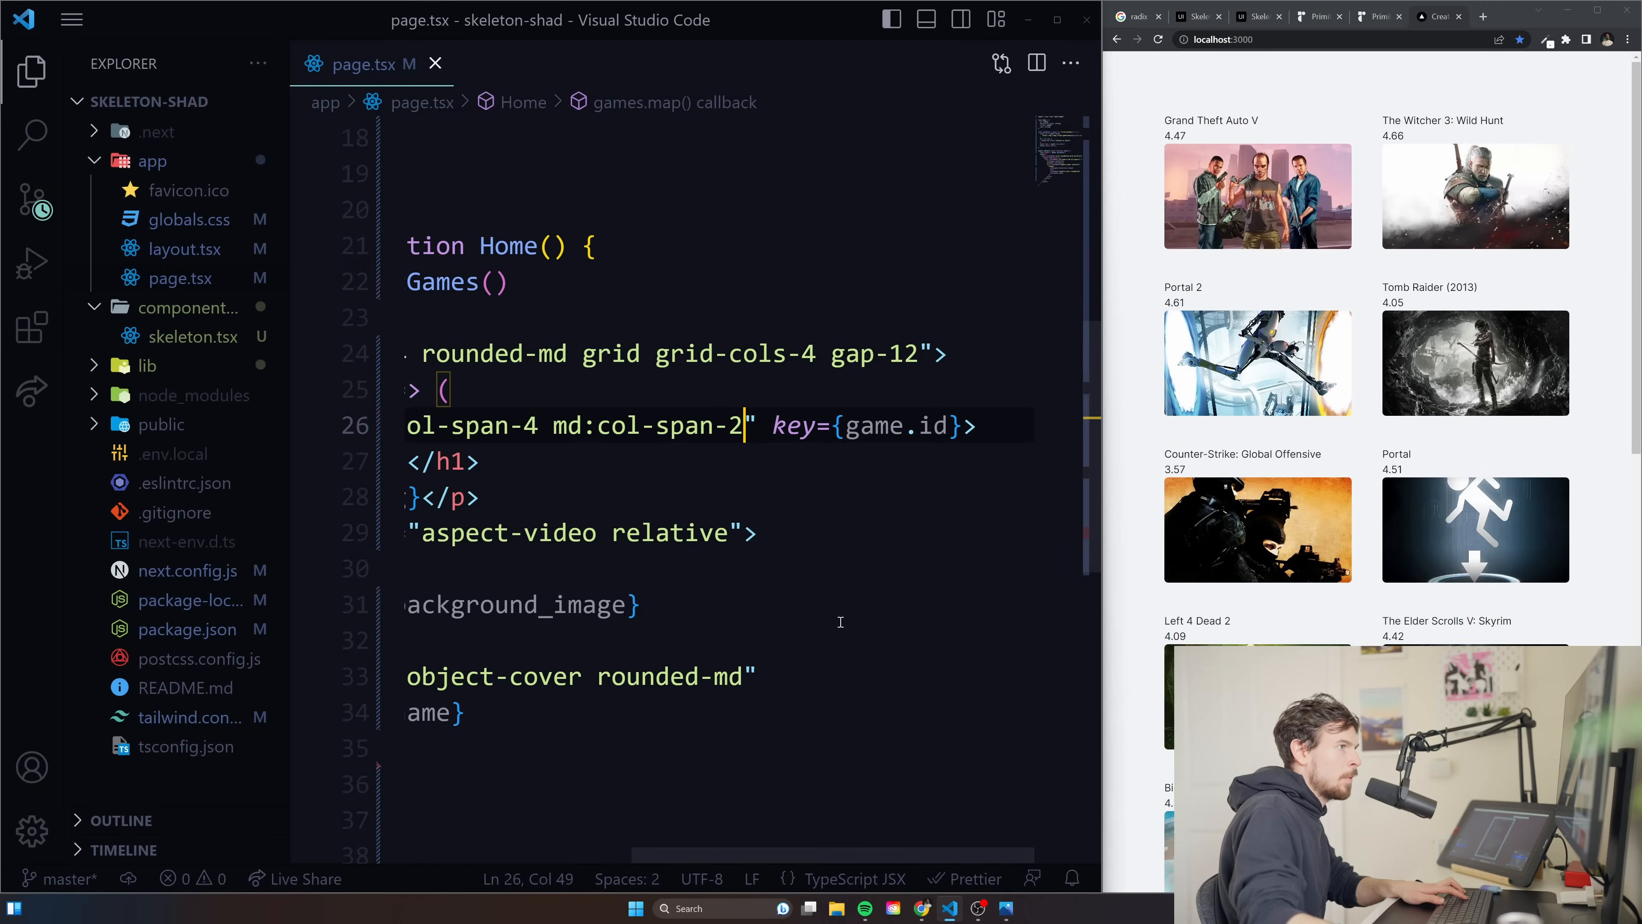
pyautogui.write('lg:')
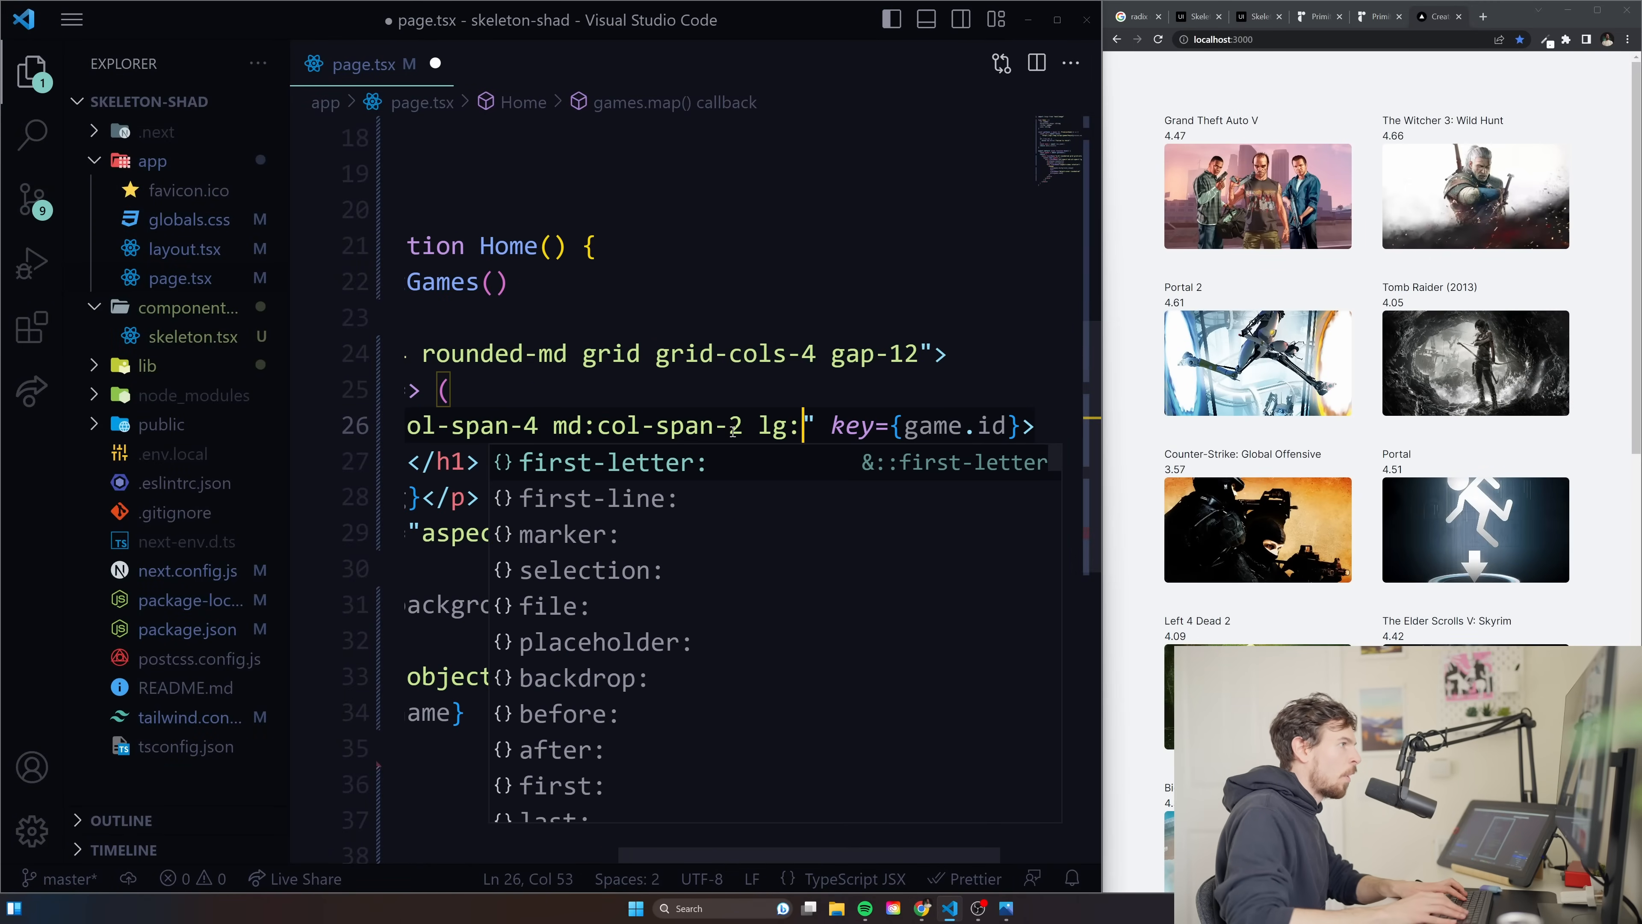
pyautogui.write('col-span-1')
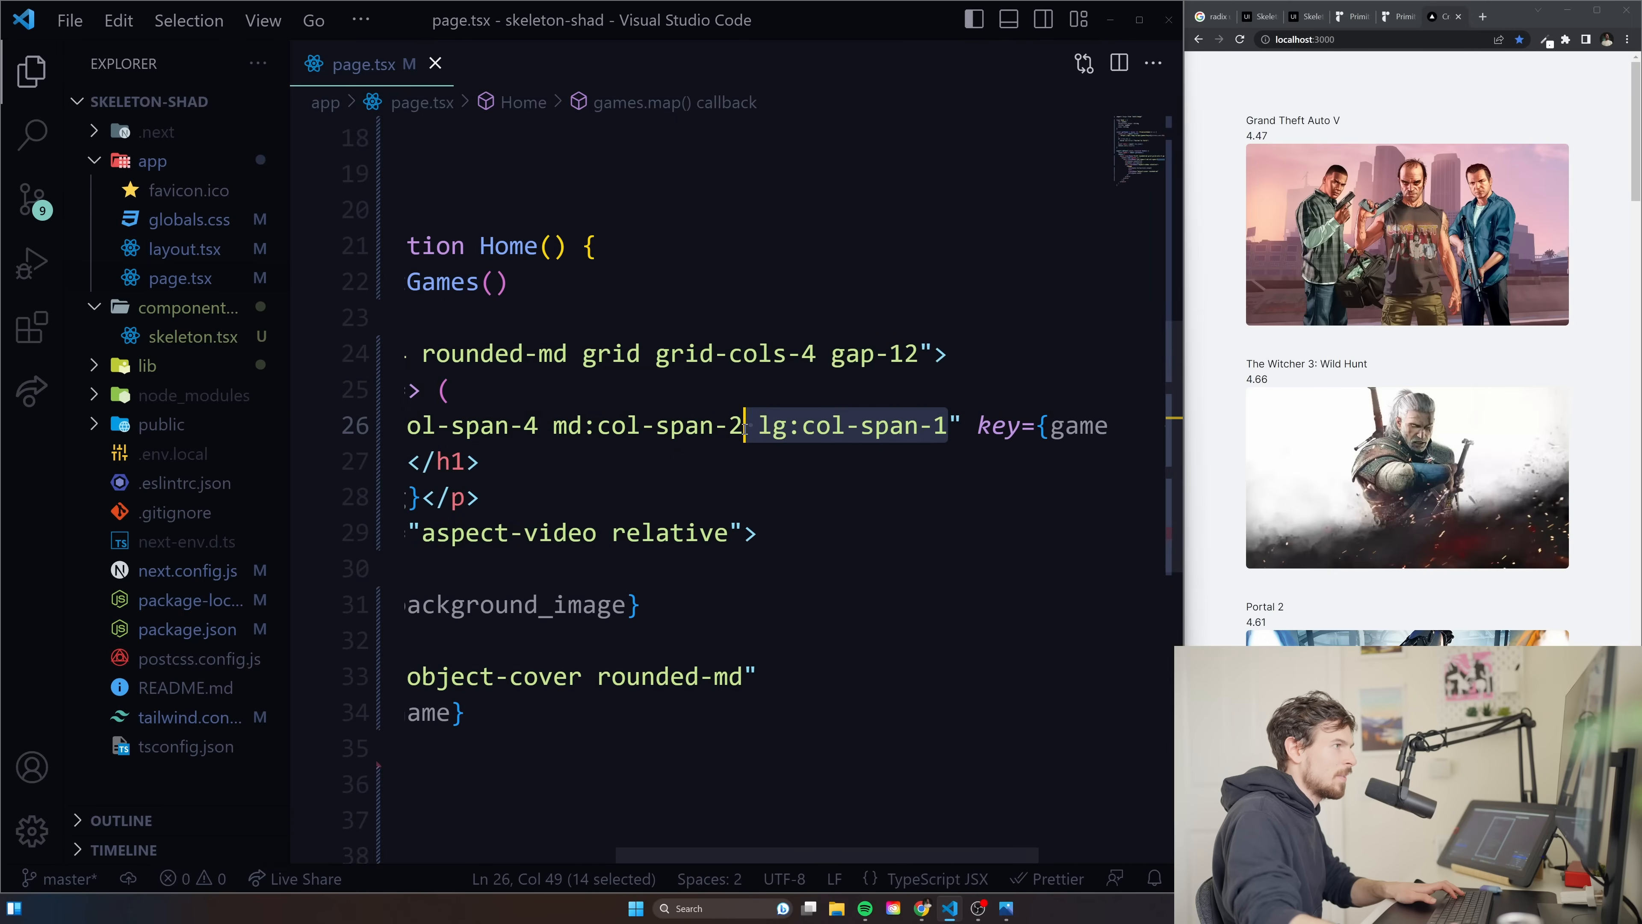
pyautogui.click(1139, 19)
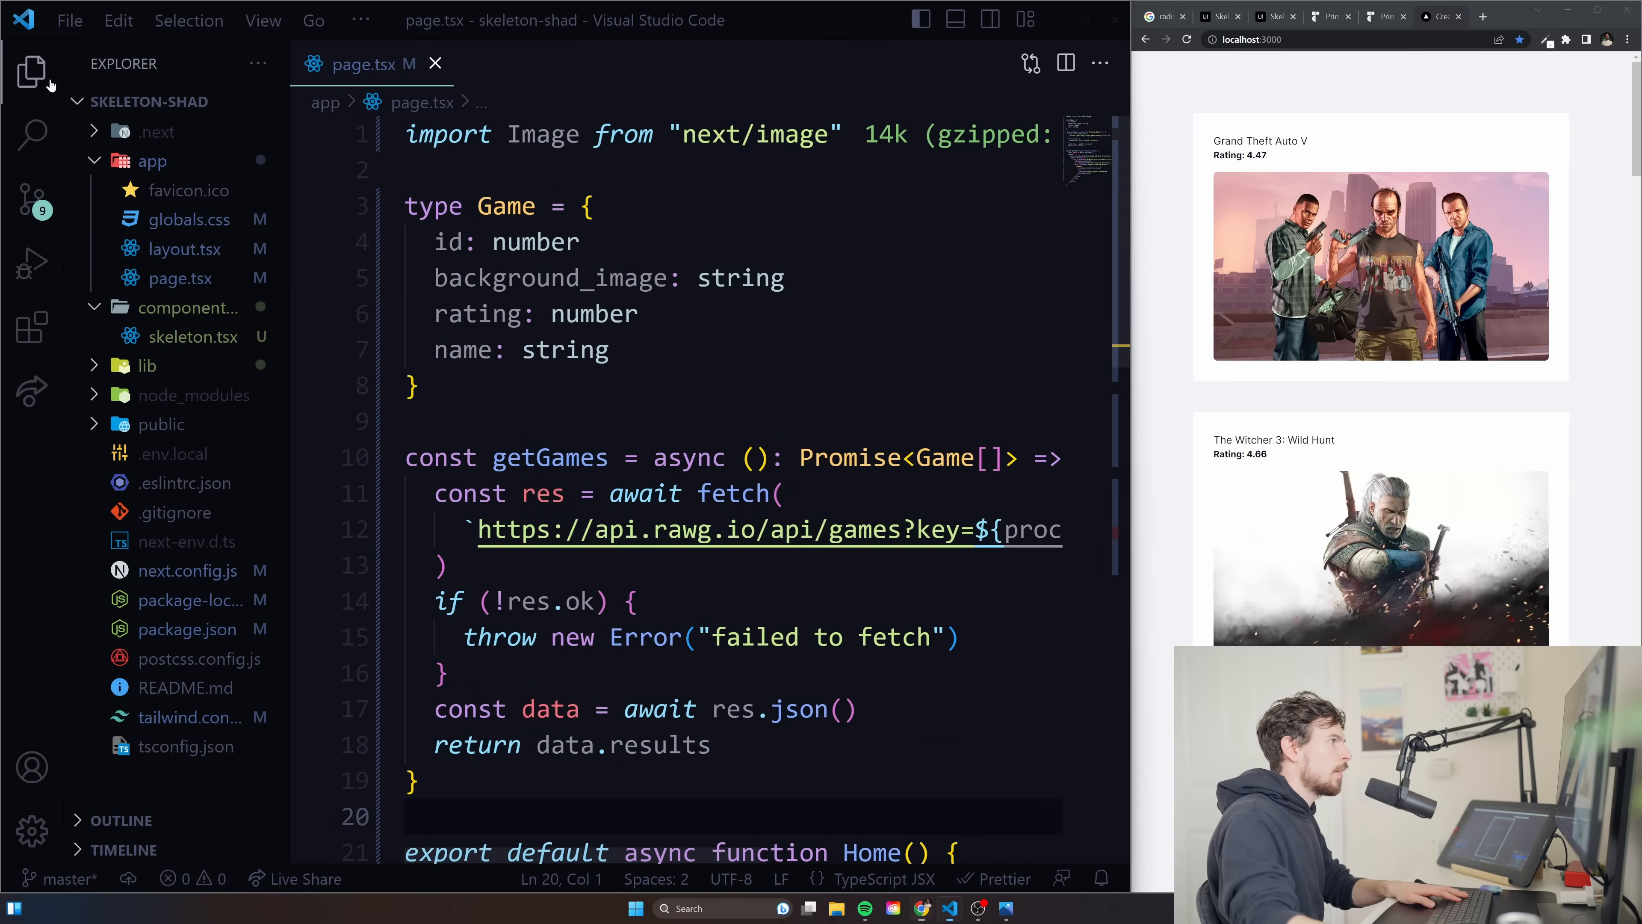
# Add await new Promise((resolve) => setTimeout(resolve, 2000)) before res.json() in getGames.
pyautogui.click(32, 72)
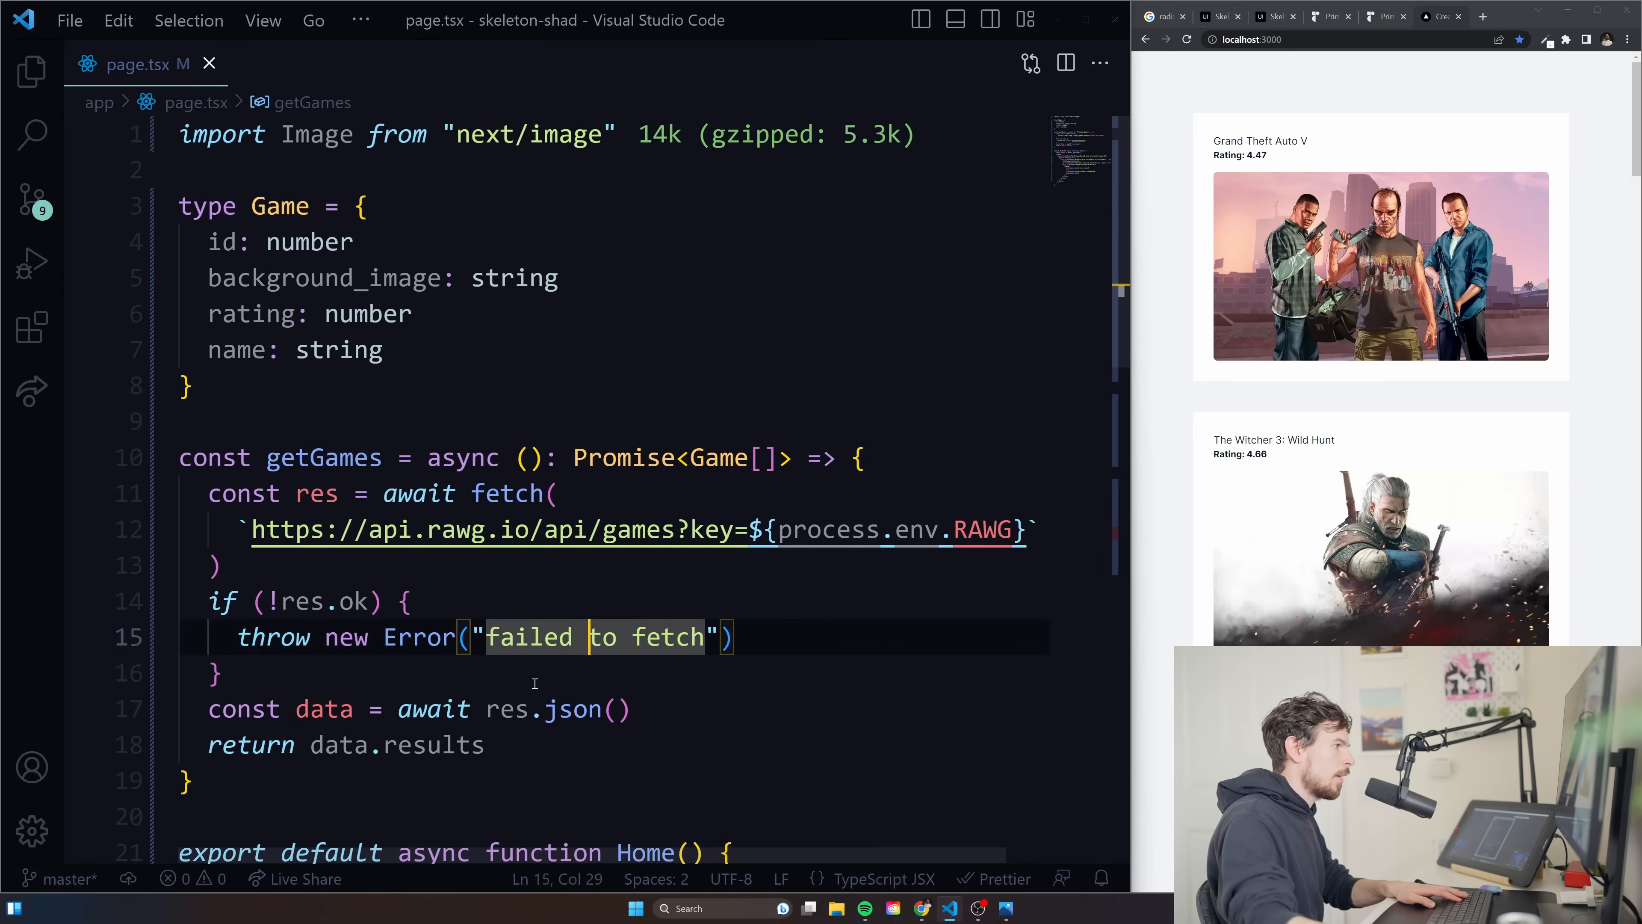
pyautogui.write('await')
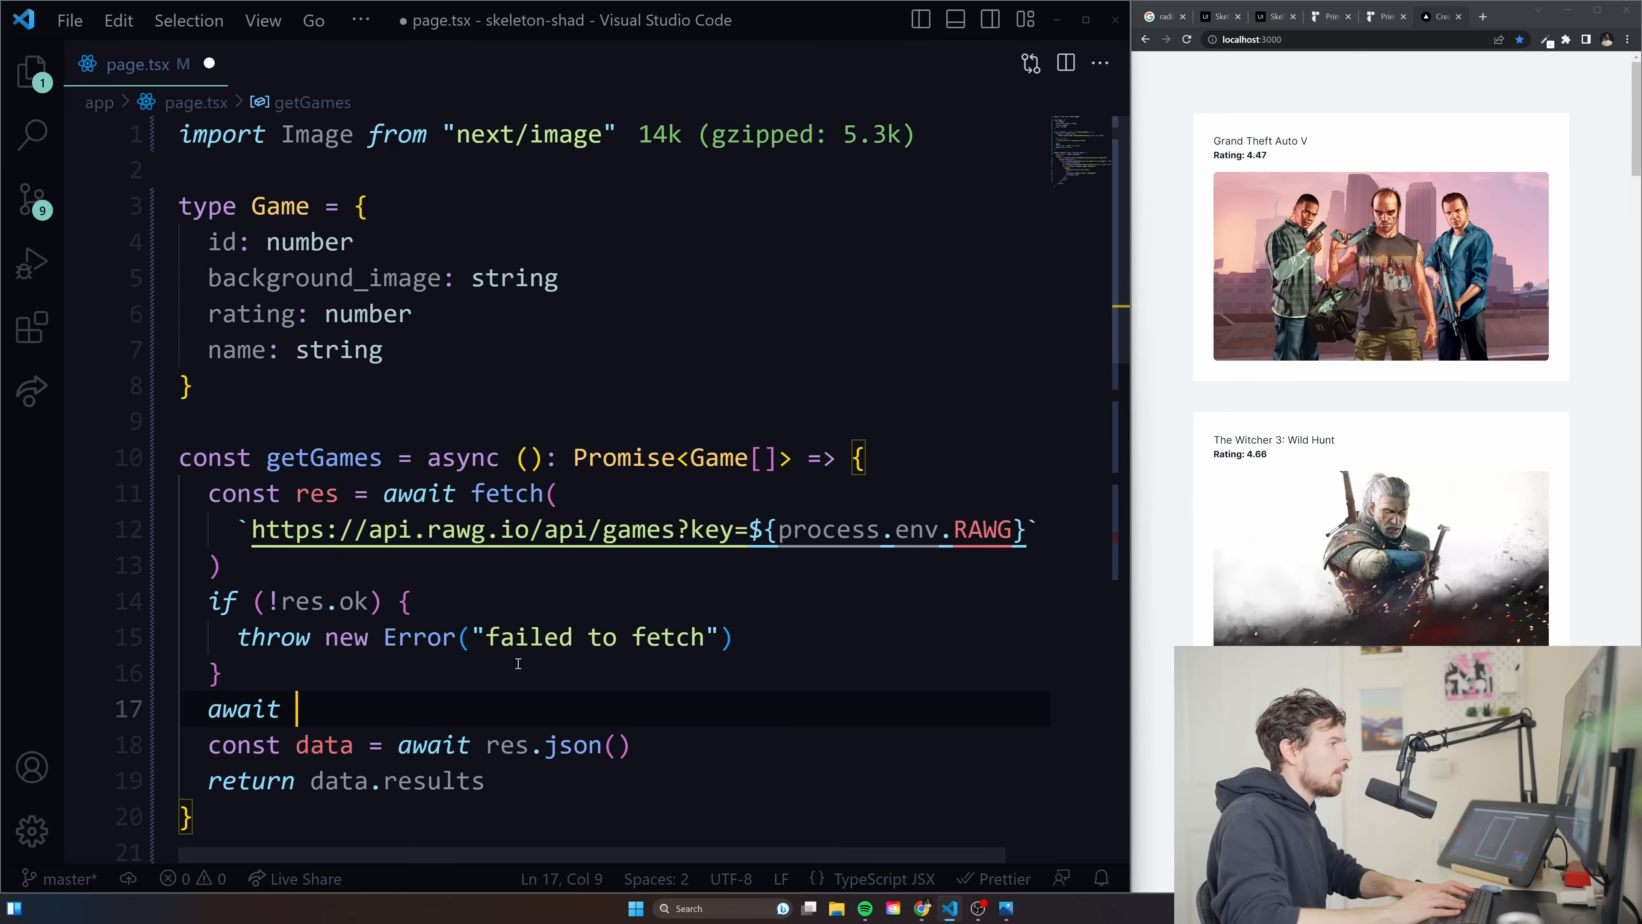
pyautogui.write('new Promise(*r')
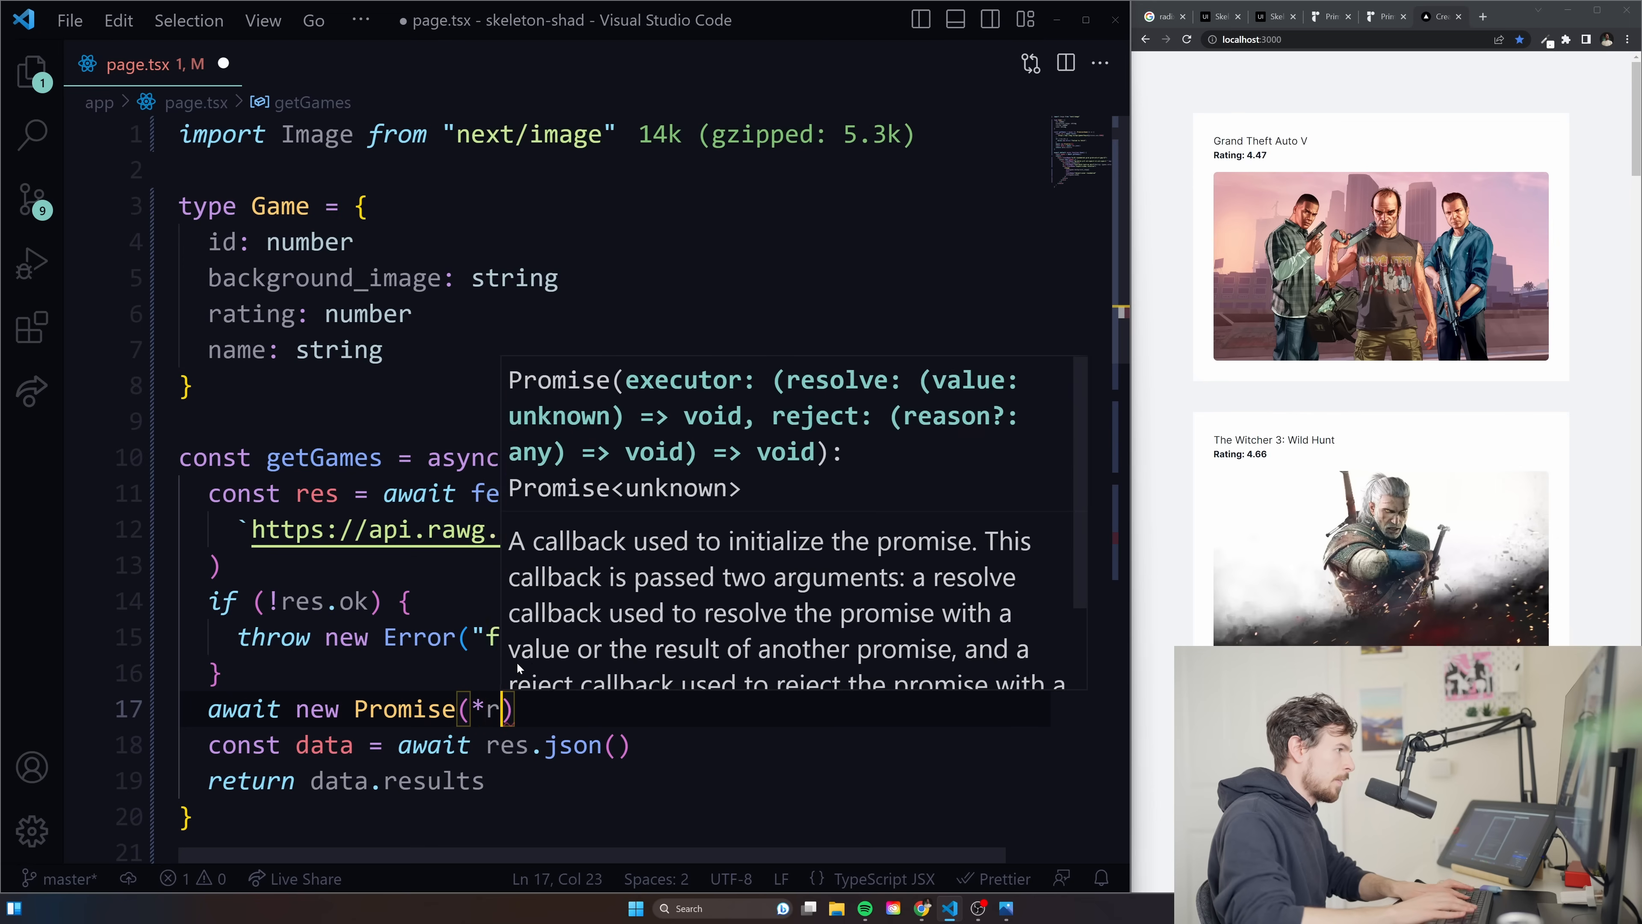
pyautogui.write('esolve => setTimeout')
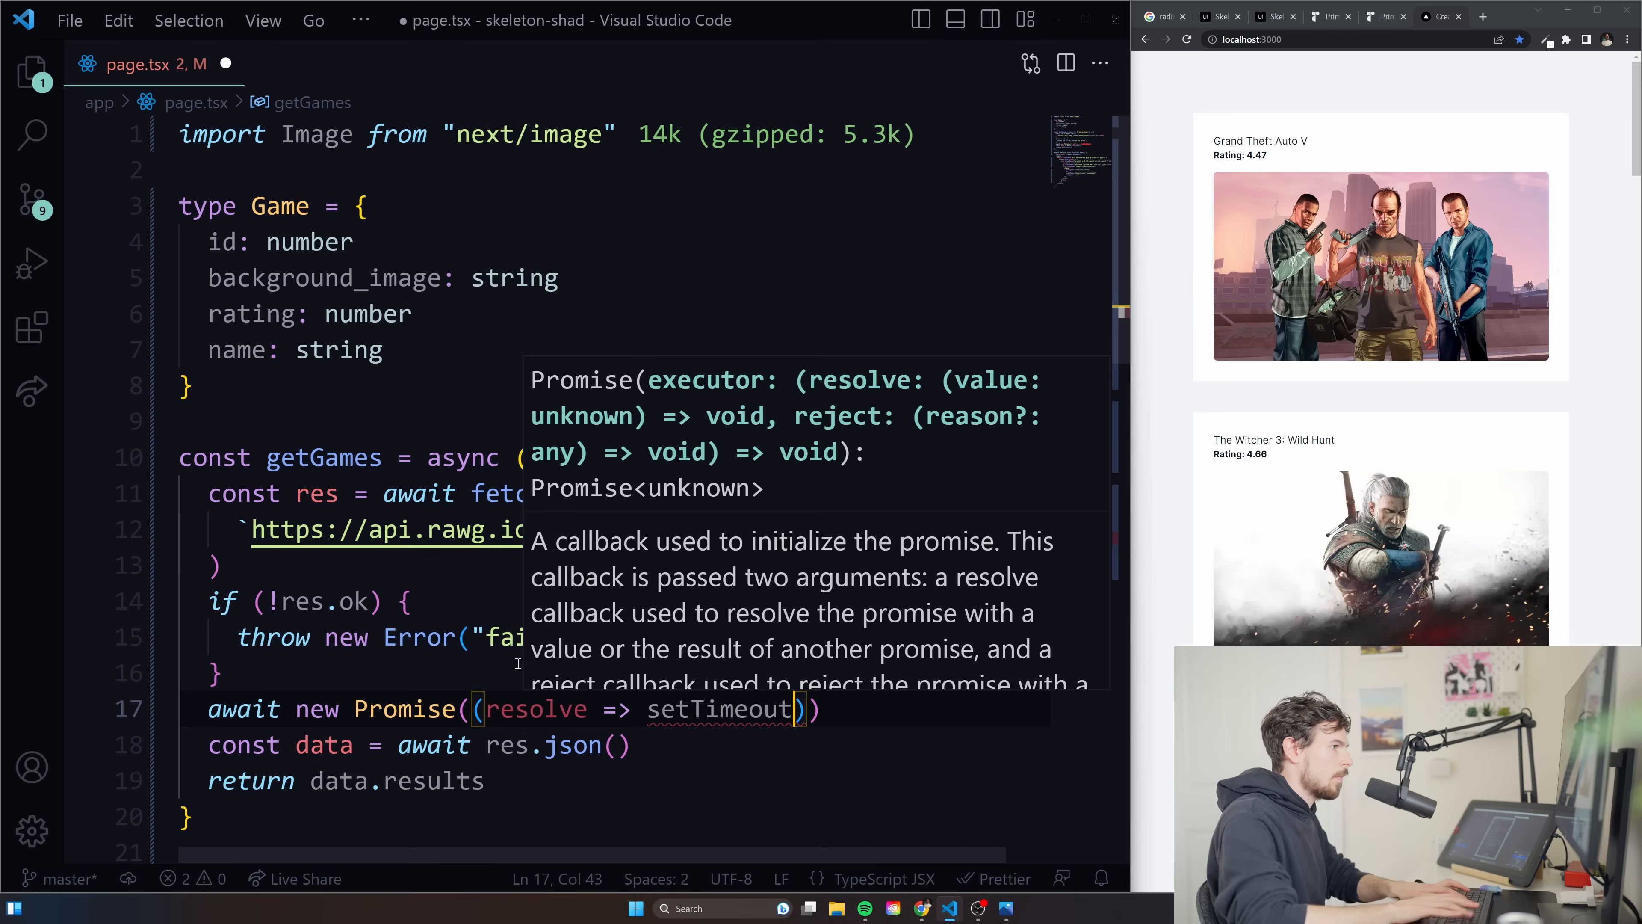
pyautogui.write('res')
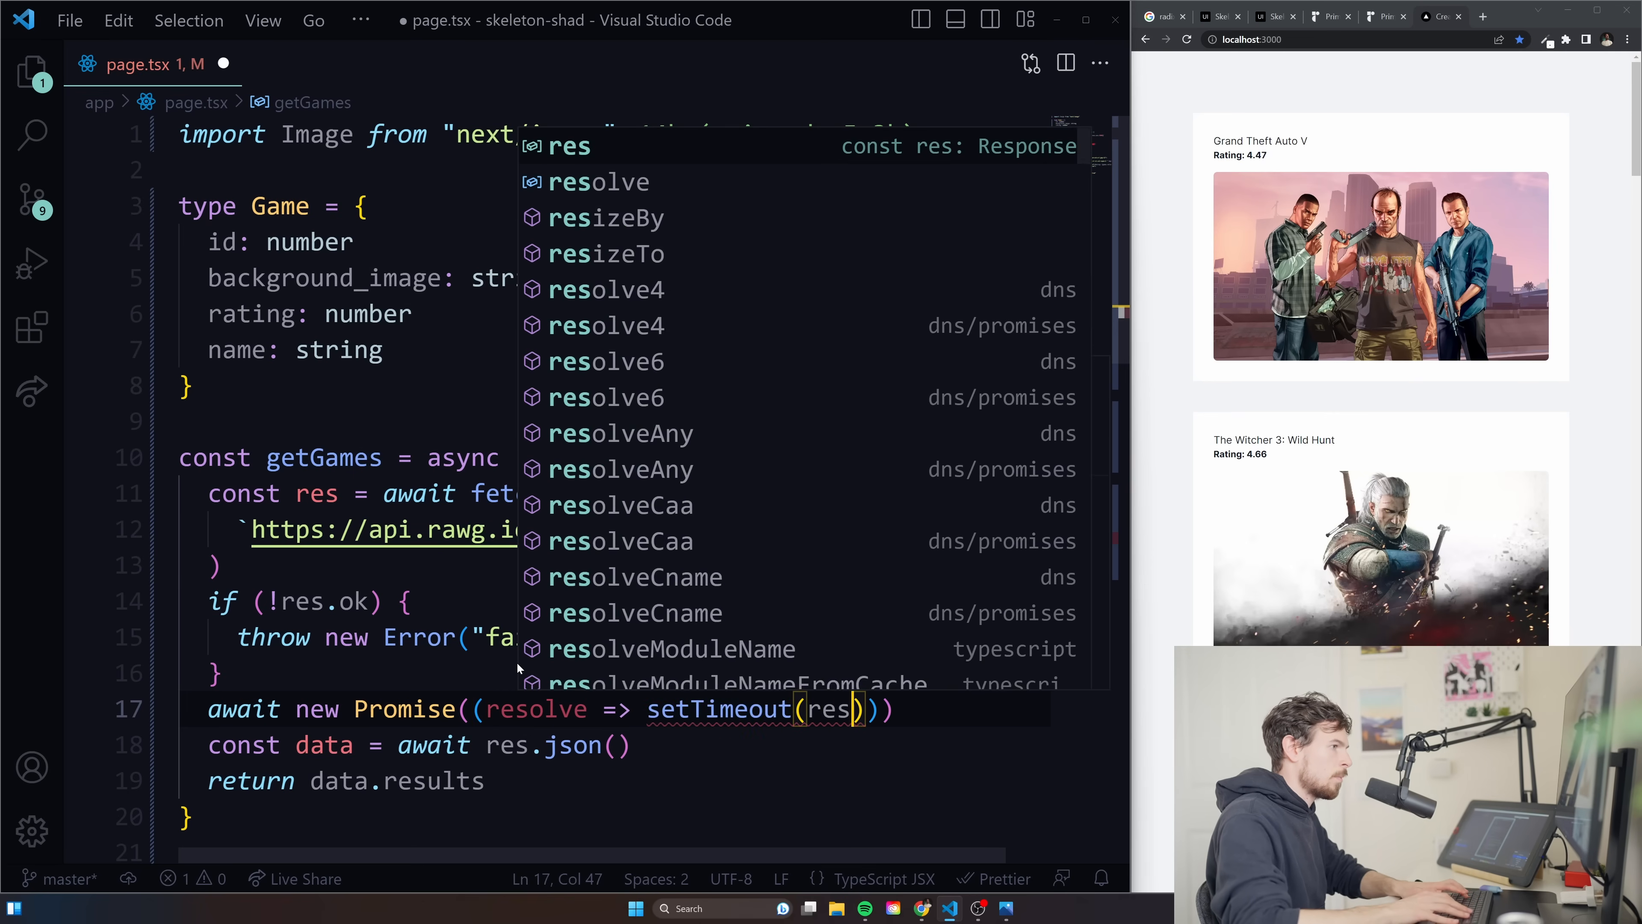
pyautogui.write(', 2000')
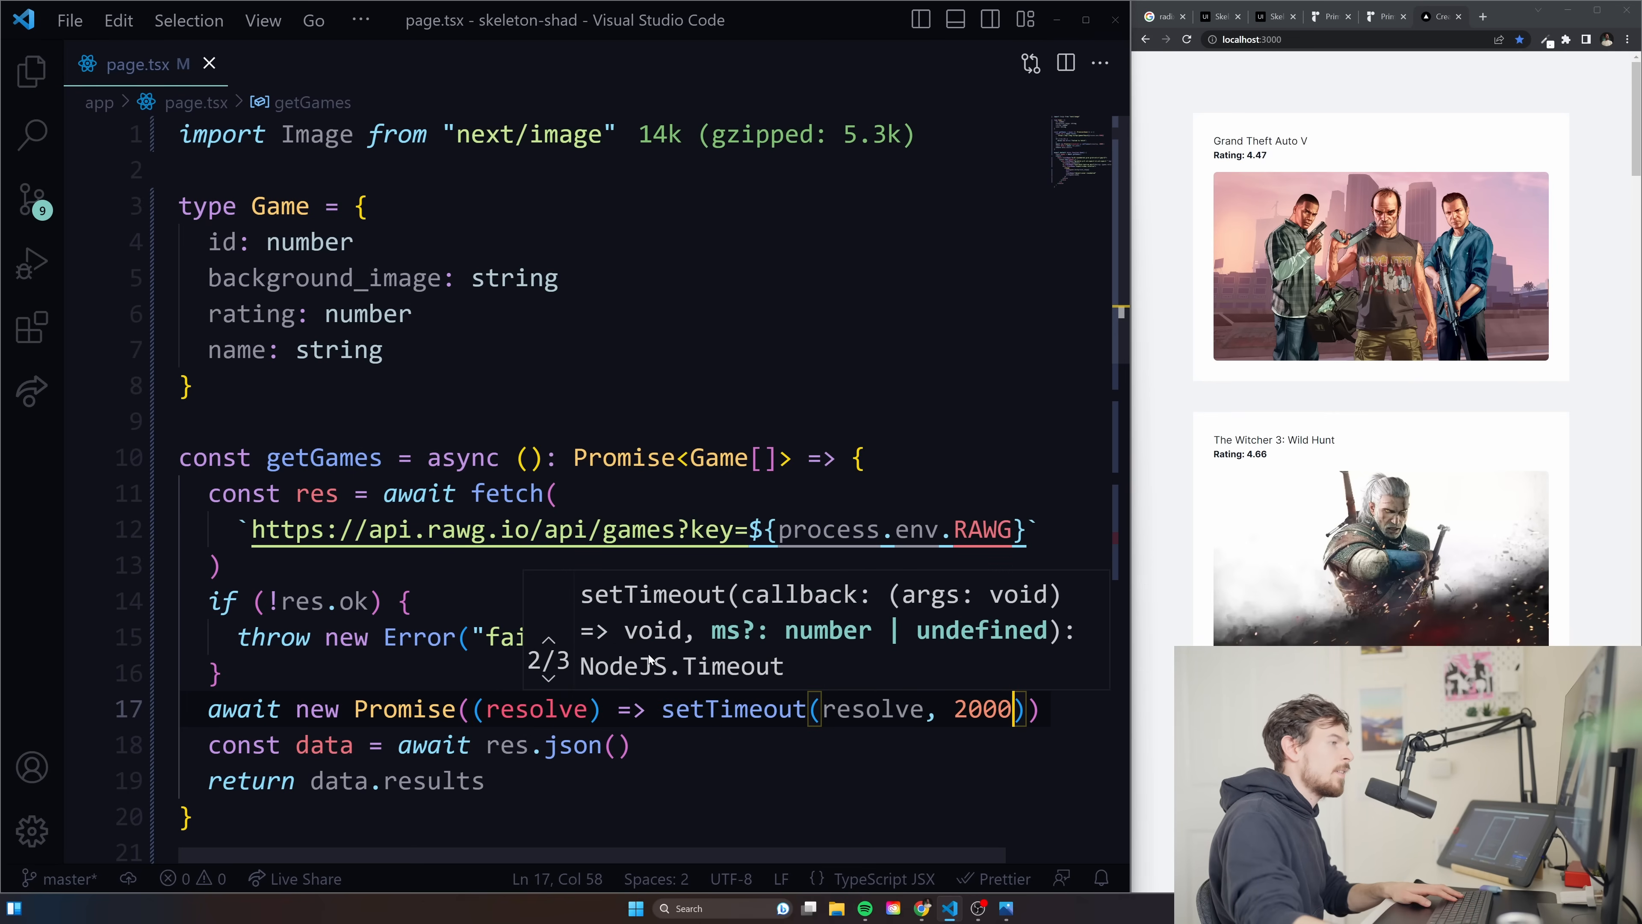
pyautogui.scroll(-3)
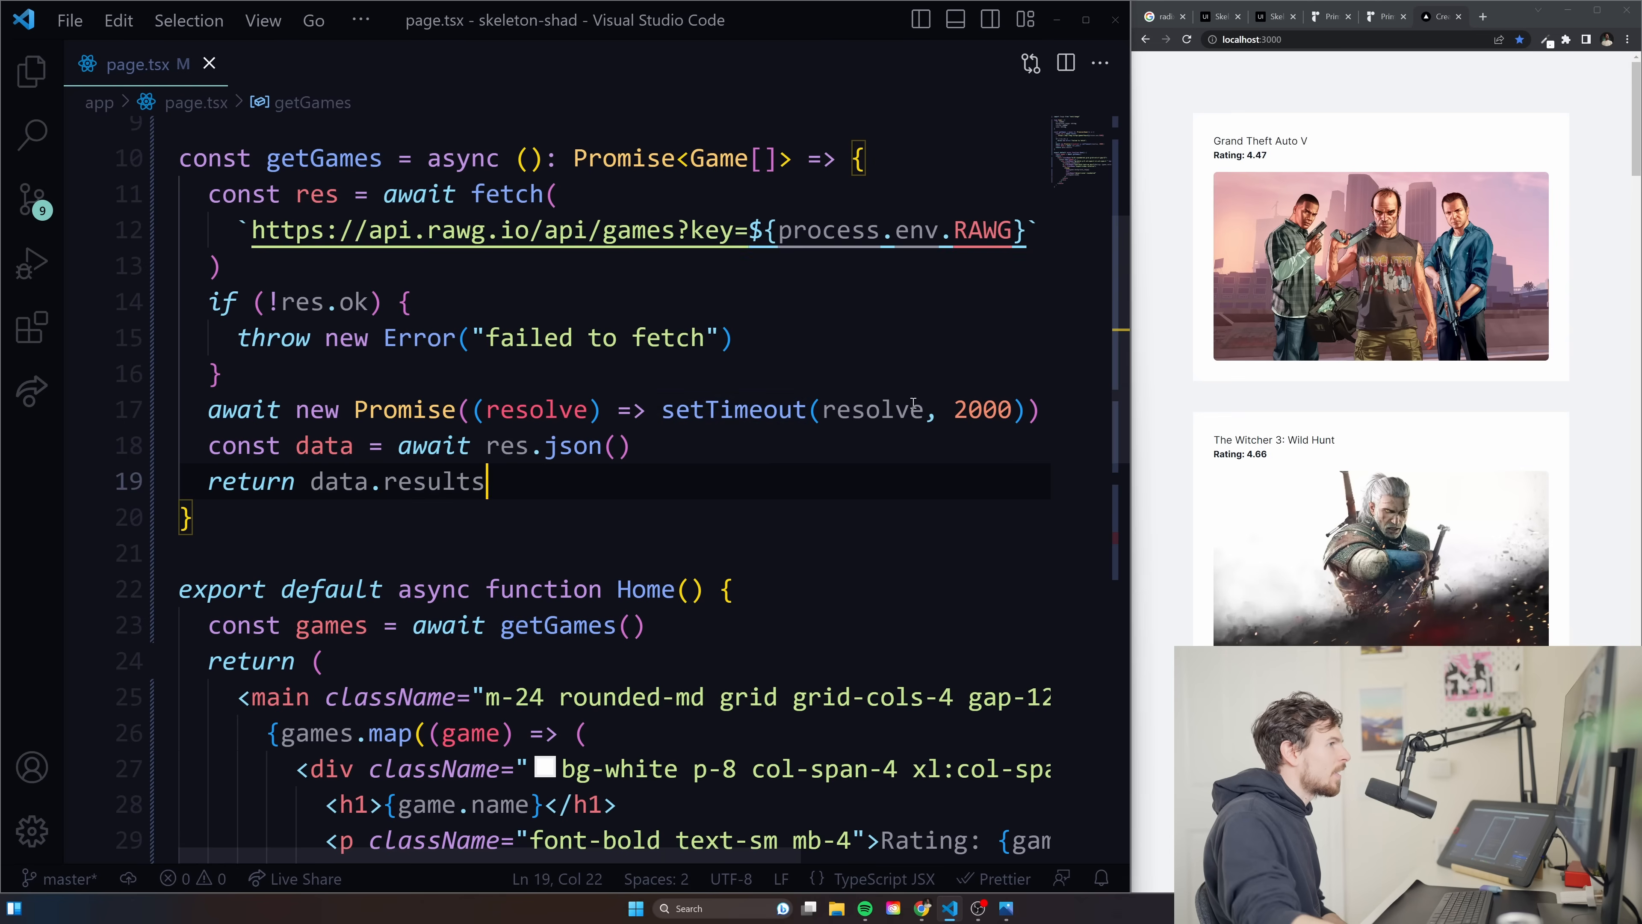
pyautogui.click(981, 410)
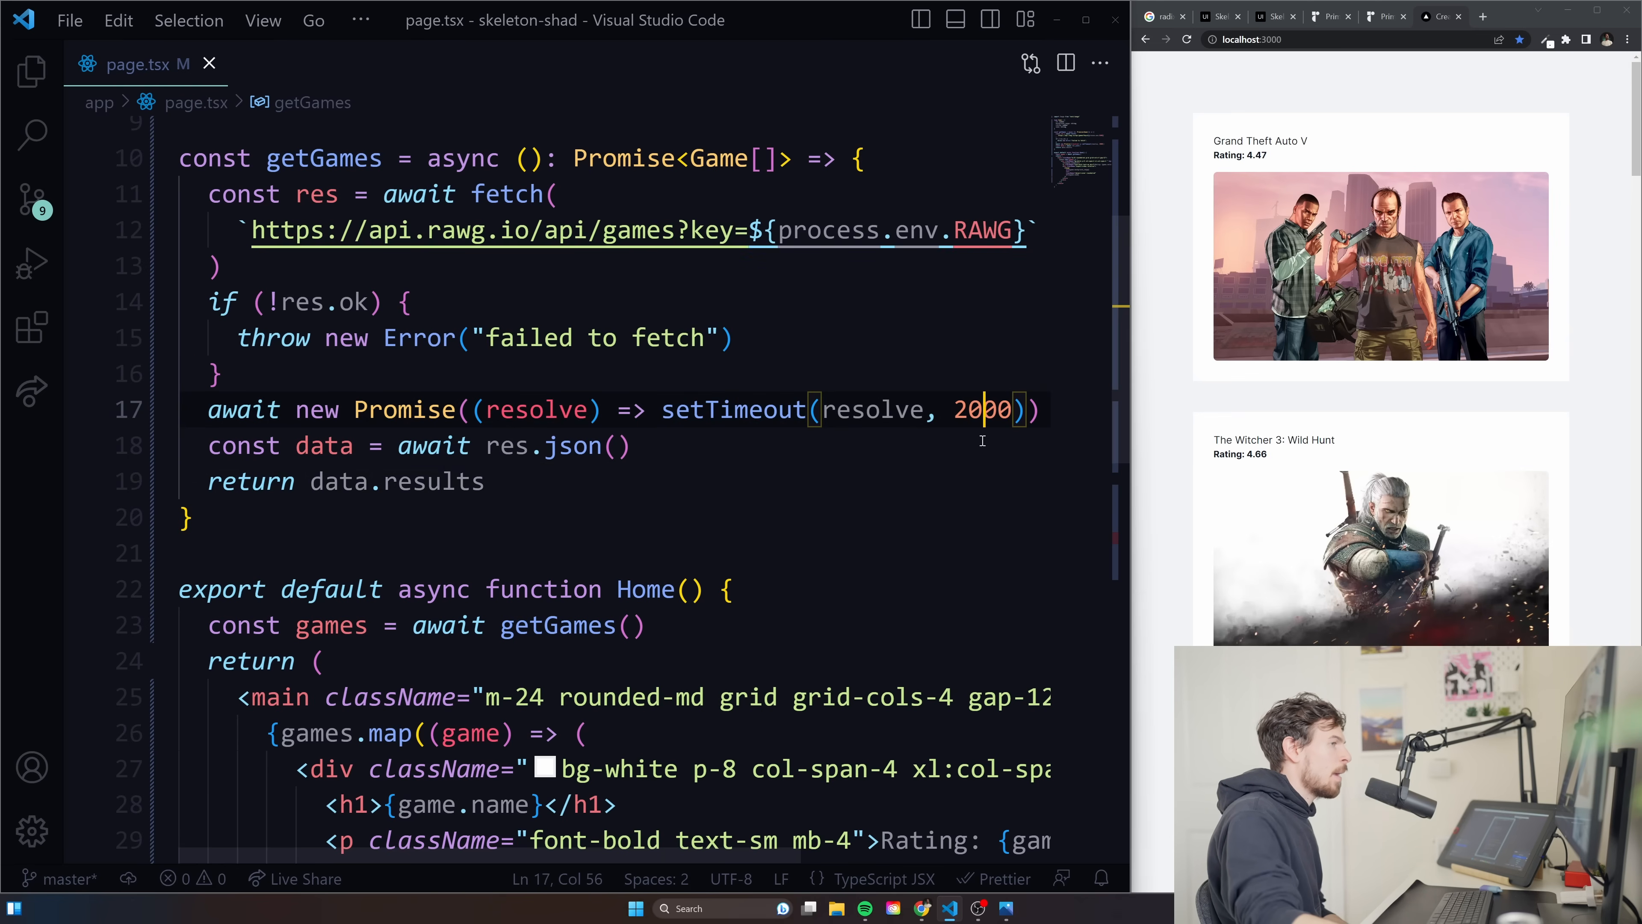
pyautogui.moveTo(874, 410)
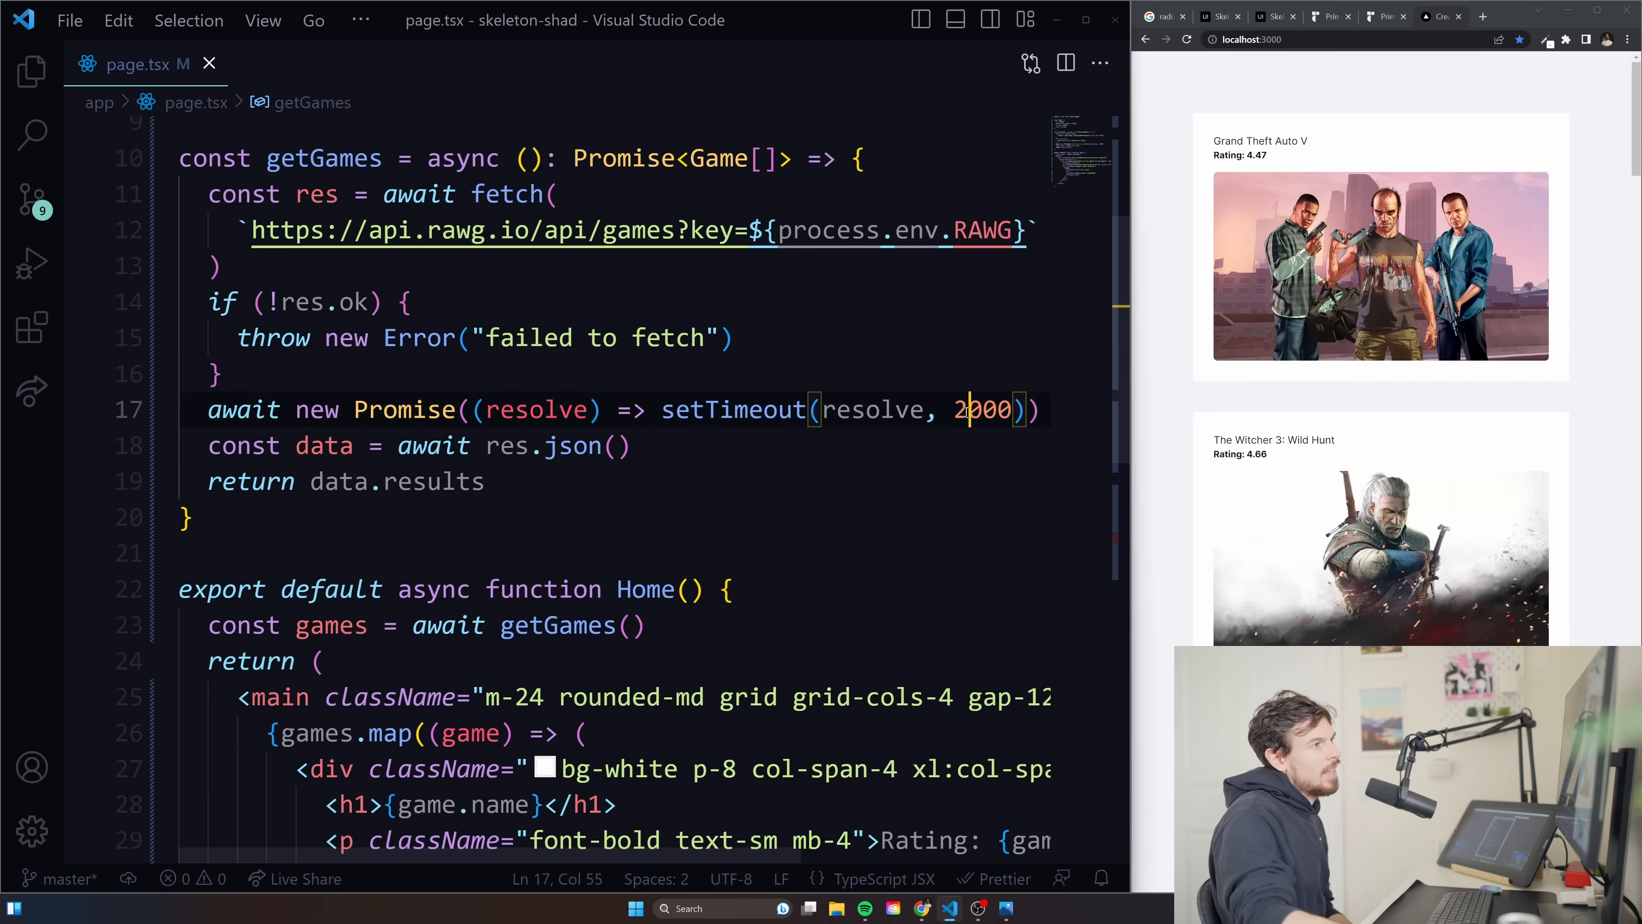
pyautogui.doubleClick(984, 410)
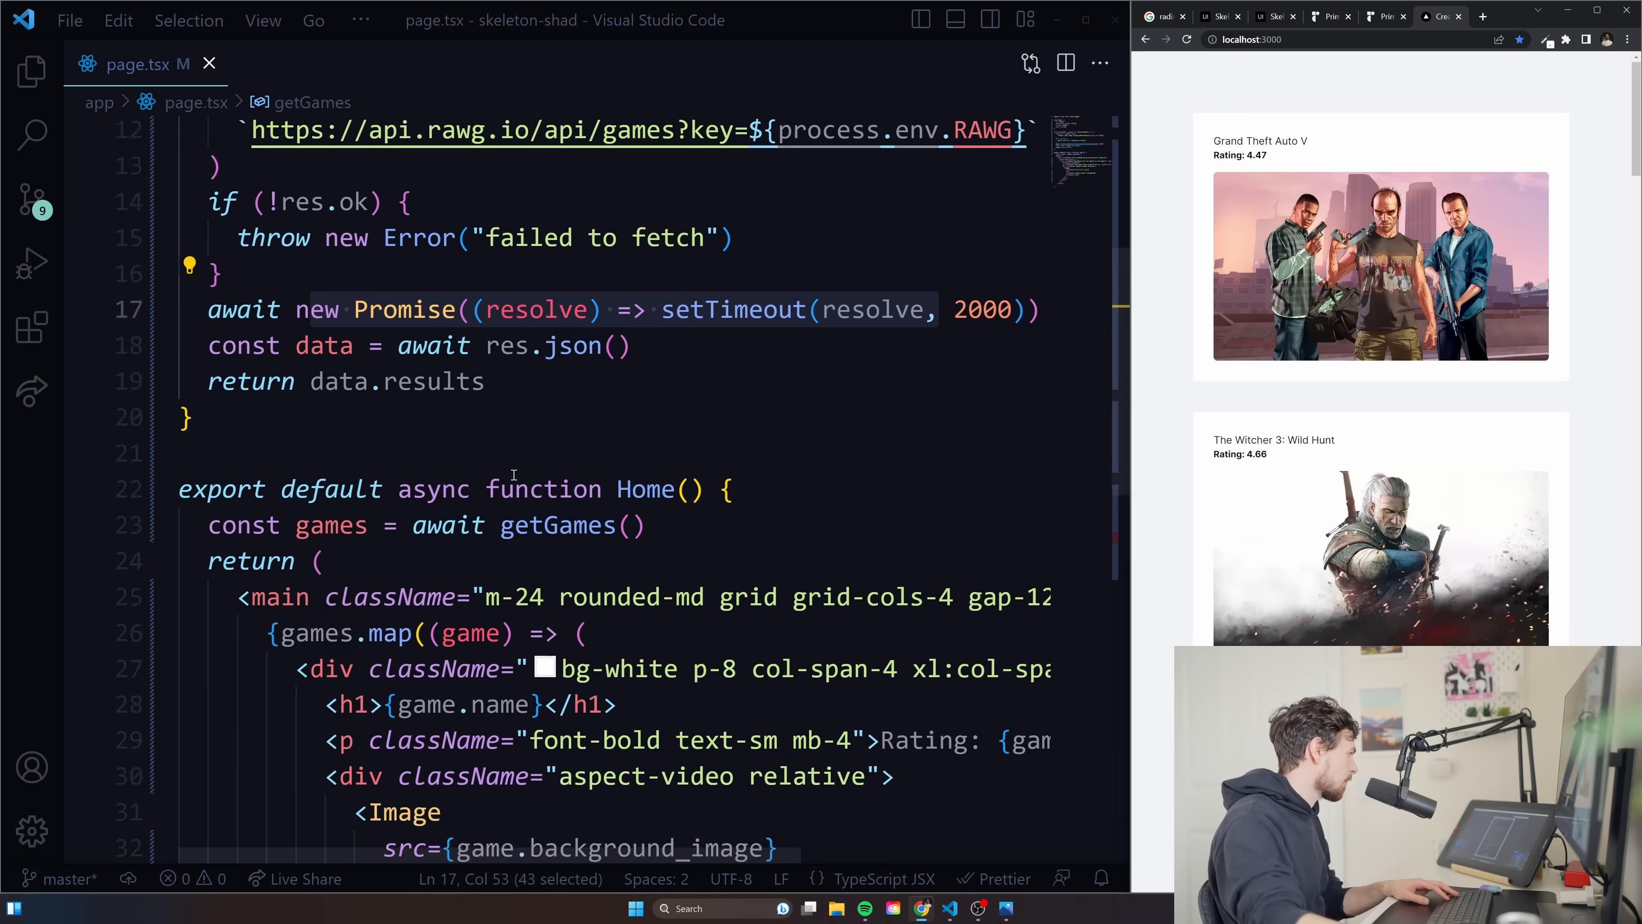
# Create a new file loading.tsx inside the app folder.
pyautogui.click(32, 71)
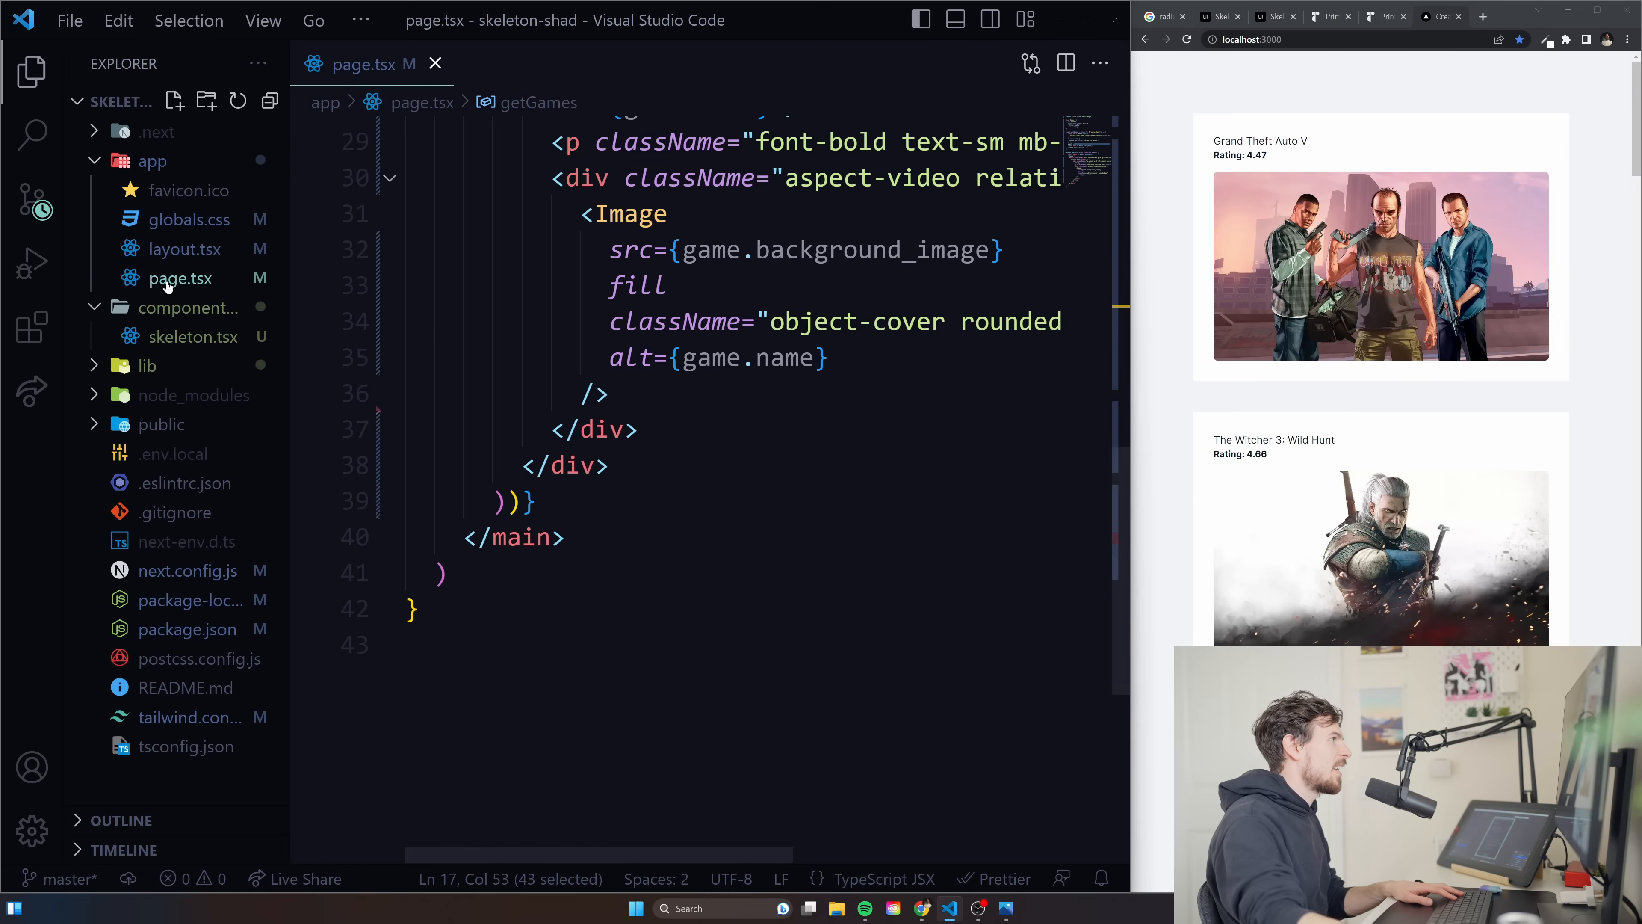
pyautogui.rightClick(152, 160)
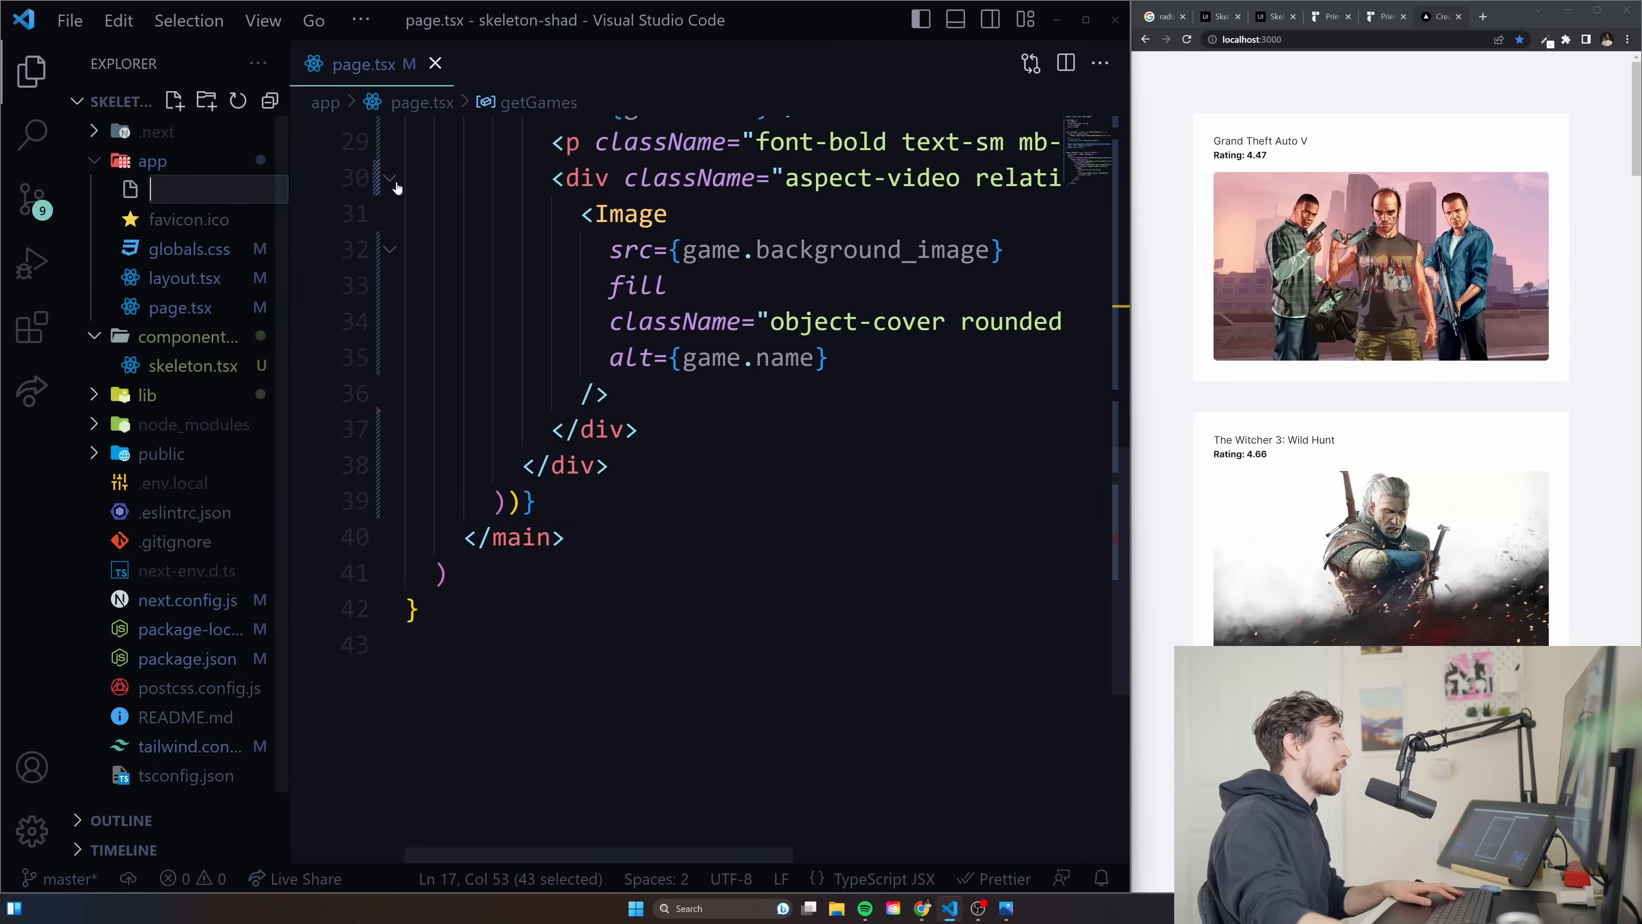
pyautogui.write('loading.tsx')
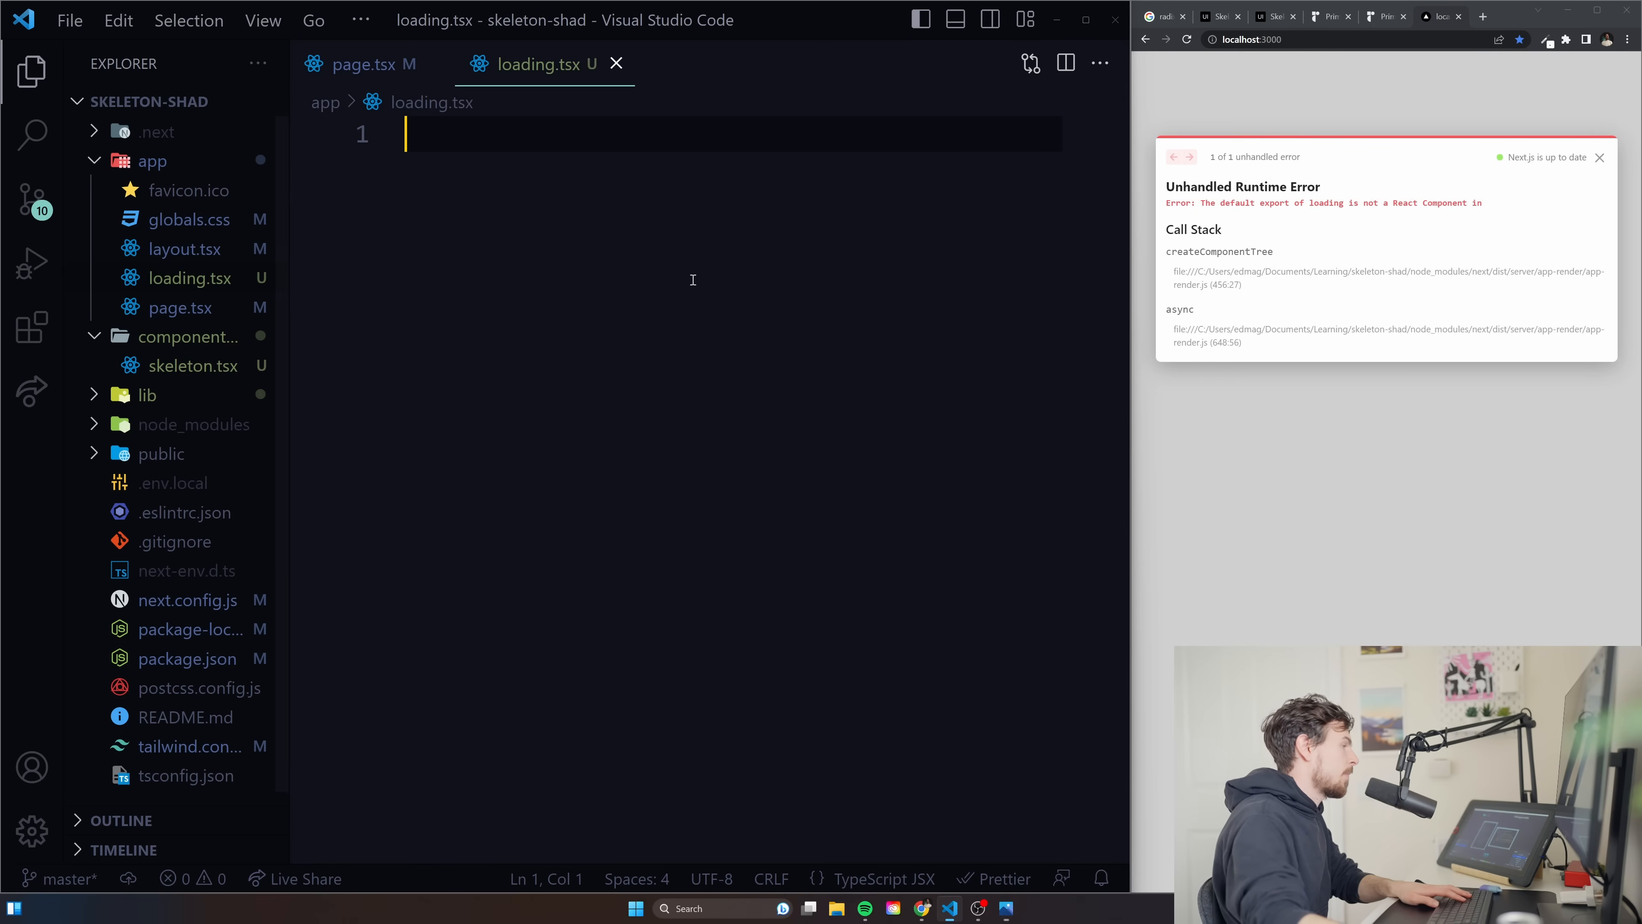
# Write export default function Loading() with a return( ) block ready for markup.
pyautogui.write('export functi')
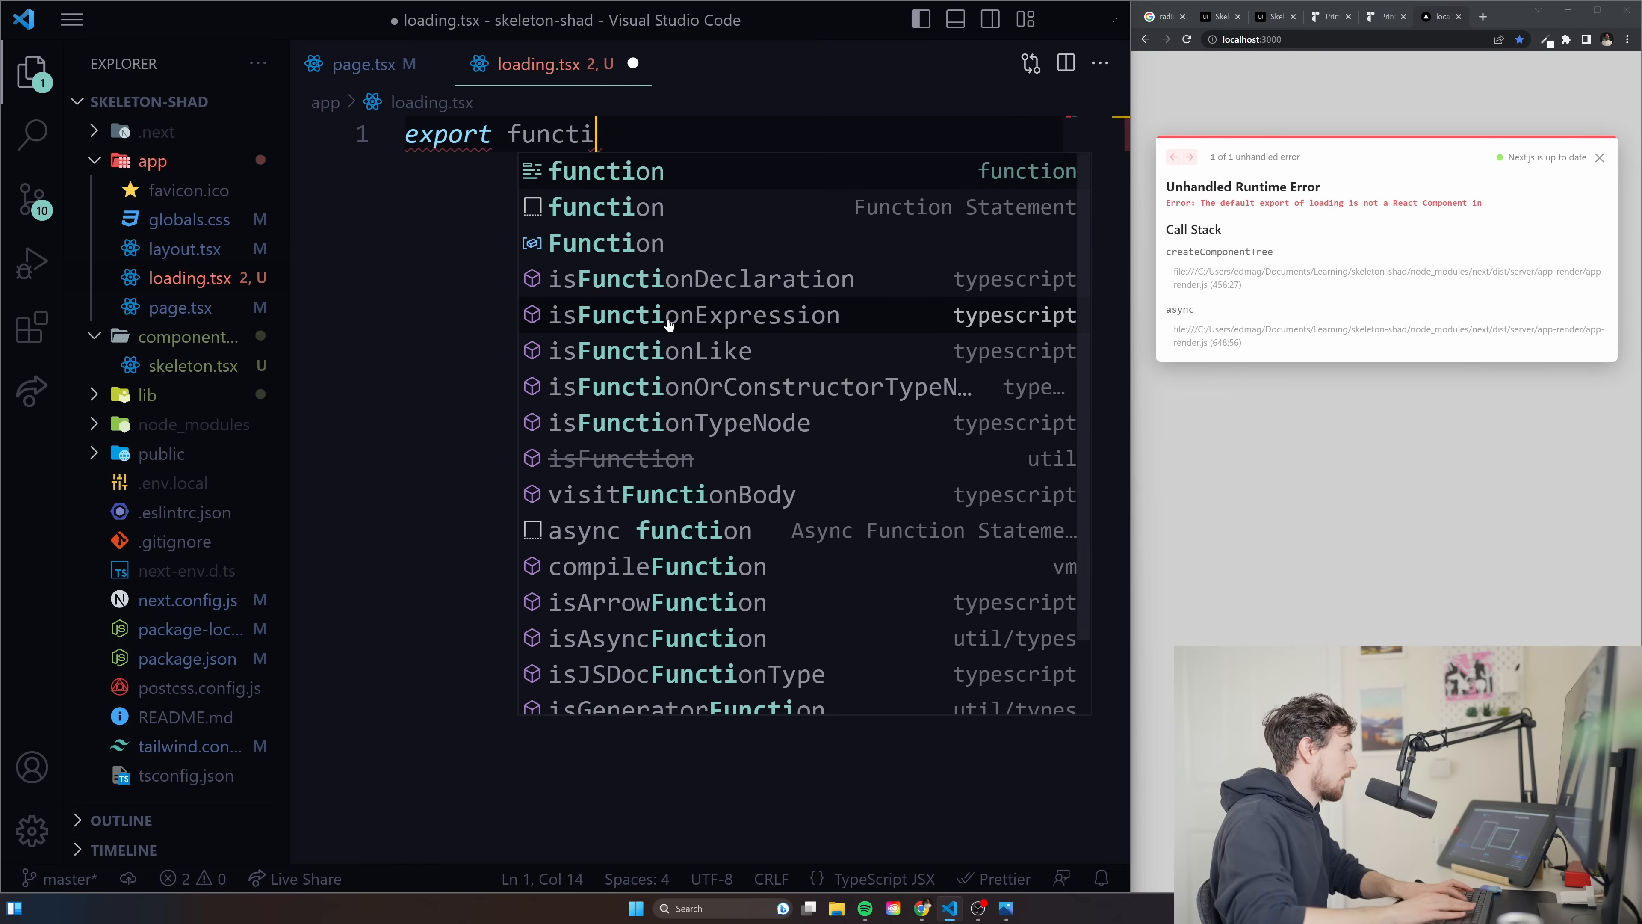
pyautogui.write('defaul')
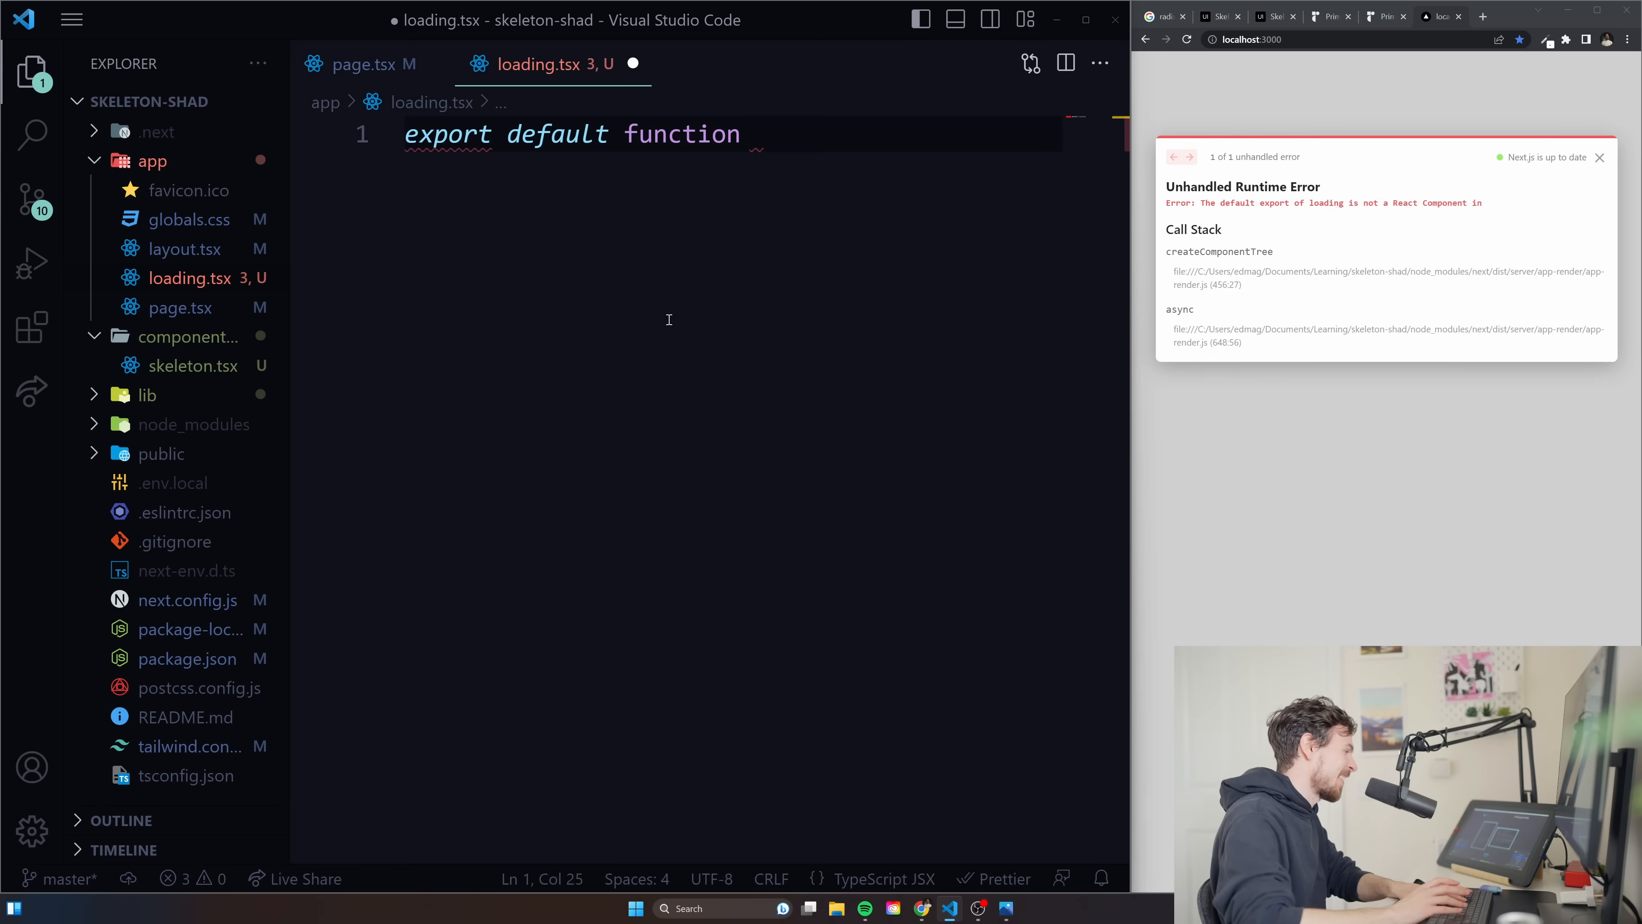
pyautogui.write('Loading(){')
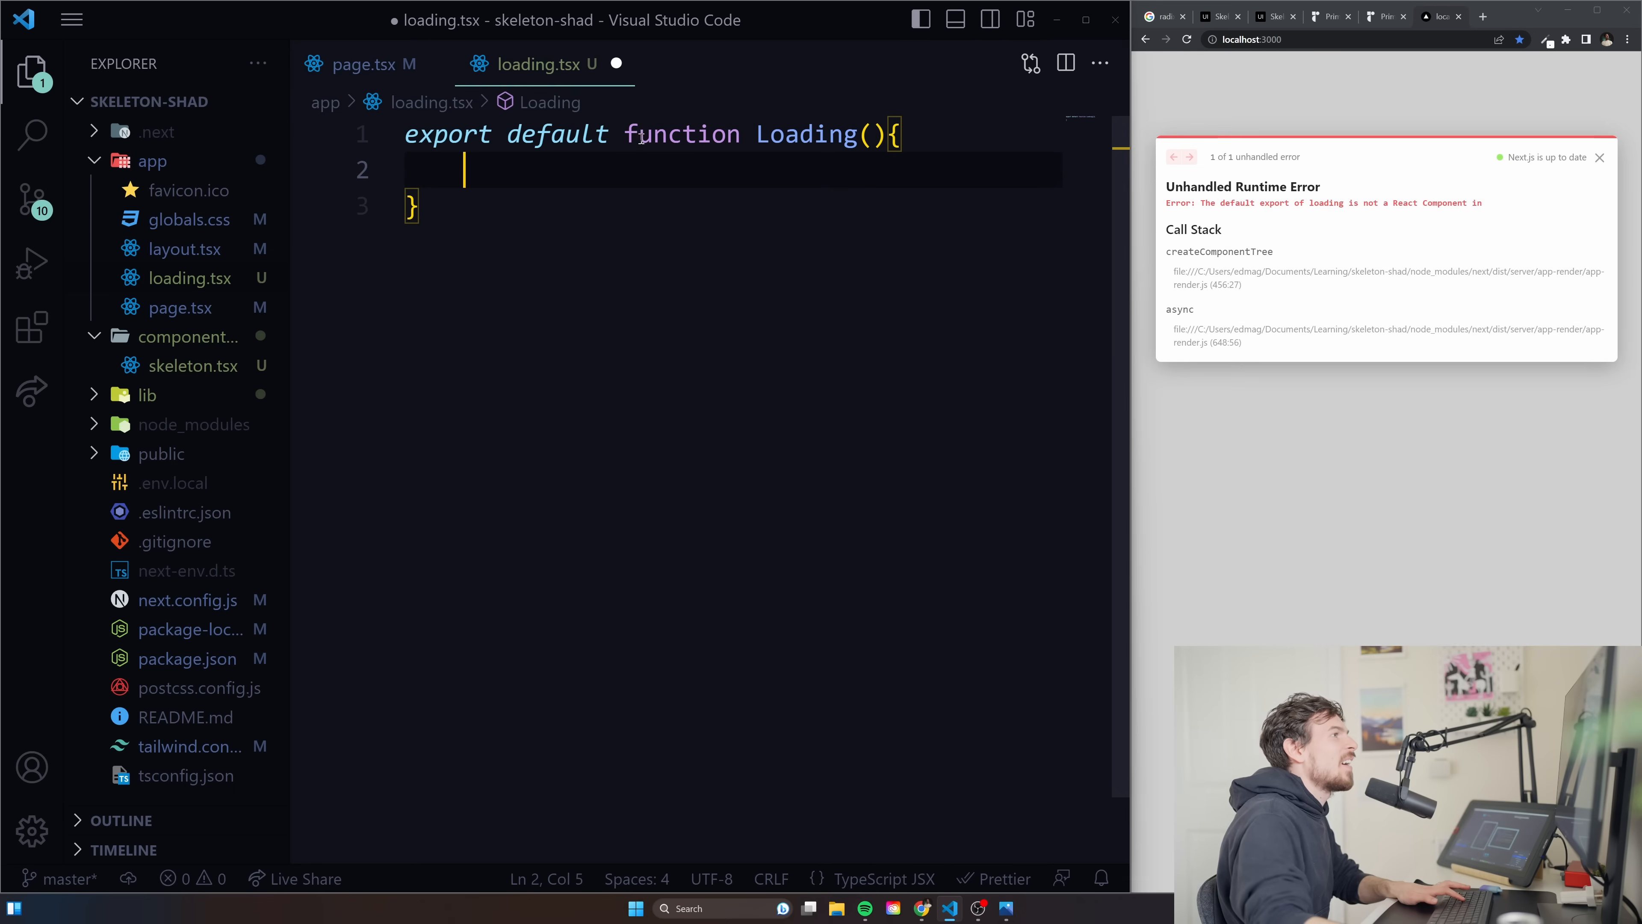
pyautogui.doubleClick(556, 135)
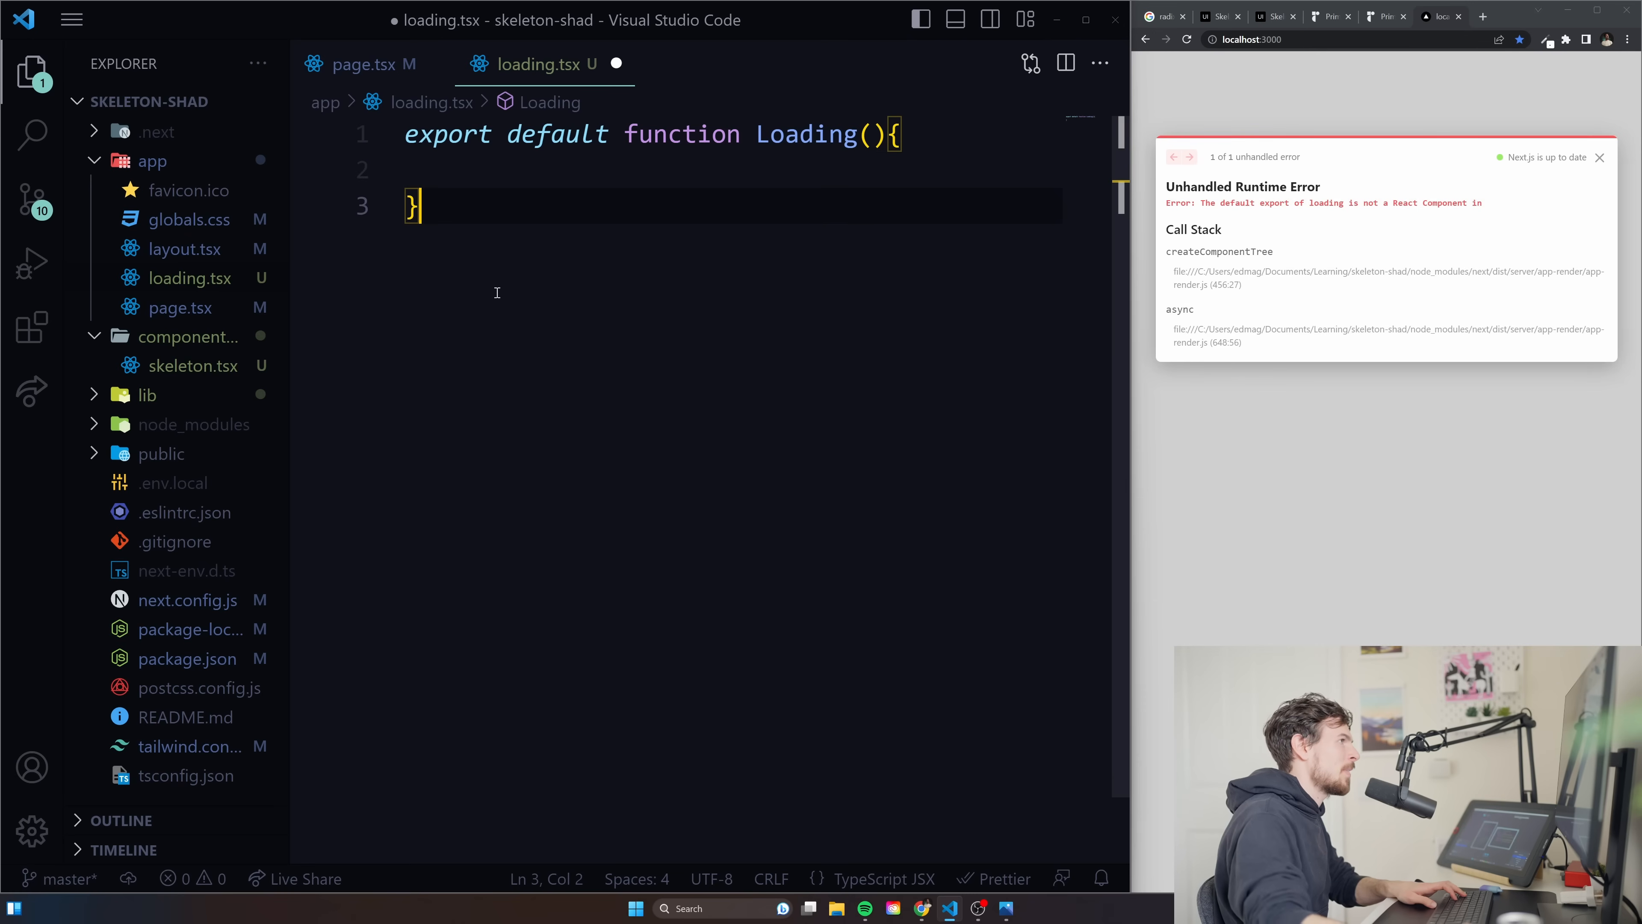
pyautogui.write('const')
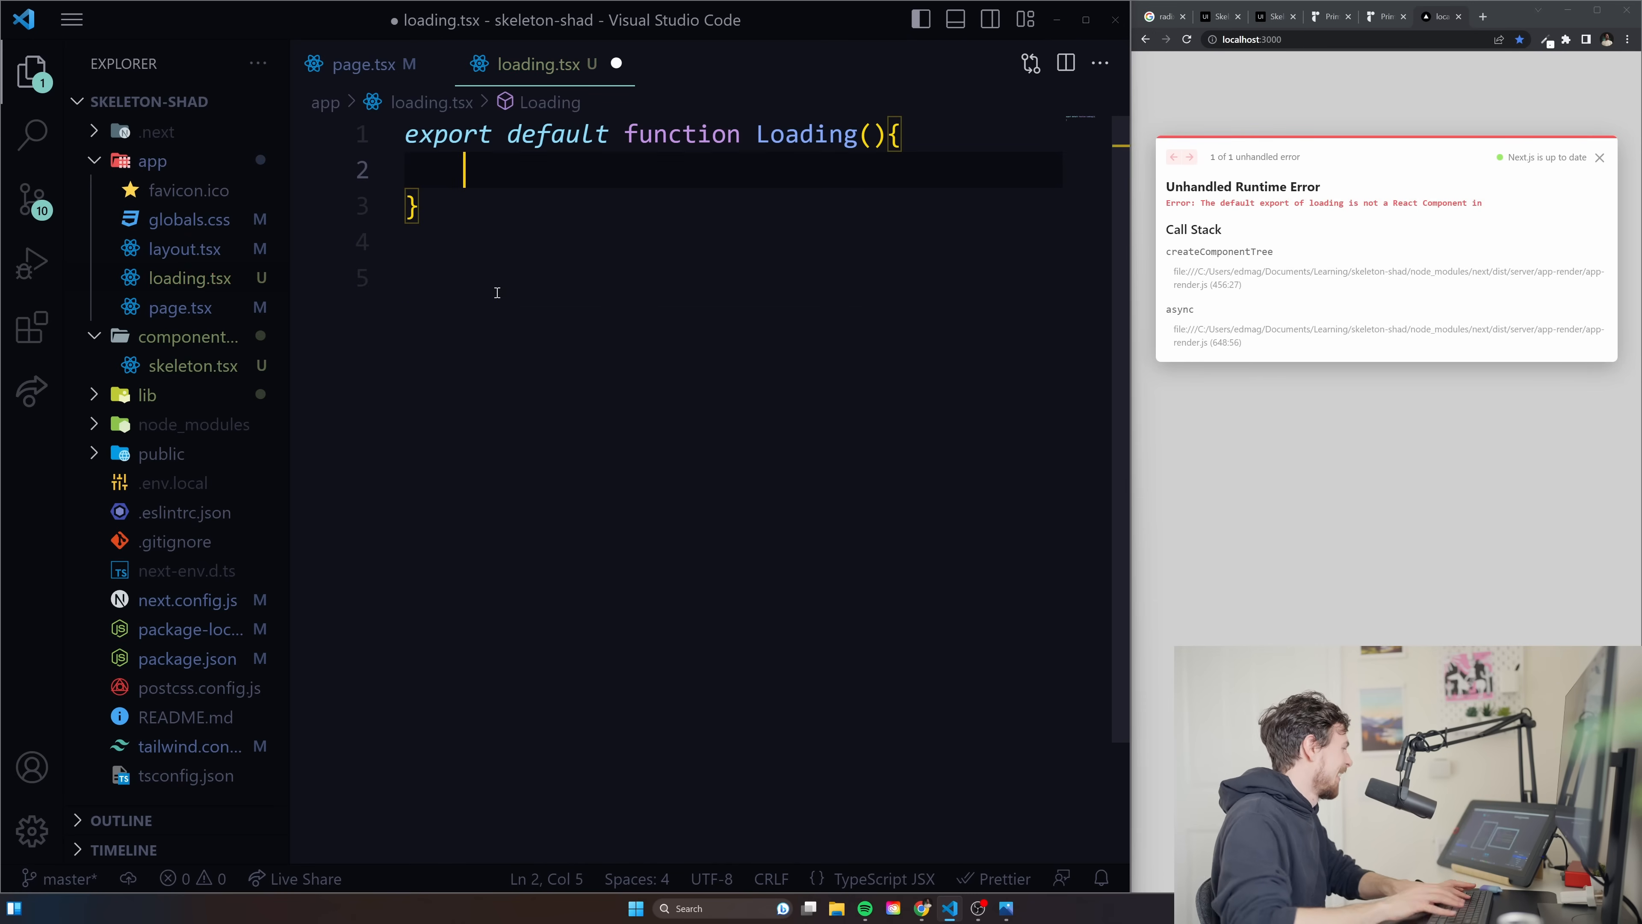
pyautogui.write('return(')
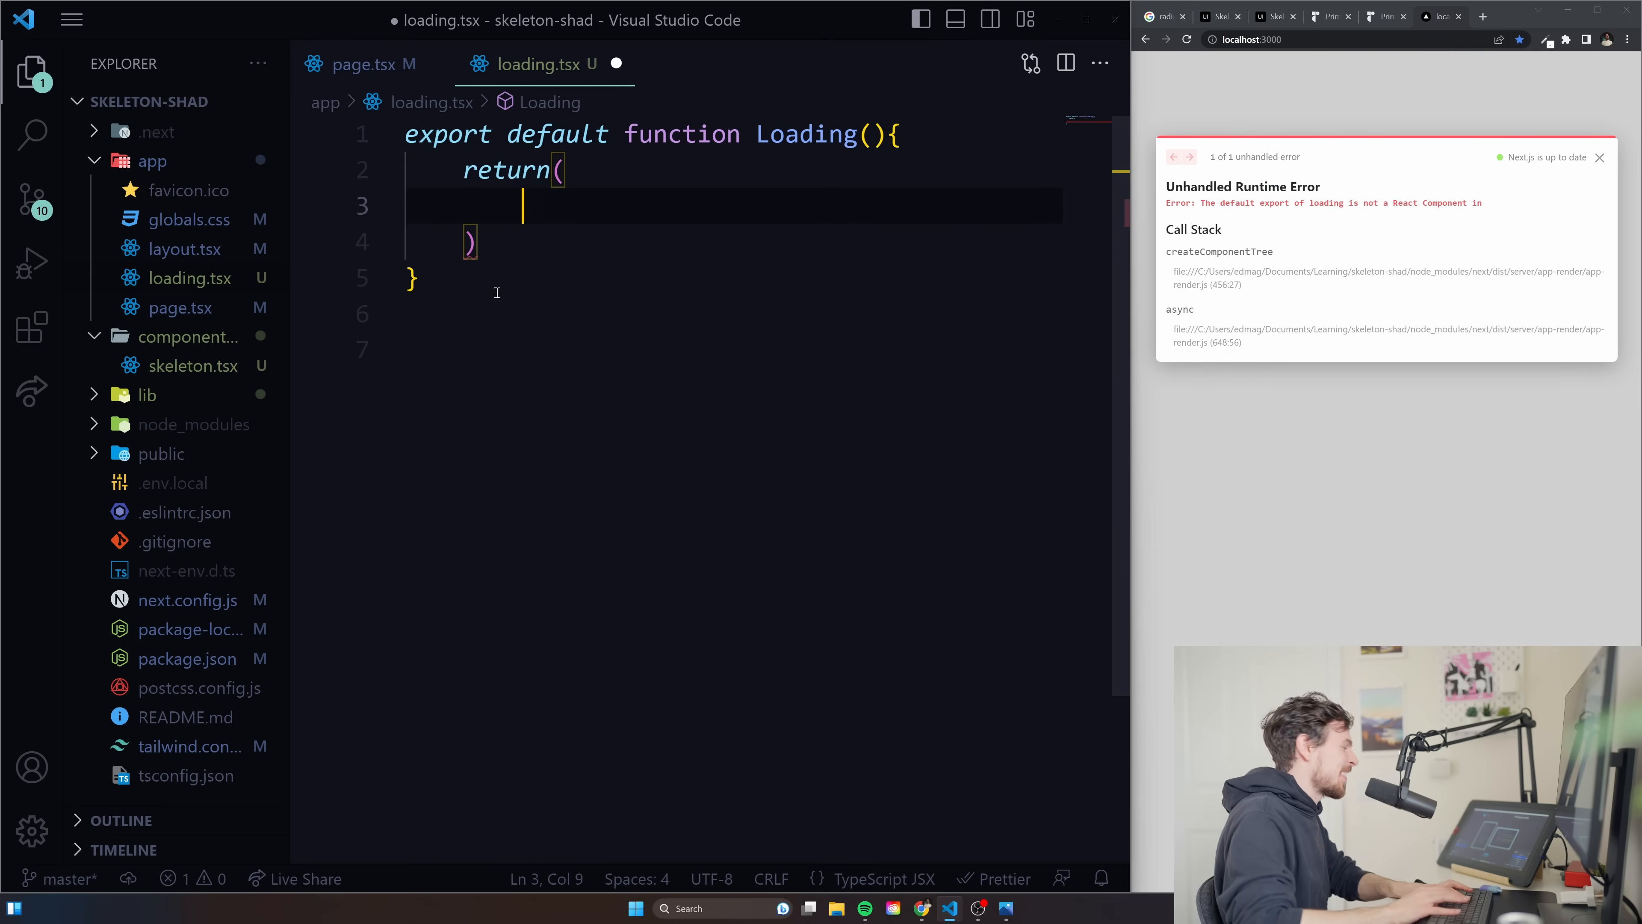
pyautogui.click(361, 64)
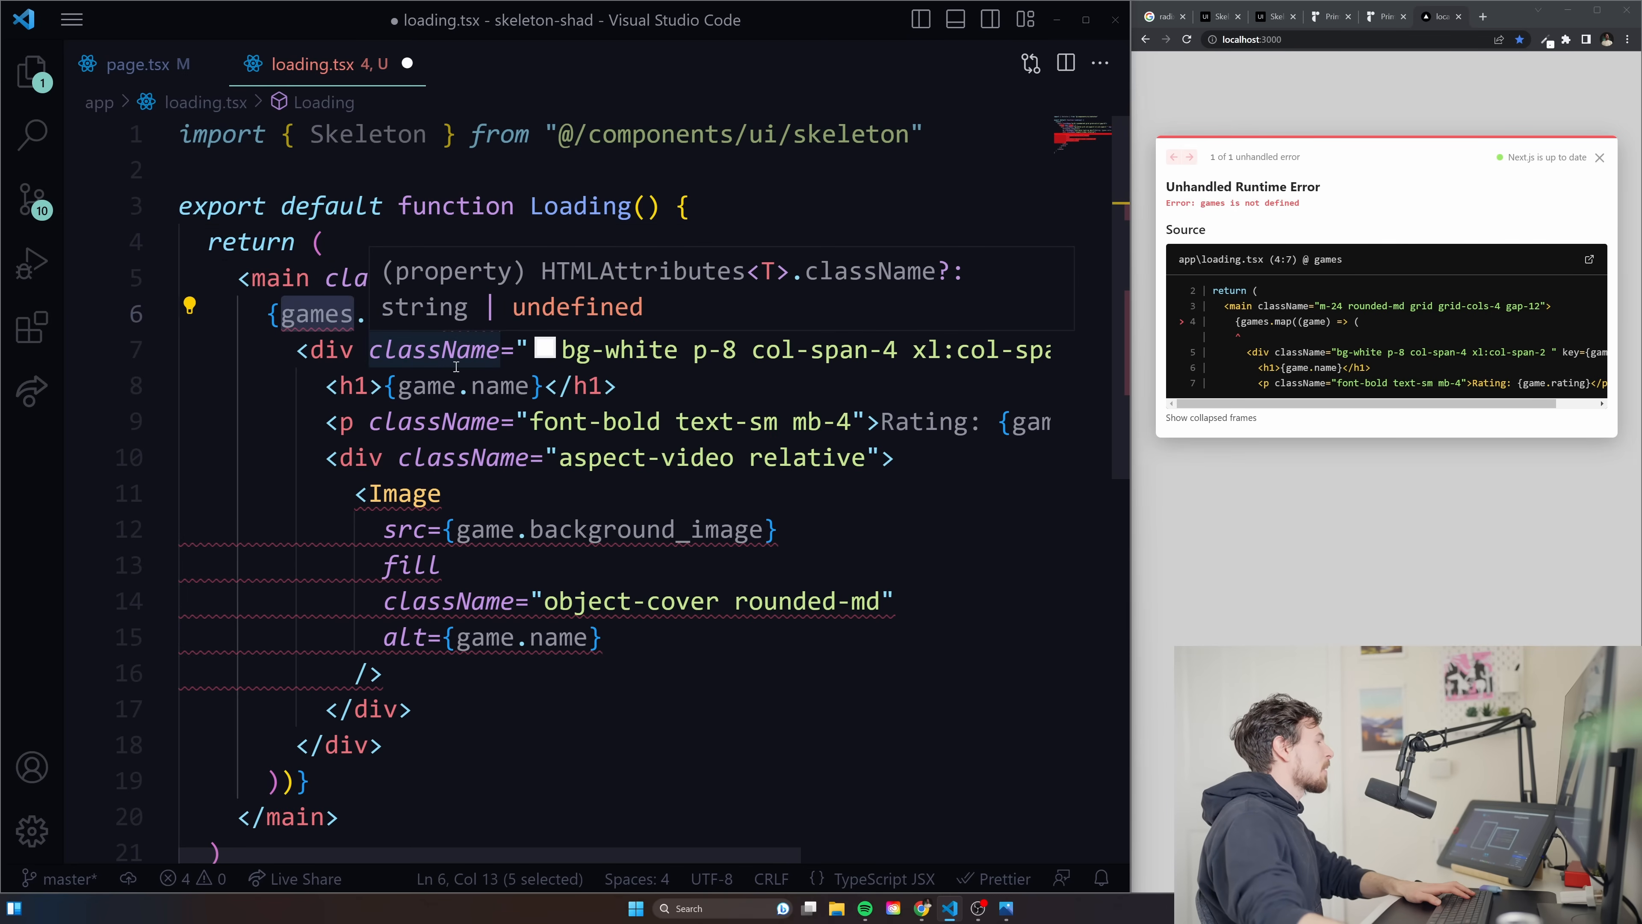
# Replace games.map with Array.from({length: 12}, (_, i) => i + 1).map((id) =>.
pyautogui.write('Ara')
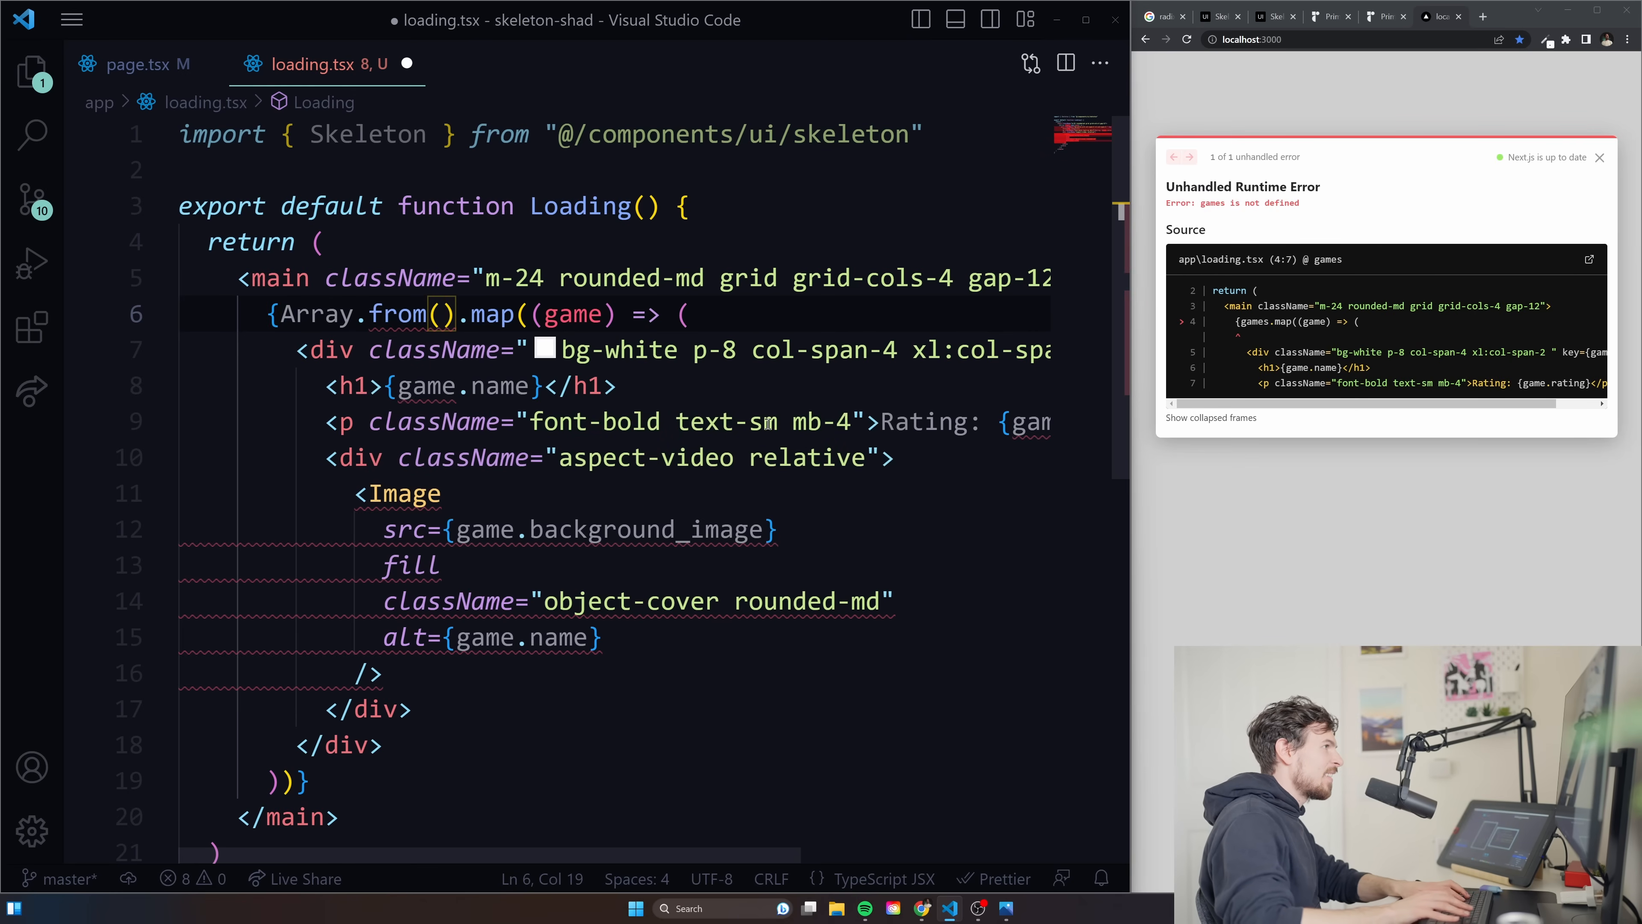
pyautogui.write('{length: 12},')
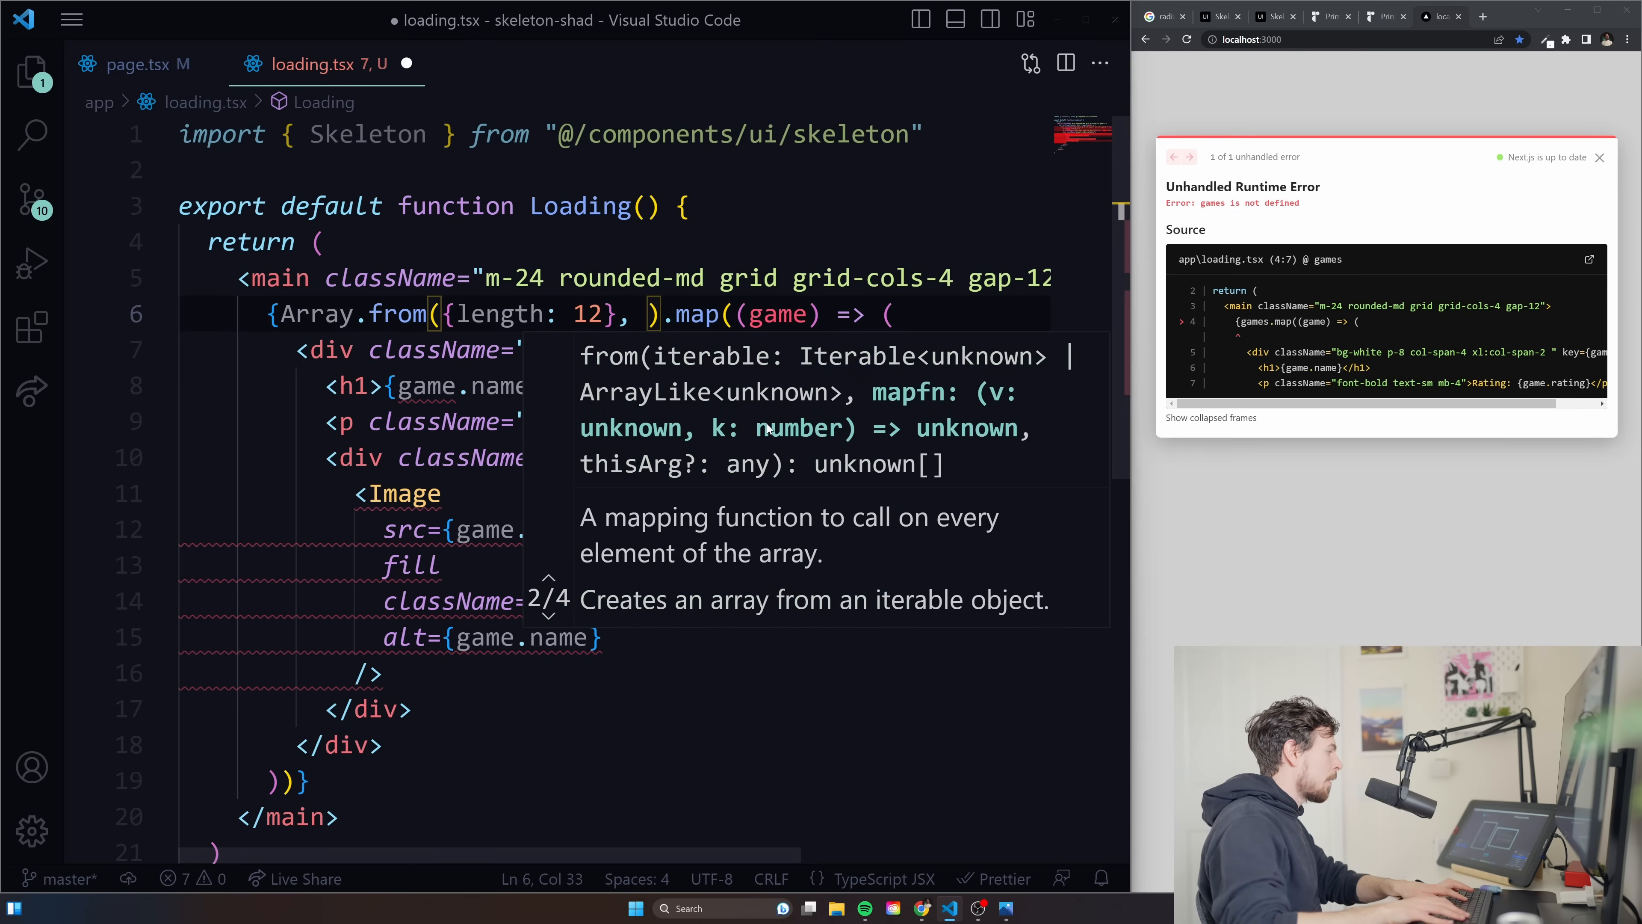
pyautogui.write('_)')
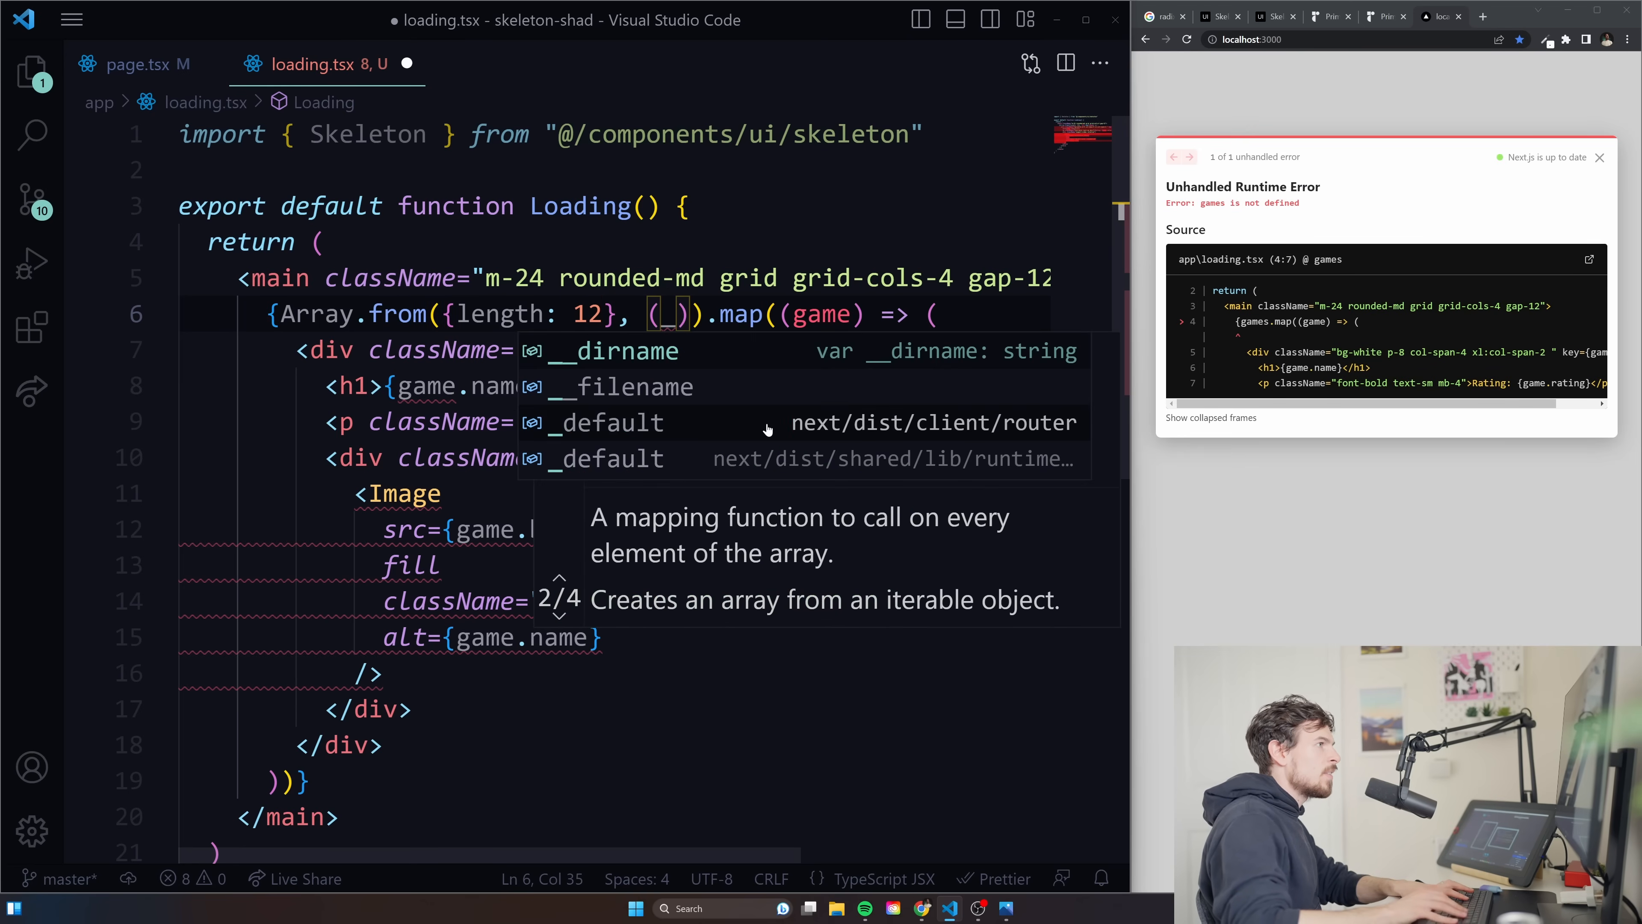
pyautogui.write(', i')
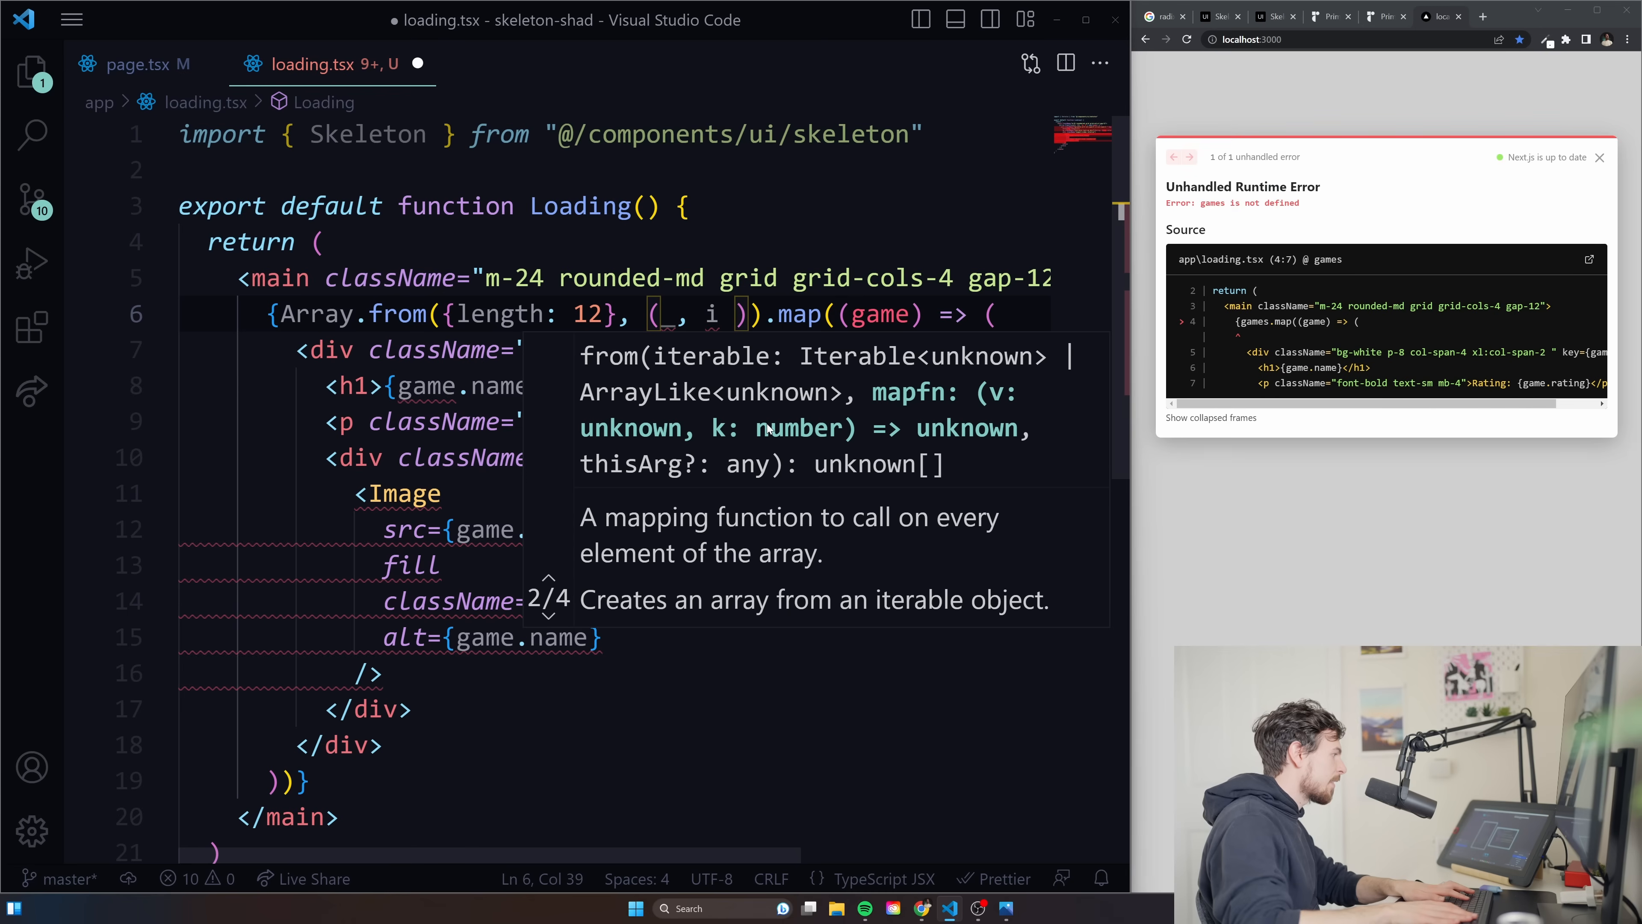
pyautogui.write('=> i + 1')
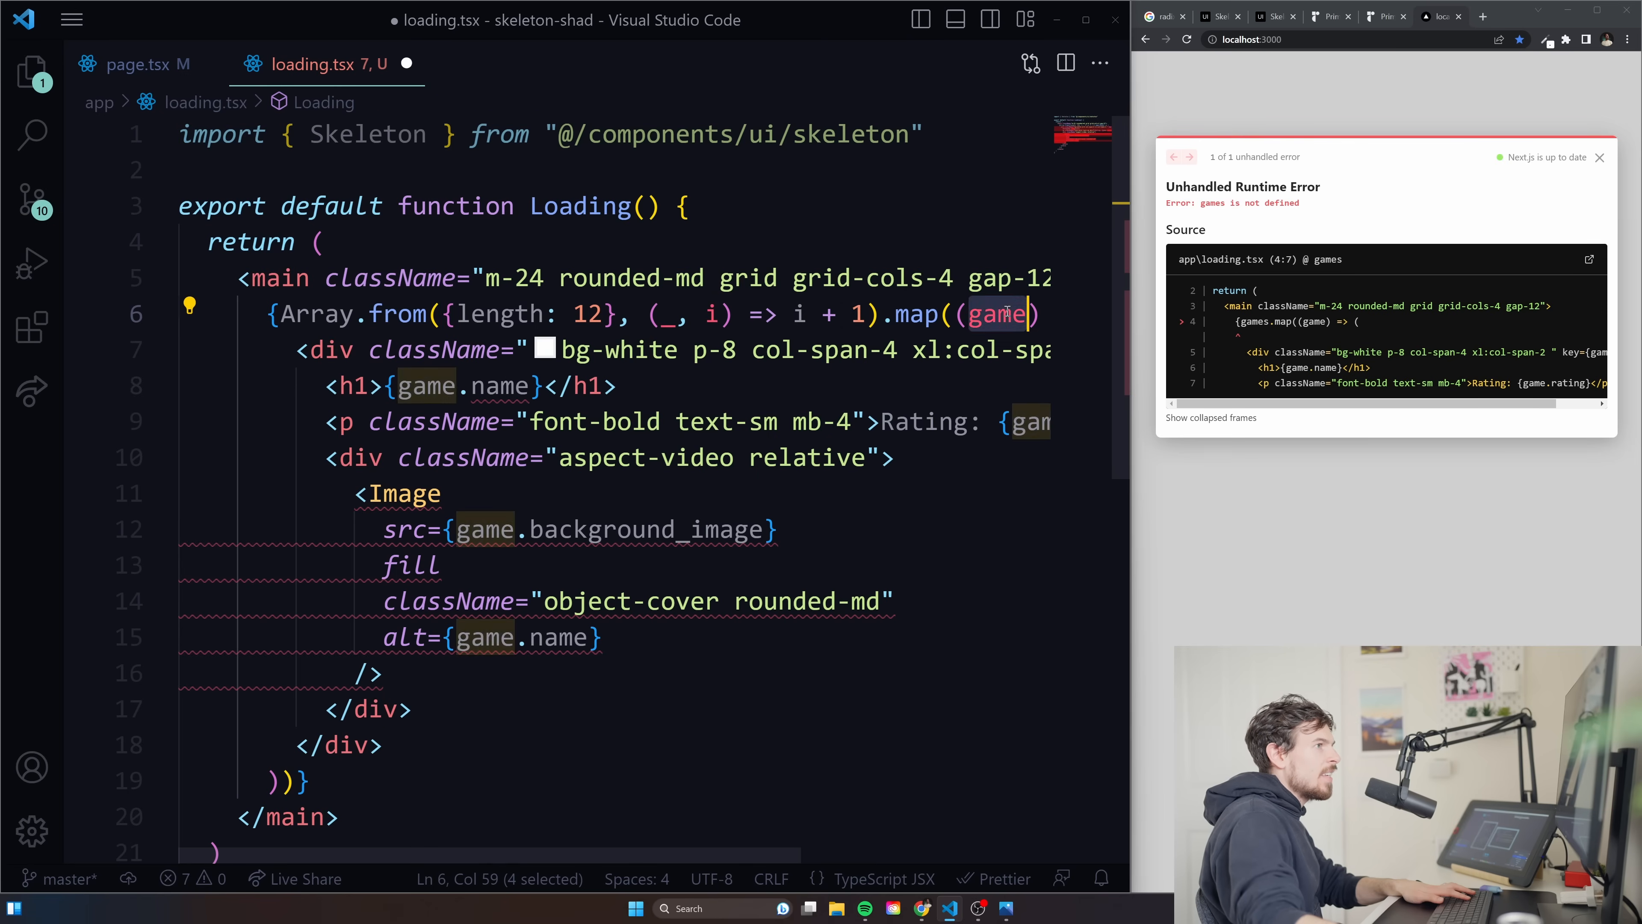
pyautogui.write('id')
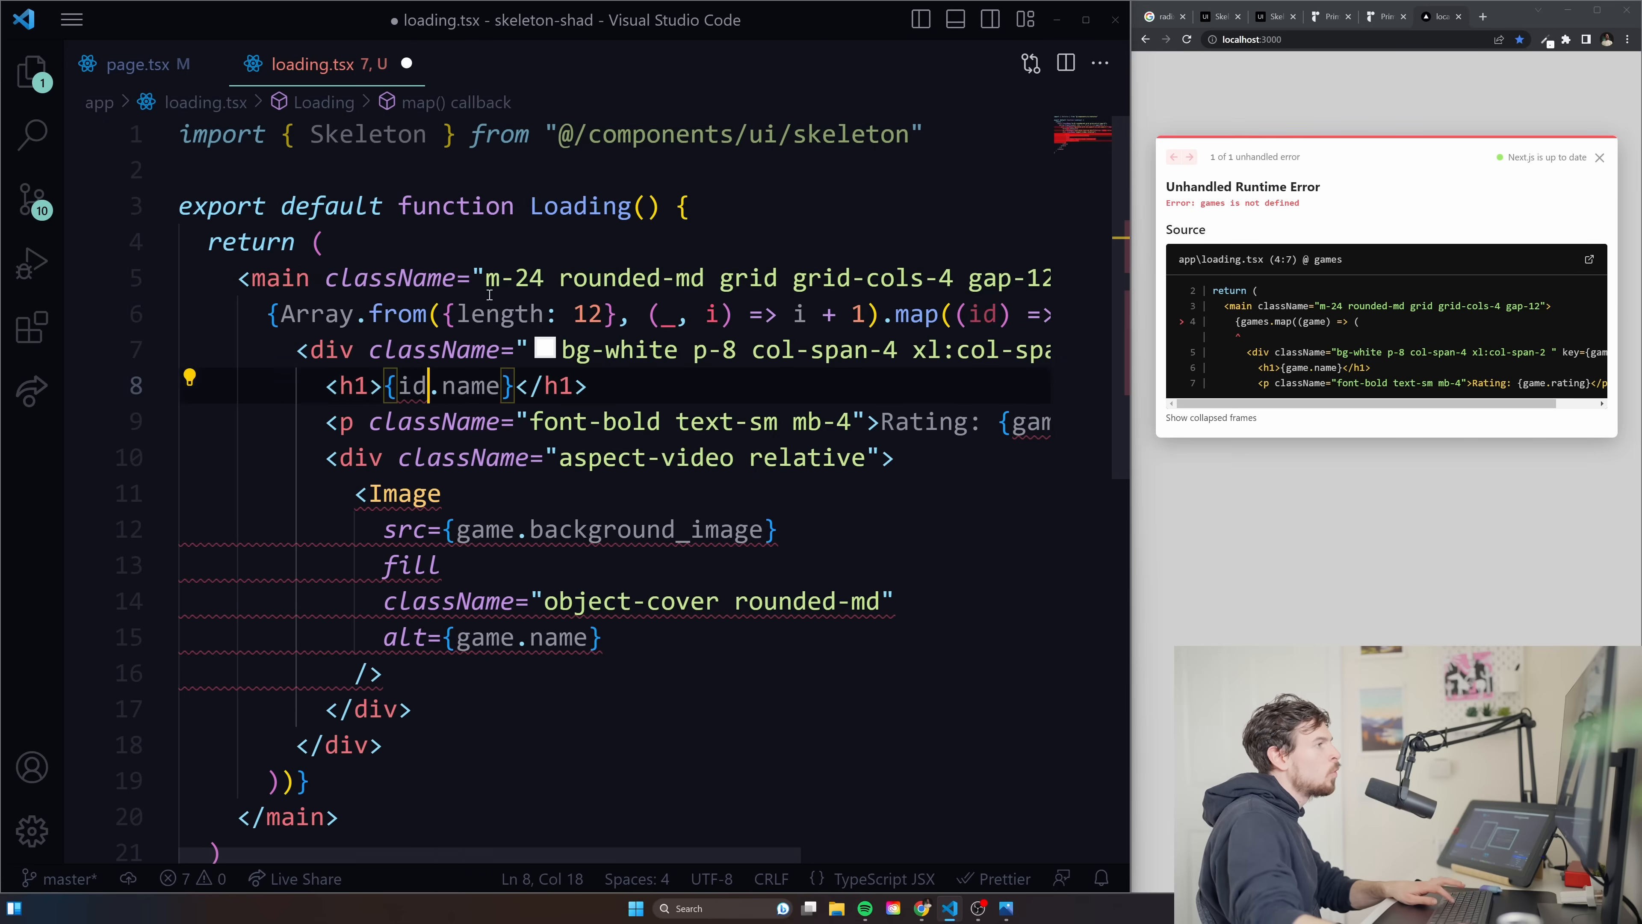
# Delete the {id.name} expression from the card heading.
pyautogui.doubleClick(471, 385)
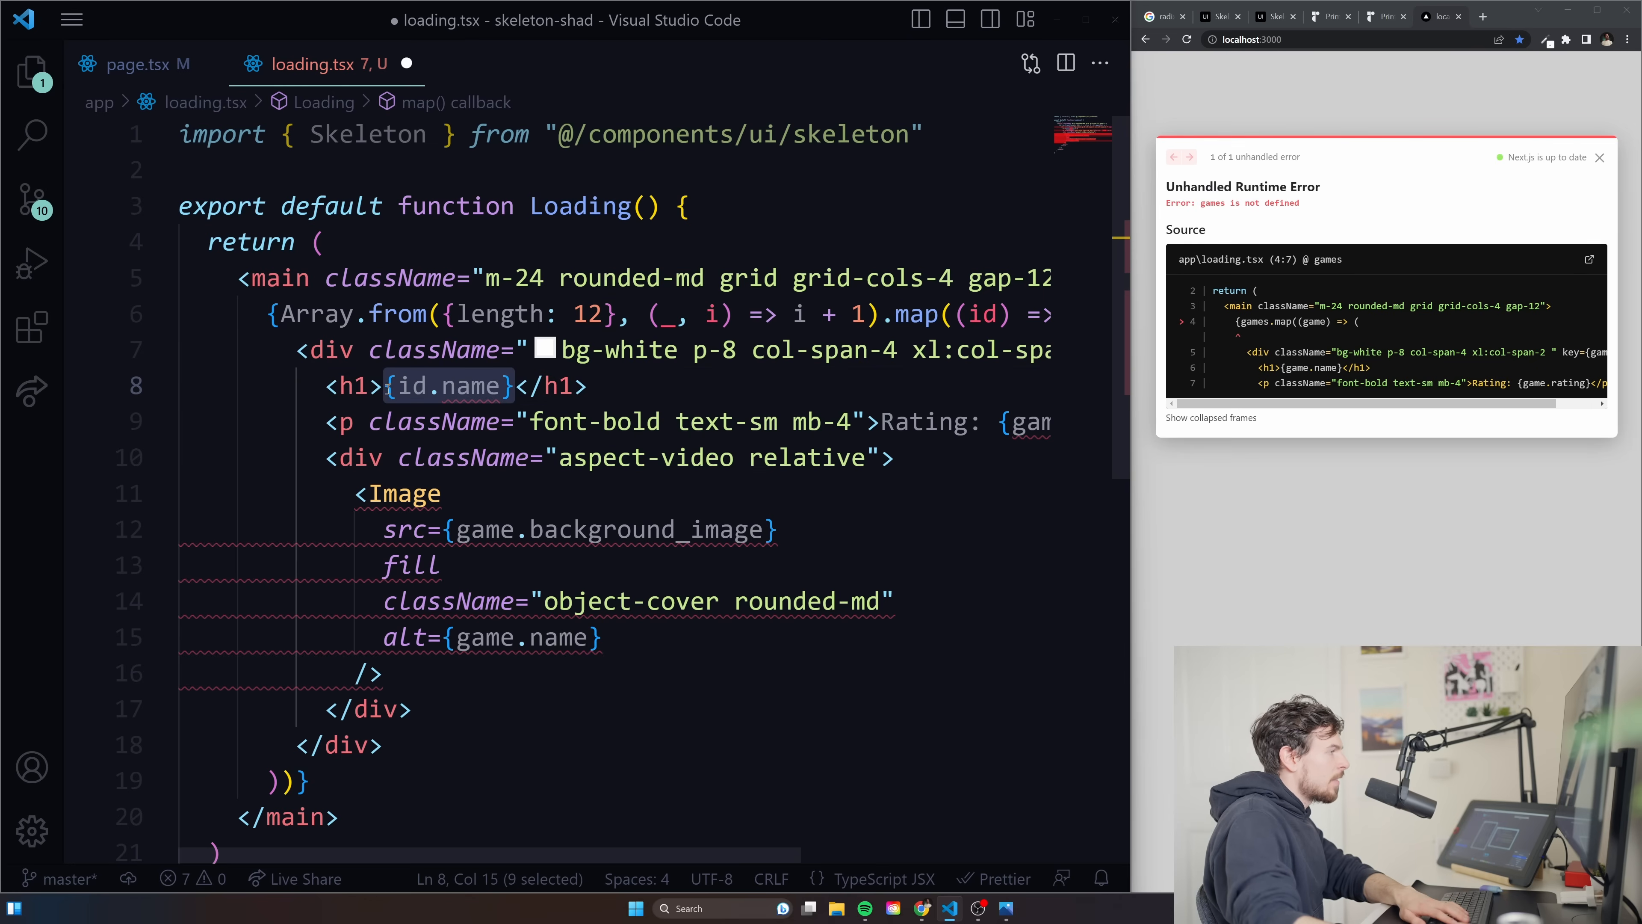
pyautogui.press('Delete')
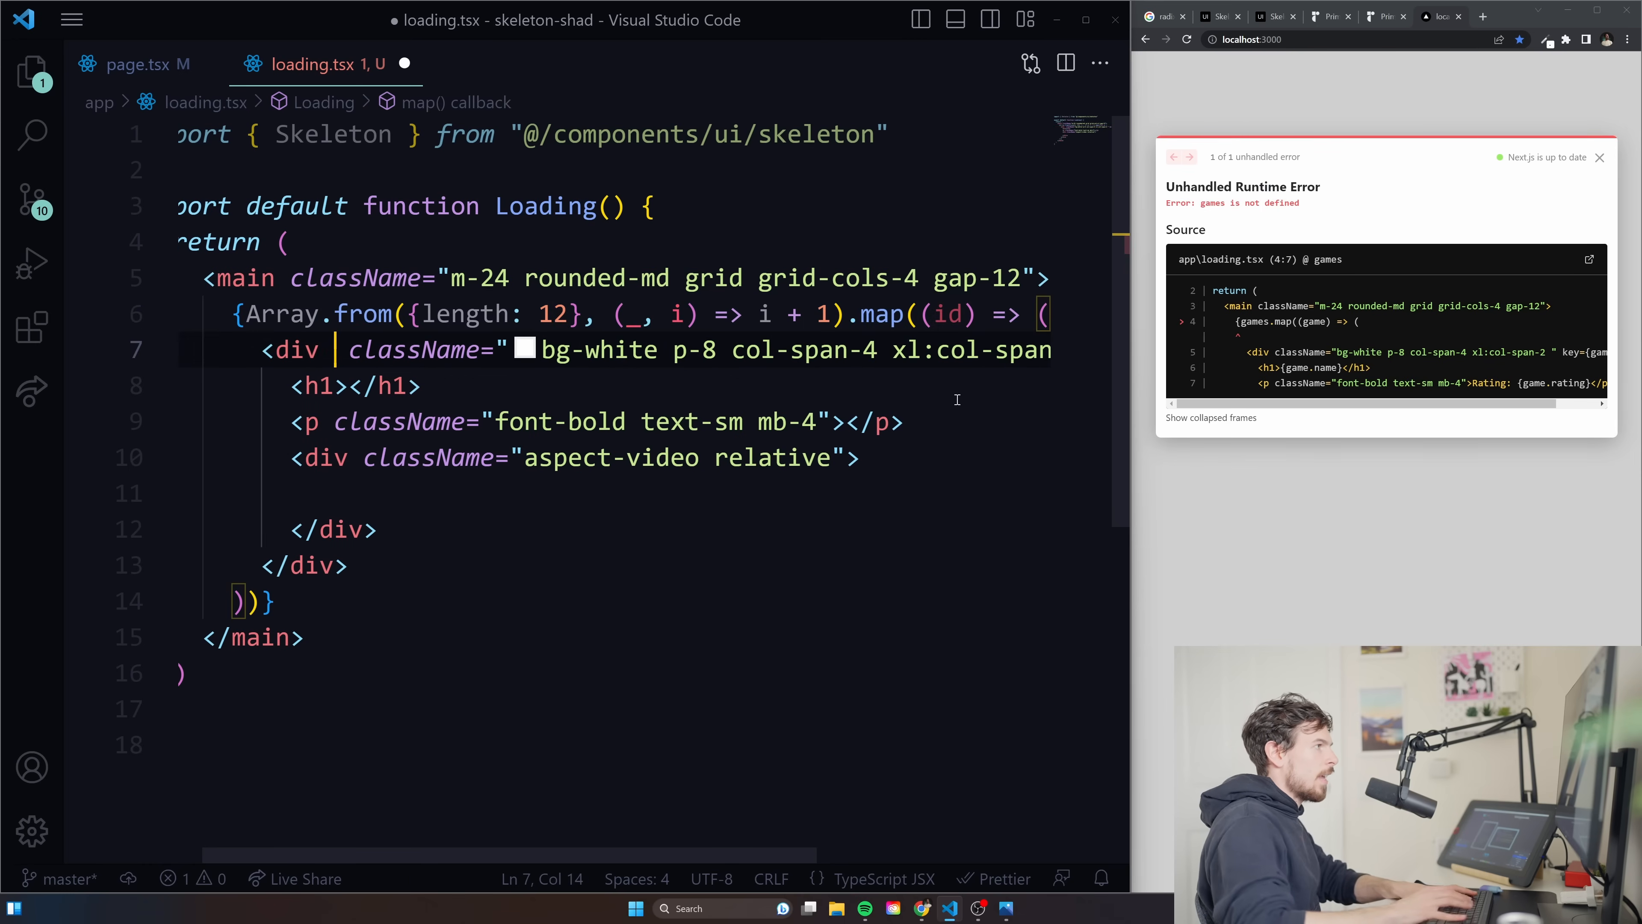
pyautogui.write('key')
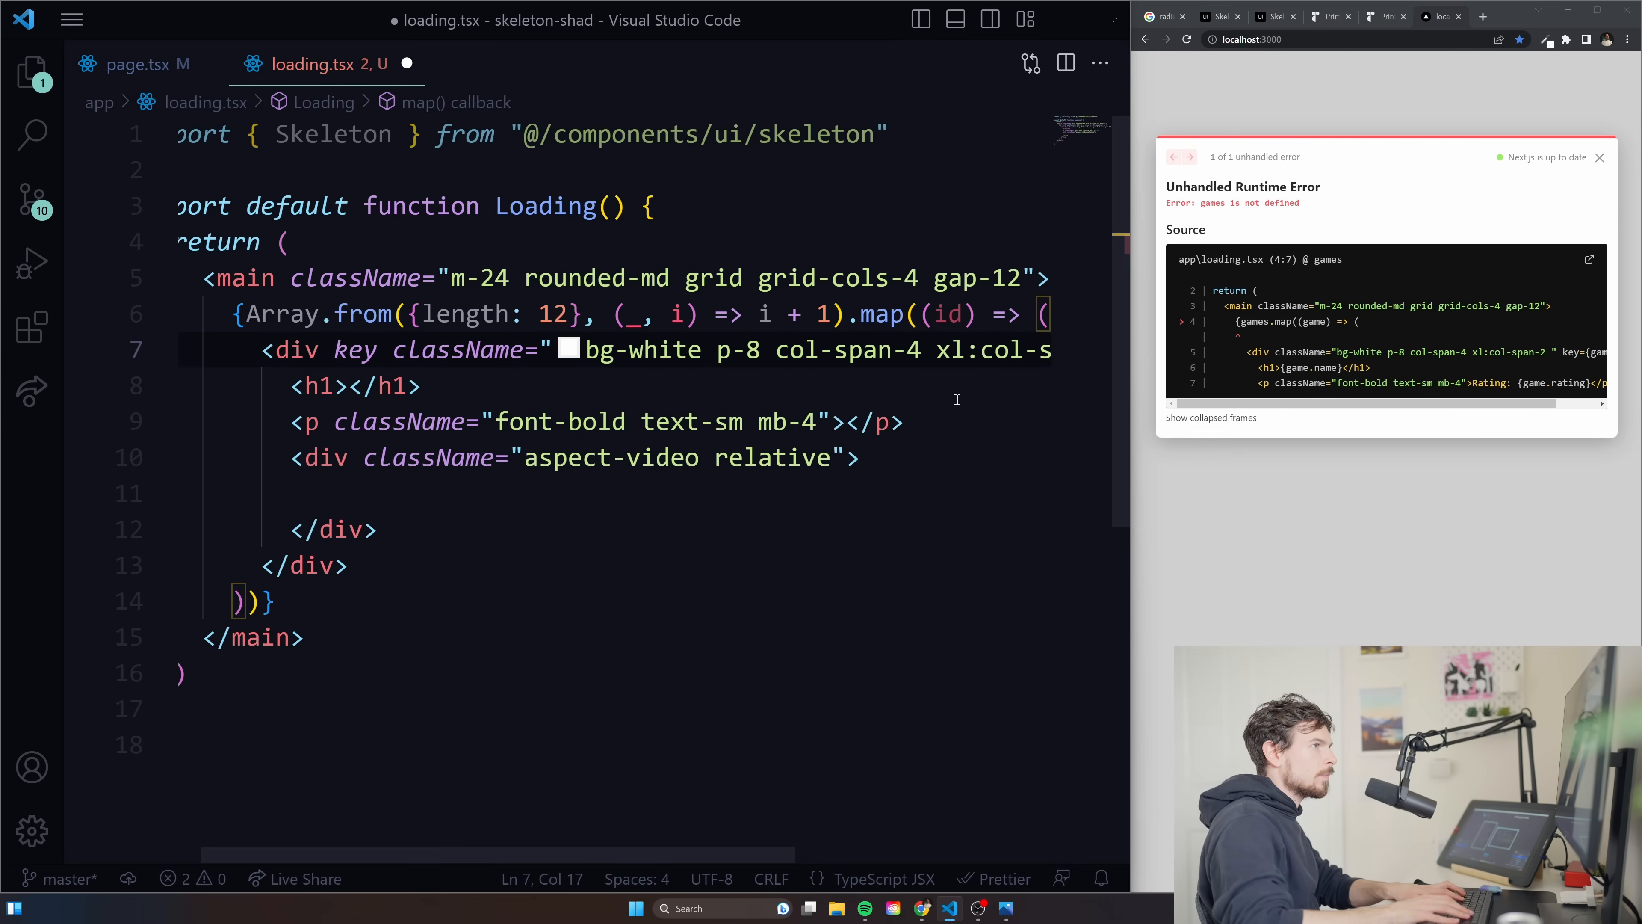
pyautogui.write('{i}')
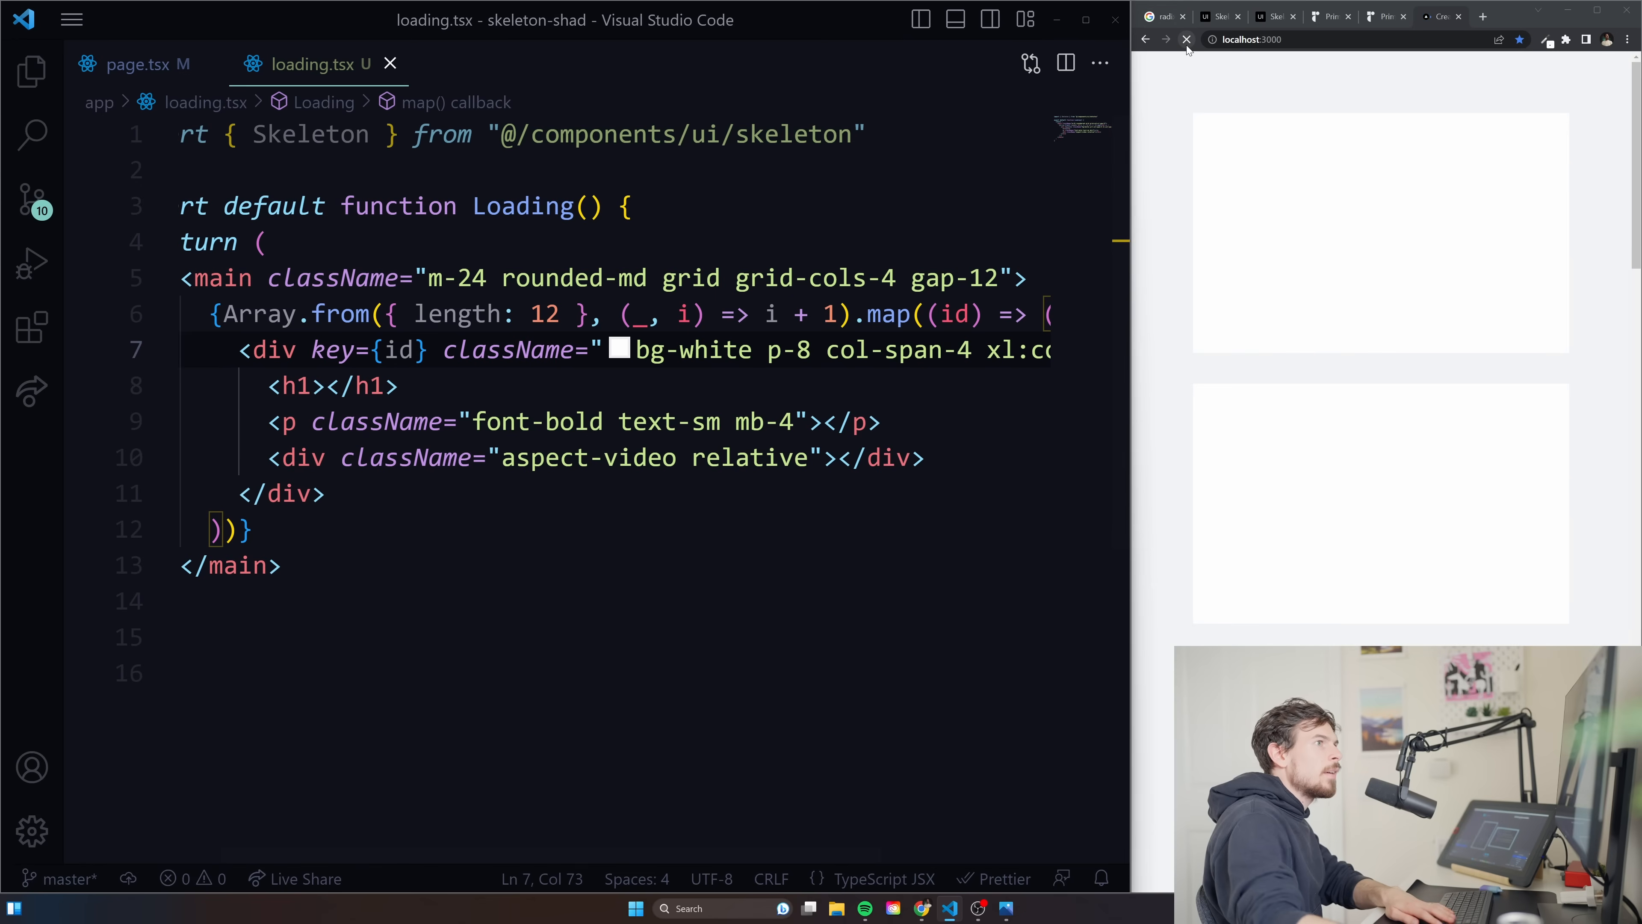
pyautogui.click(1186, 38)
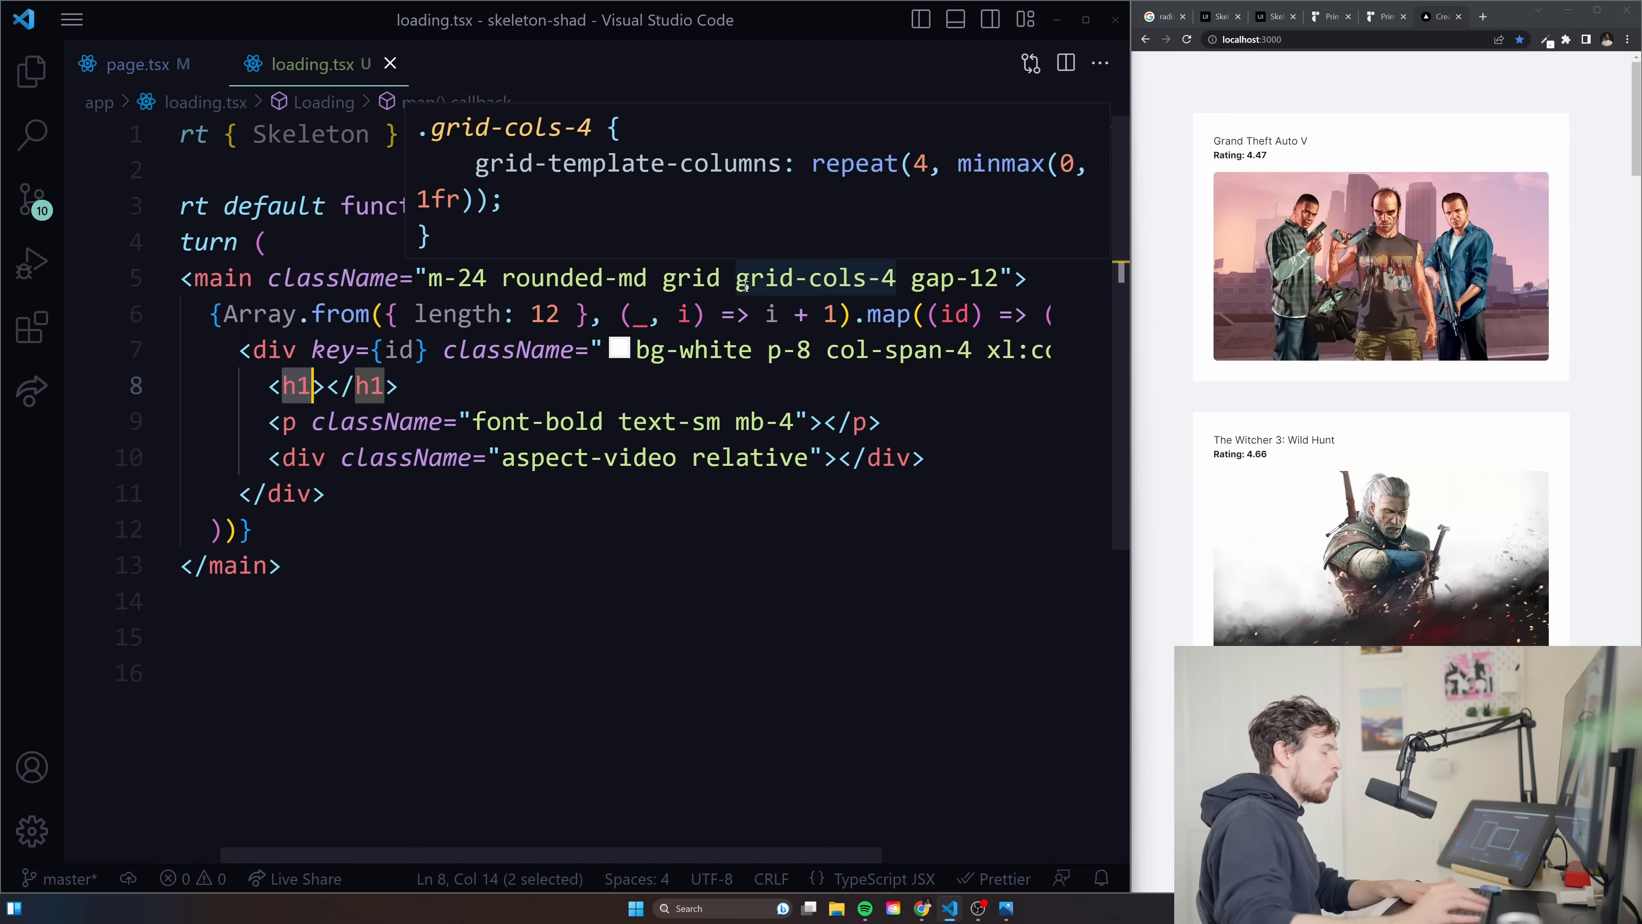
# Turn the card title h1 into a Skeleton bar classed h-6 w-1/2 bg-gray-200 mb-2.
pyautogui.write('Skeleton')
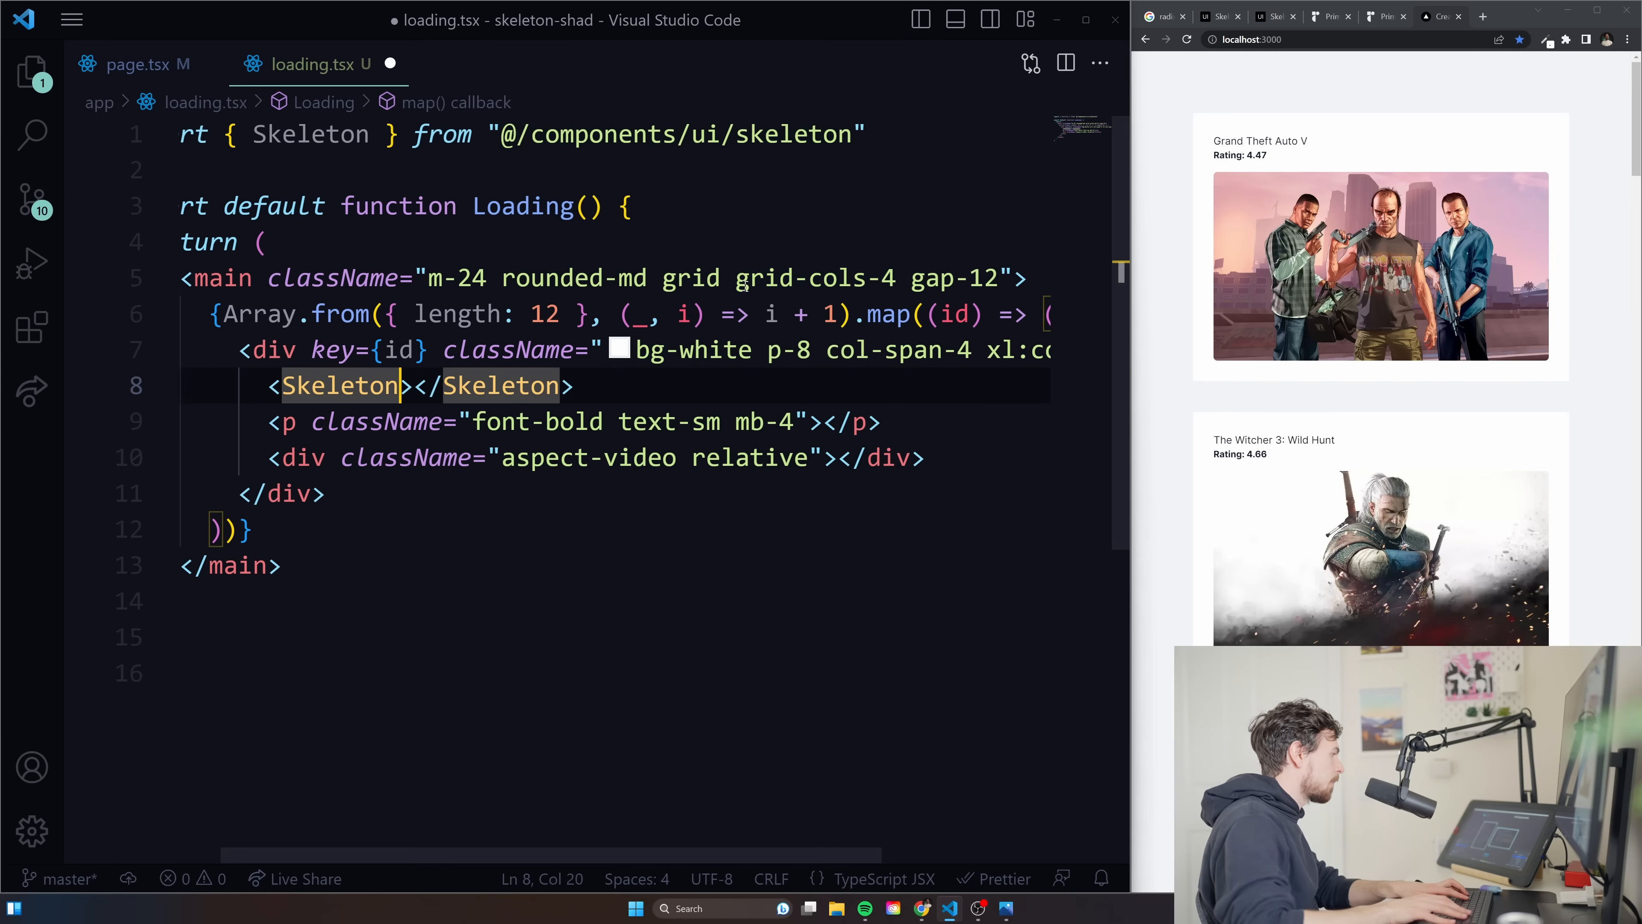
pyautogui.write('c')
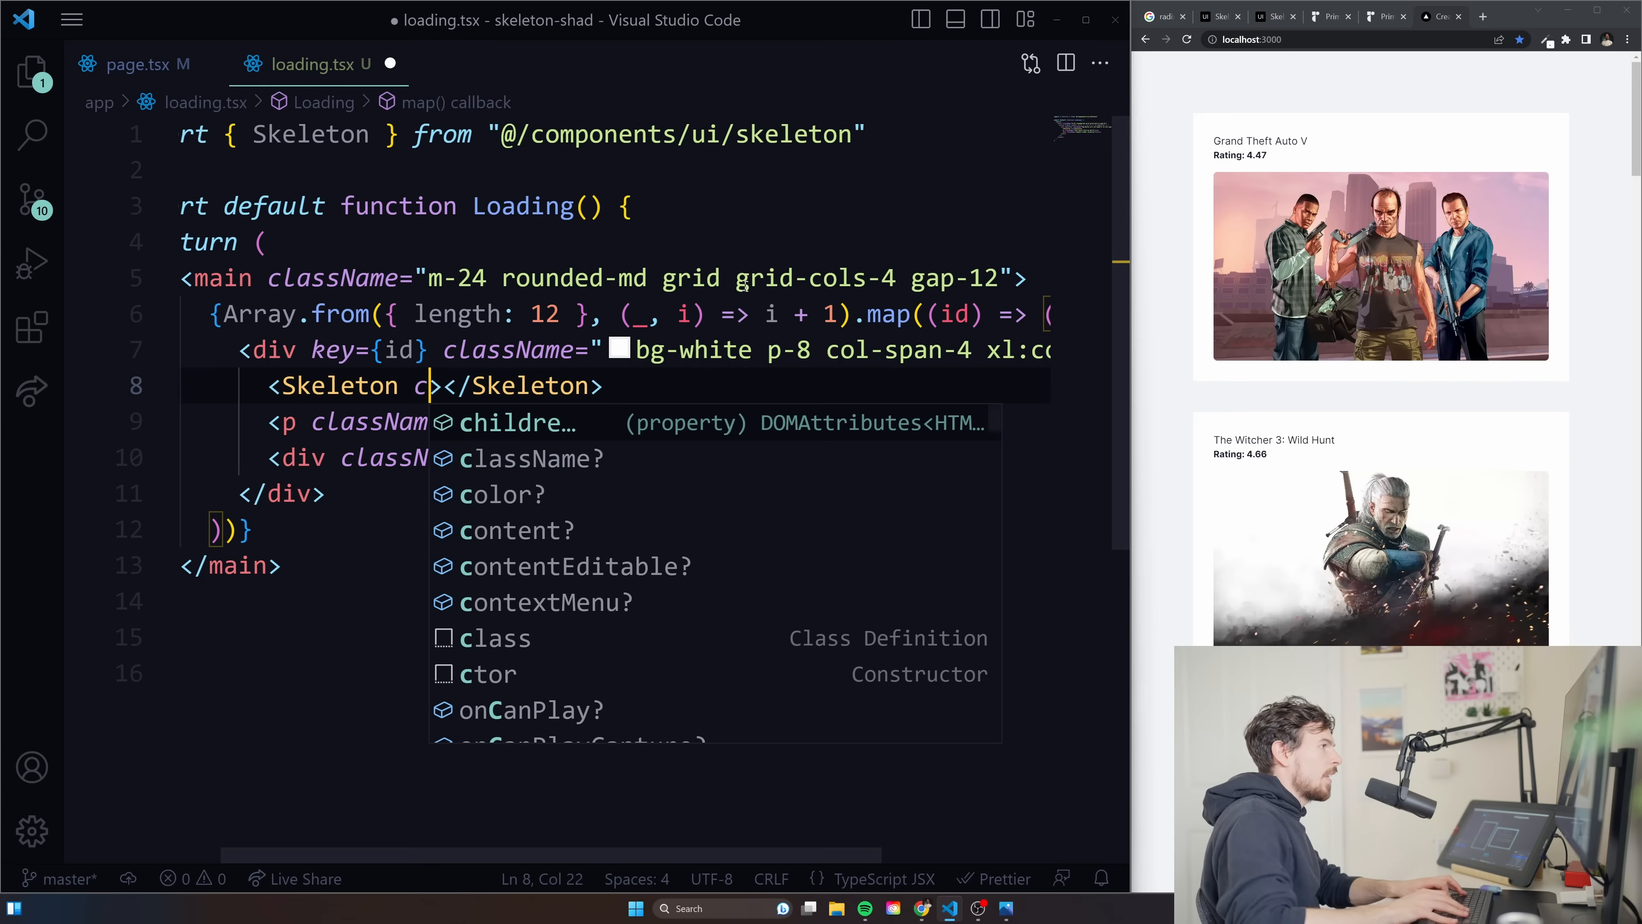
pyautogui.write('className="')
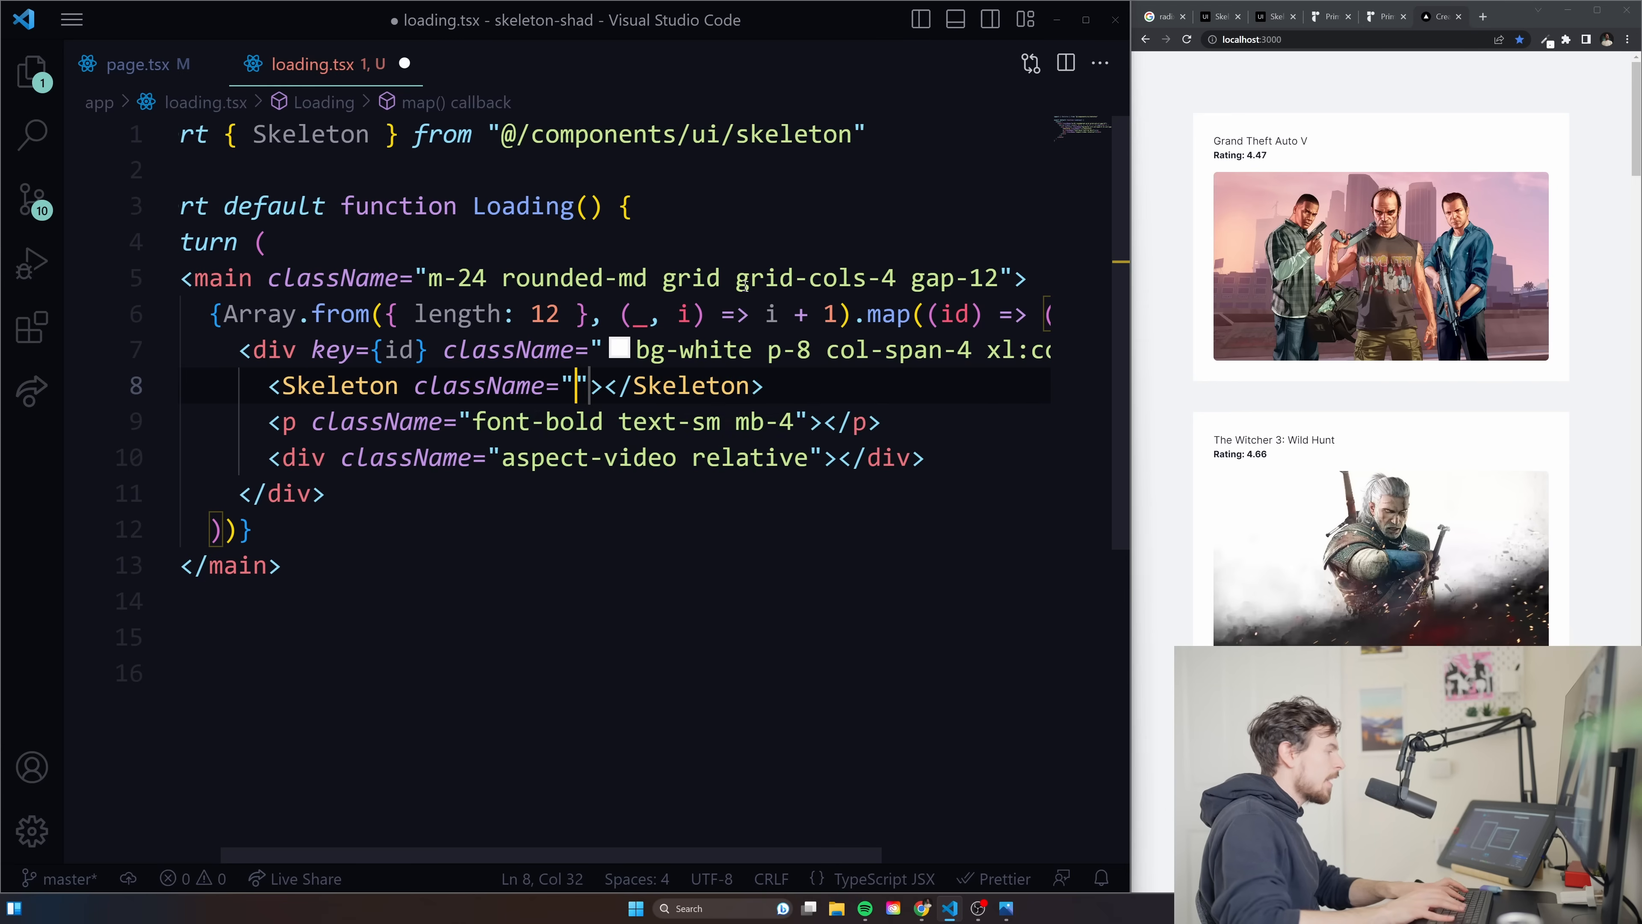
pyautogui.write('m')
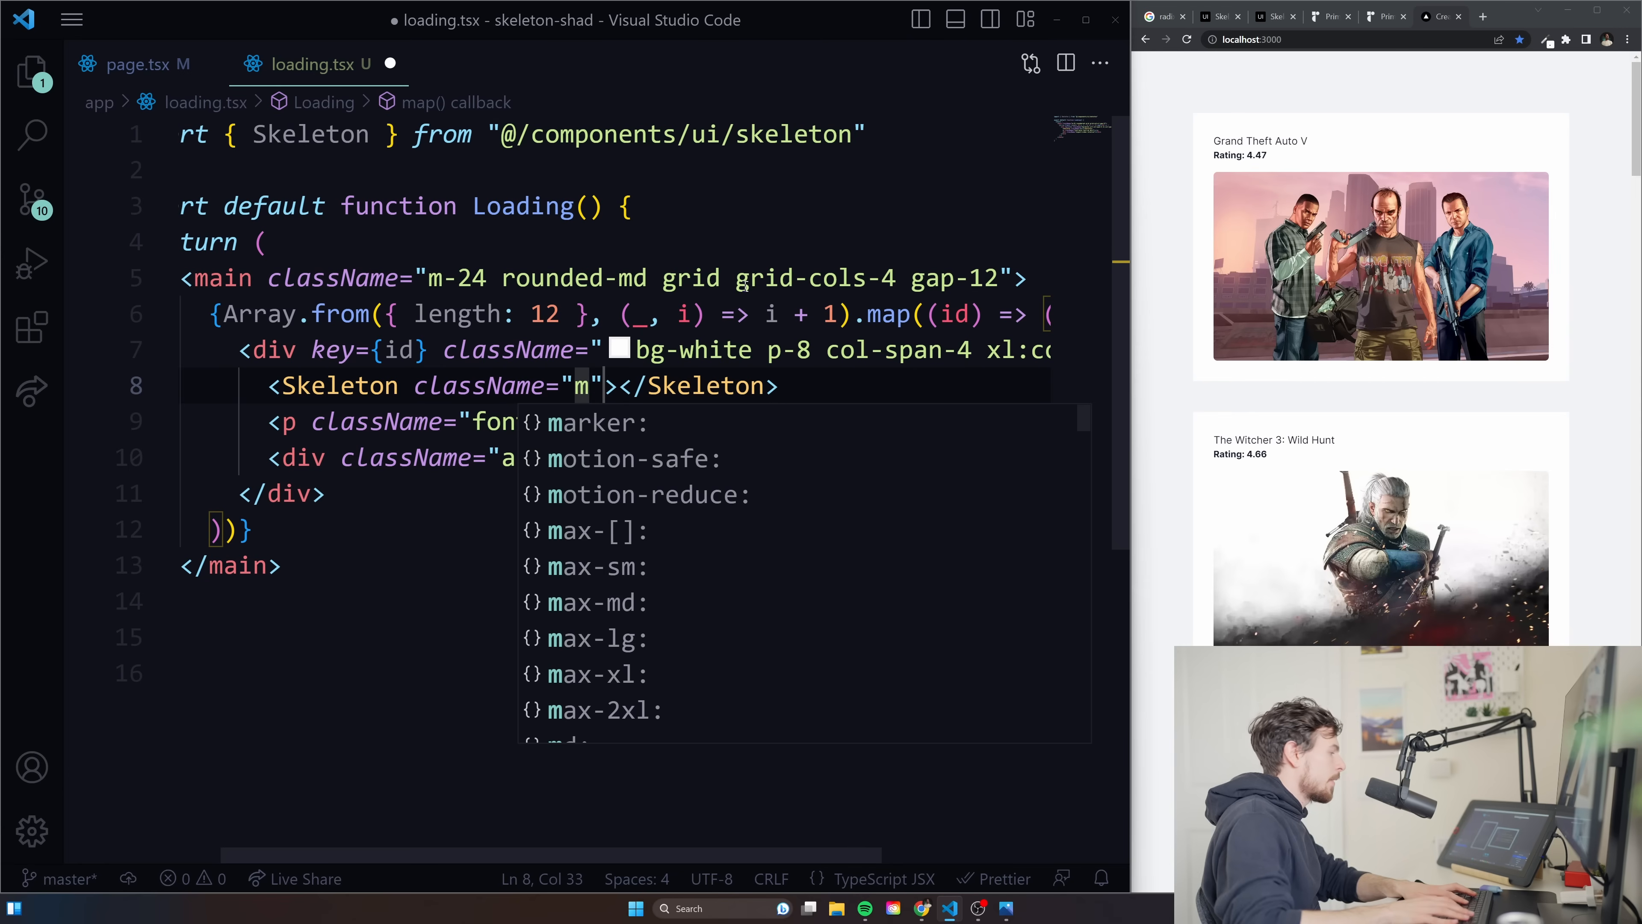
pyautogui.write('-6')
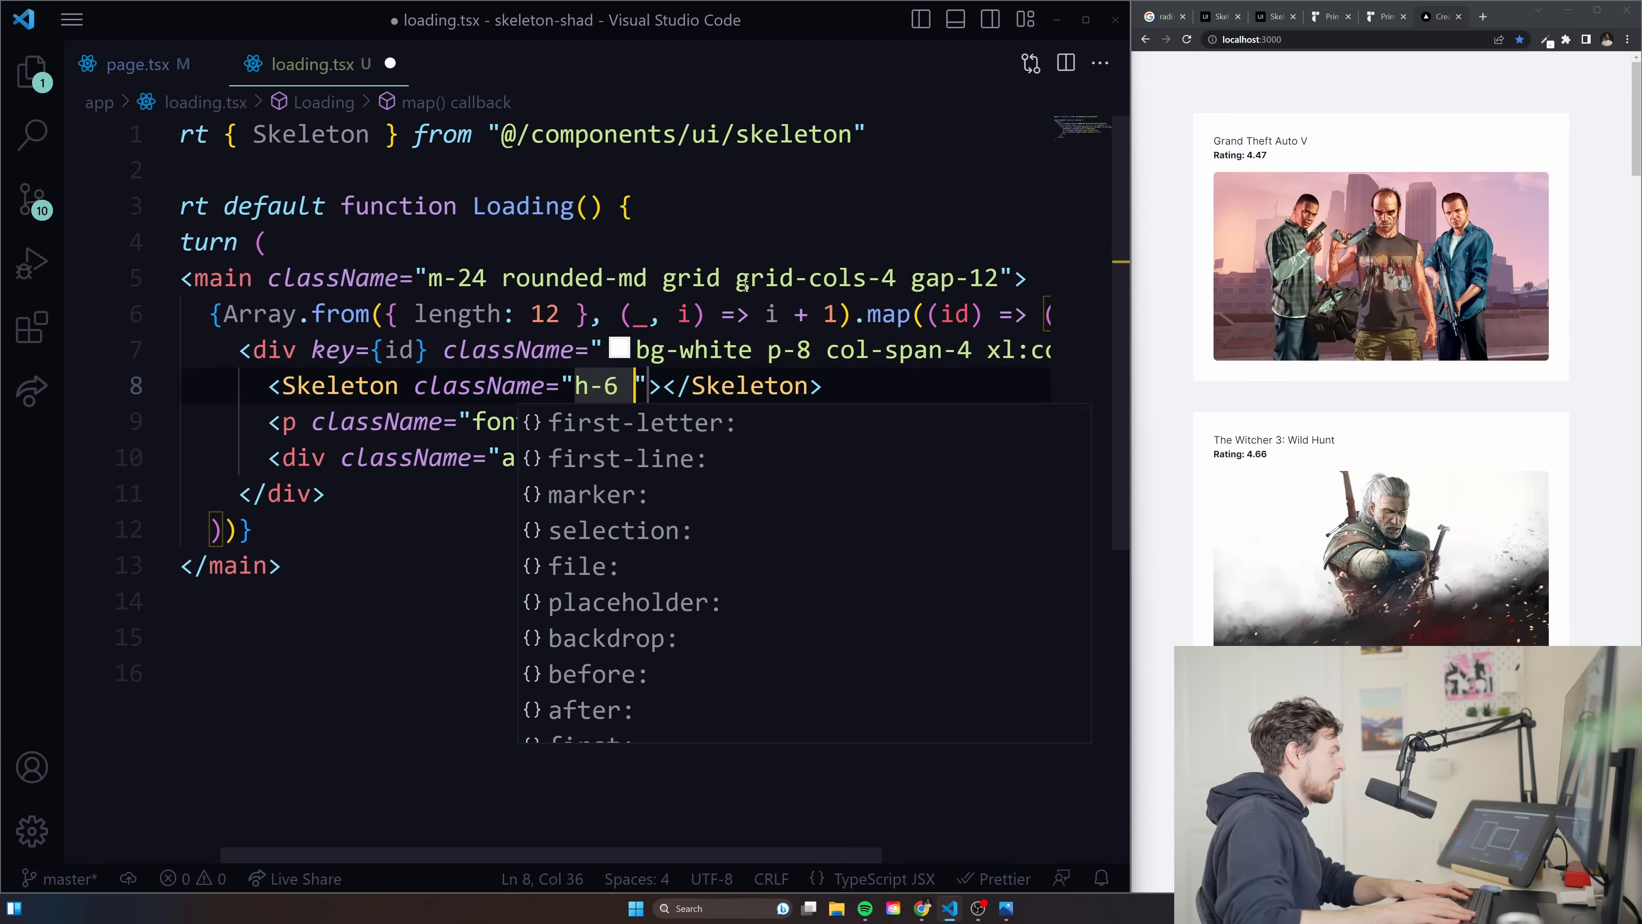
pyautogui.write('w-1/2')
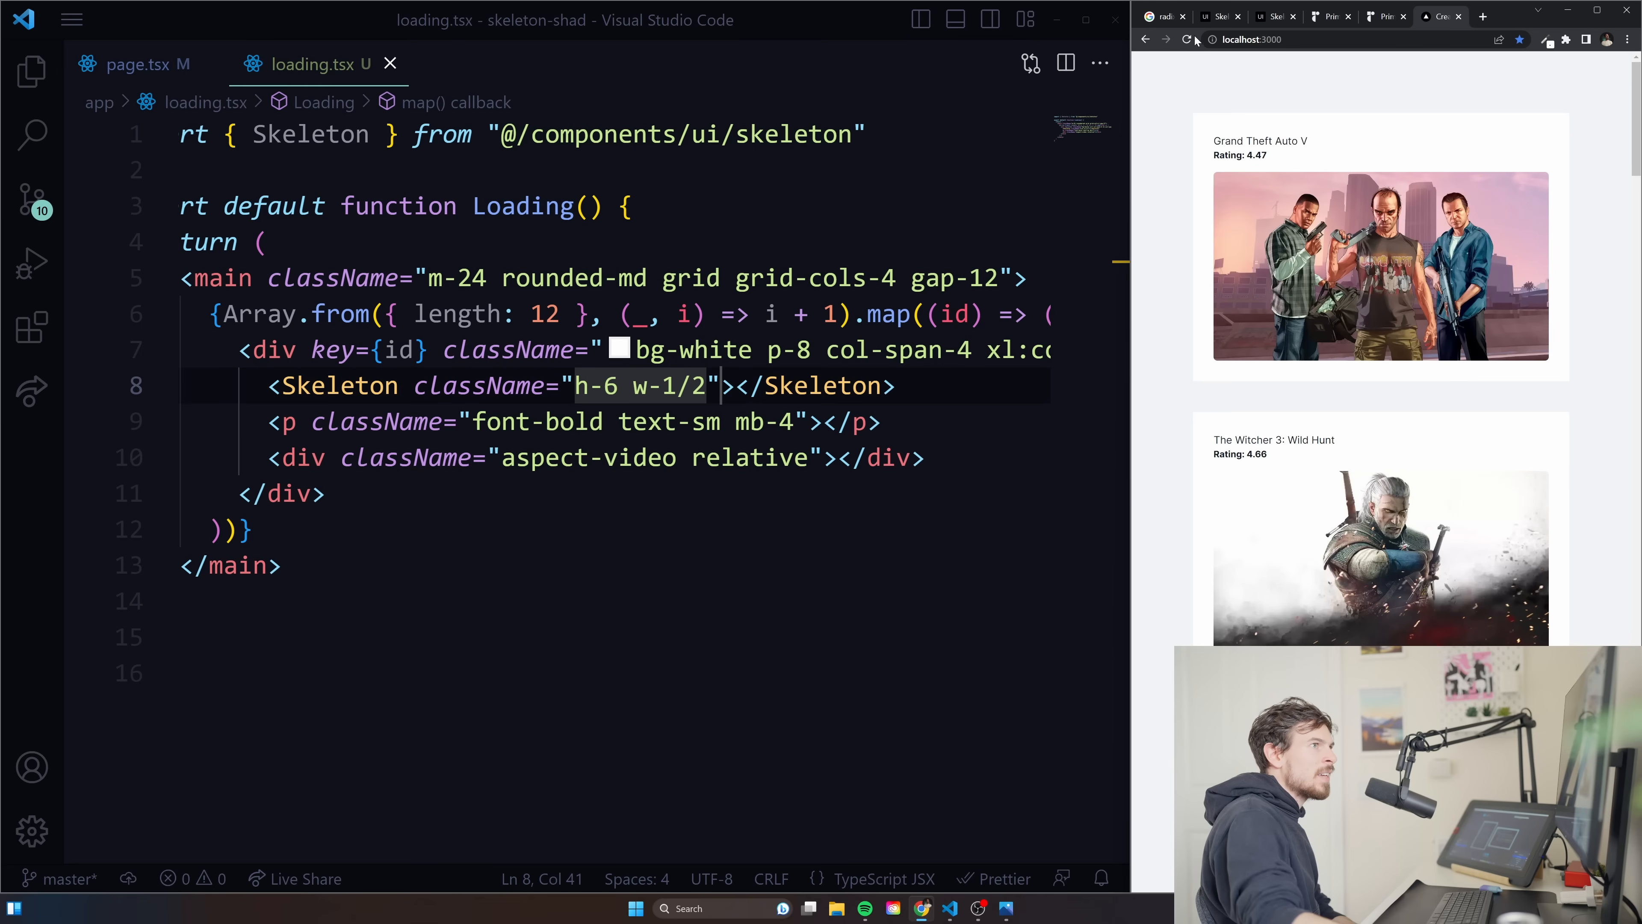
pyautogui.click(1188, 38)
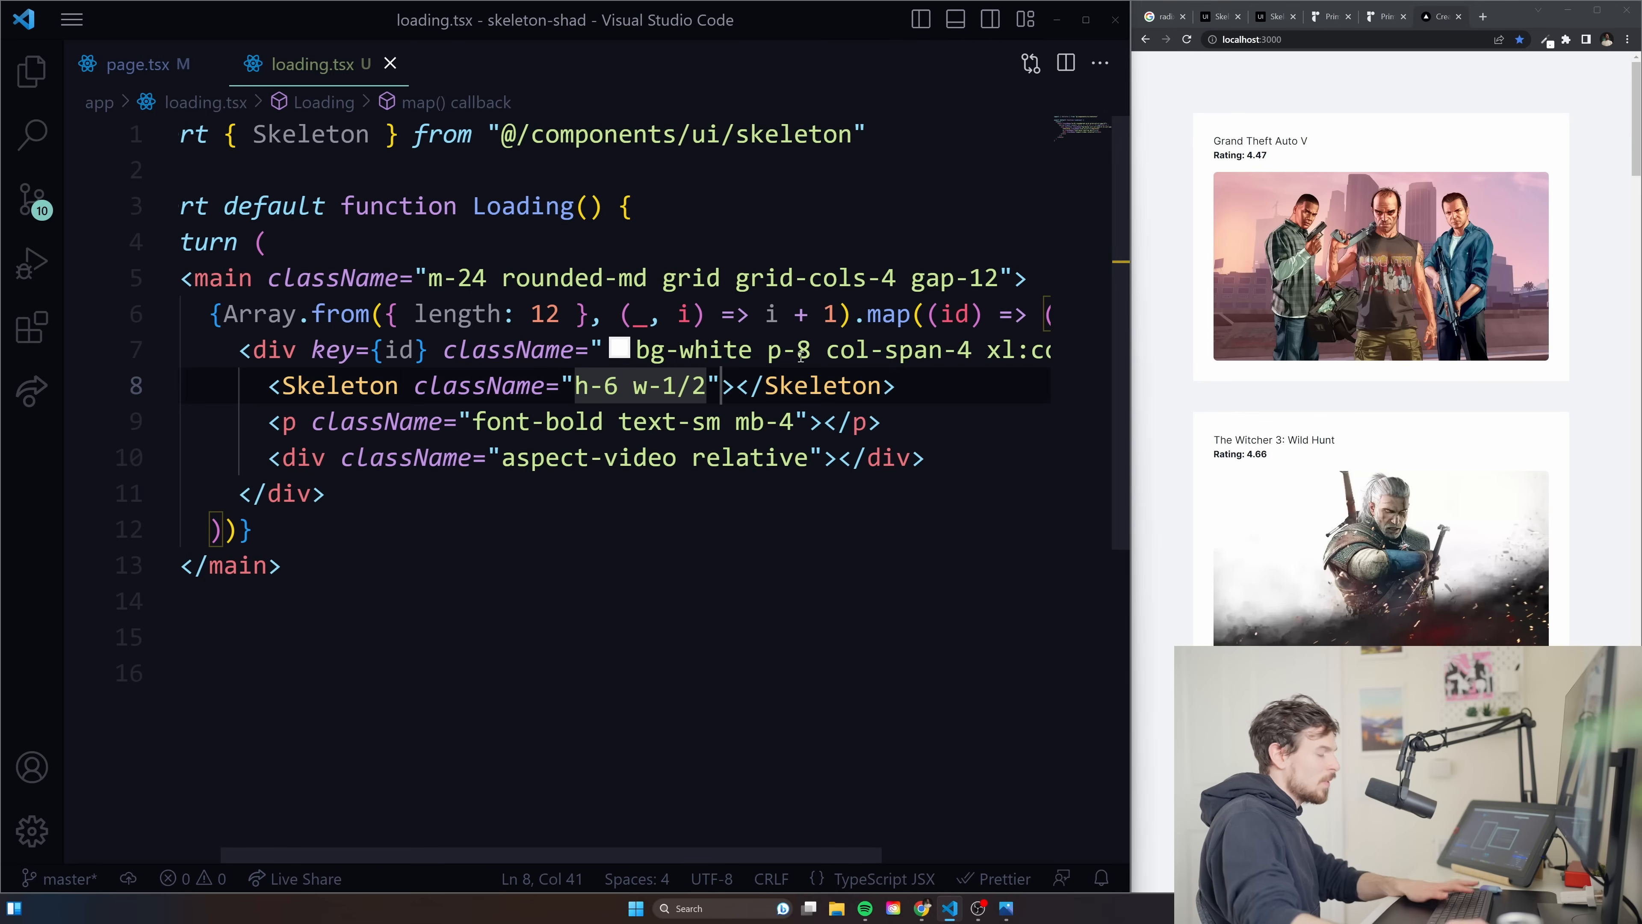
pyautogui.write('bg-')
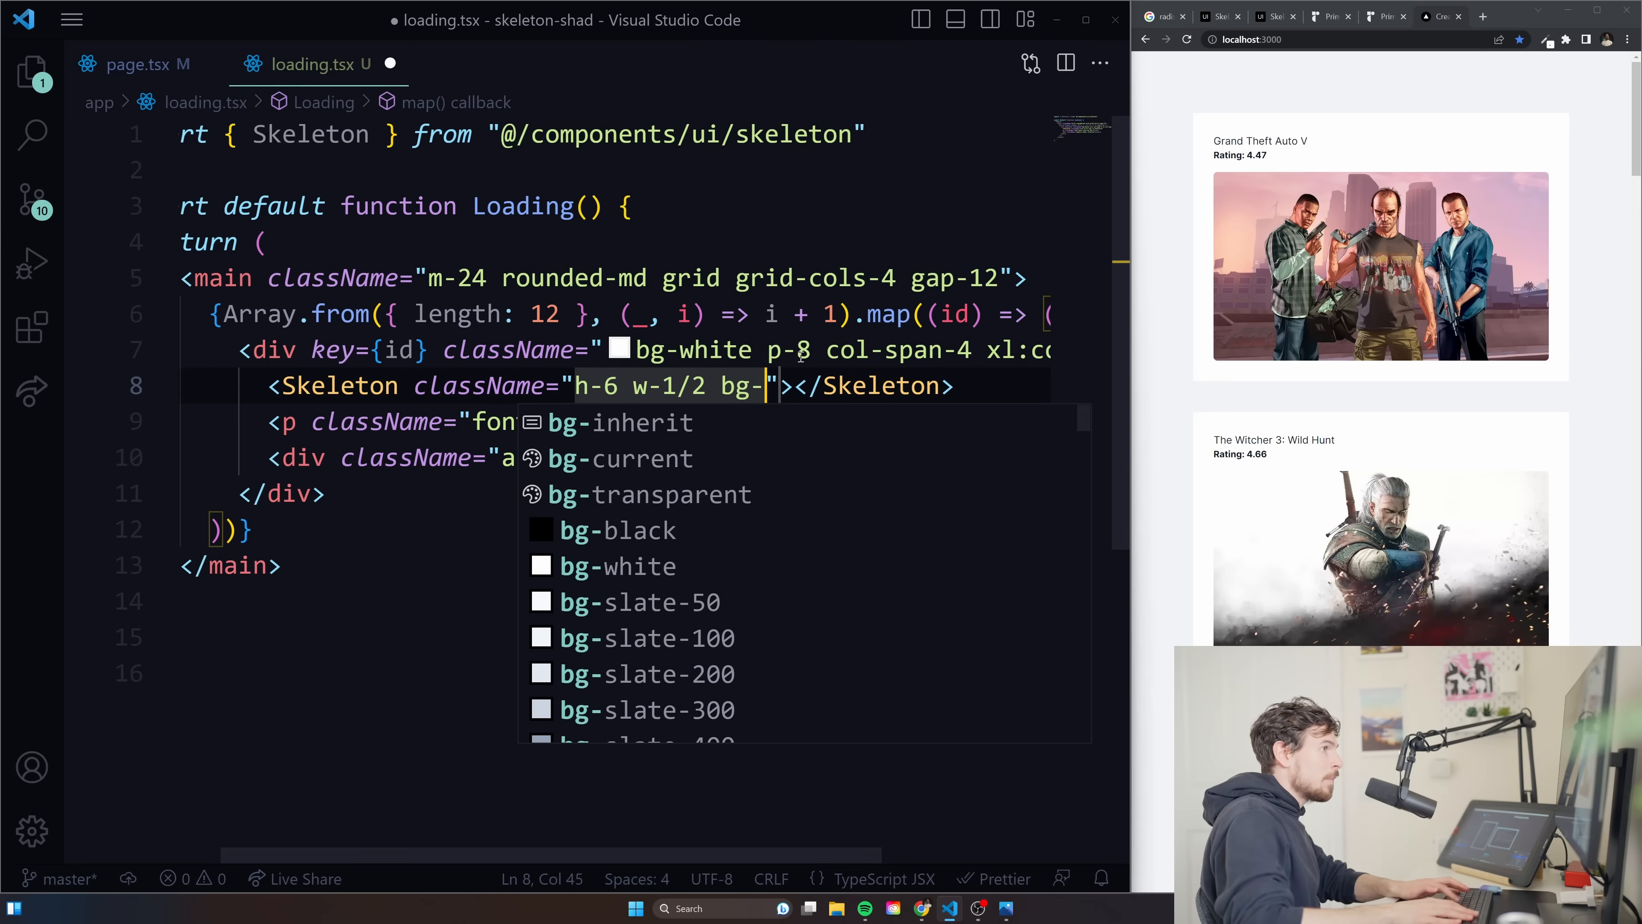
pyautogui.write('gray-200')
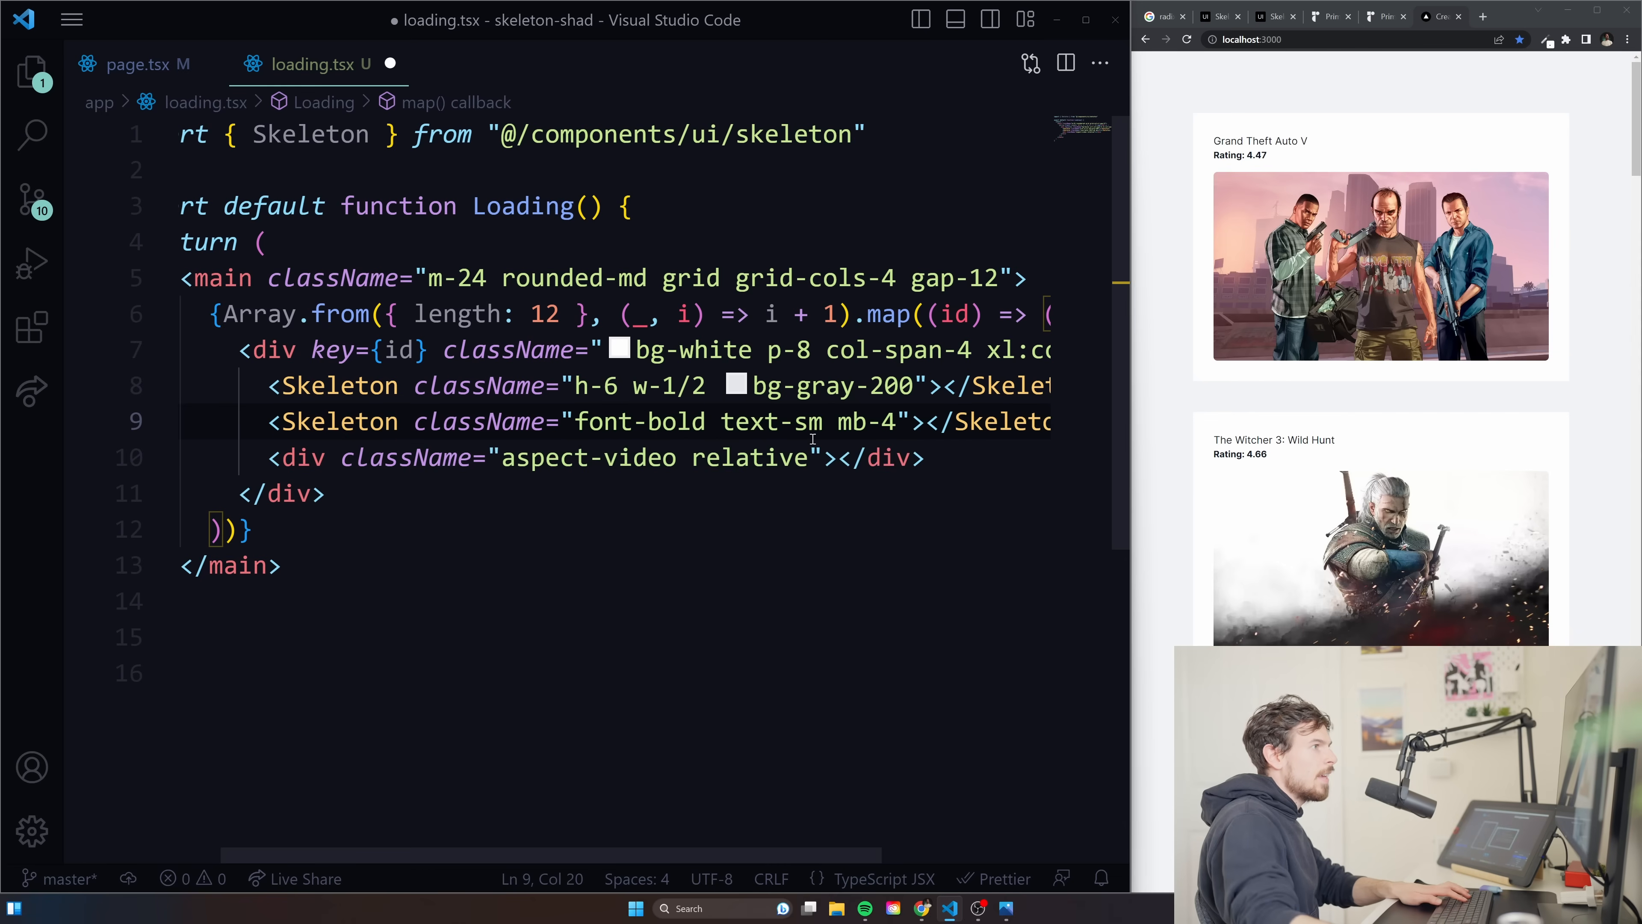
# Turn the rating p line into a narrower Skeleton bar classed h-6 w-1/3 mb-4.
pyautogui.moveTo(571, 421); pyautogui.dragTo(899, 420)
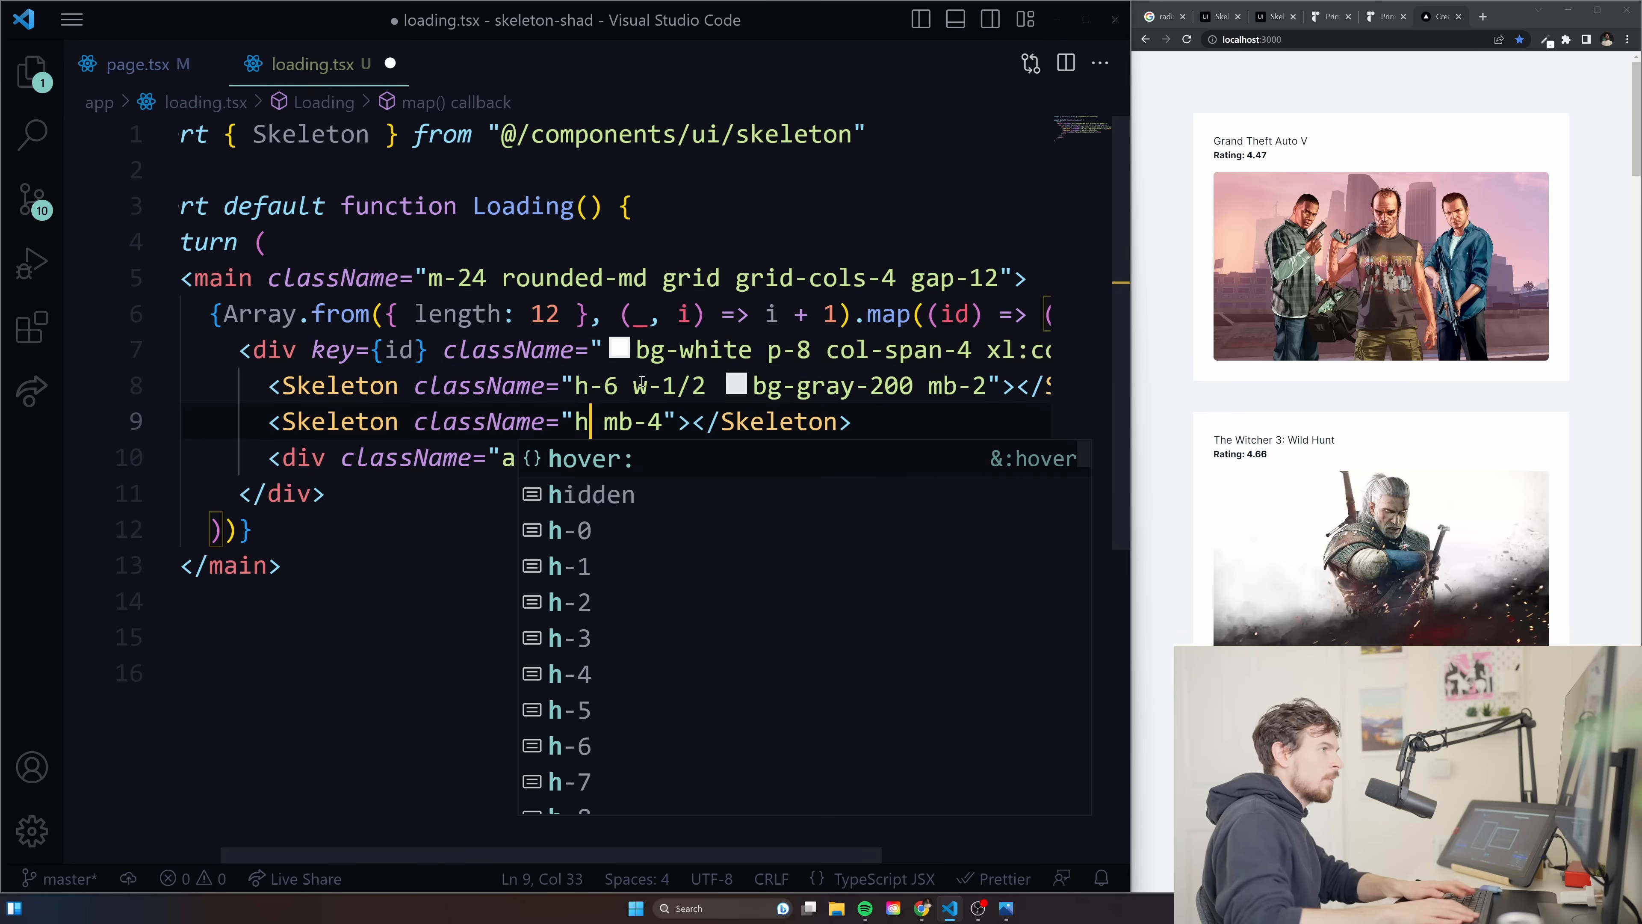
pyautogui.write('-6')
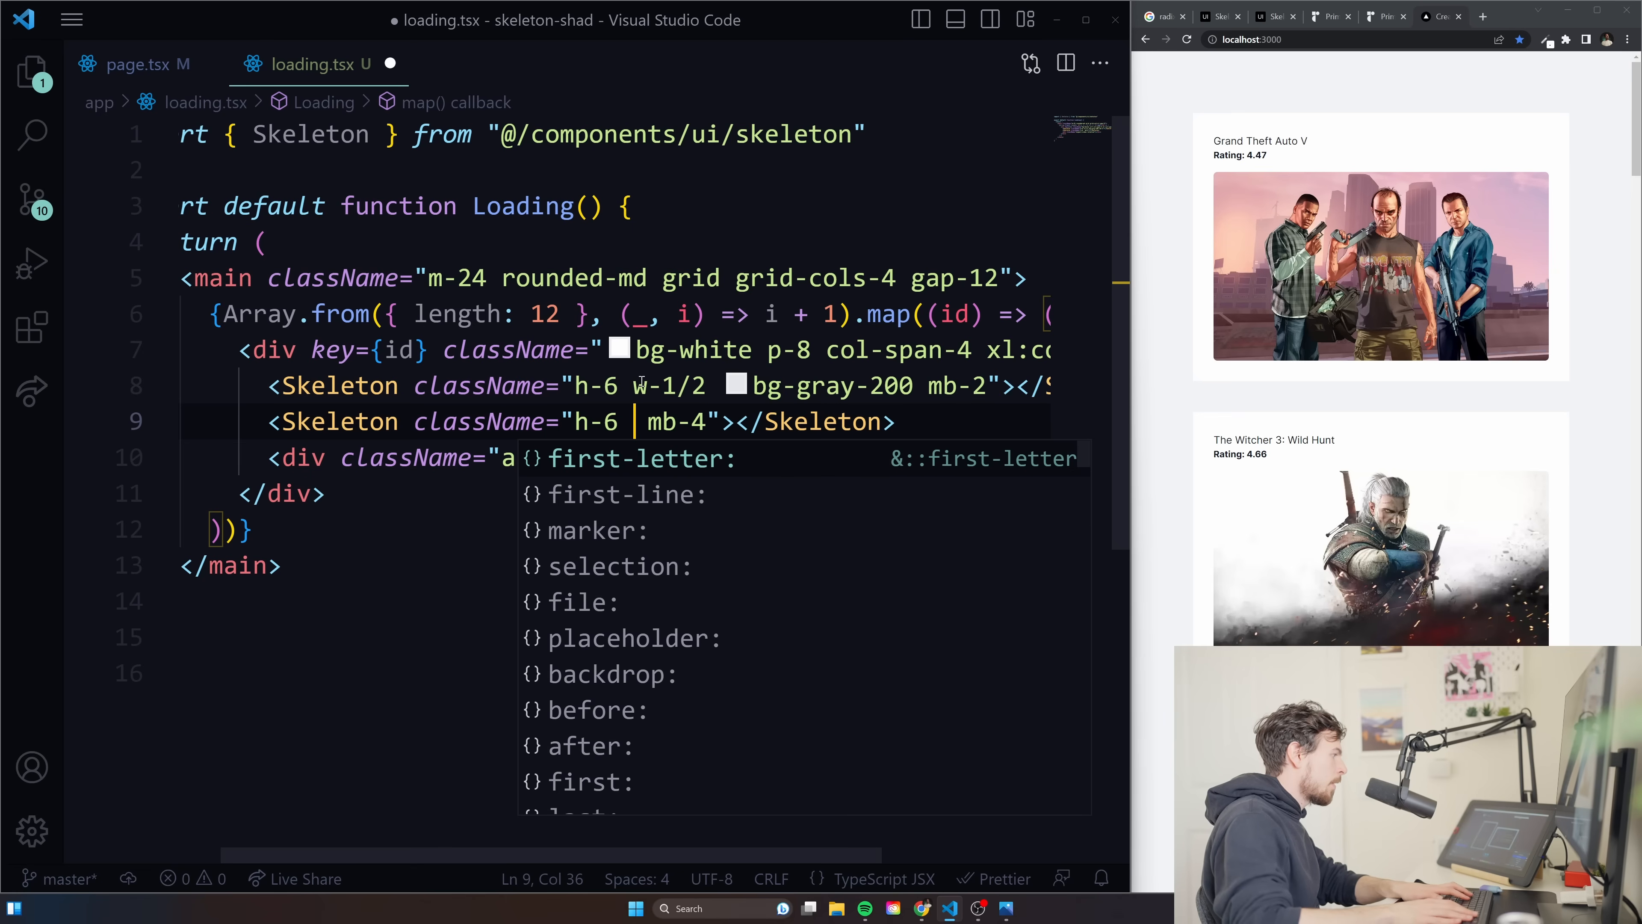
pyautogui.write('w-1/3')
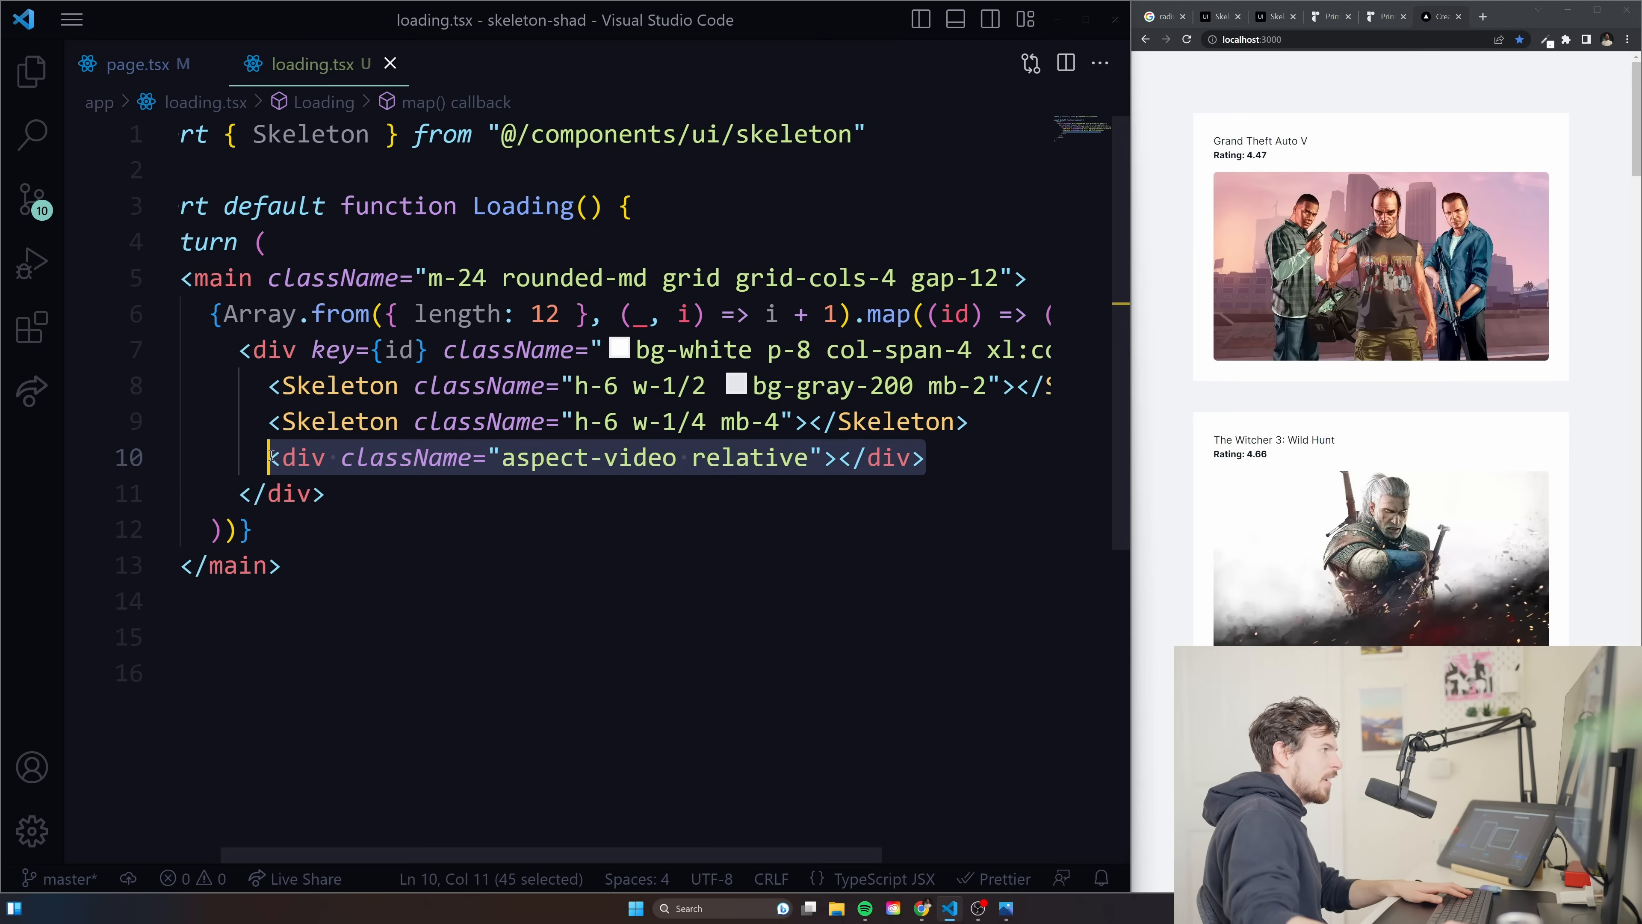
# Replace the aspect-video div with a Skeleton classed rounded-md w-full h-96 bg-gray-400.
pyautogui.write('<Skeleton ></Skeleton>')
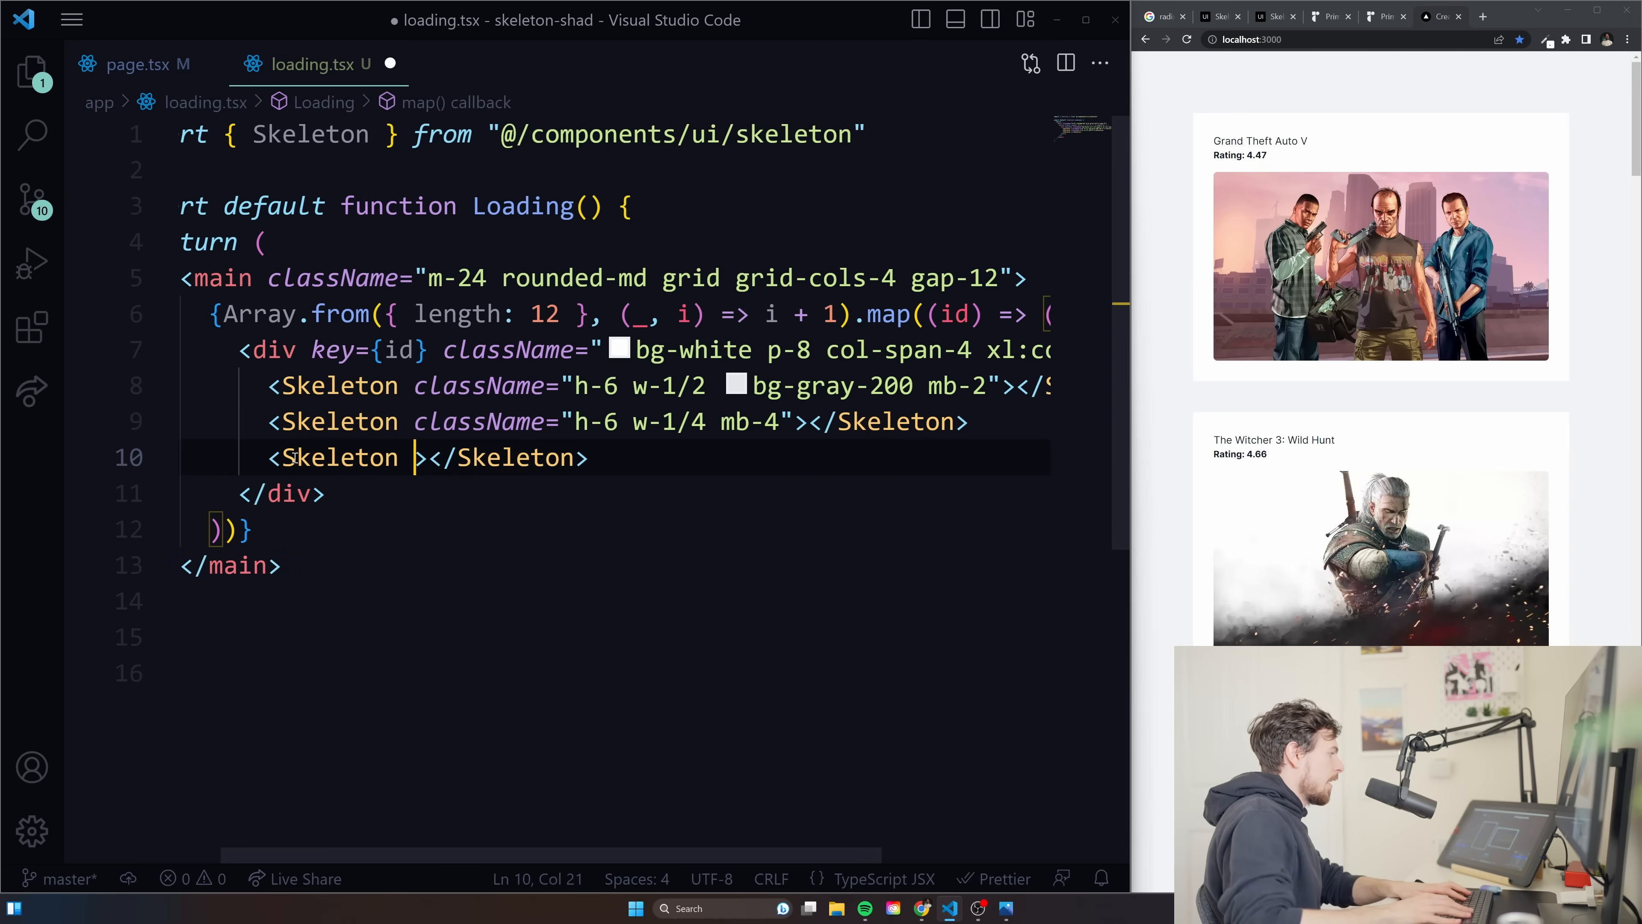
pyautogui.write('classna')
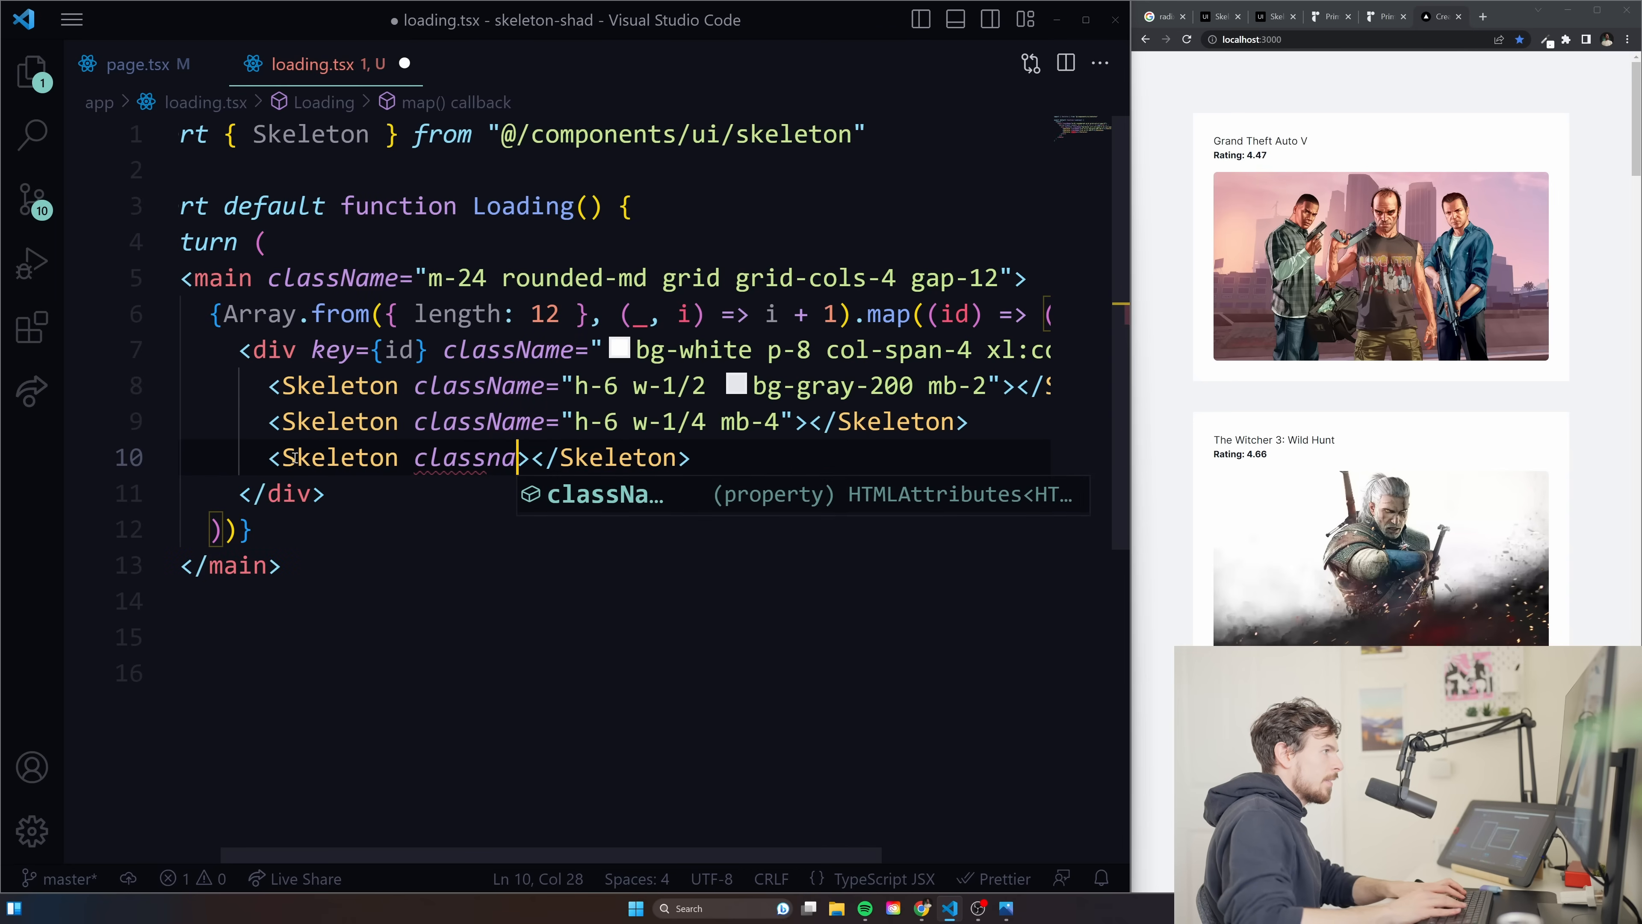
pyautogui.write('rounded-md "')
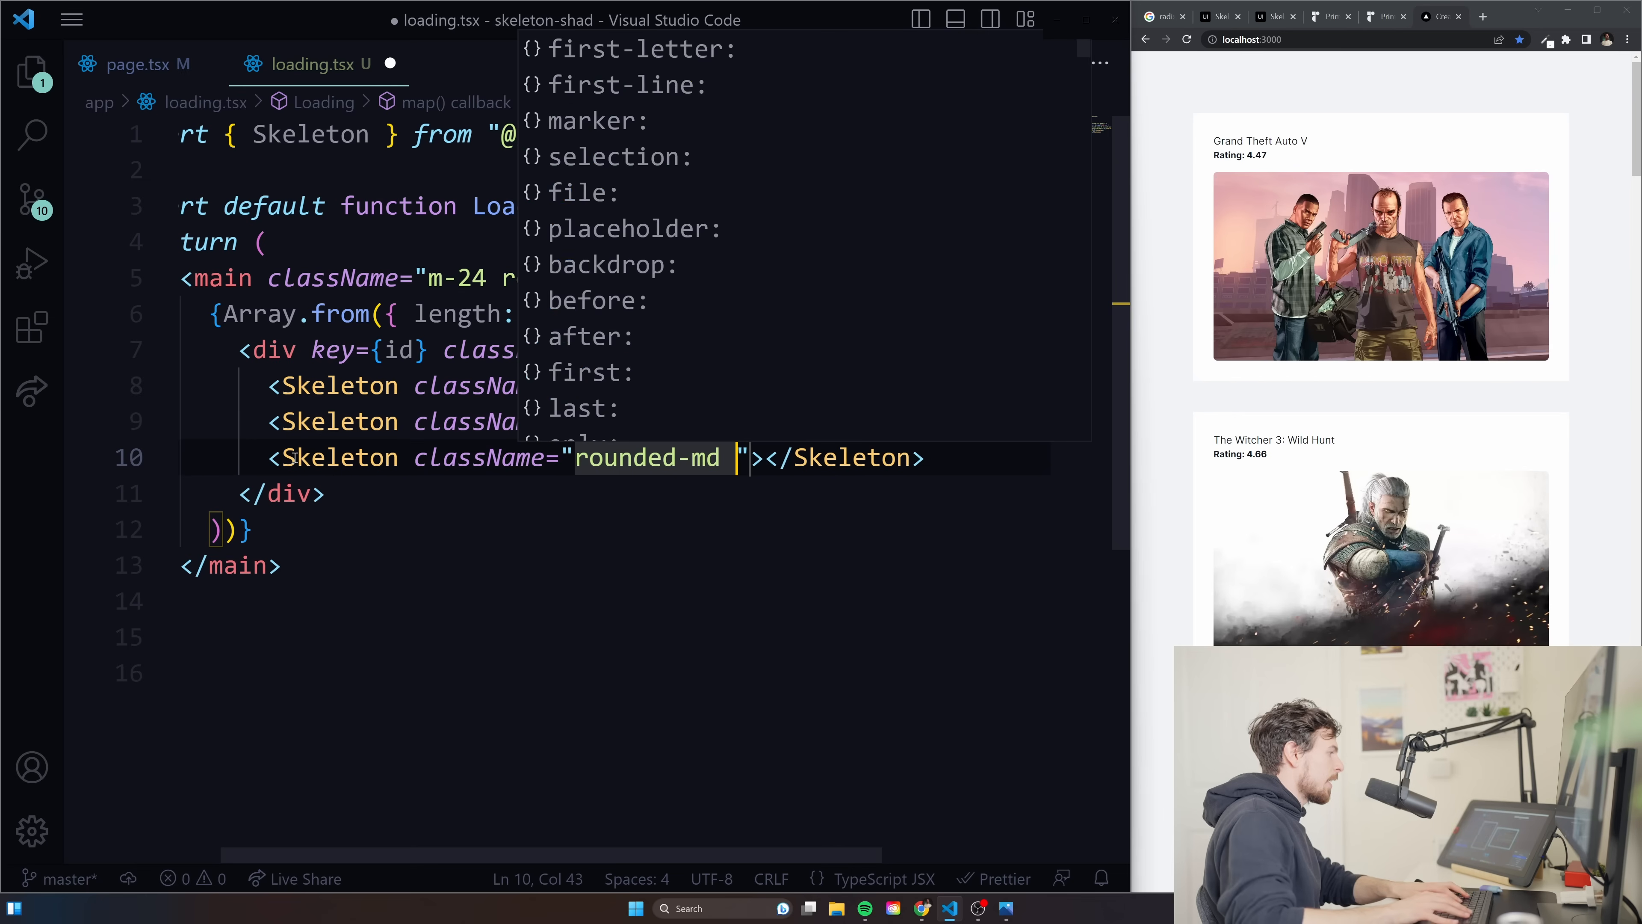
pyautogui.write('w-full h')
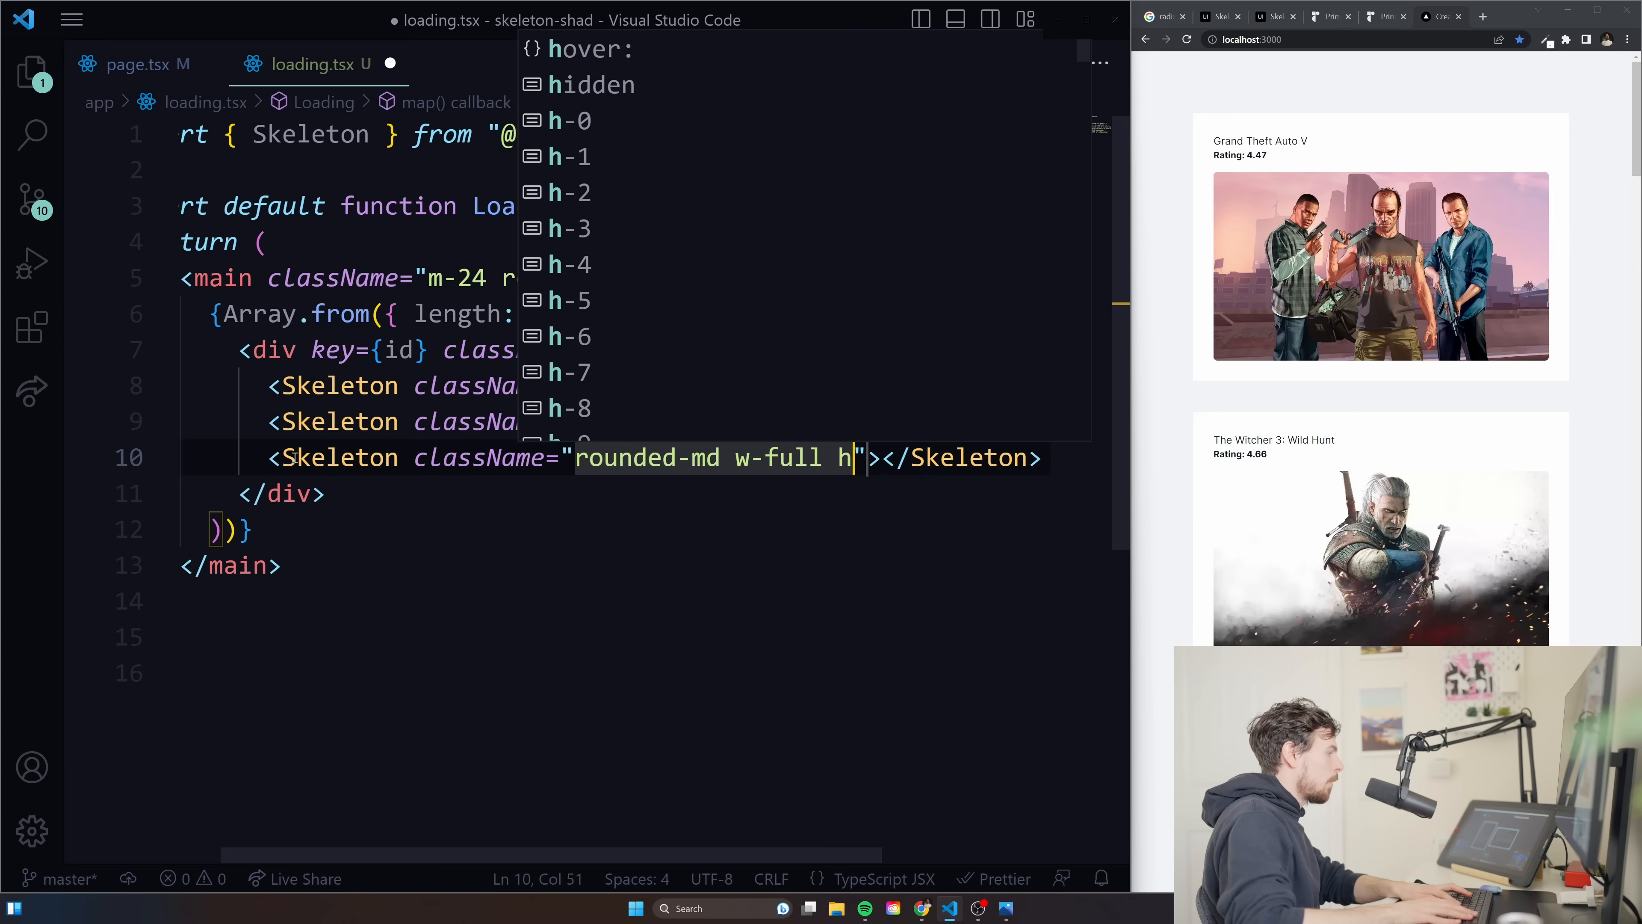
pyautogui.write('-96 b')
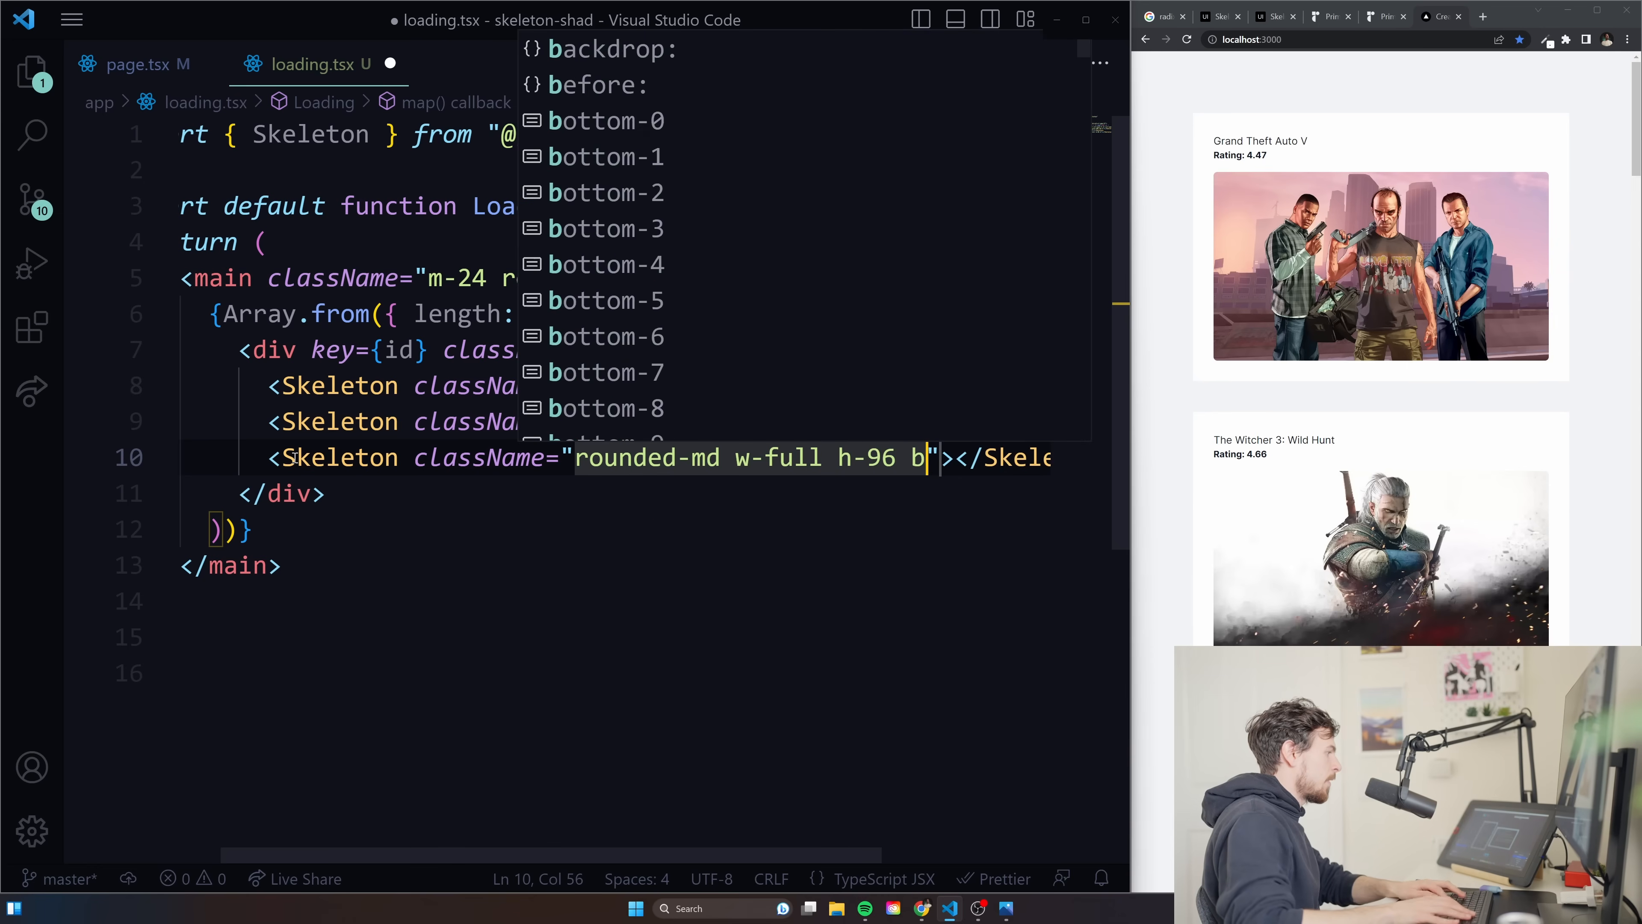
pyautogui.write('g-gray-40')
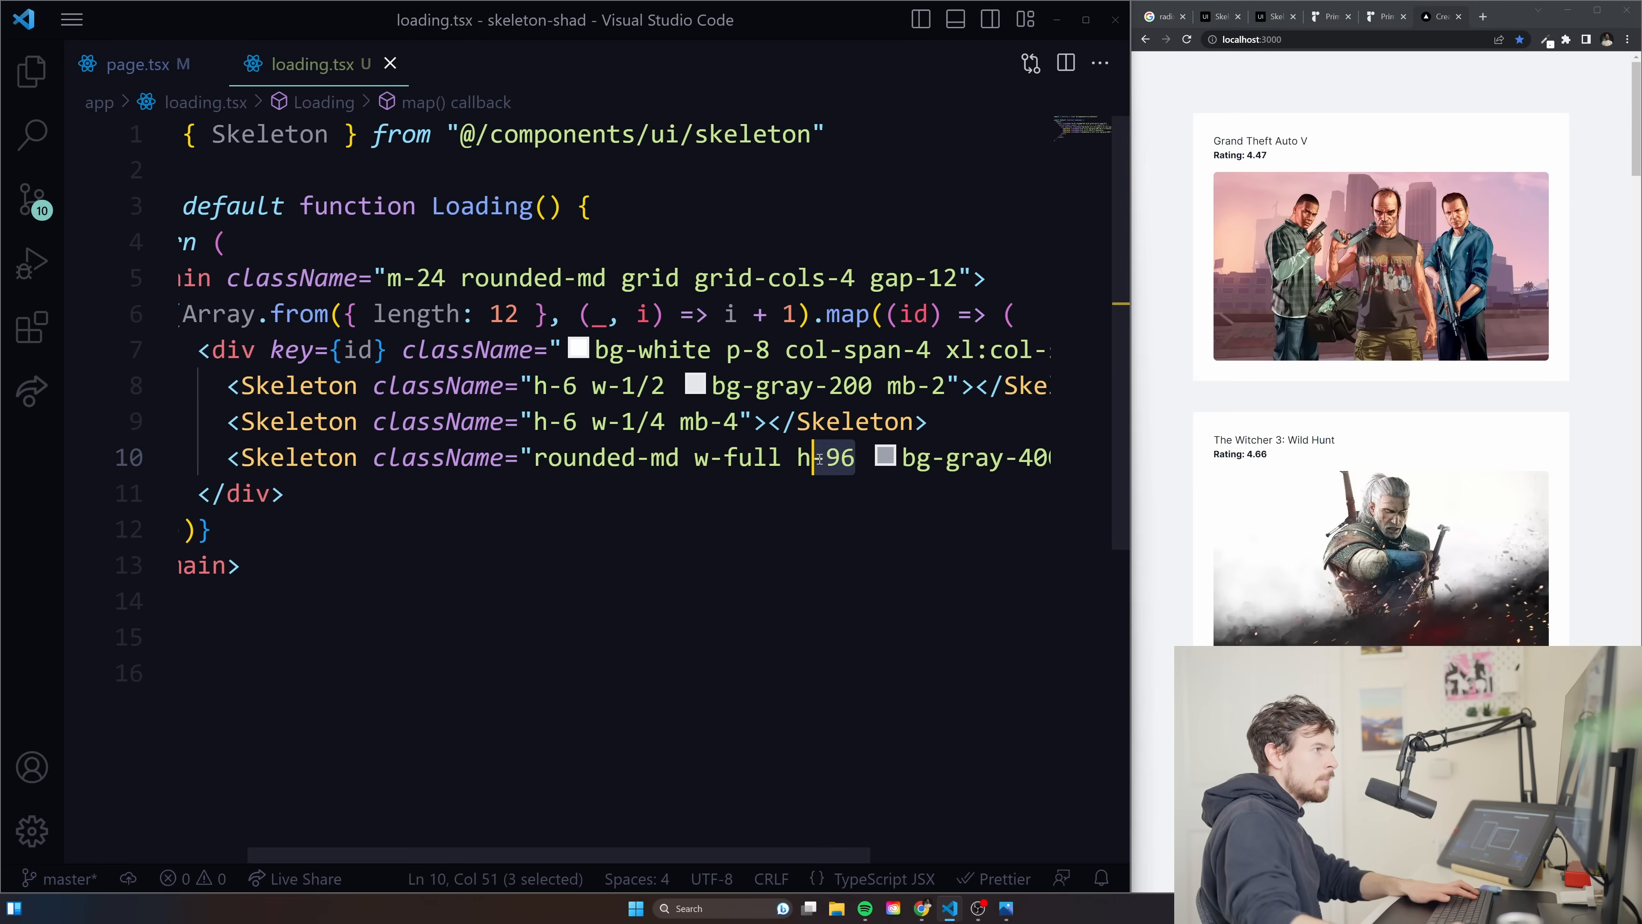
pyautogui.write('85')
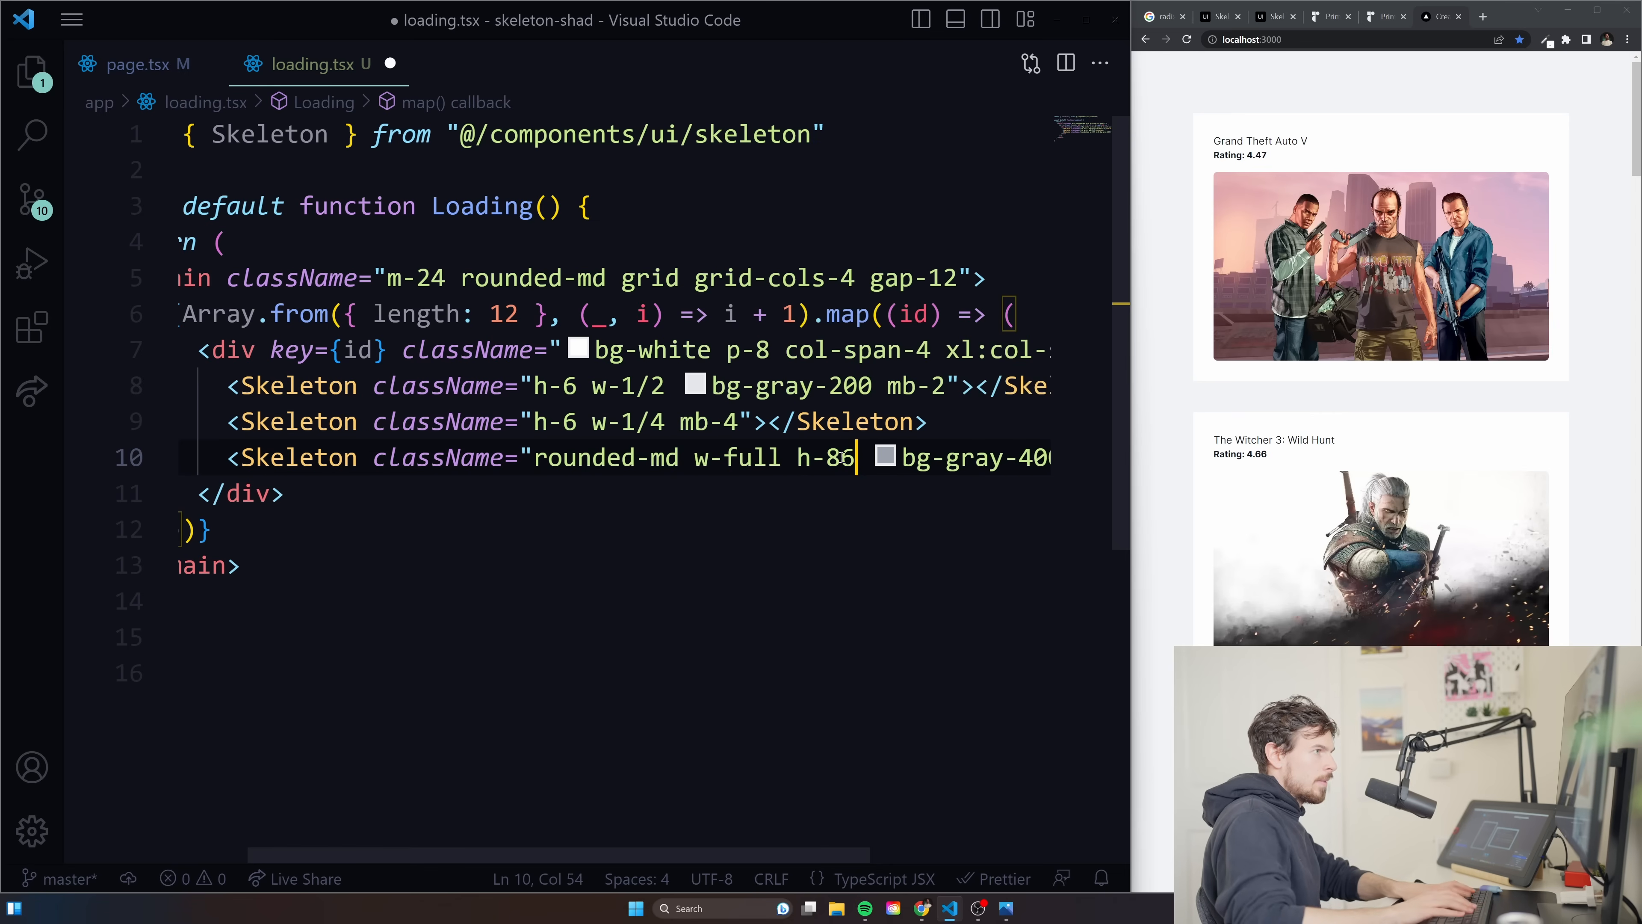
# Save loading.tsx, tweak the image Skeleton's height, and reload the games page to preview the loading cards.
pyautogui.press('ctrl+s')
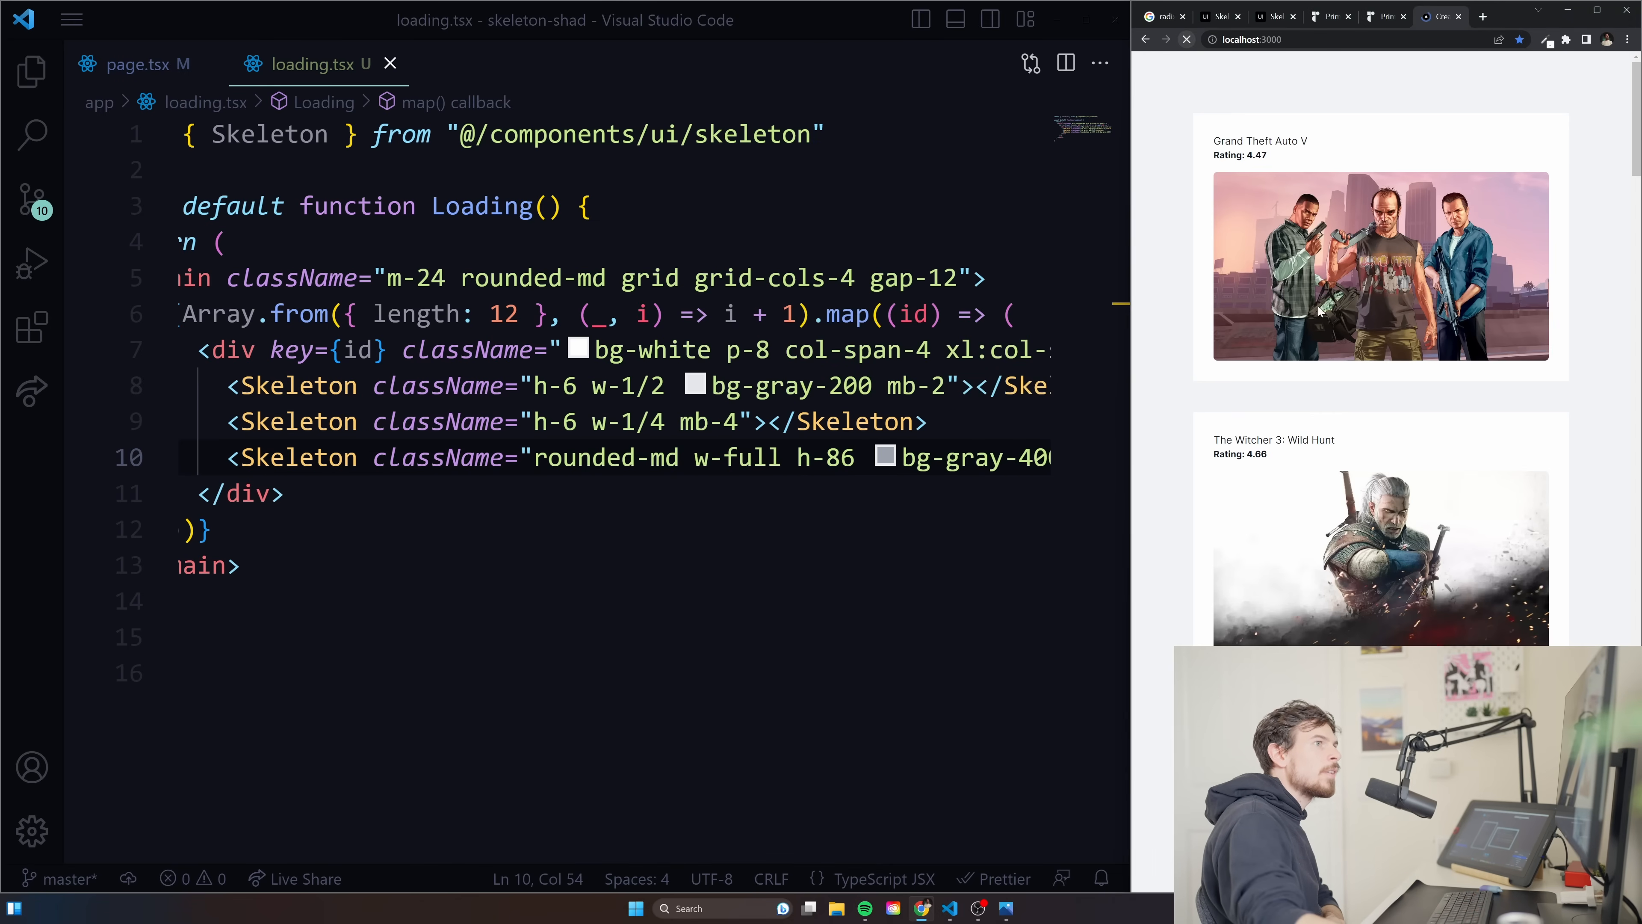
pyautogui.click(283, 493)
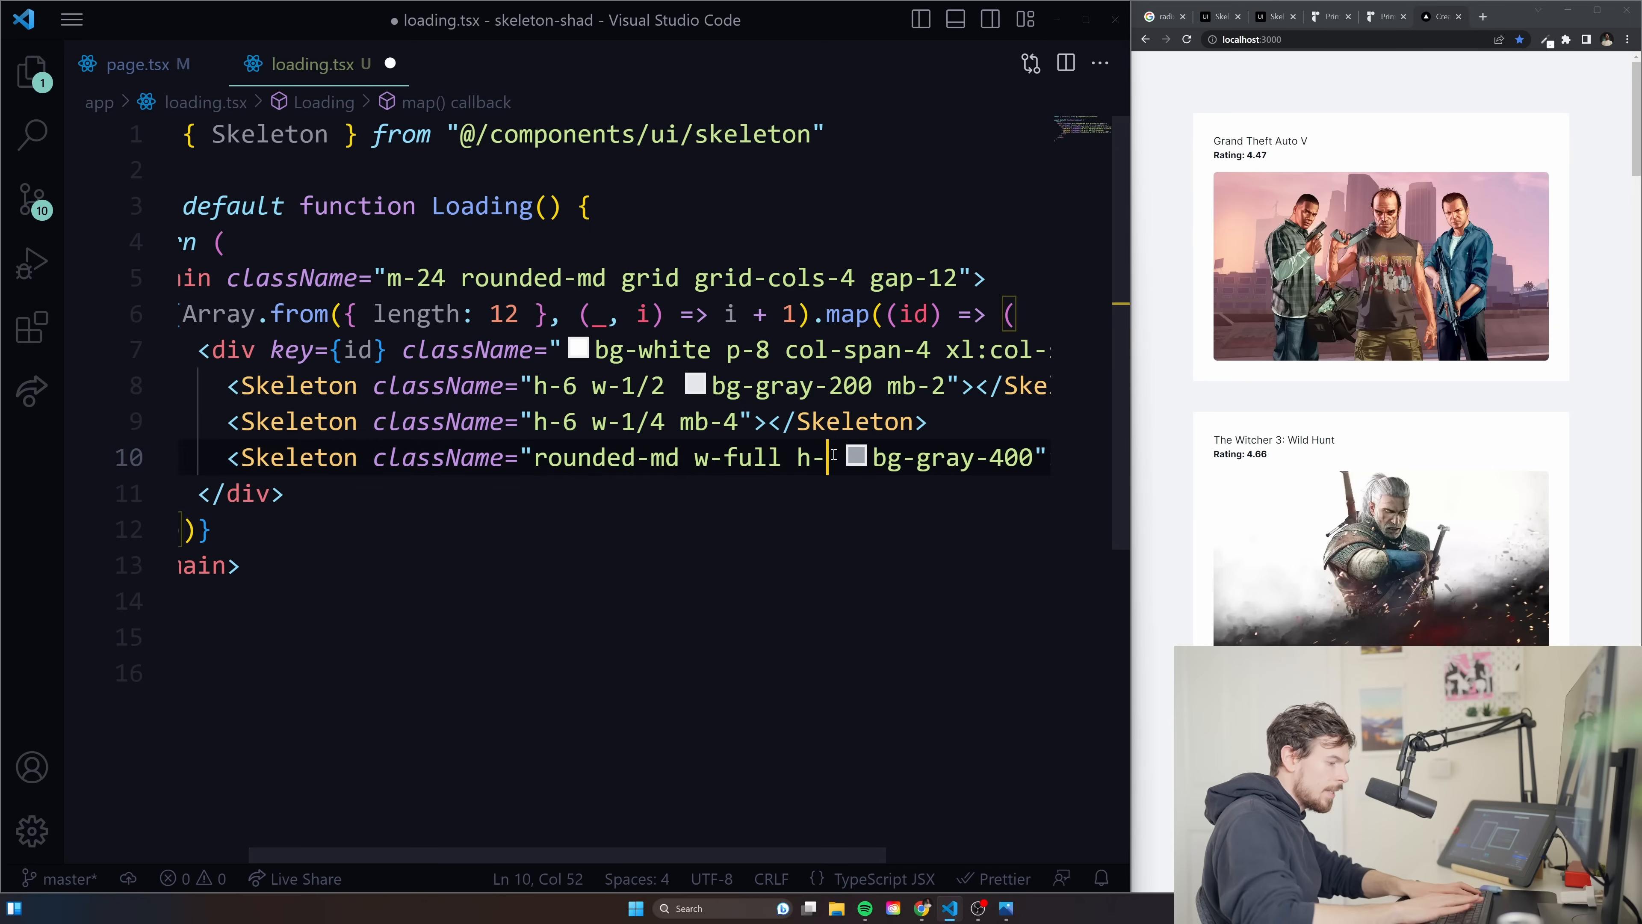
pyautogui.write('84')
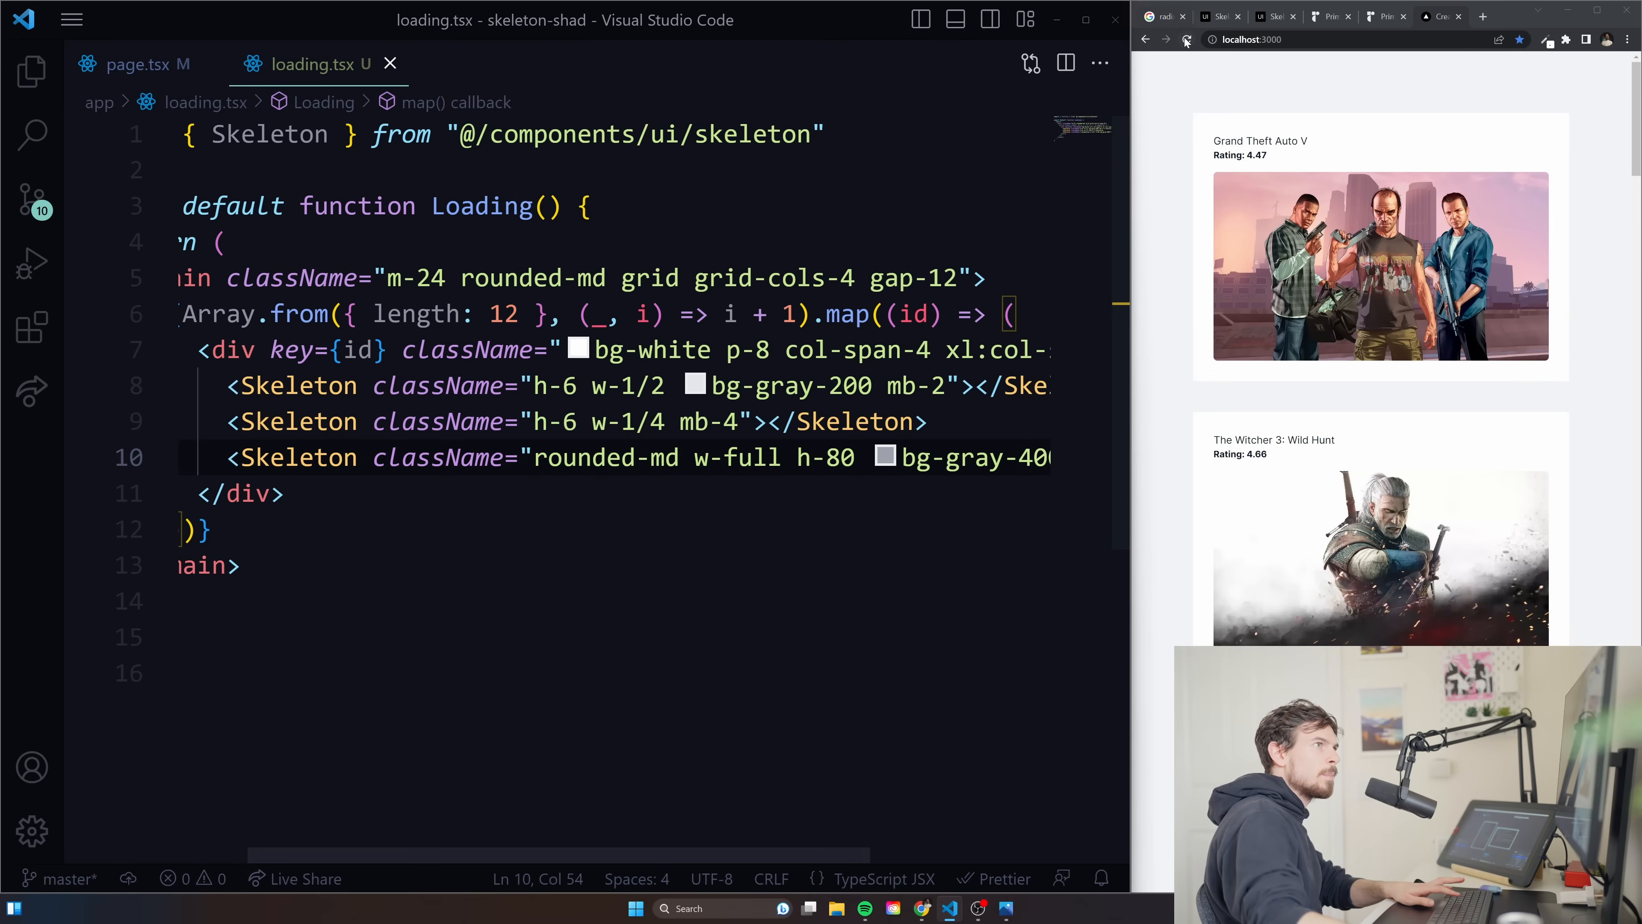
pyautogui.click(1185, 38)
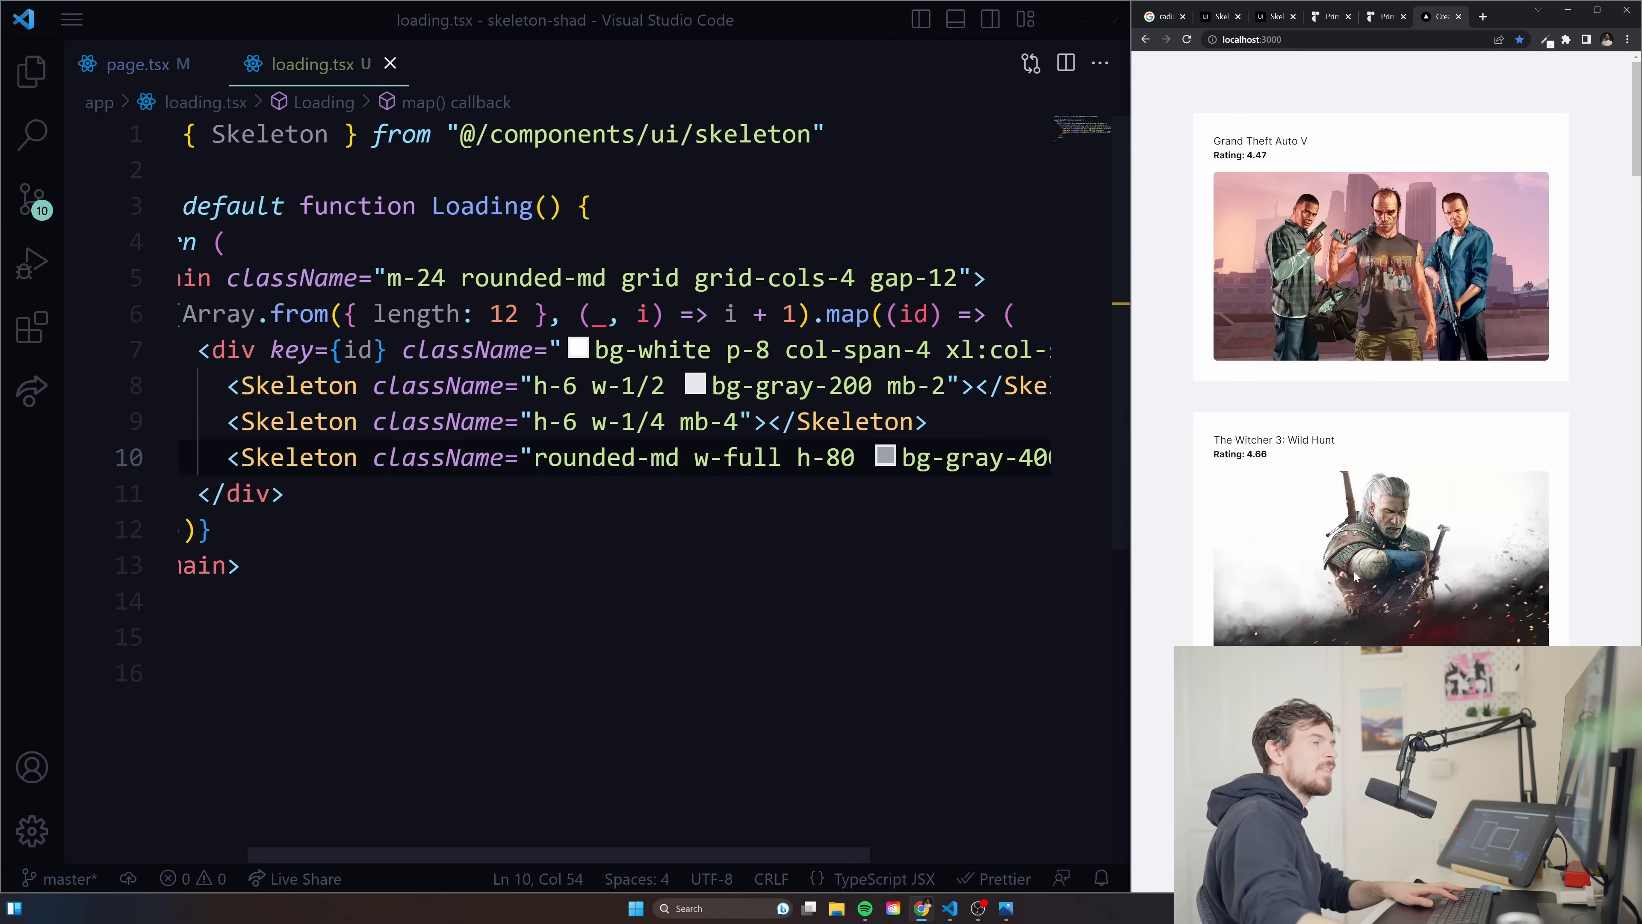
pyautogui.click(135, 64)
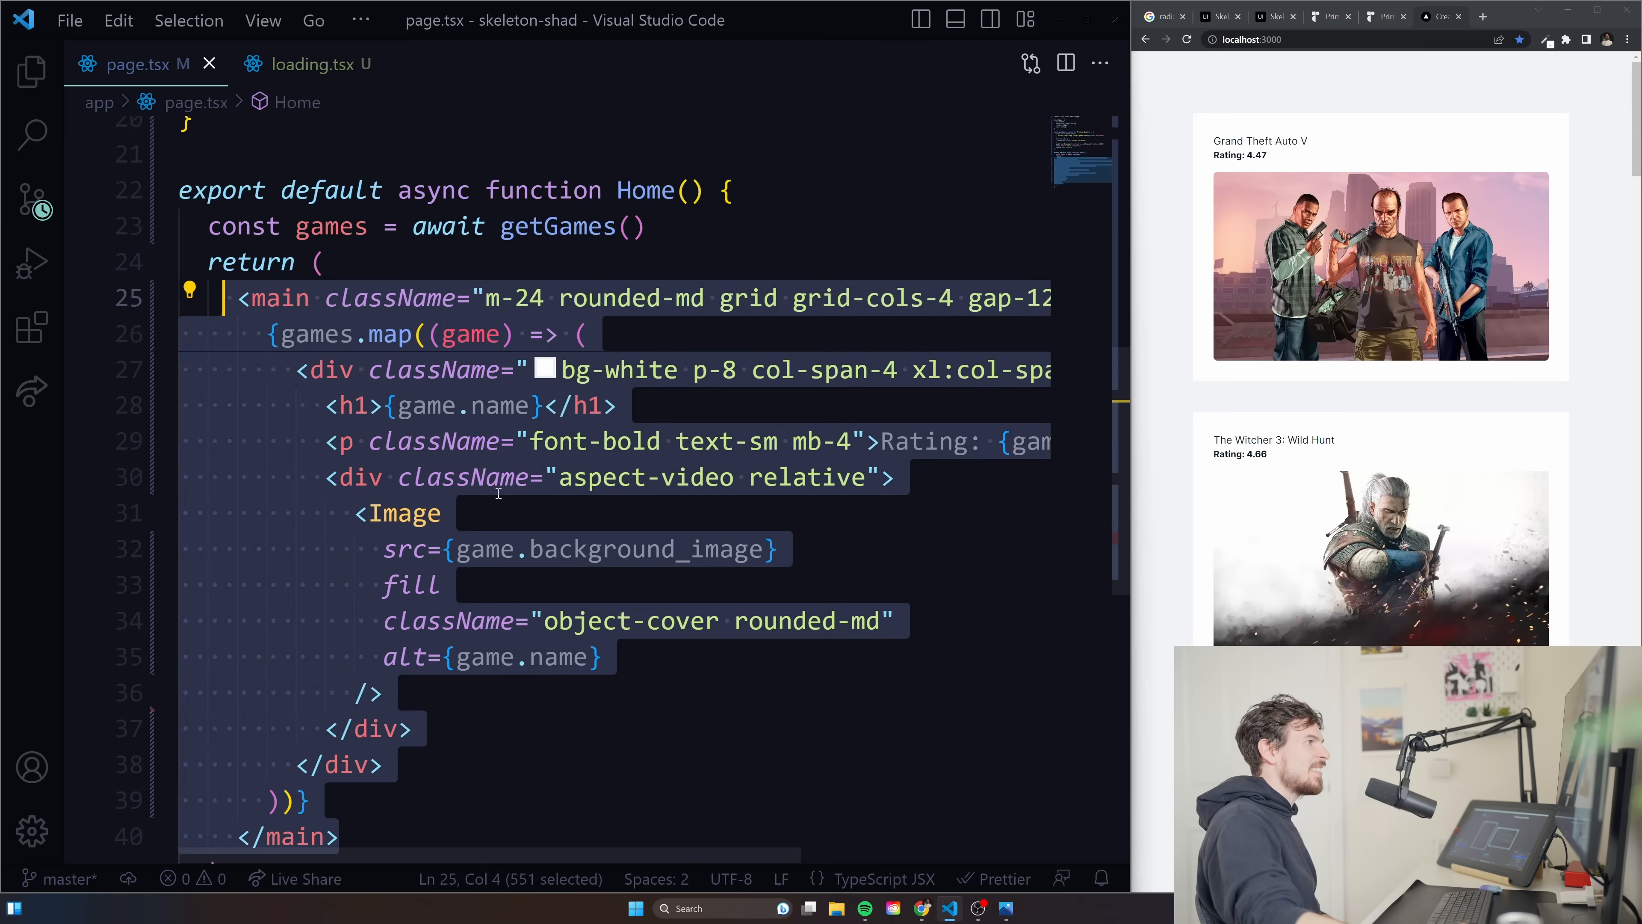
pyautogui.click(304, 64)
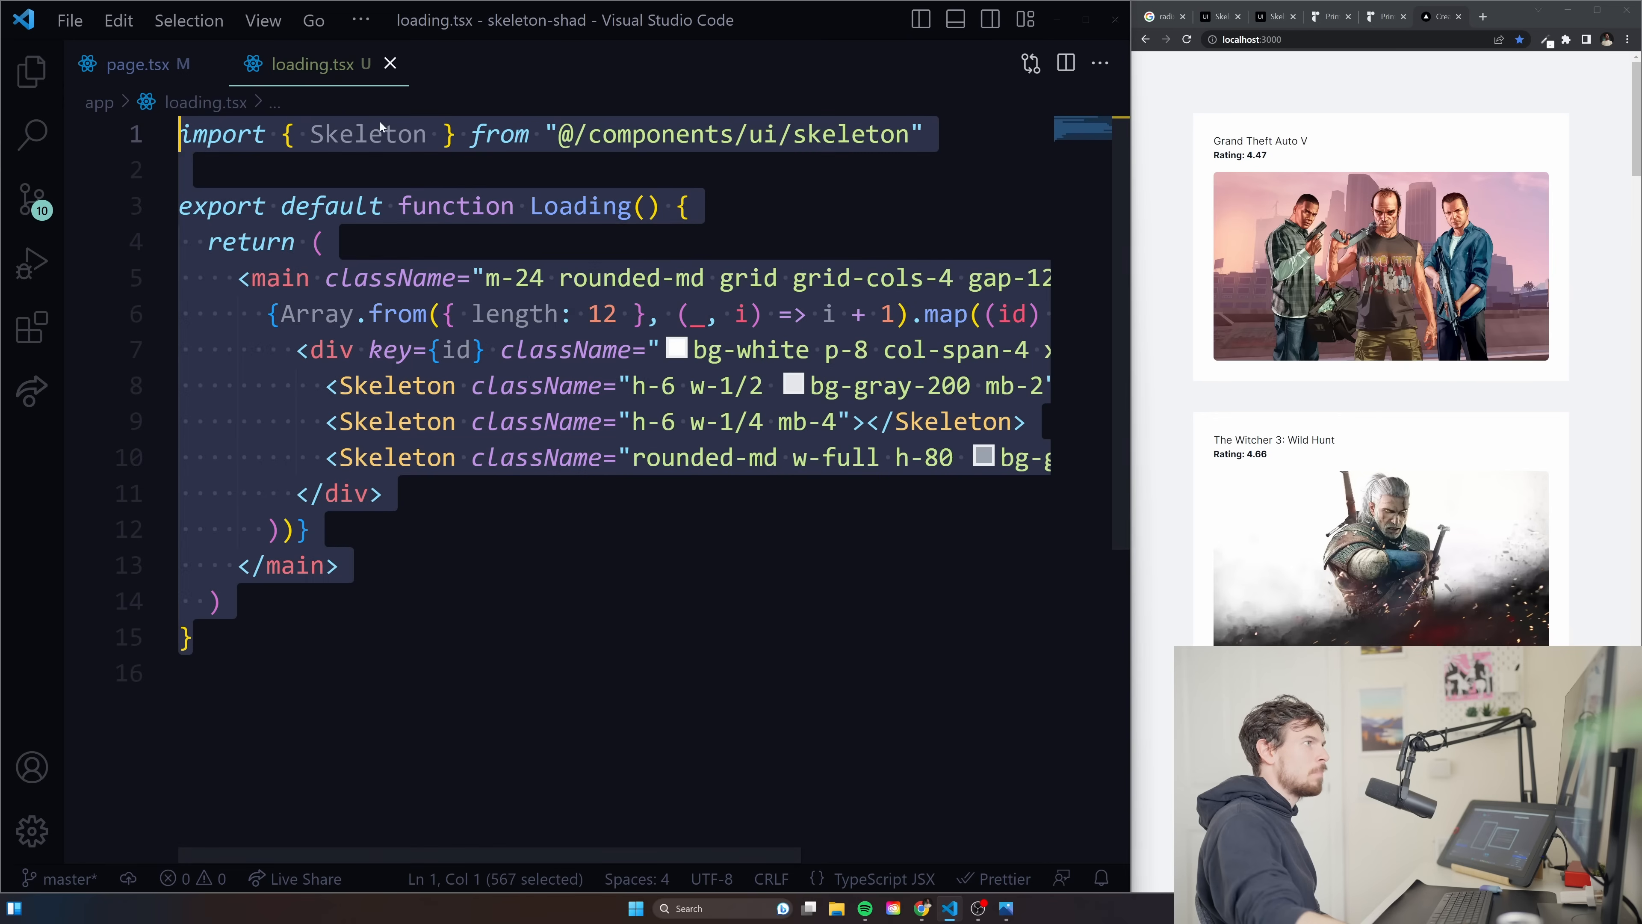